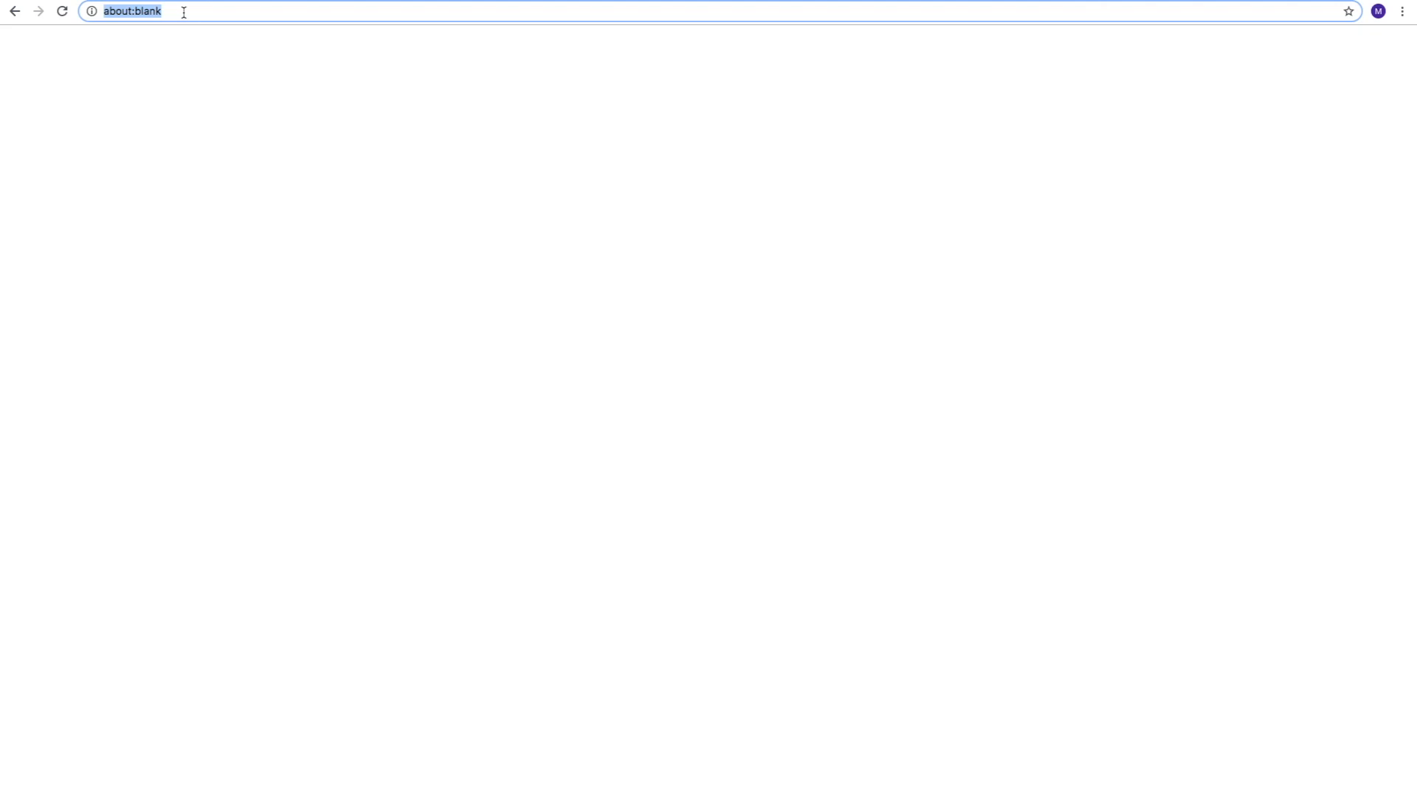
Step: Load the phone's web interface at 192.168.5.212 showing its Security Advice page
type("192.168.5.104:8888")
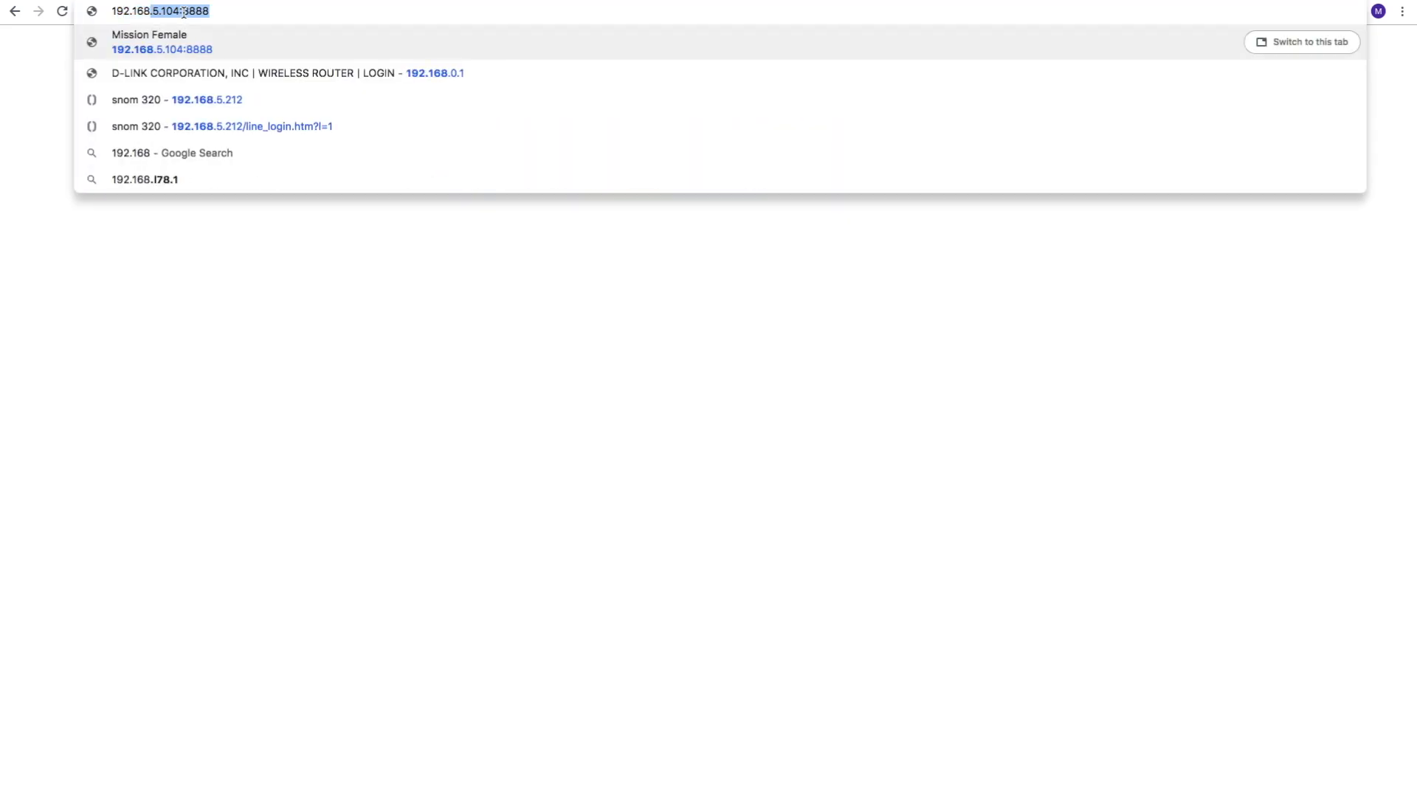
type("192.168.5.212")
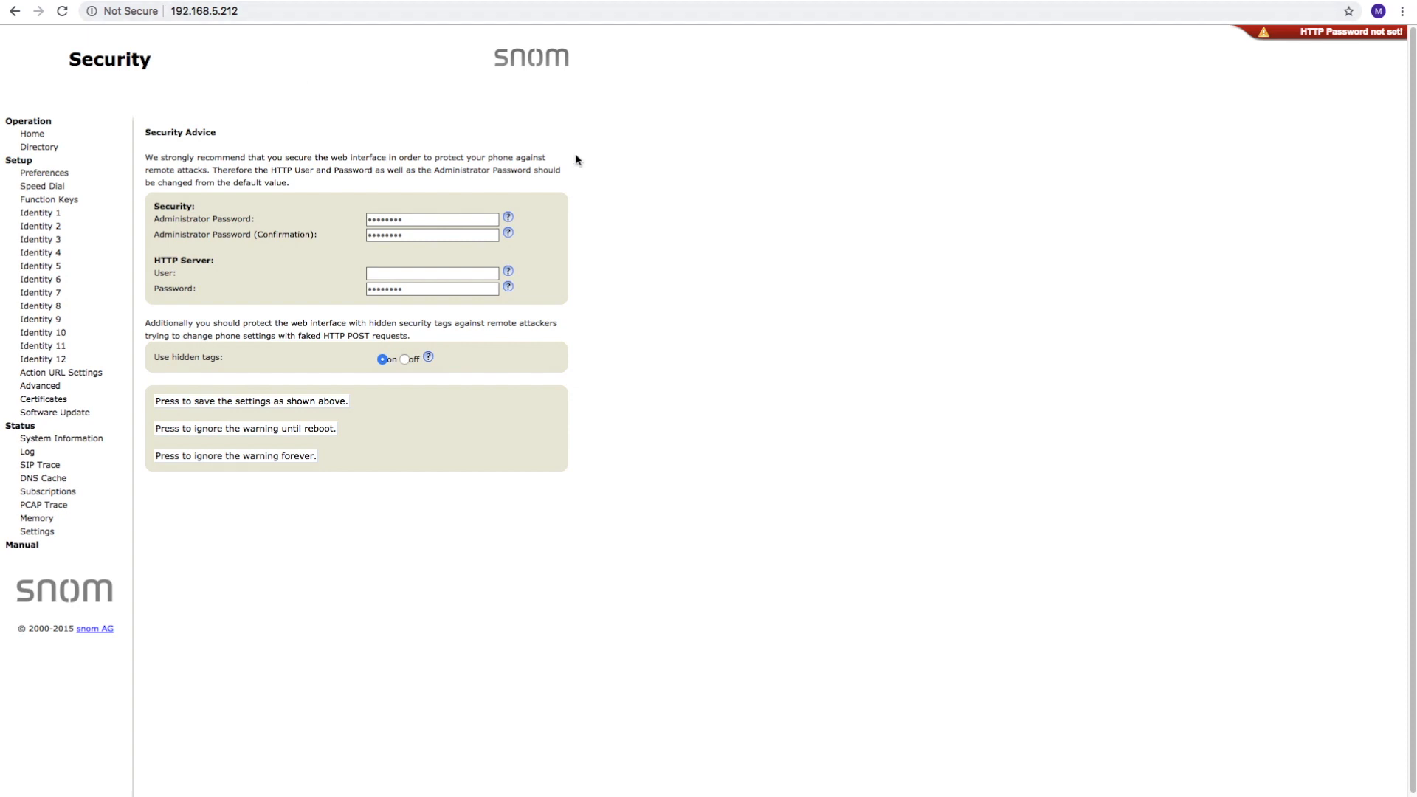
mouse_move(718, 195)
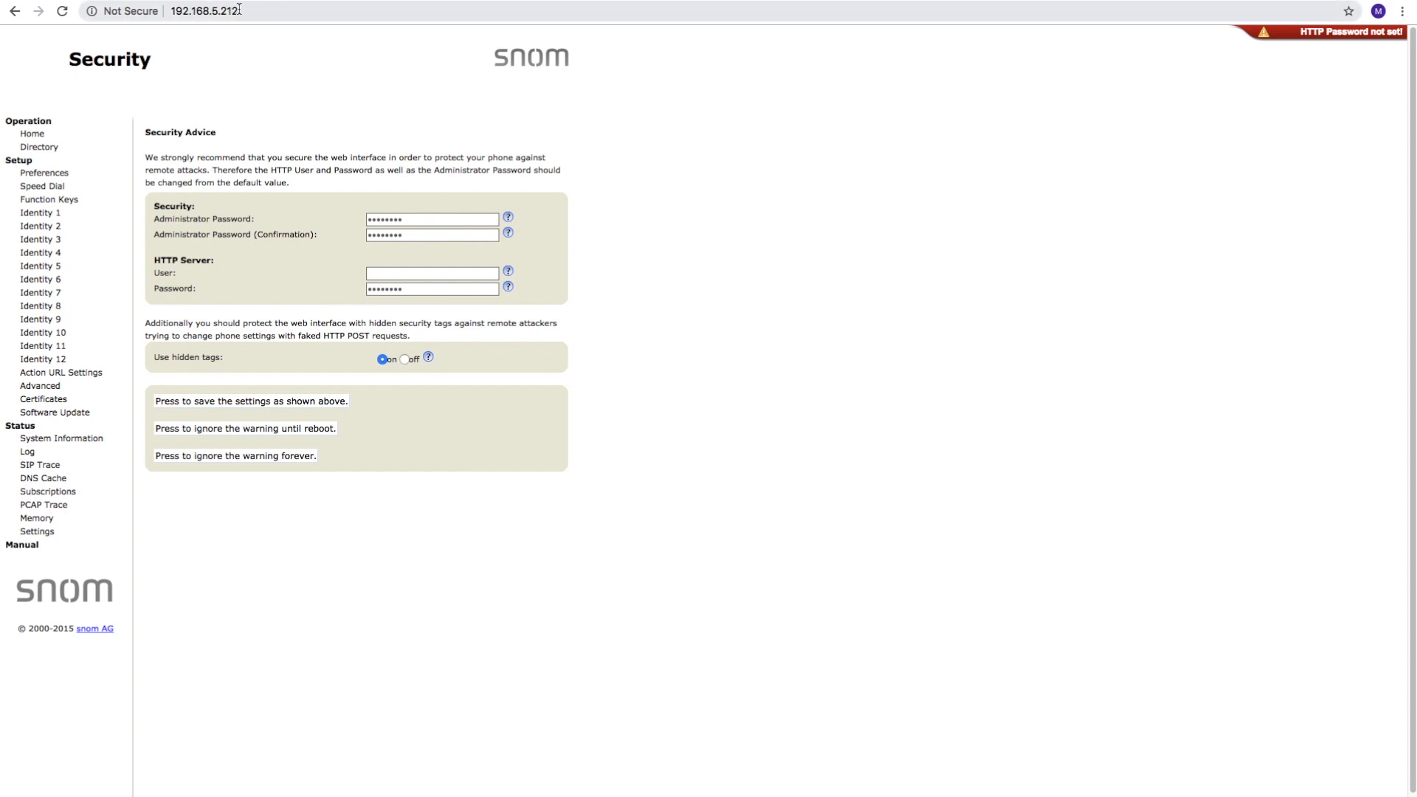
mouse_move(256, 34)
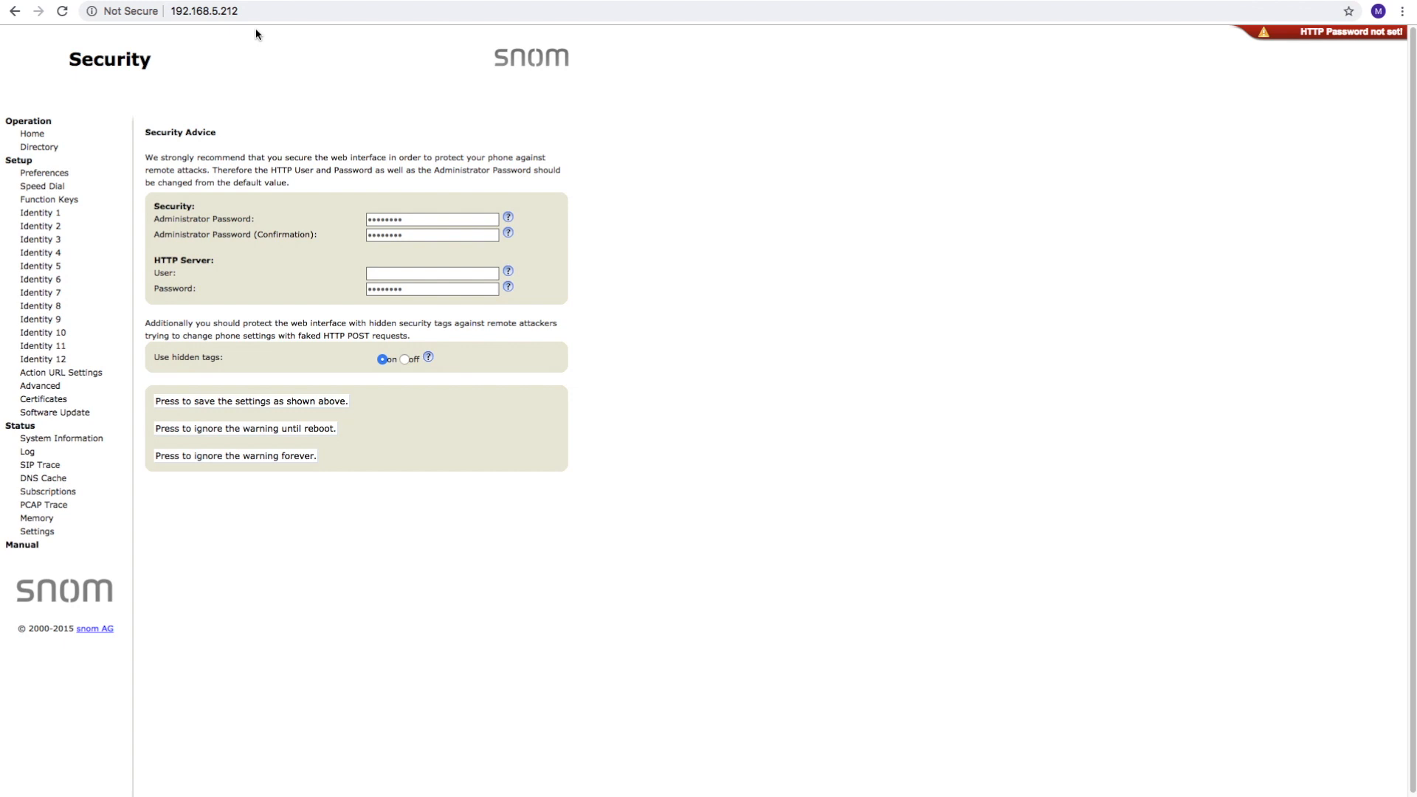
mouse_move(269, 29)
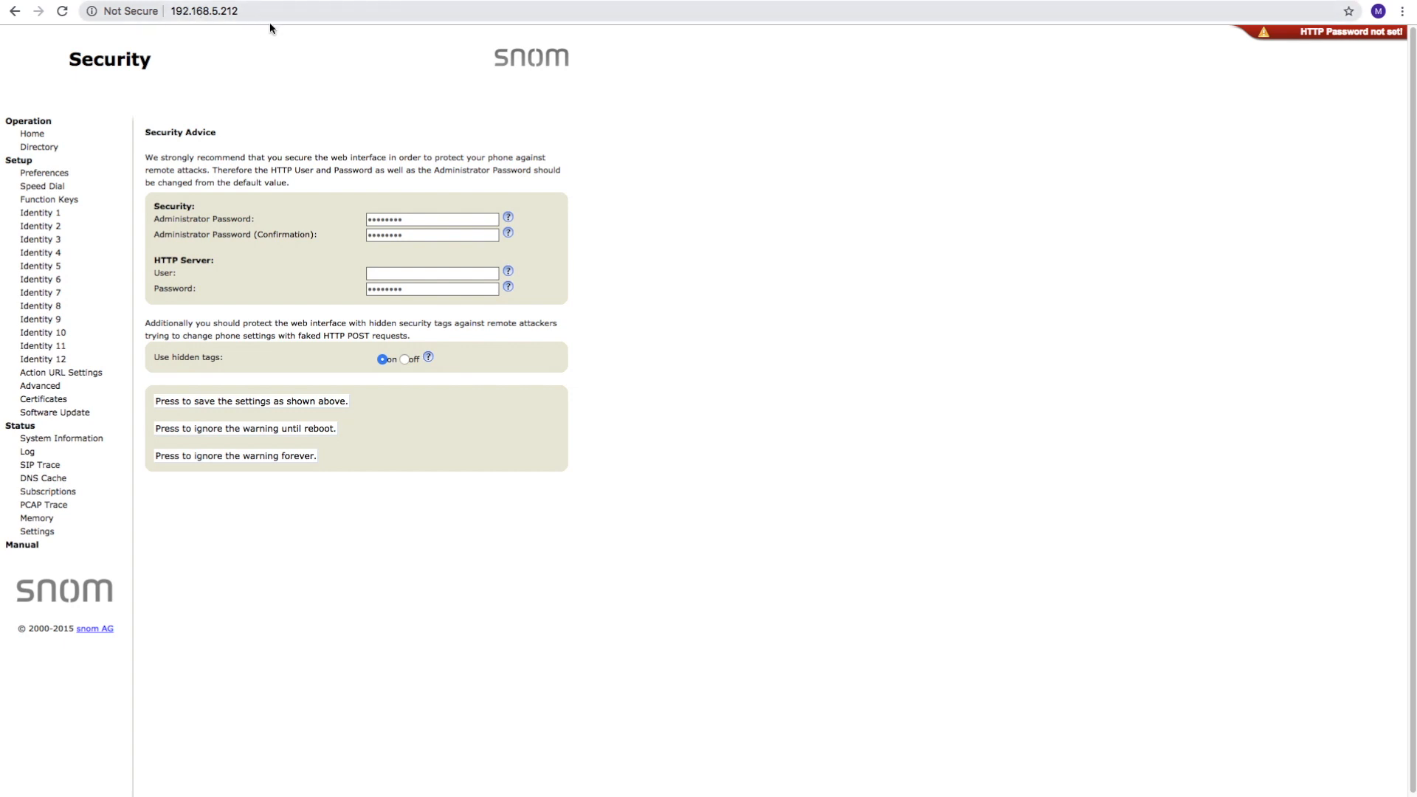
mouse_move(223, 138)
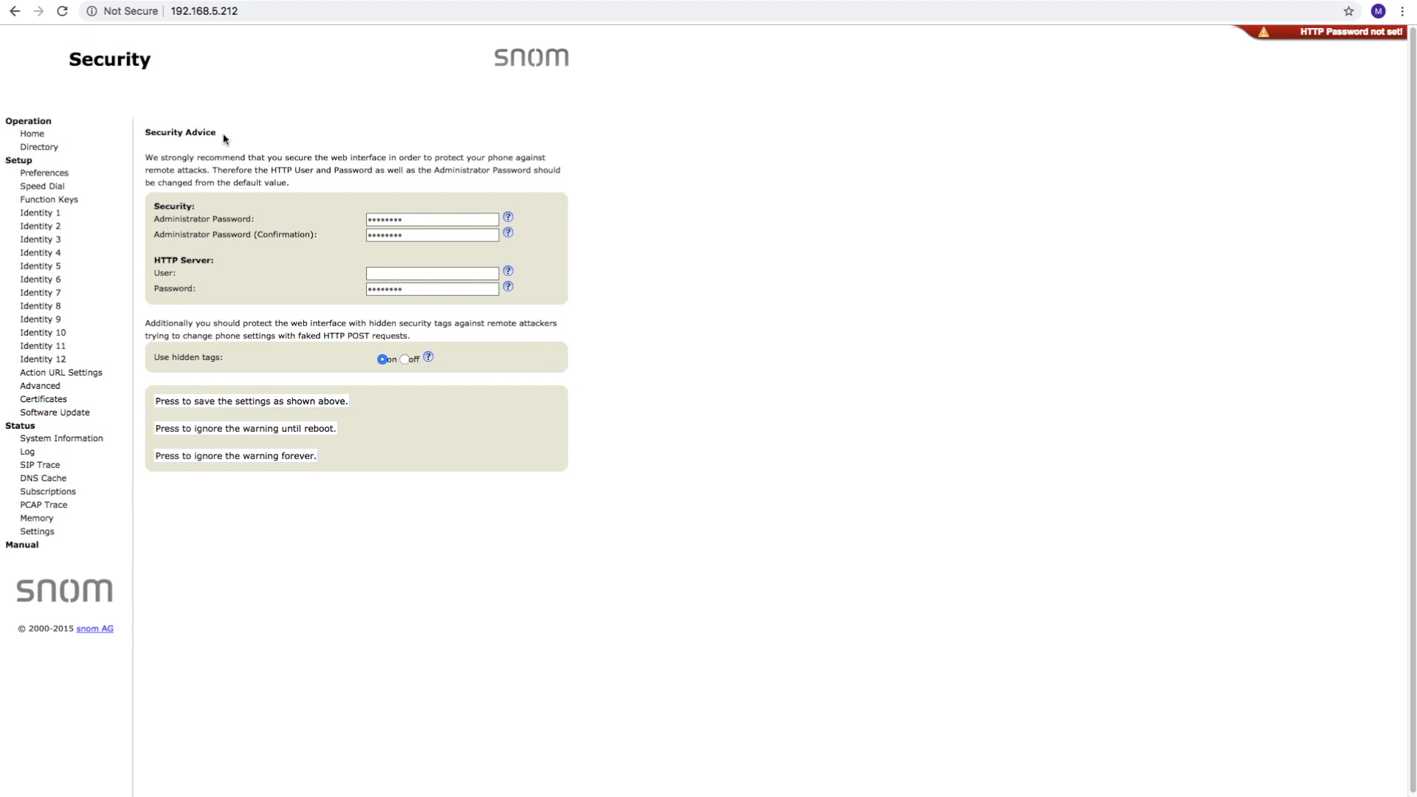
mouse_move(1286, 33)
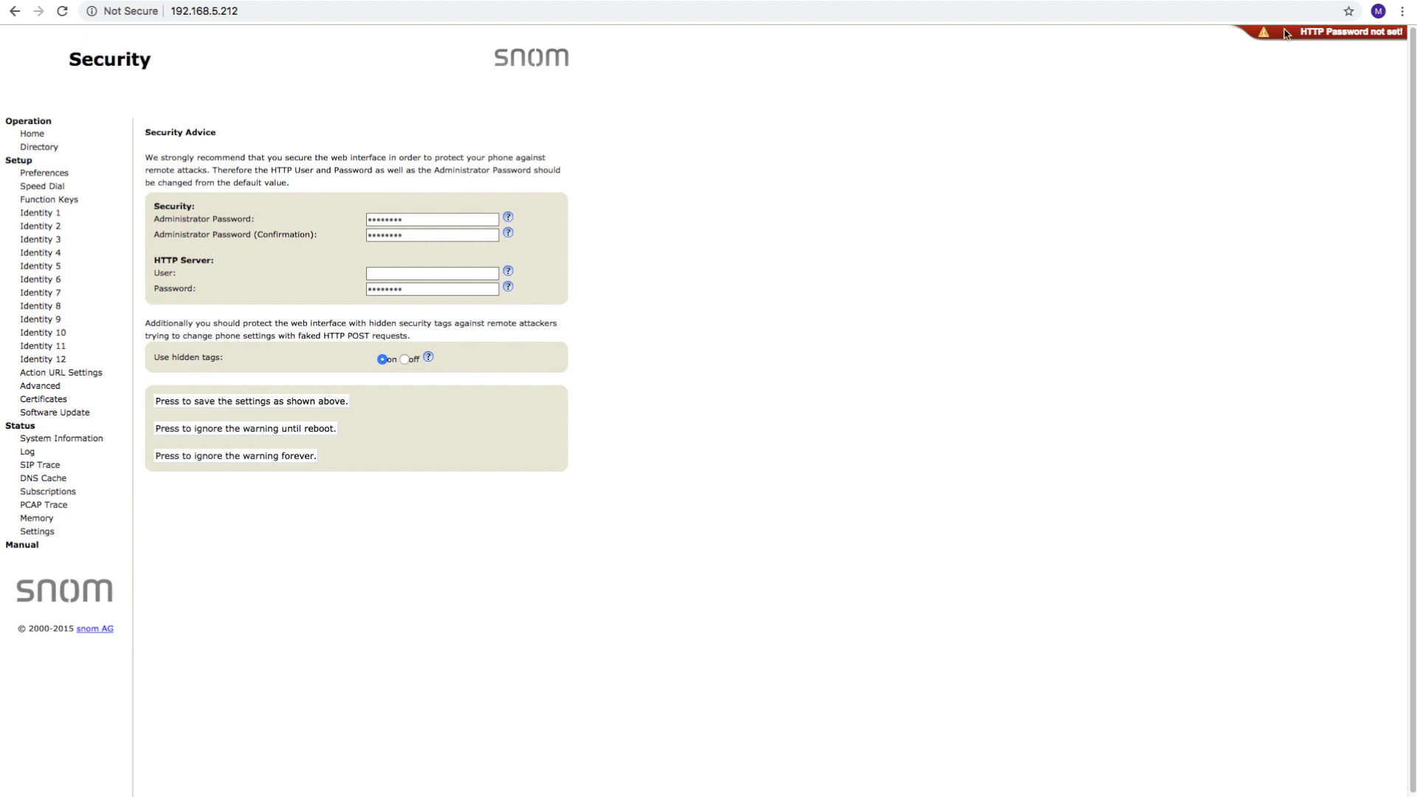
mouse_move(1202, 111)
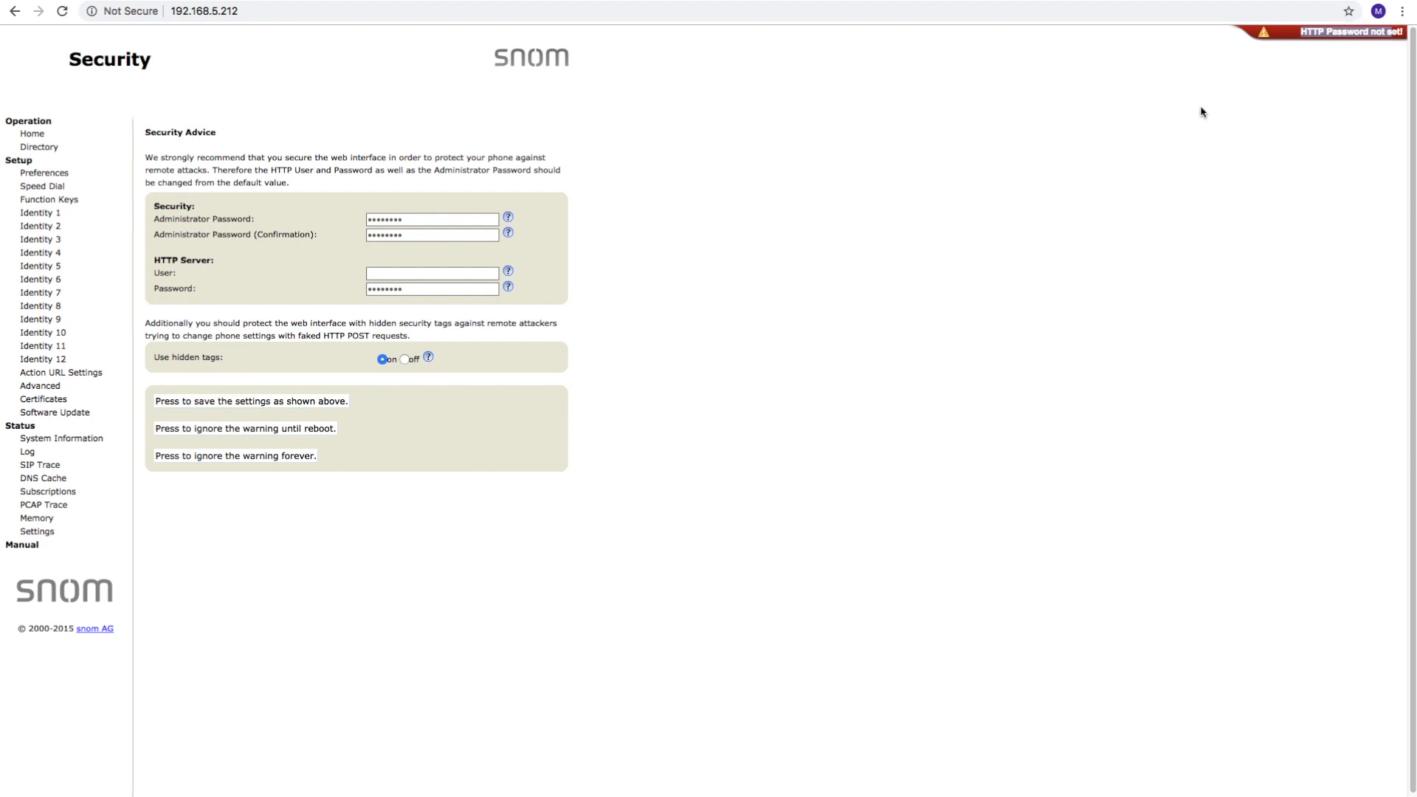
mouse_move(522, 399)
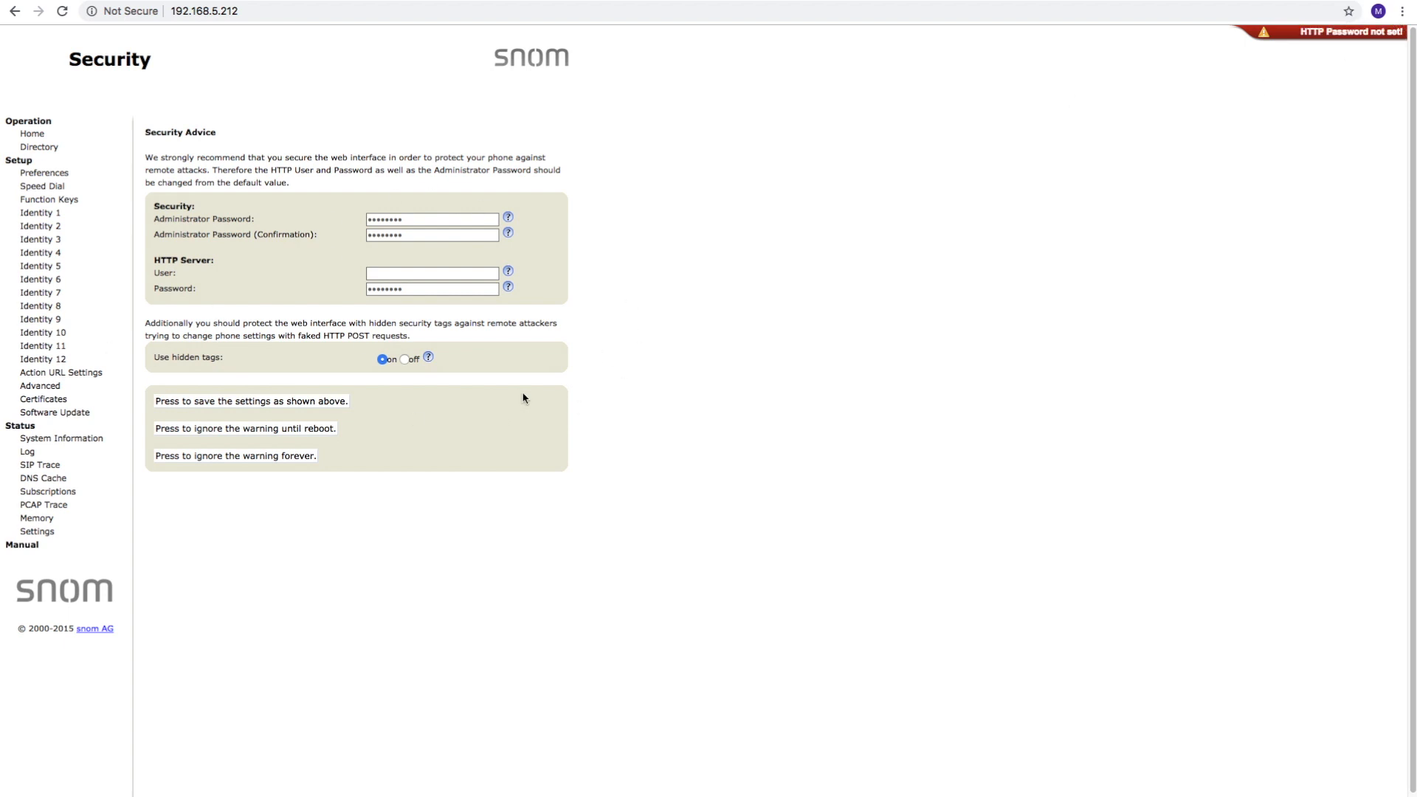
mouse_move(244, 97)
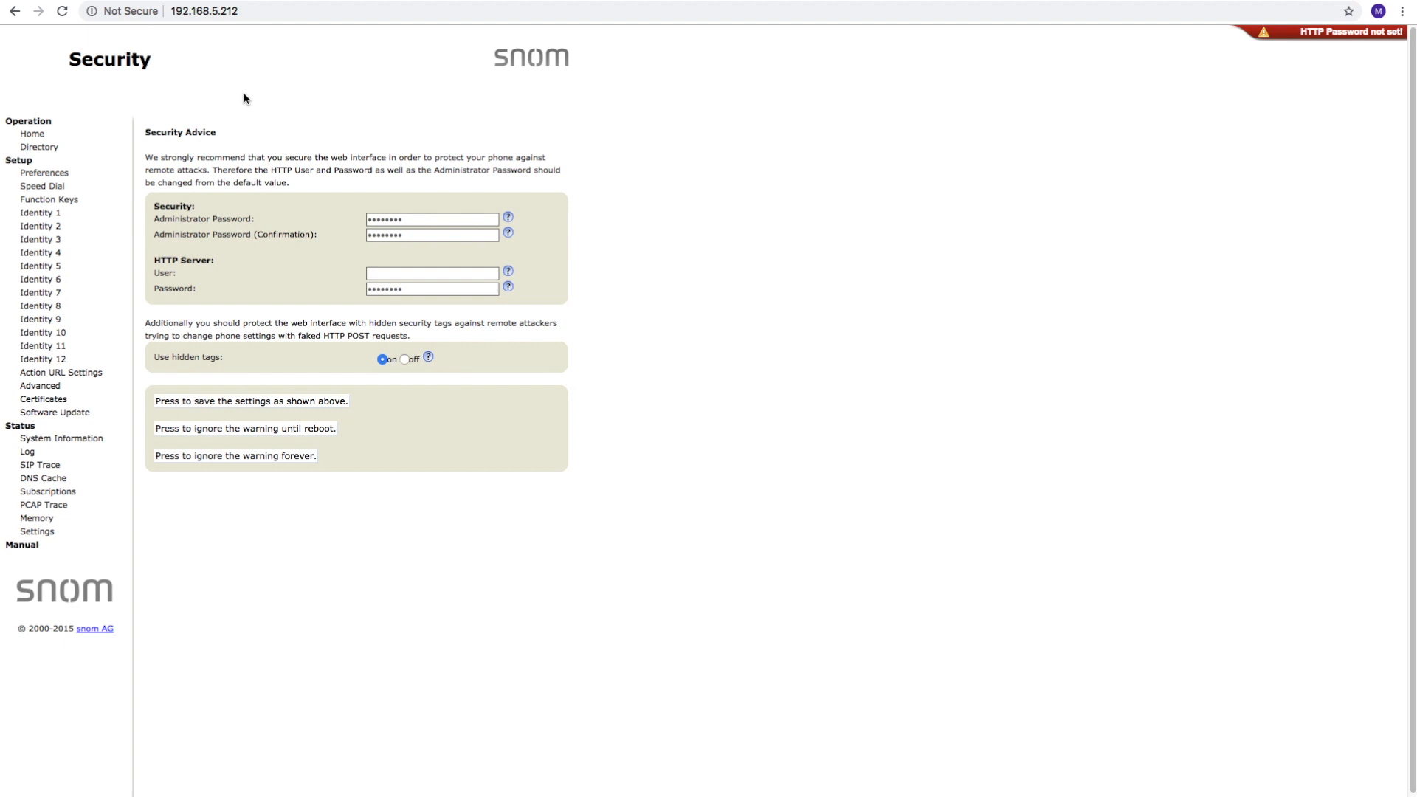
mouse_move(325, 335)
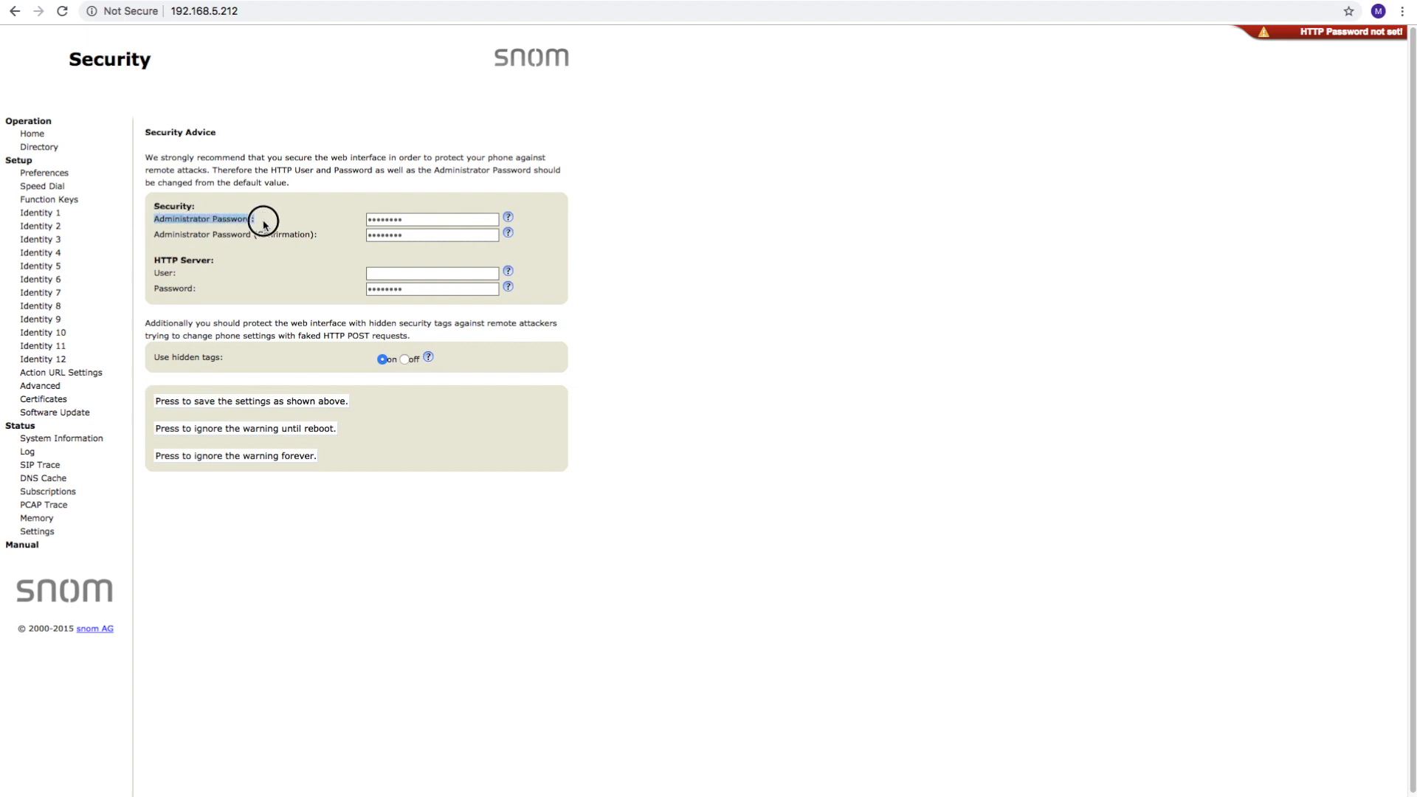
mouse_move(312, 234)
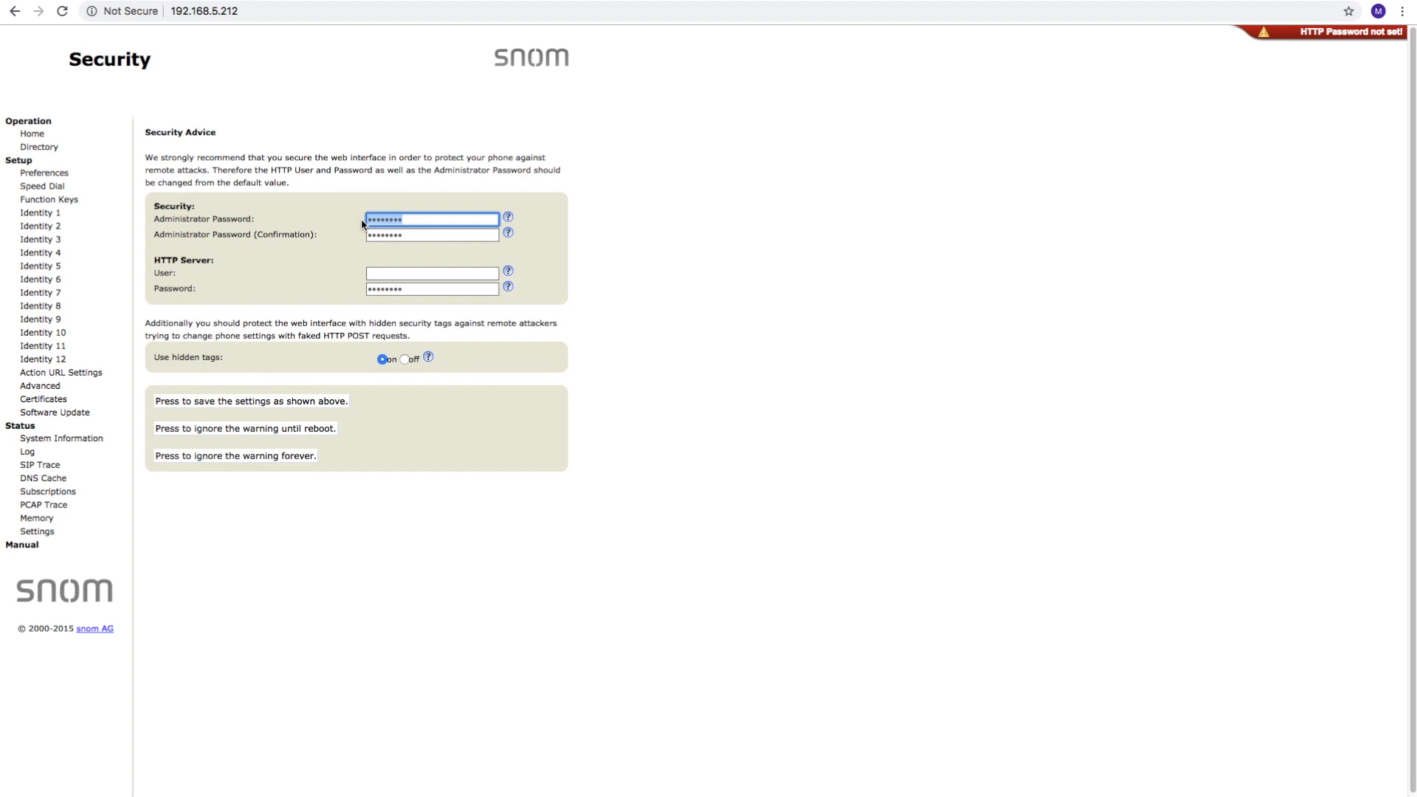
mouse_move(393, 201)
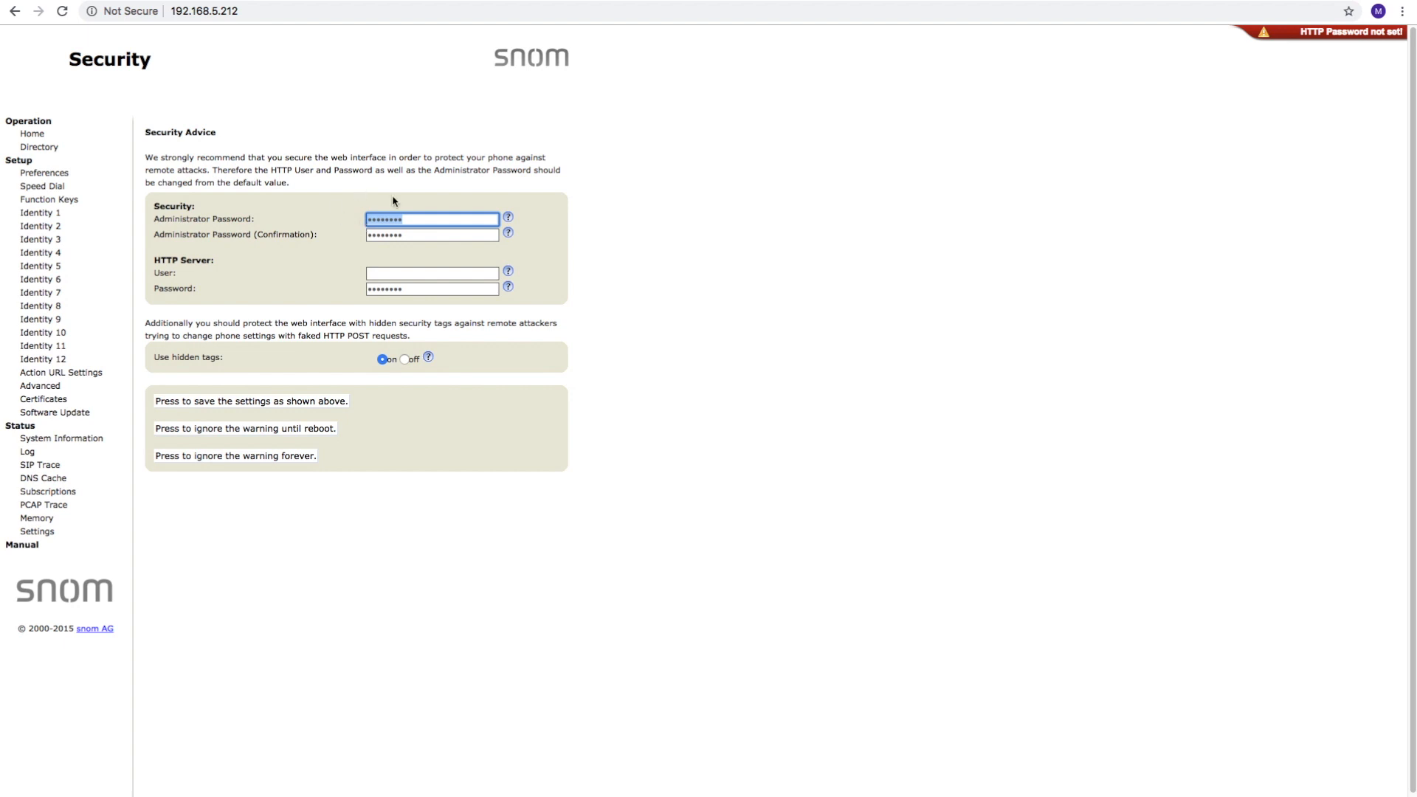
mouse_move(402, 199)
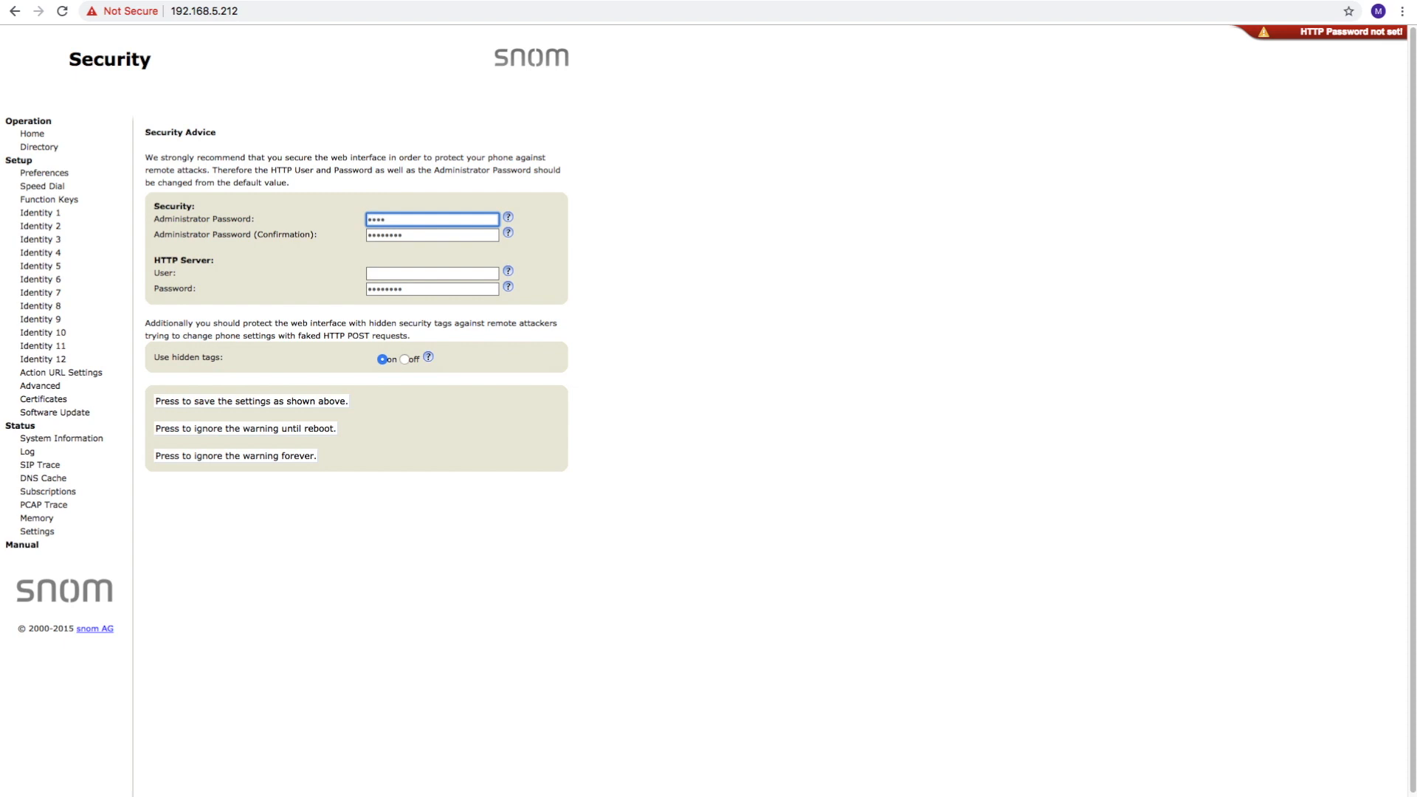
Step: Enter a new administrator password with confirmation plus HTTP server user name and password
left_click(431, 235)
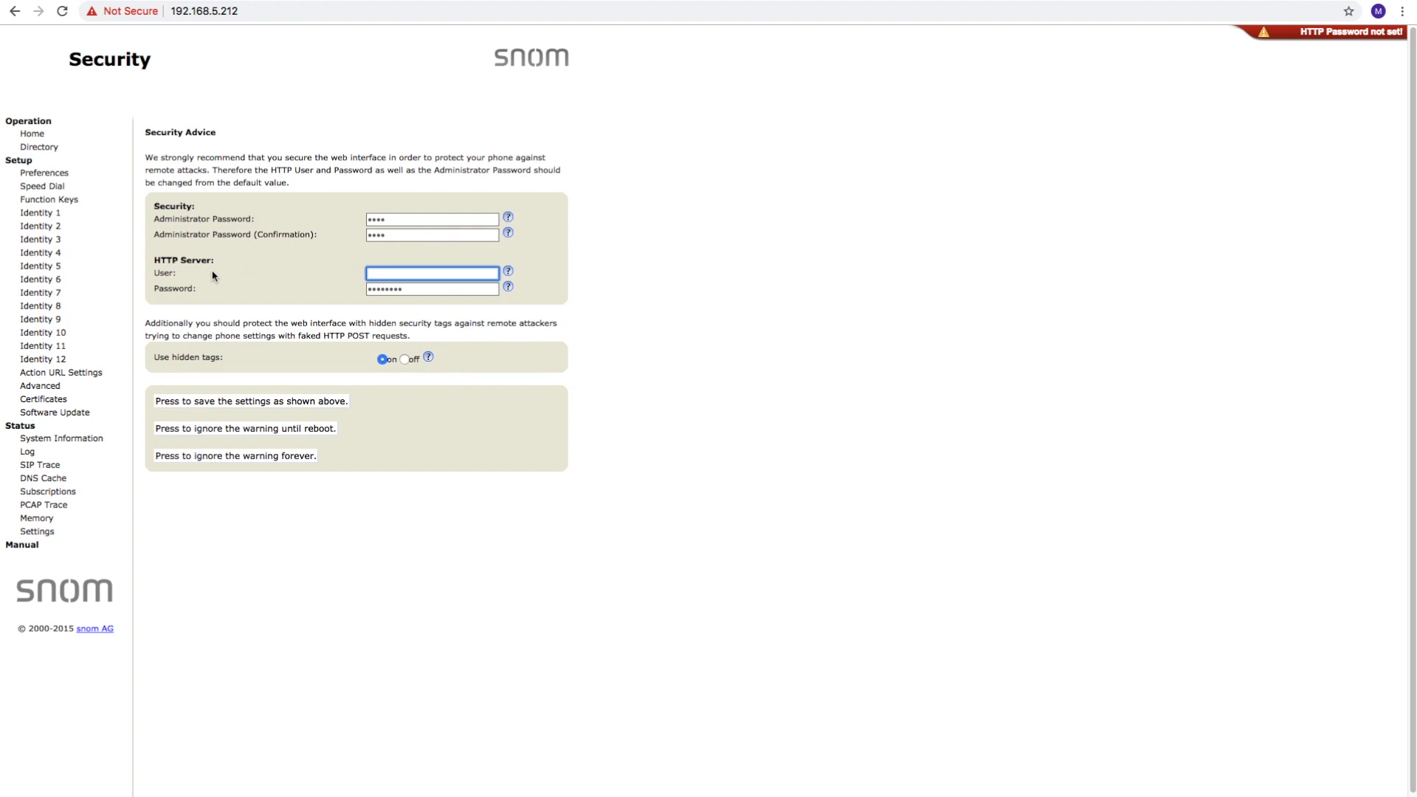
mouse_move(195, 275)
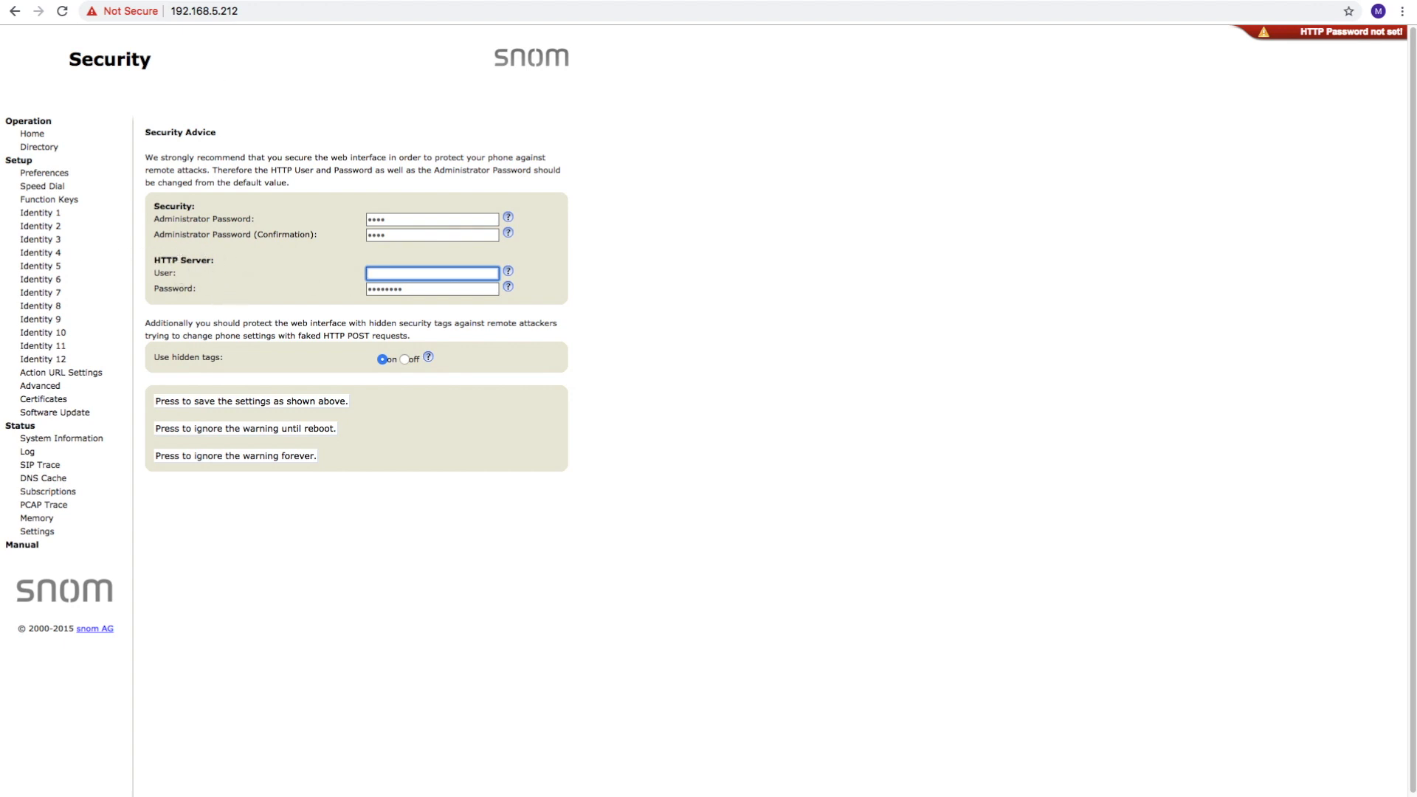
mouse_move(550, 314)
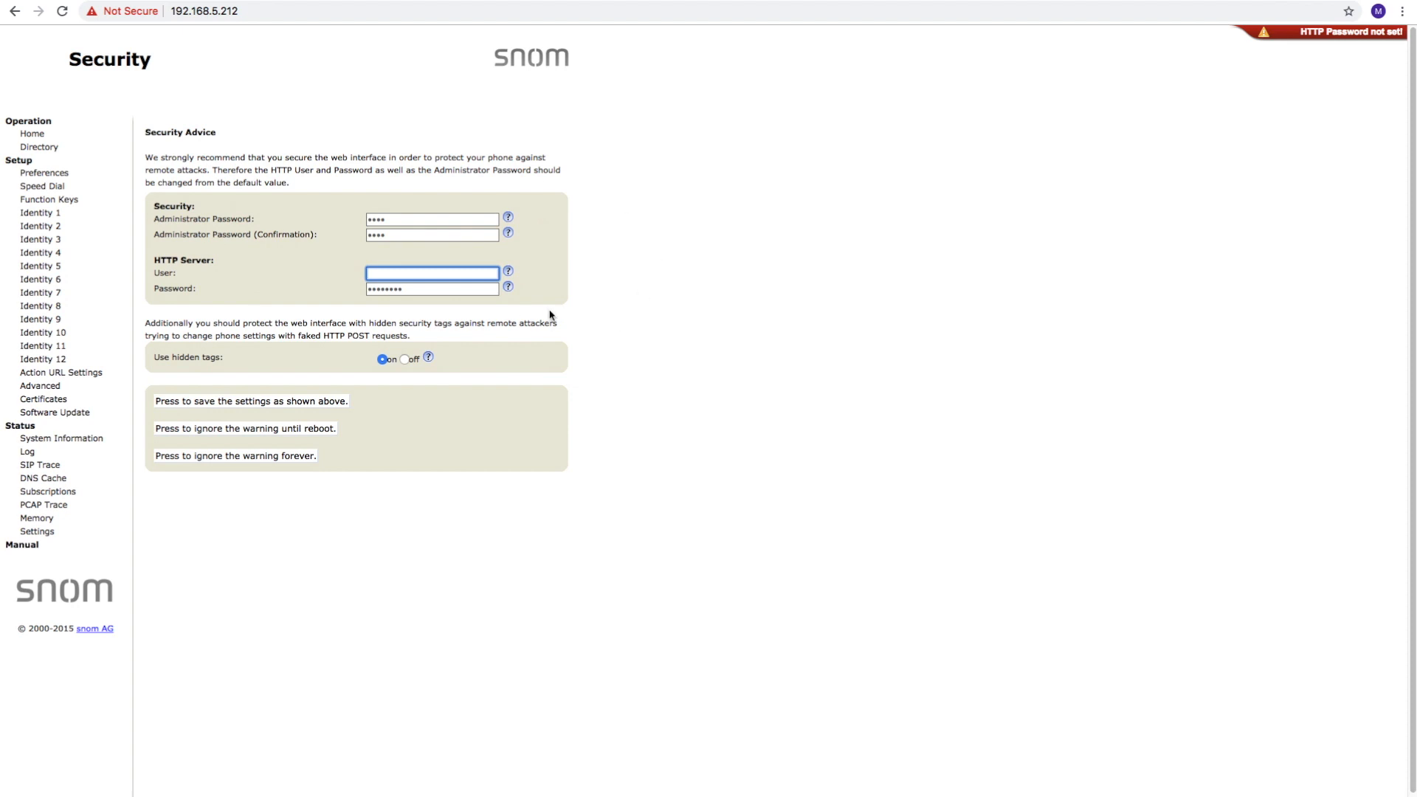
left_click(432, 288)
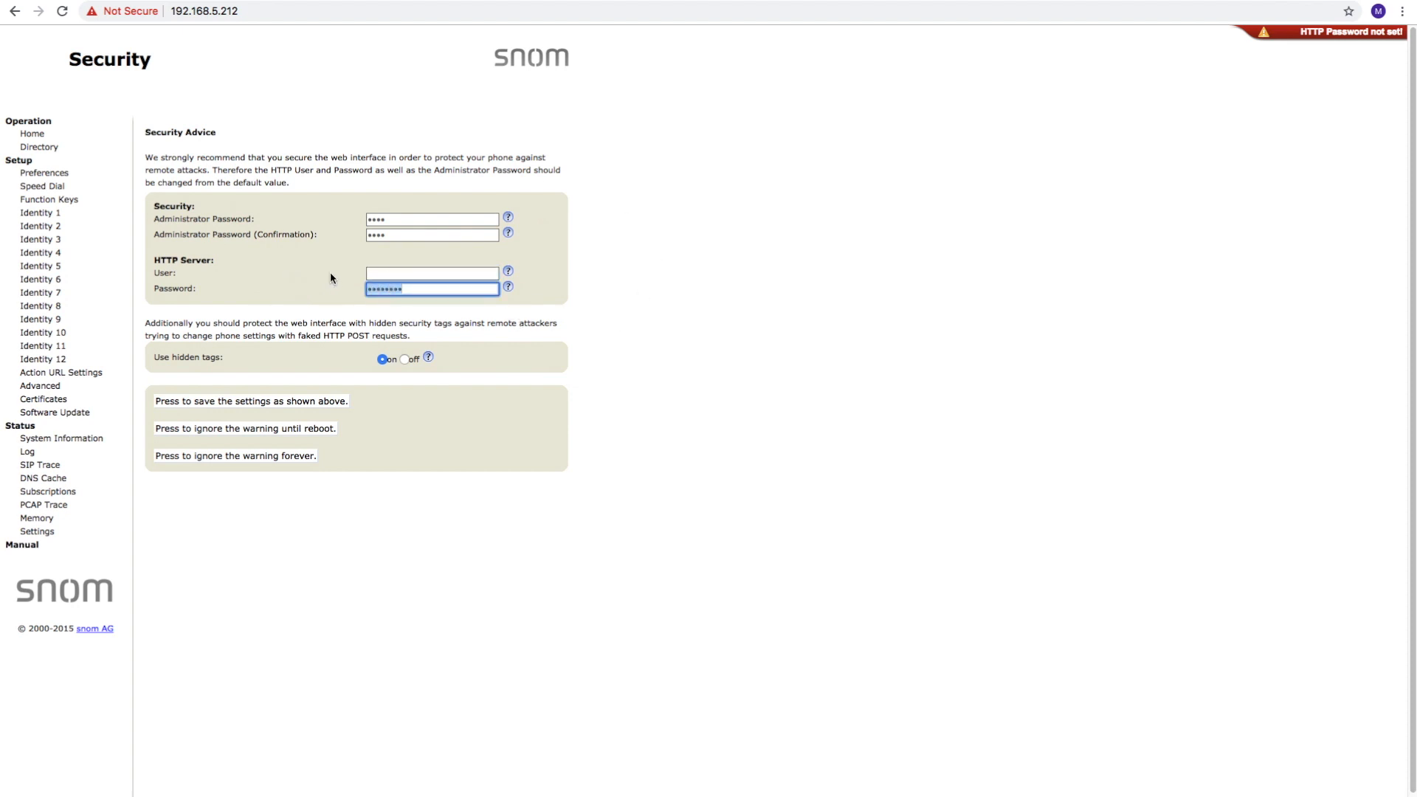
left_click(431, 273)
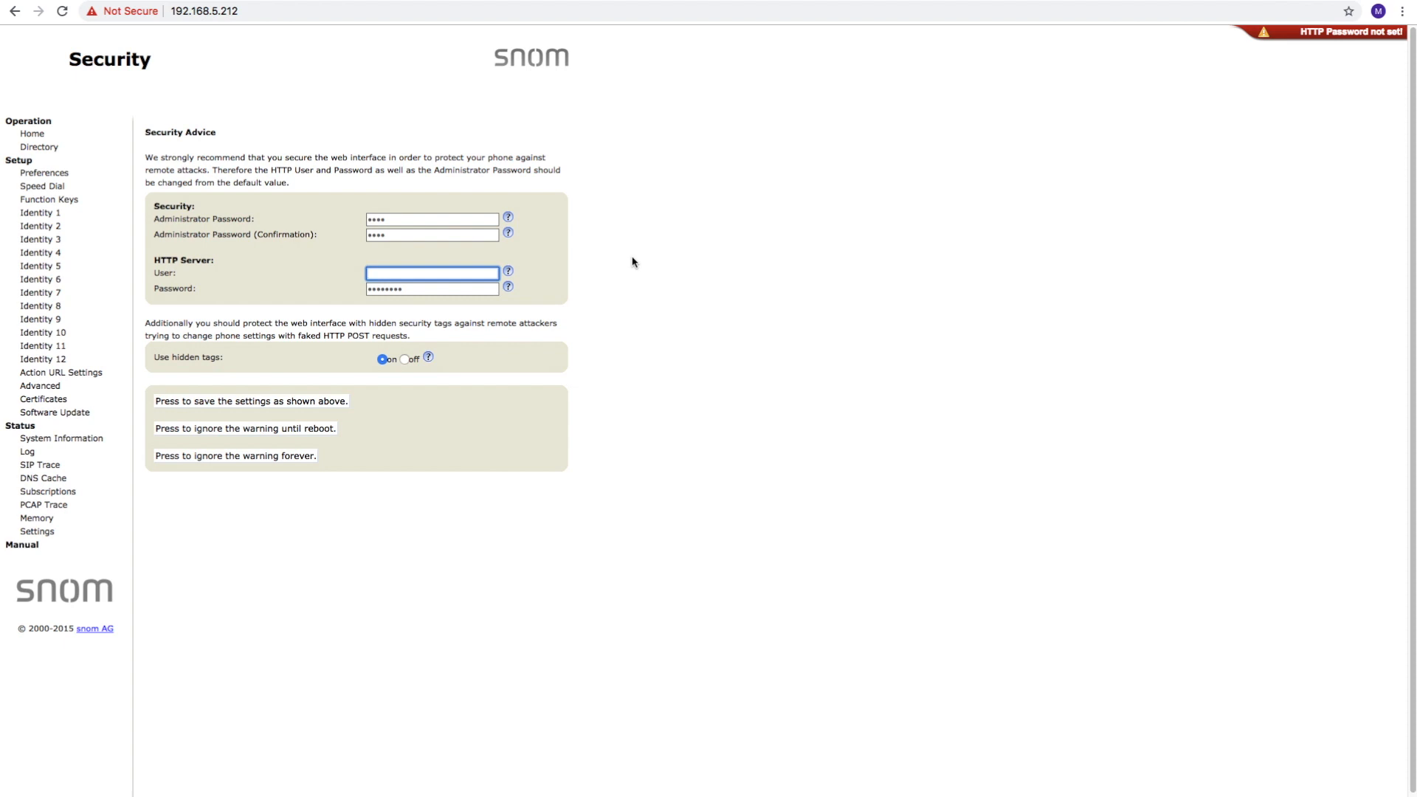
mouse_move(461, 275)
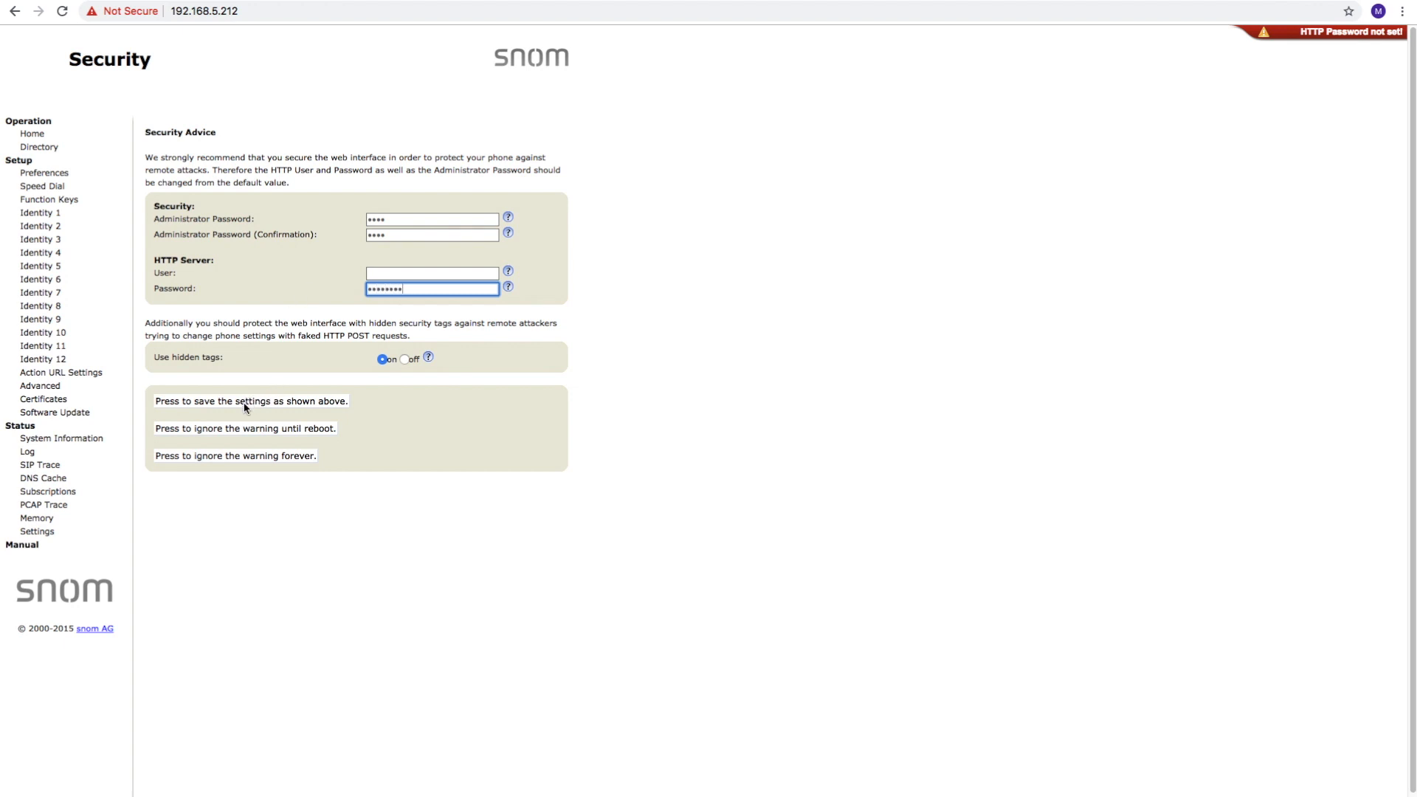
Step: Save the security settings and sign back in so the phone's welcome page appears
left_click(251, 400)
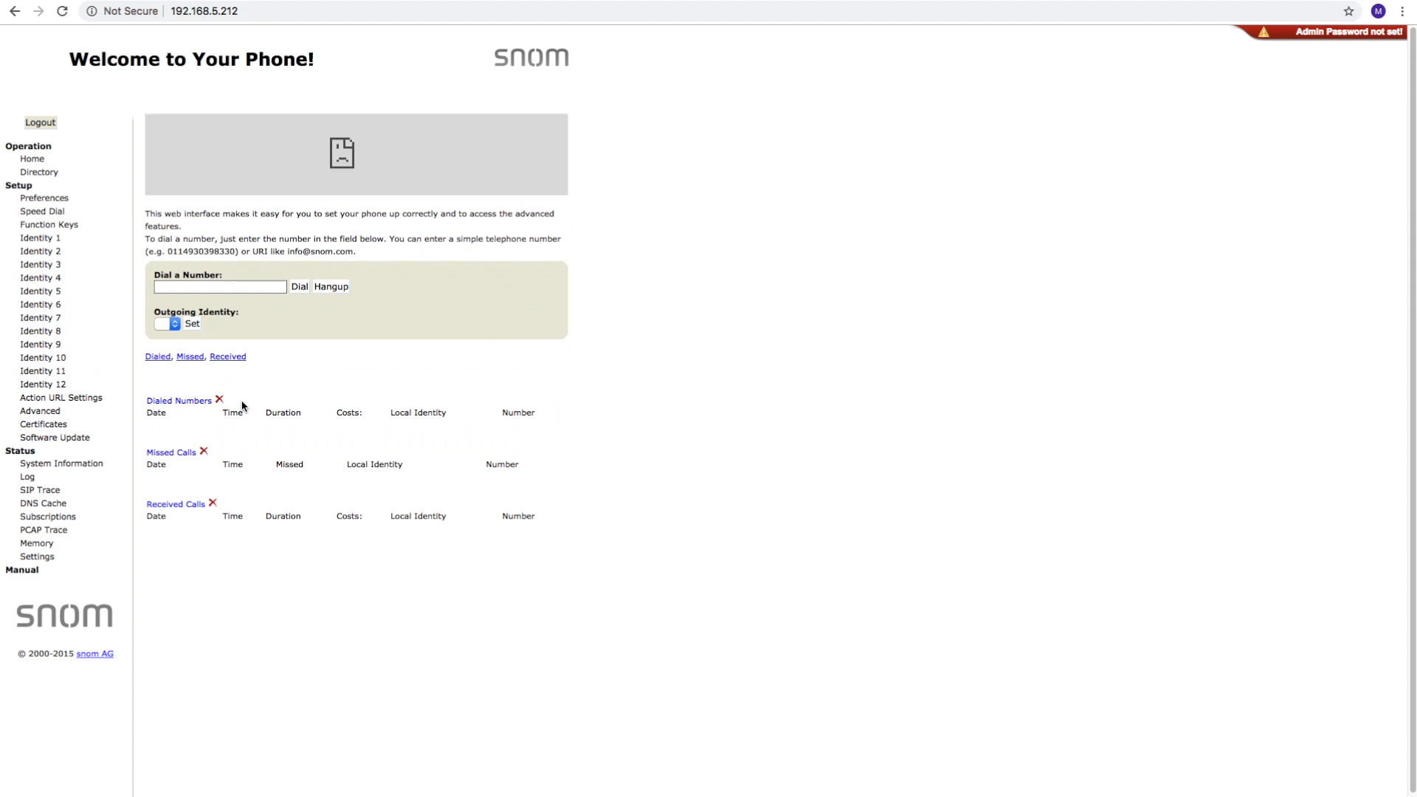
mouse_move(731, 337)
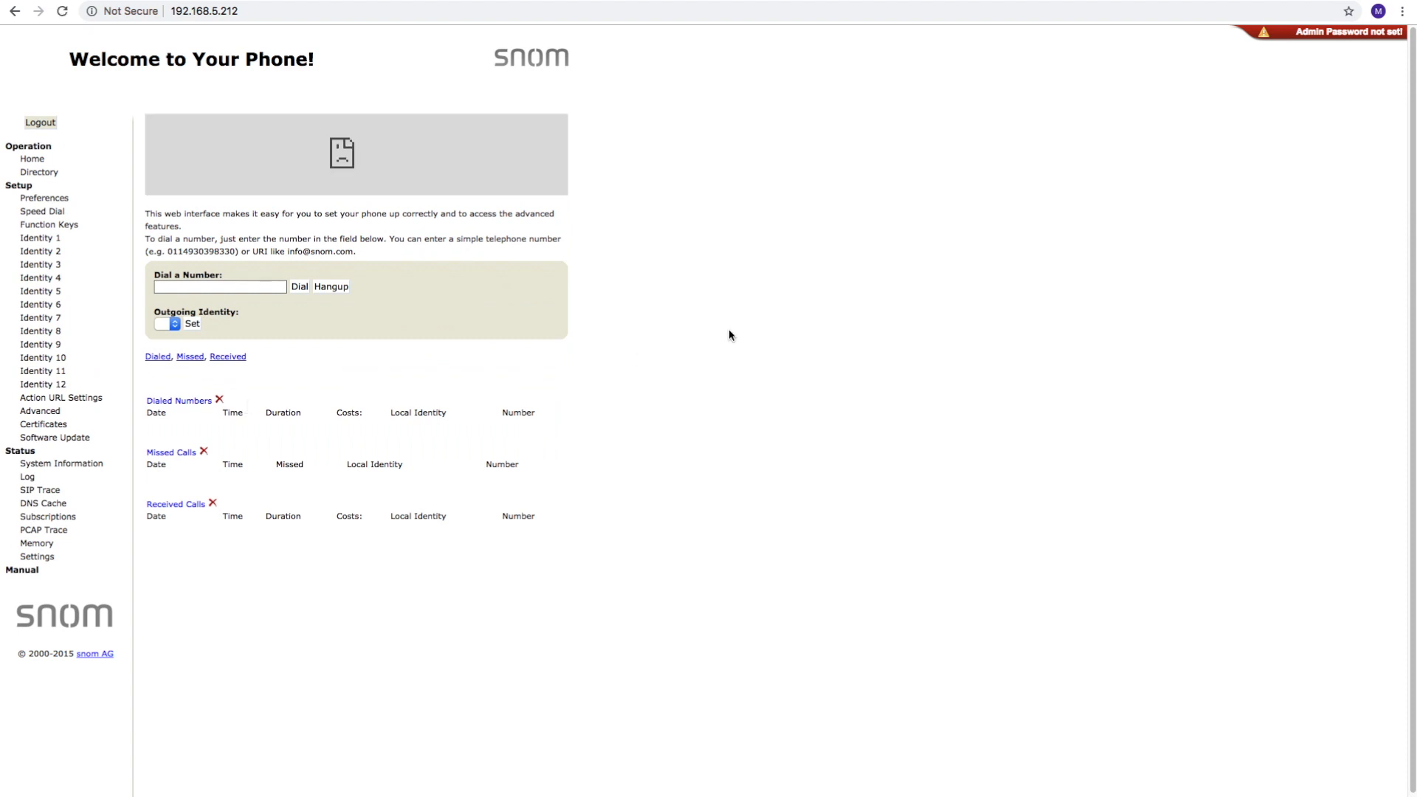
left_click(204, 10)
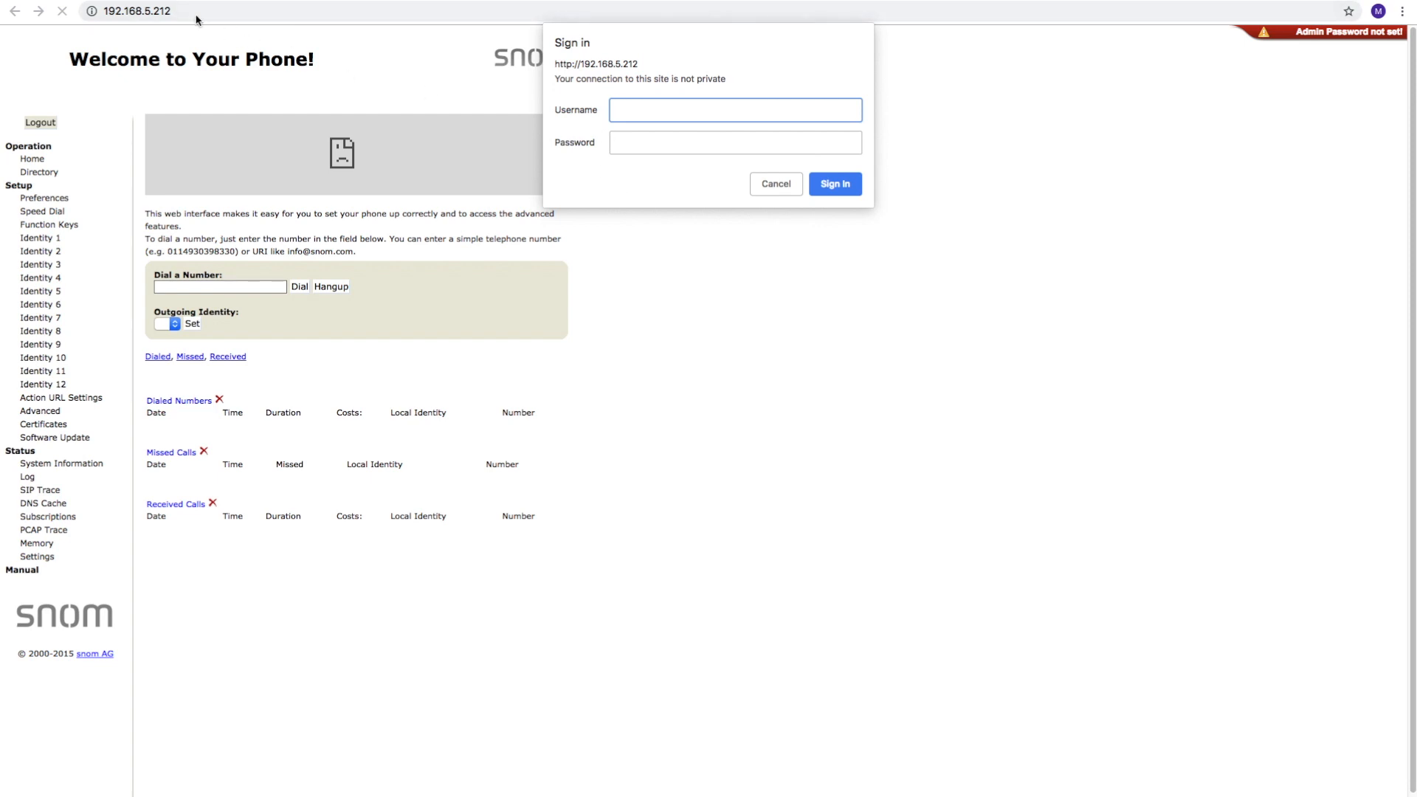
mouse_move(618, 69)
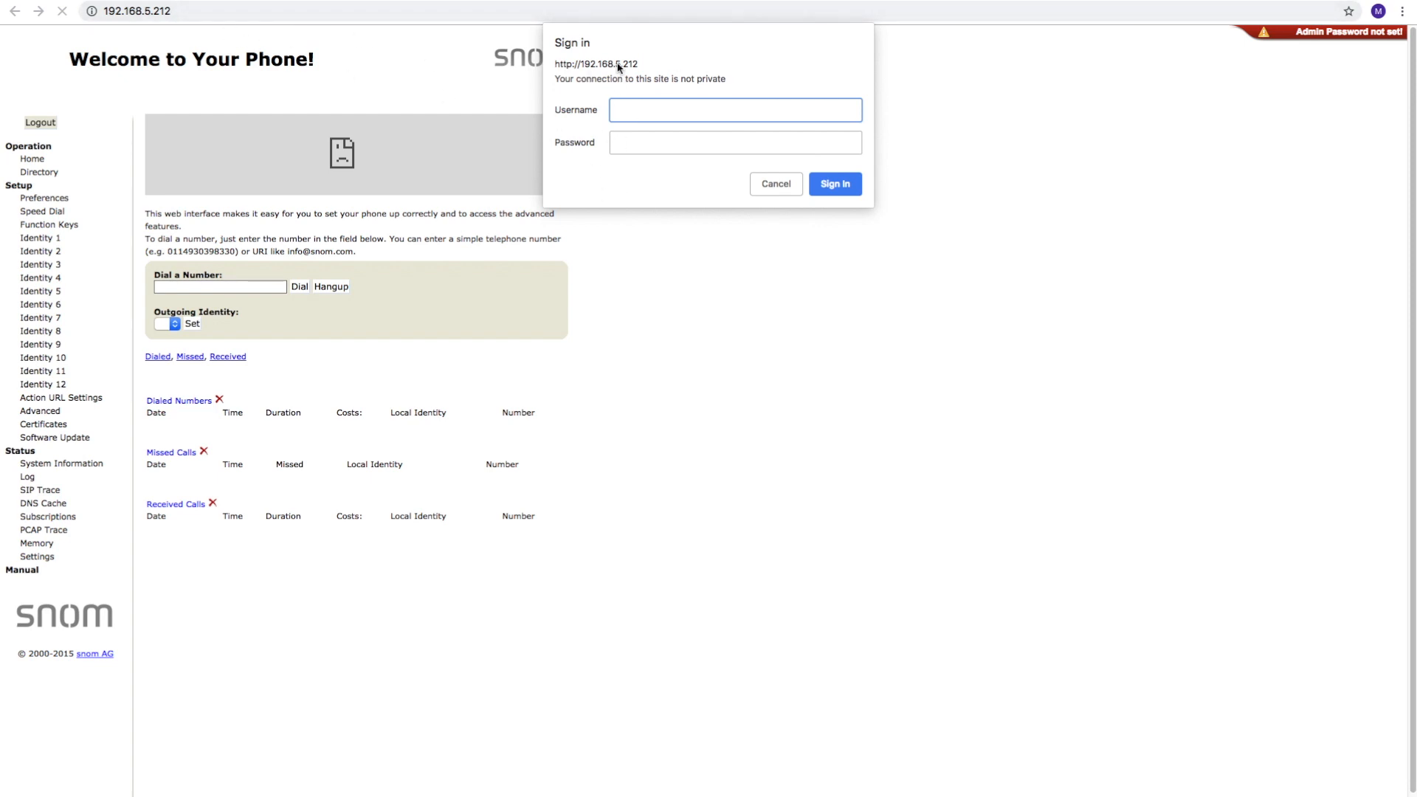
left_click(735, 142)
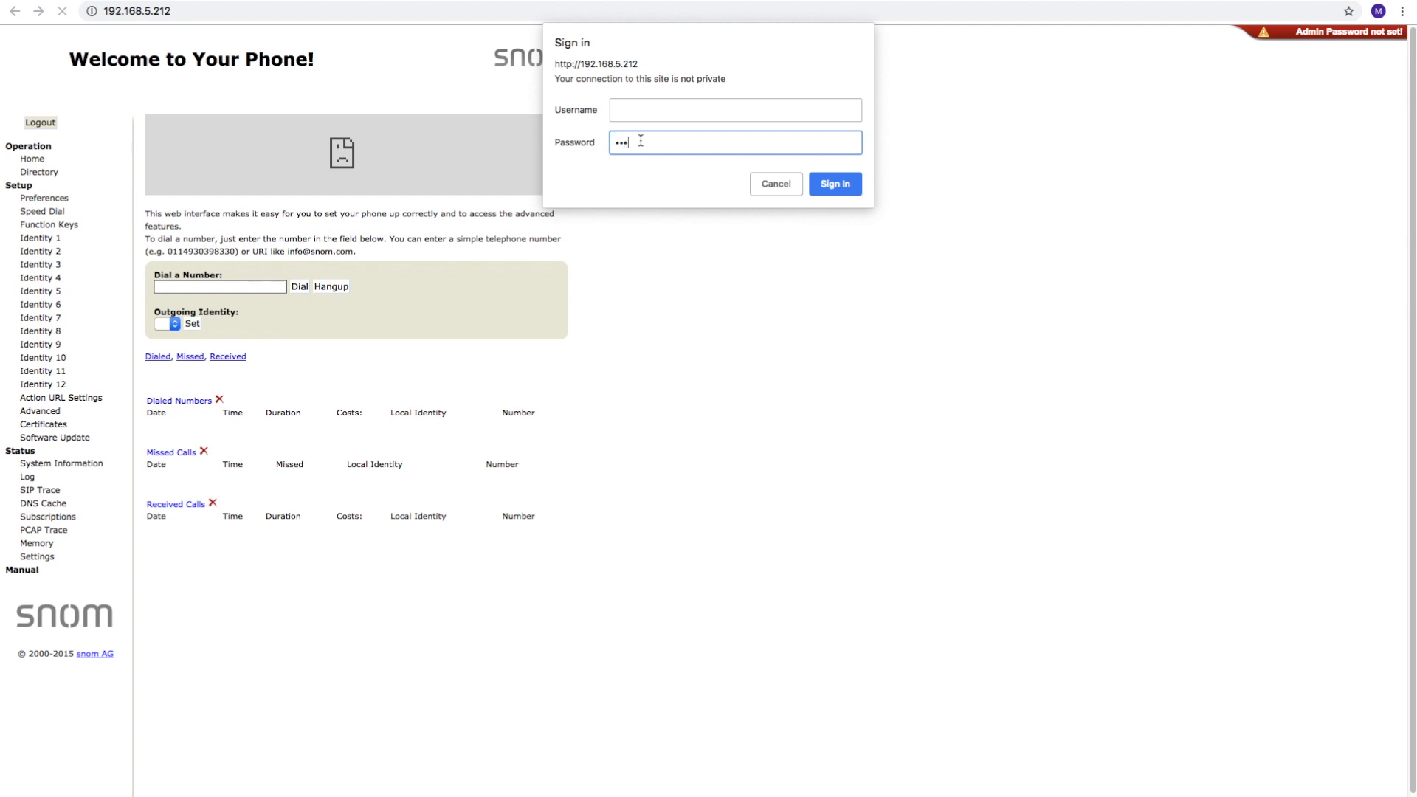
left_click(832, 183)
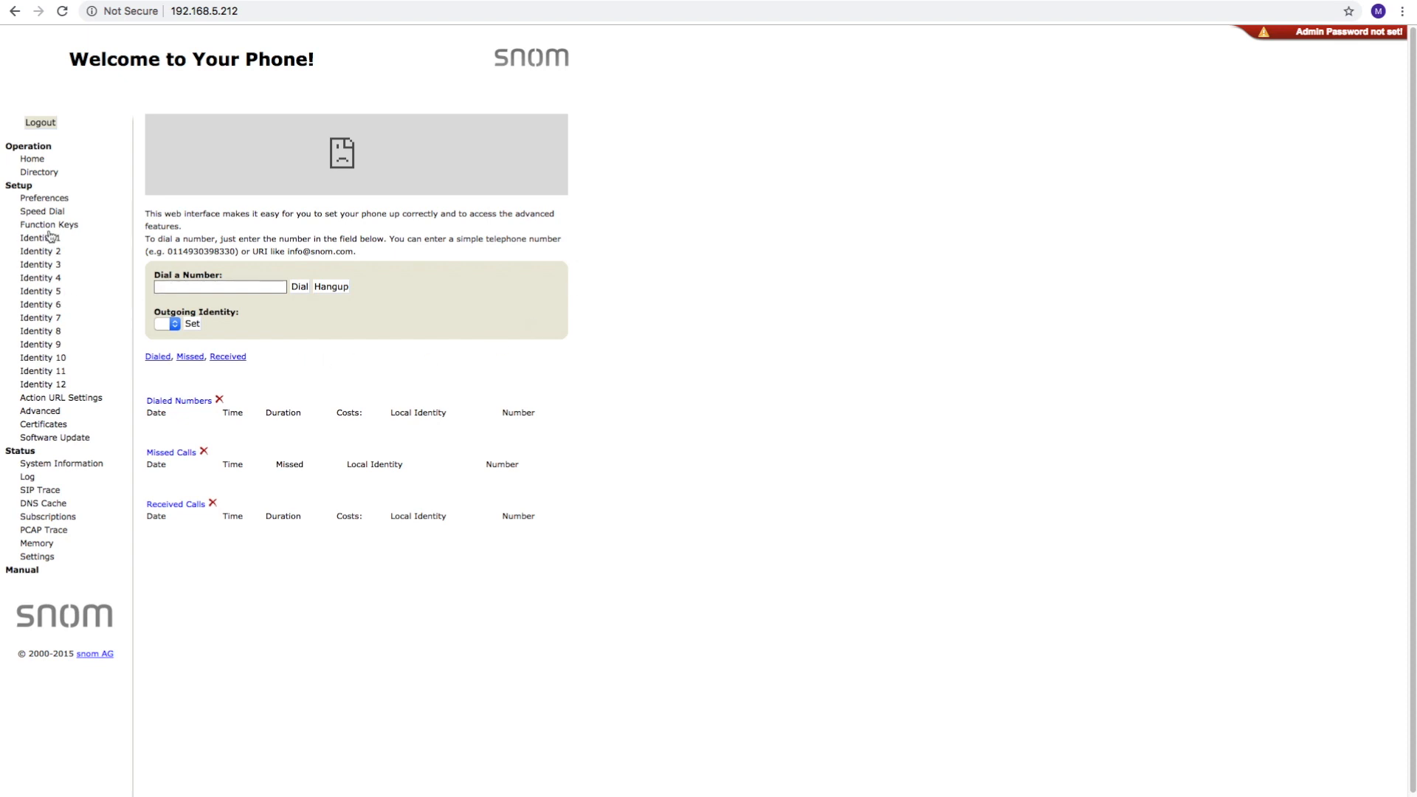
mouse_move(55, 452)
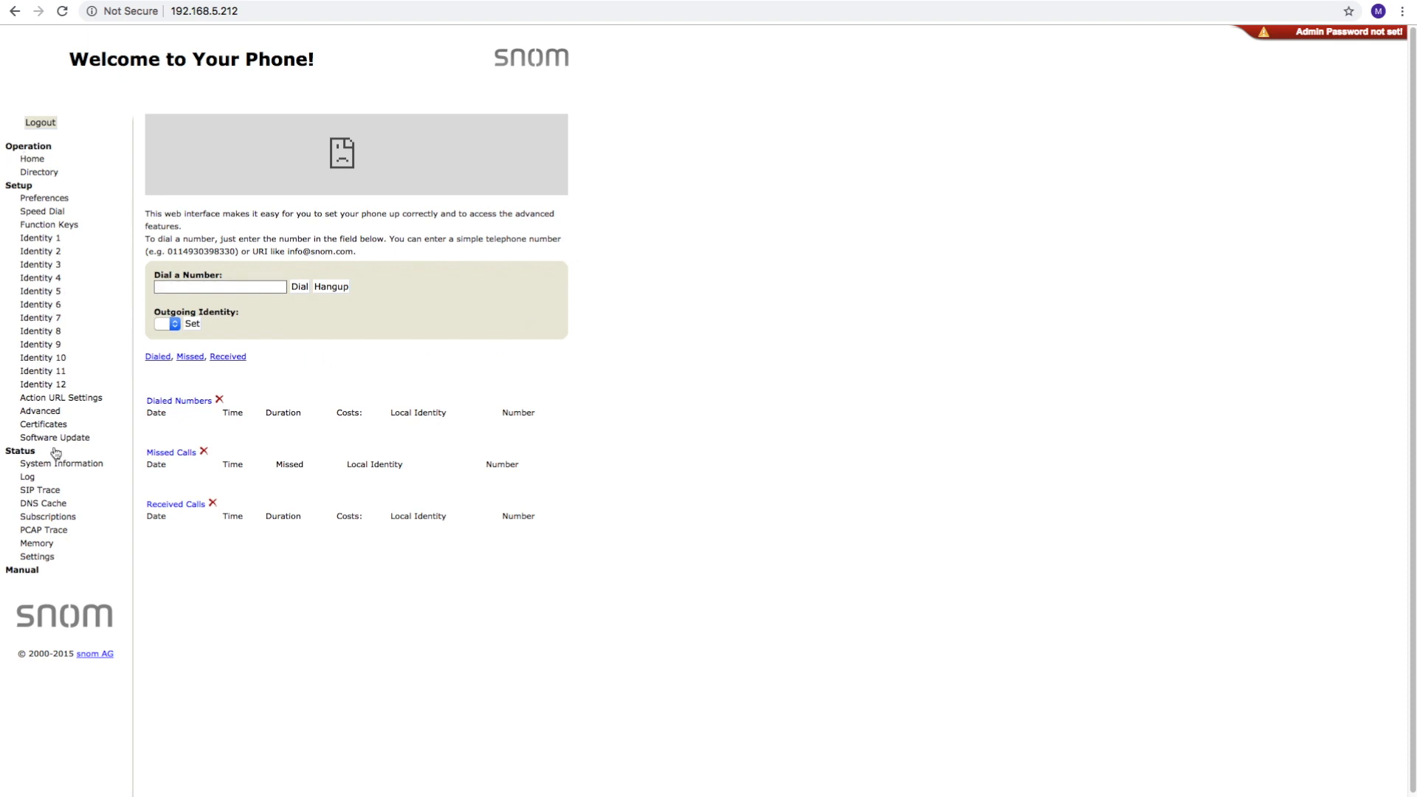
mouse_move(57, 332)
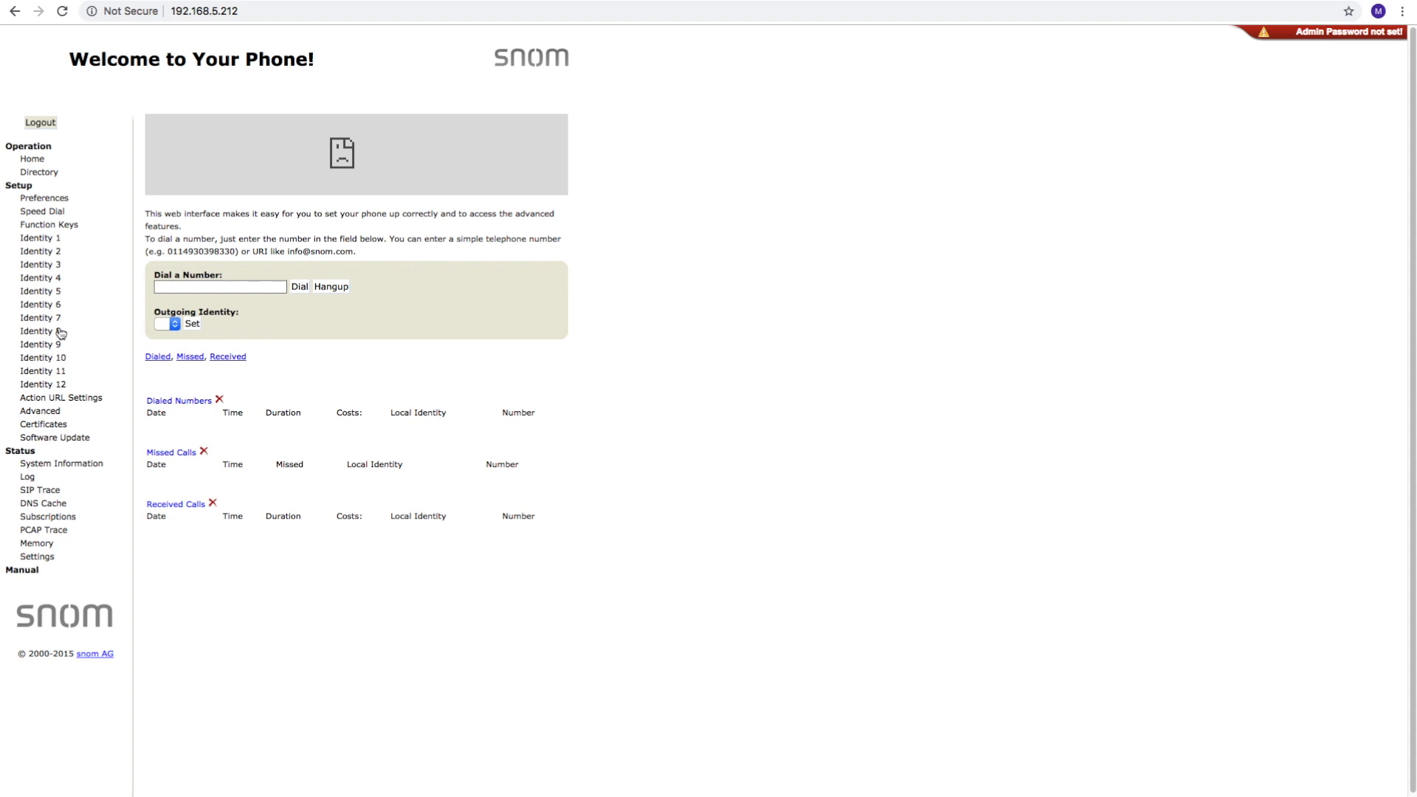
mouse_move(53, 211)
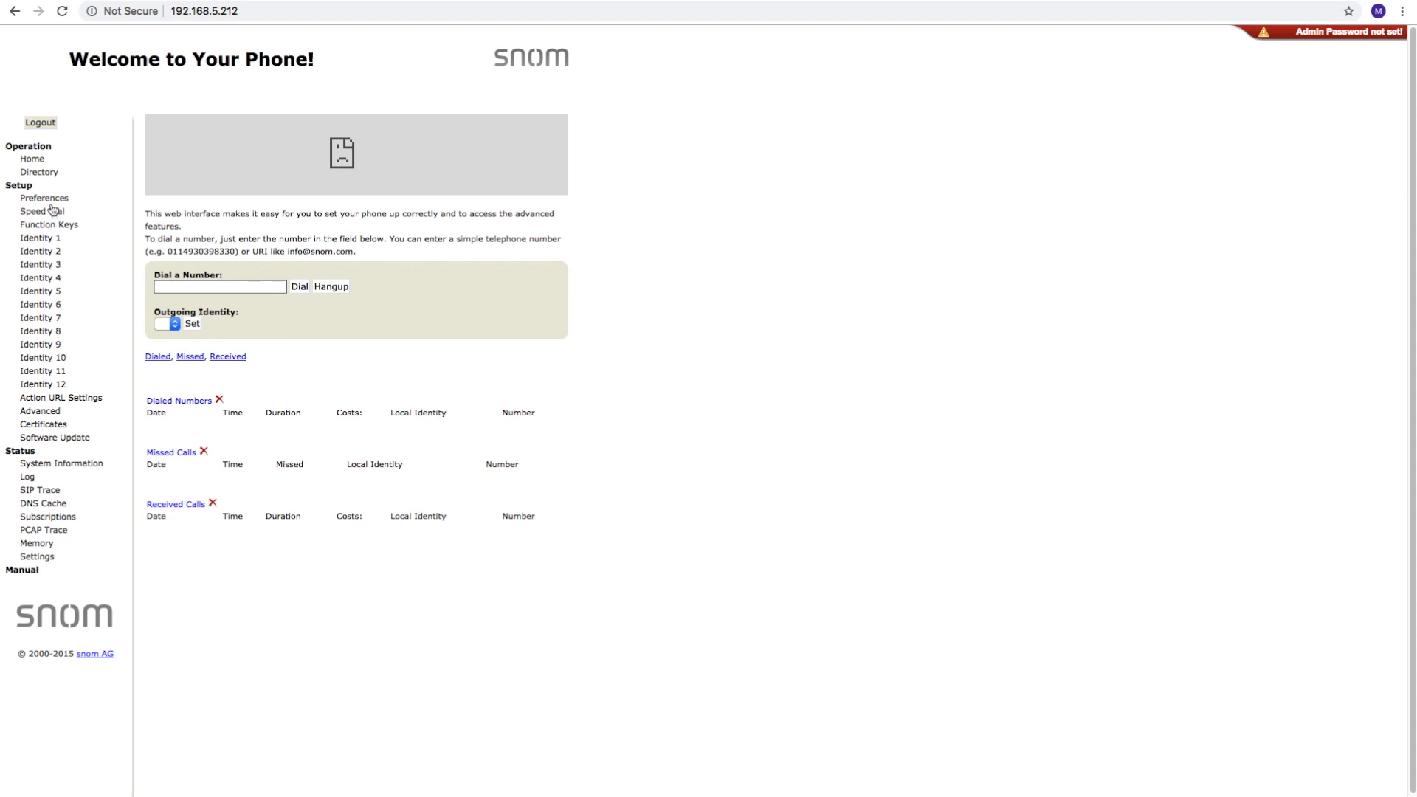
mouse_move(50, 203)
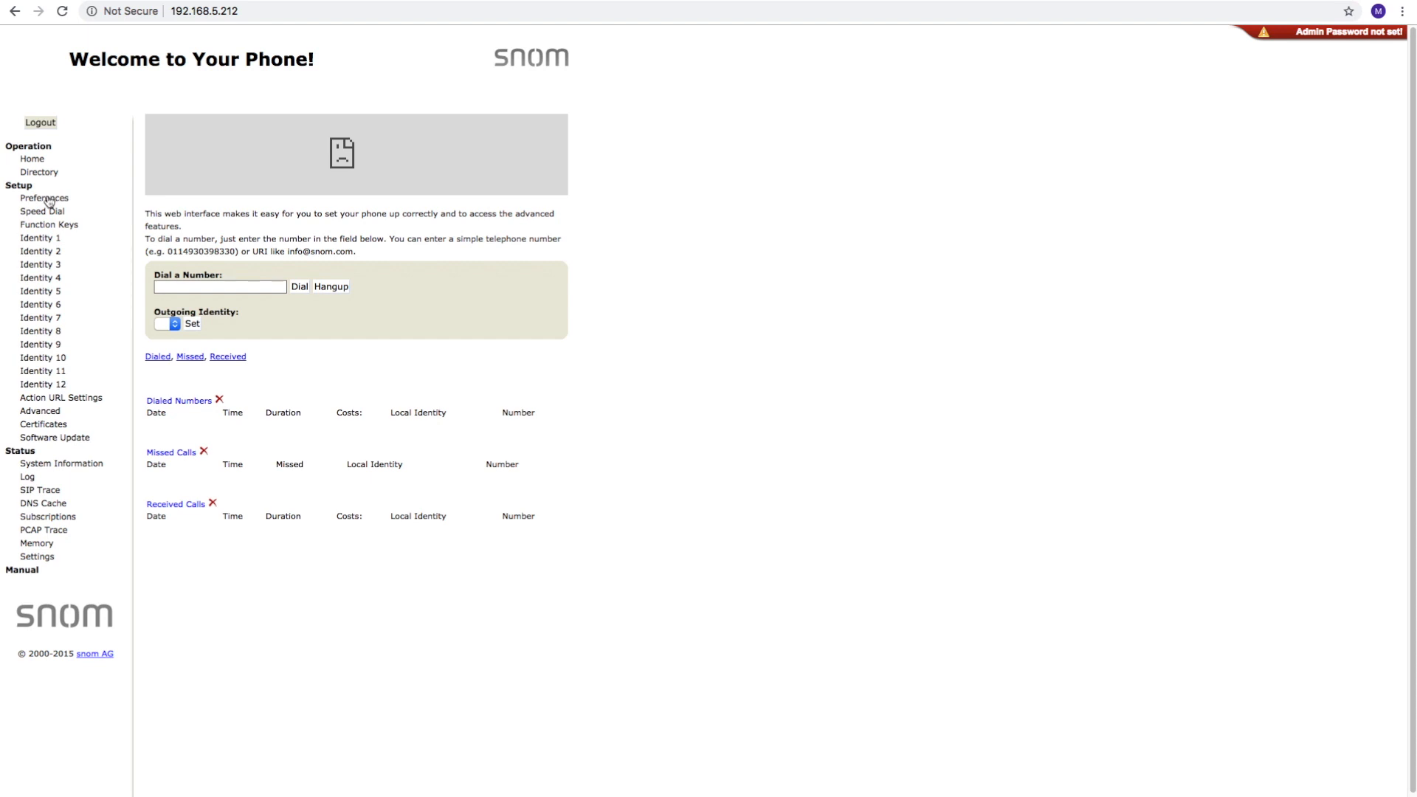
Step: Review the Preferences choices, keeping English web interface, Deutsch phone language and the tone scheme unchanged
left_click(43, 197)
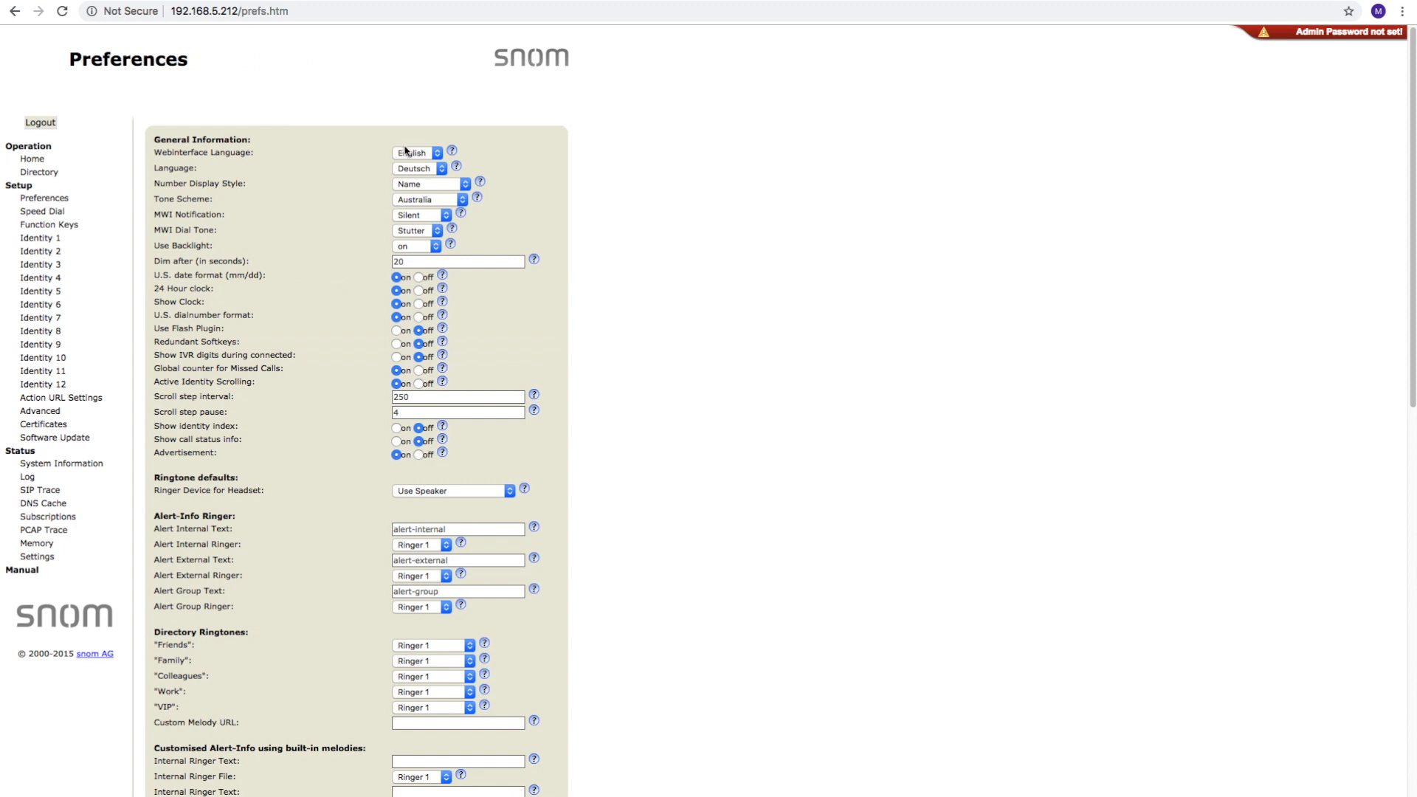
left_click(414, 152)
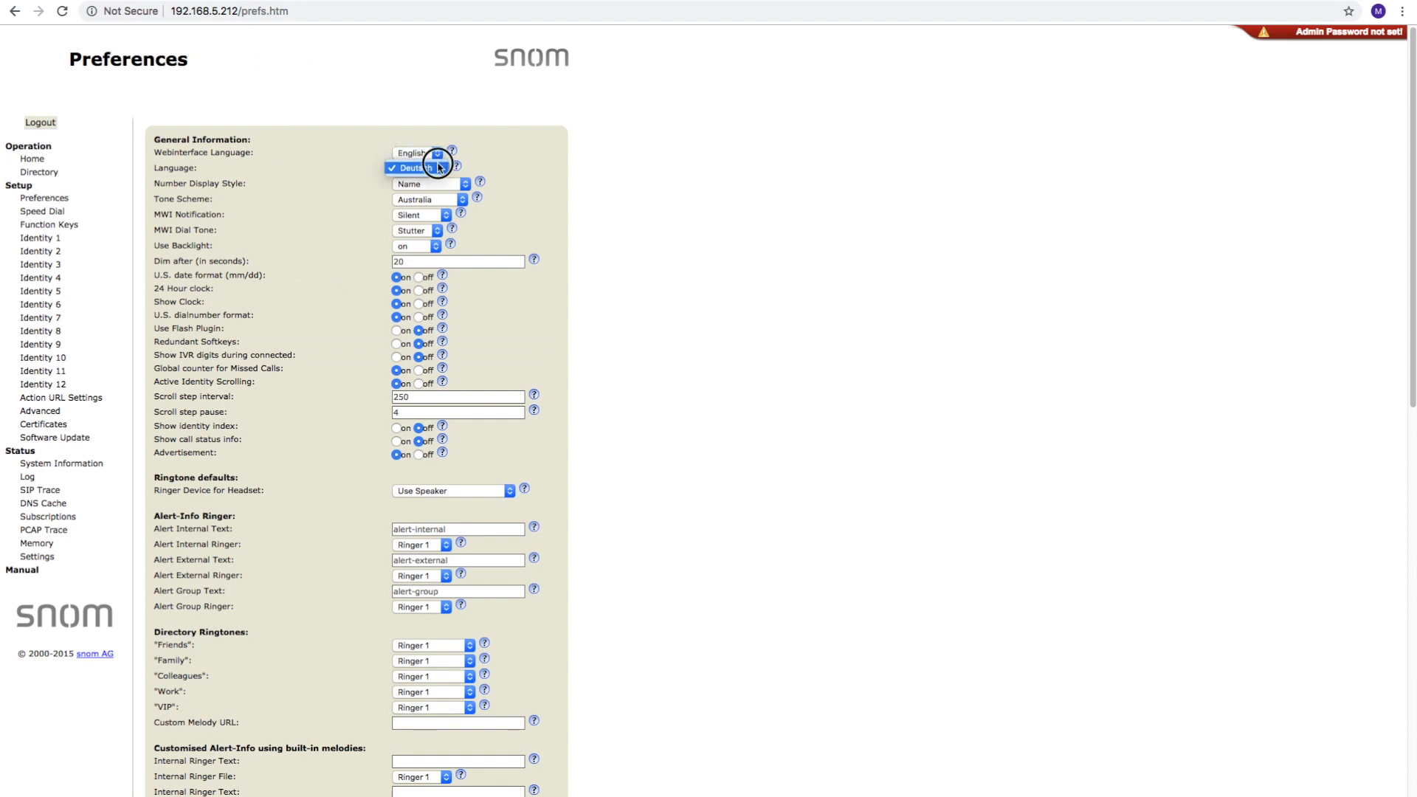
left_click(412, 152)
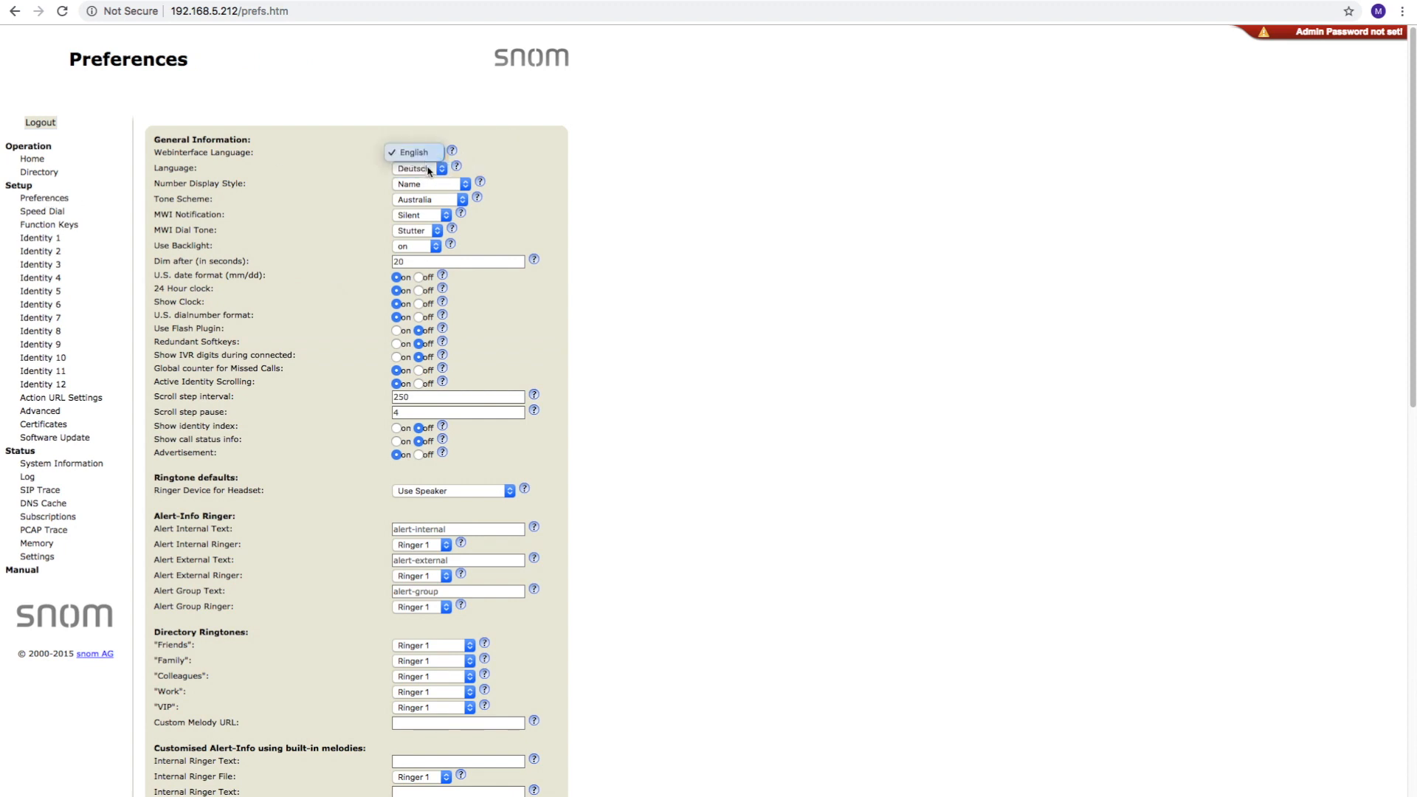
left_click(413, 152)
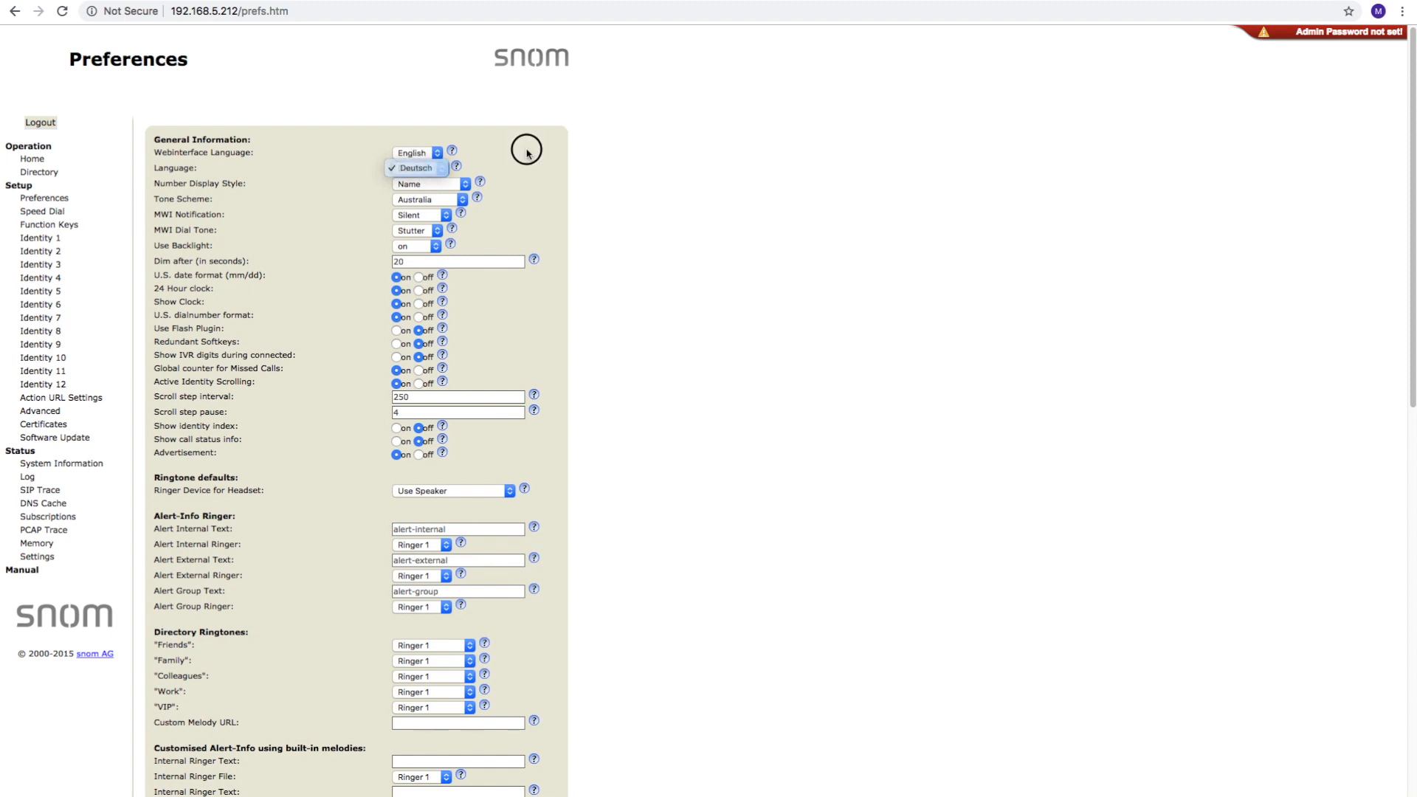
left_click(415, 169)
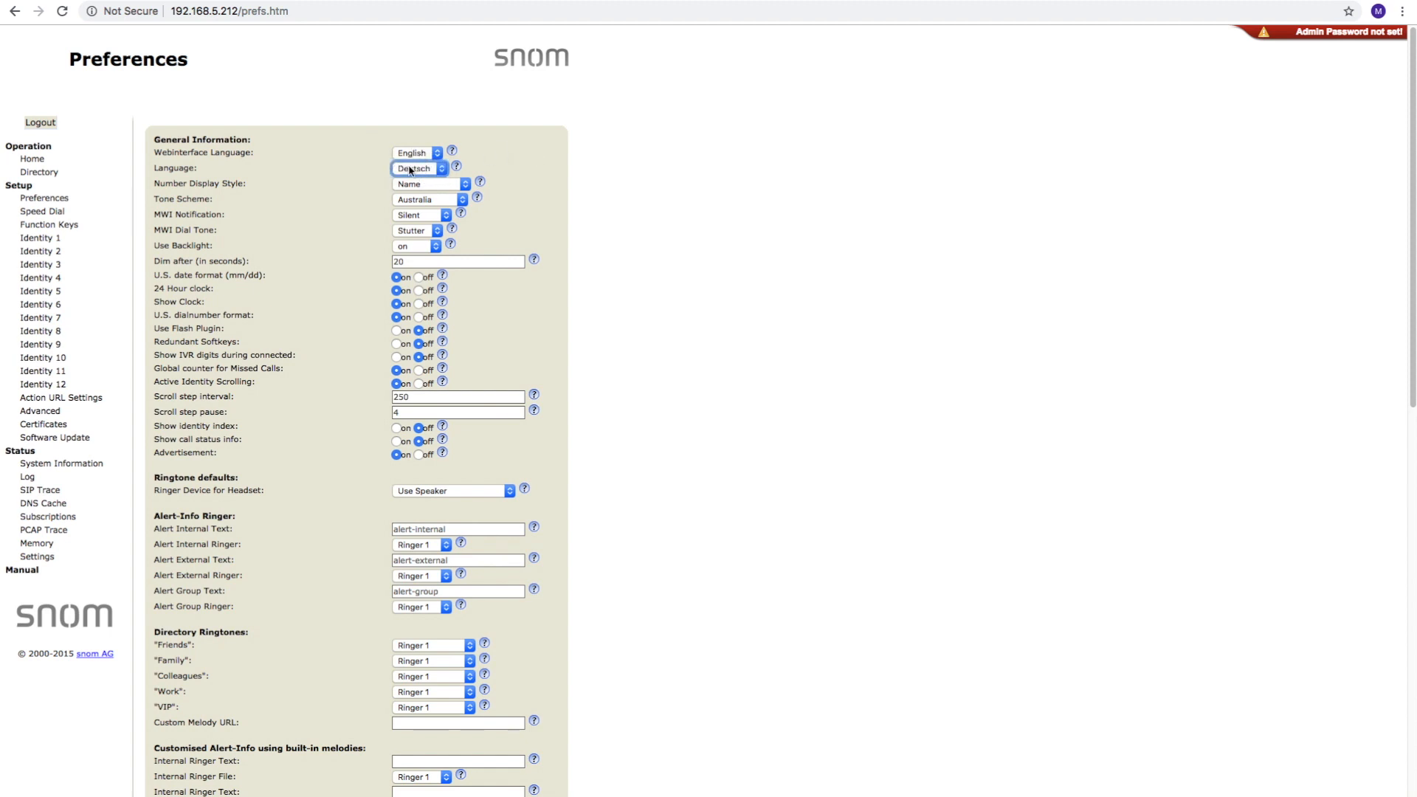
left_click(425, 199)
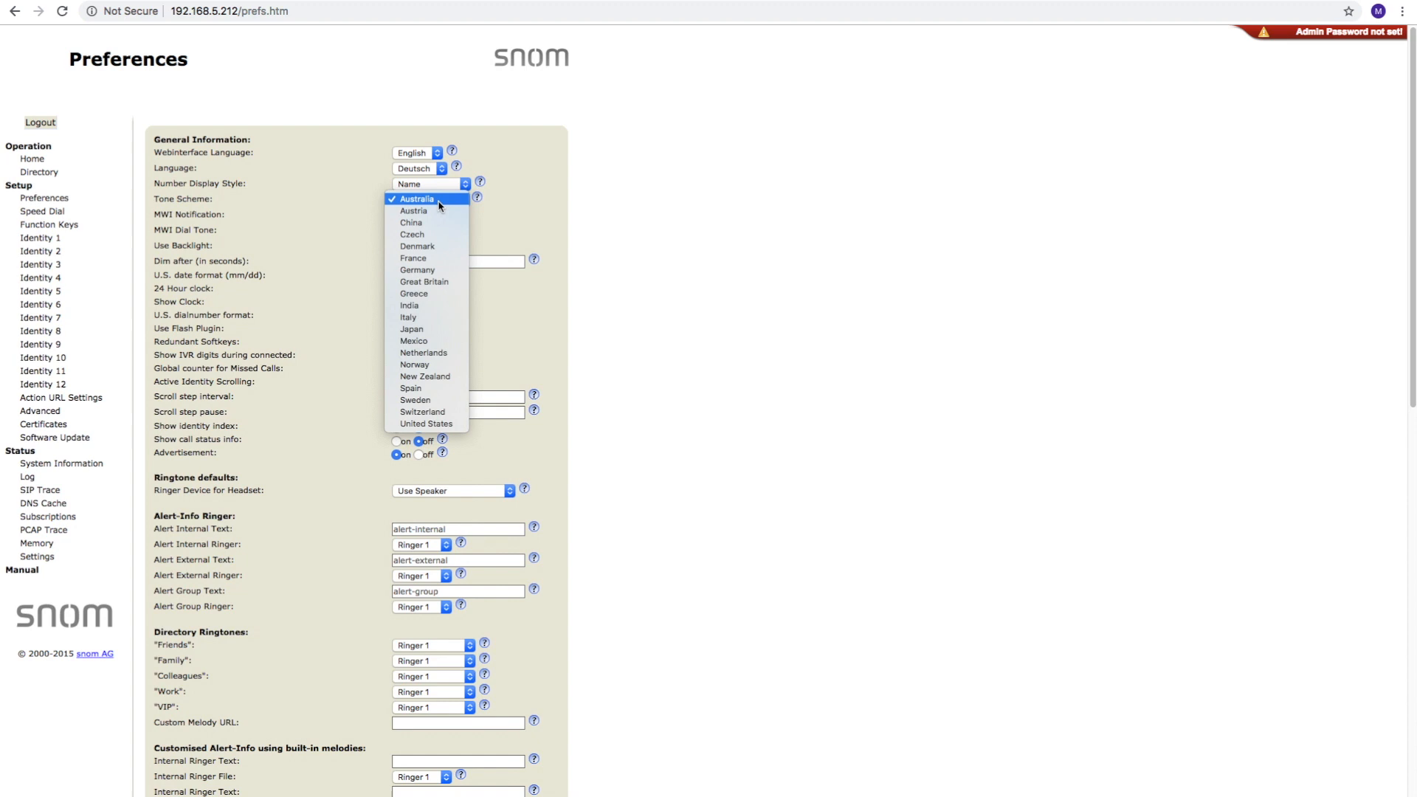
left_click(417, 200)
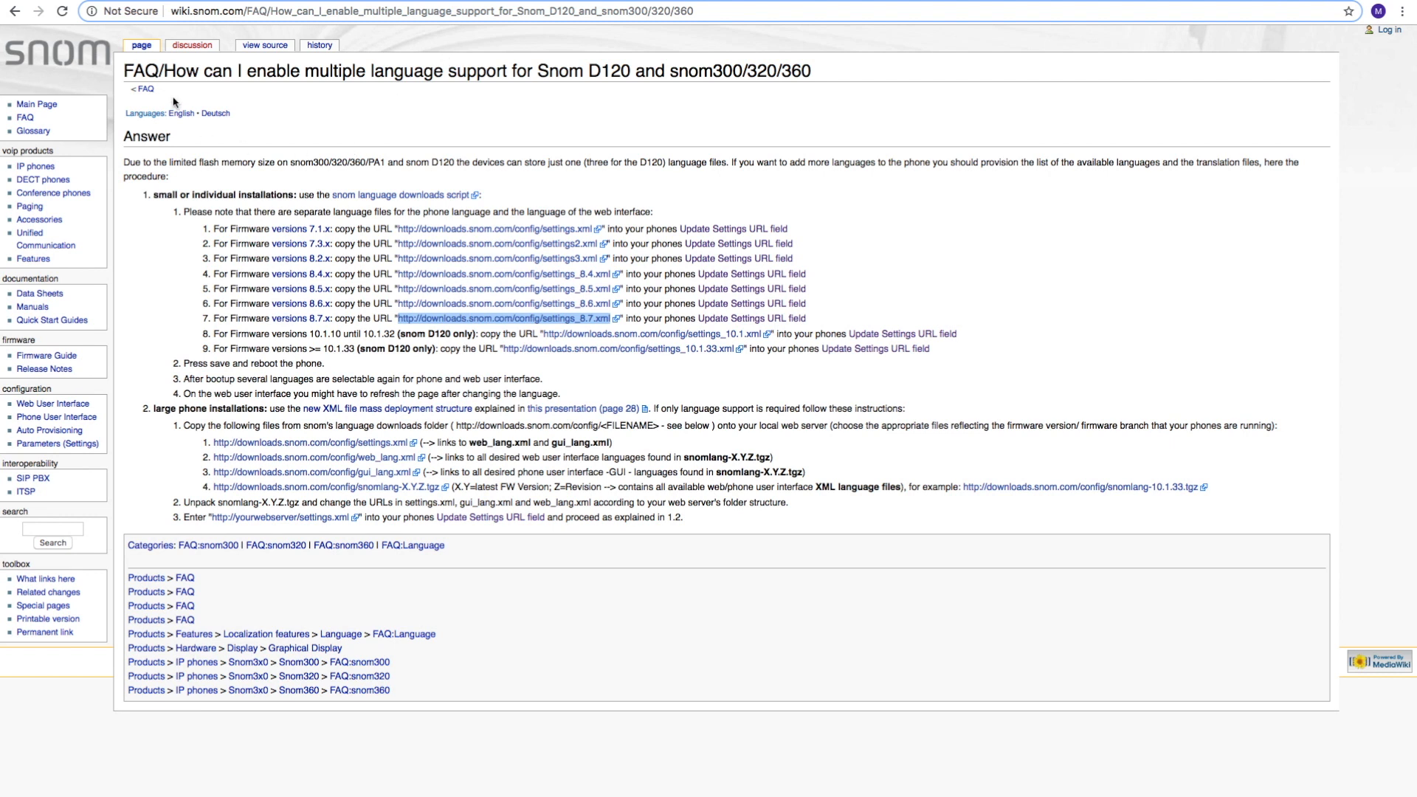
mouse_move(359, 67)
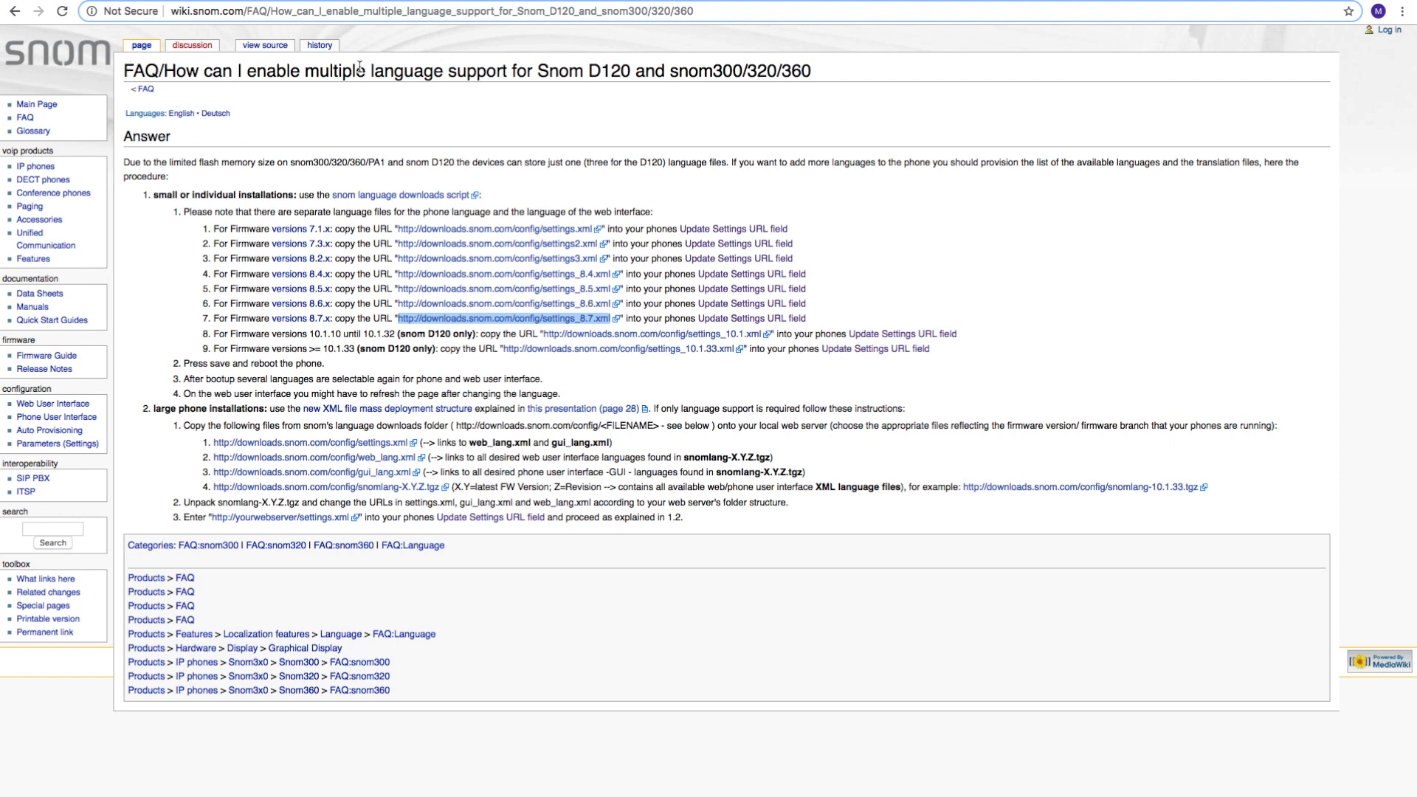
mouse_move(356, 225)
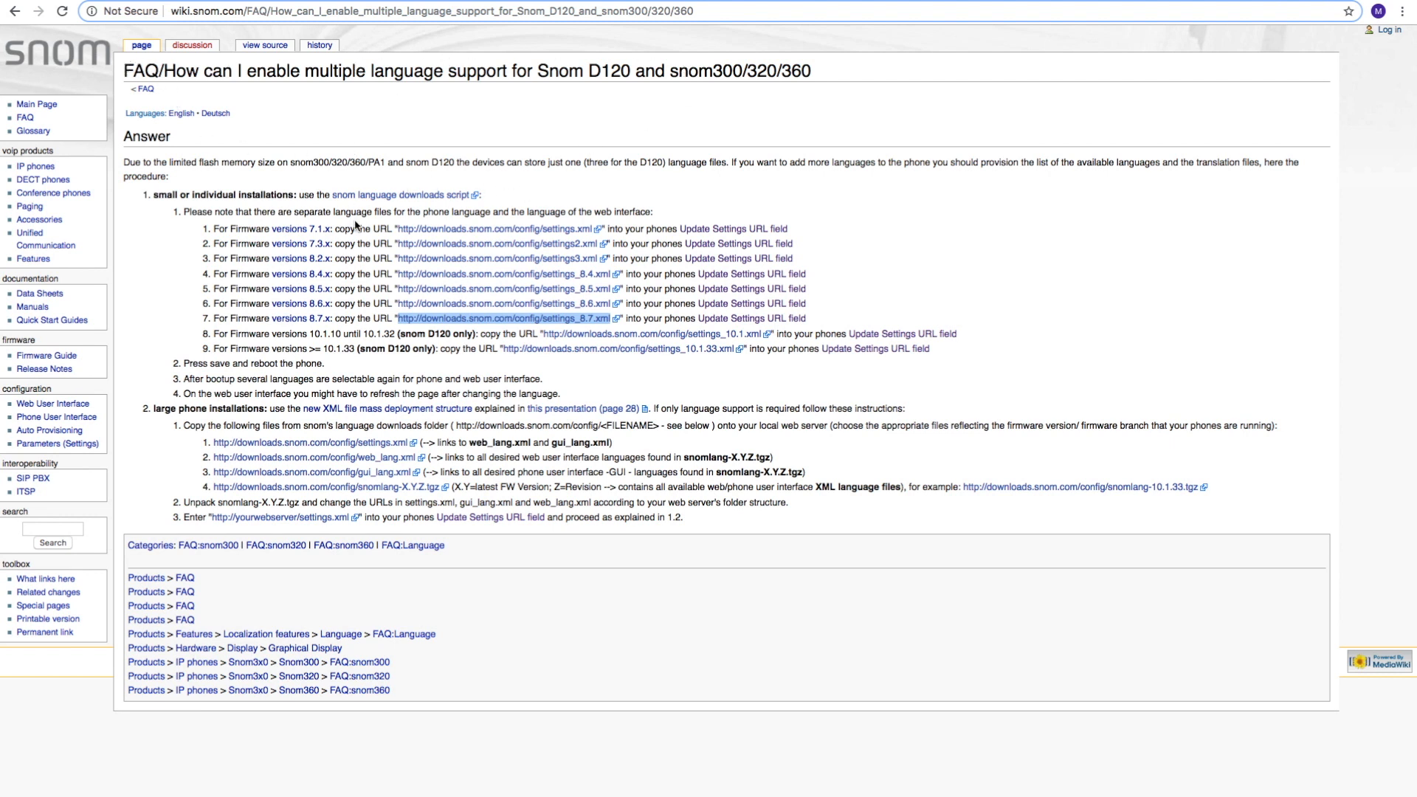
mouse_move(390, 248)
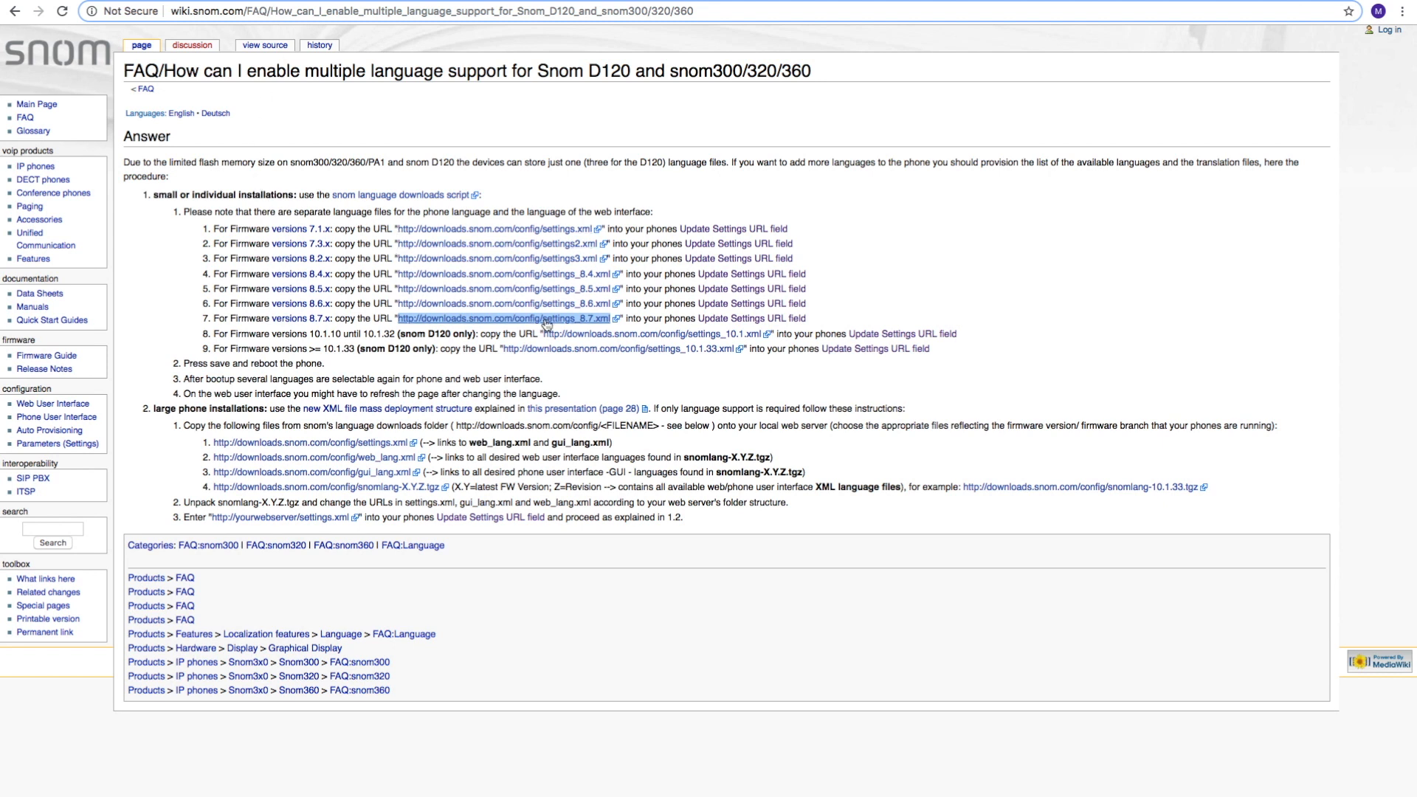
mouse_move(483, 202)
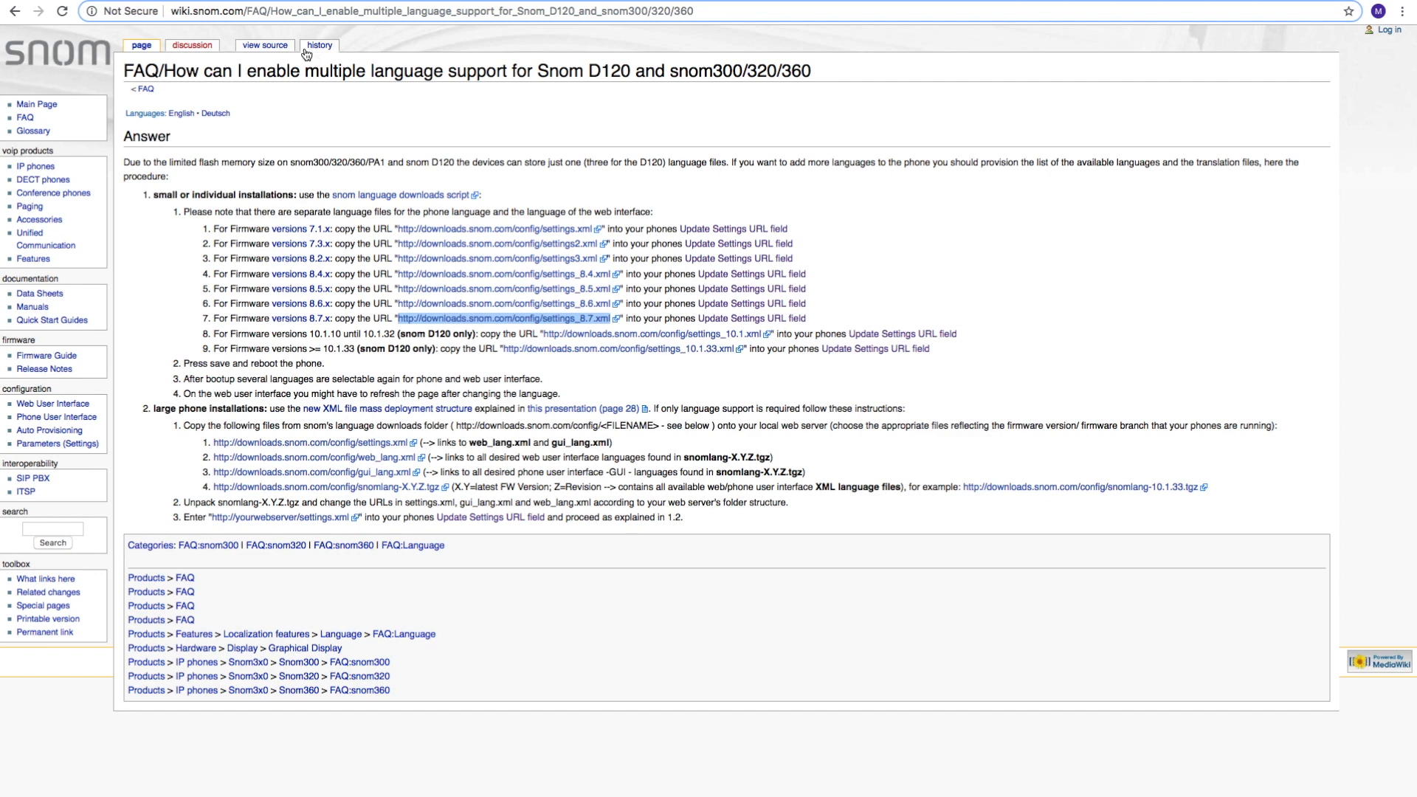
mouse_move(312, 314)
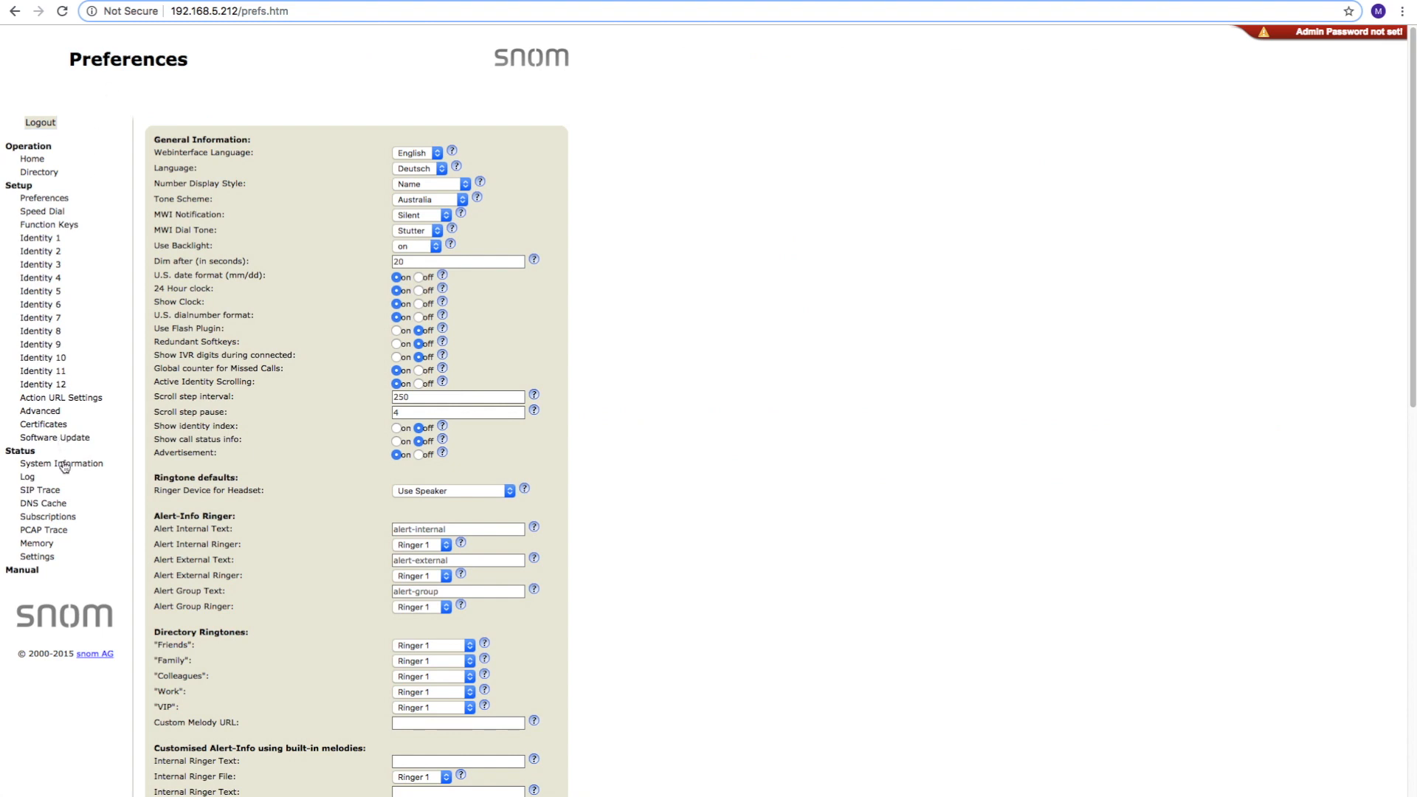
Step: Confirm firmware 8.7.5.35 in System Information, then move to Software Update and Advanced settings
left_click(62, 464)
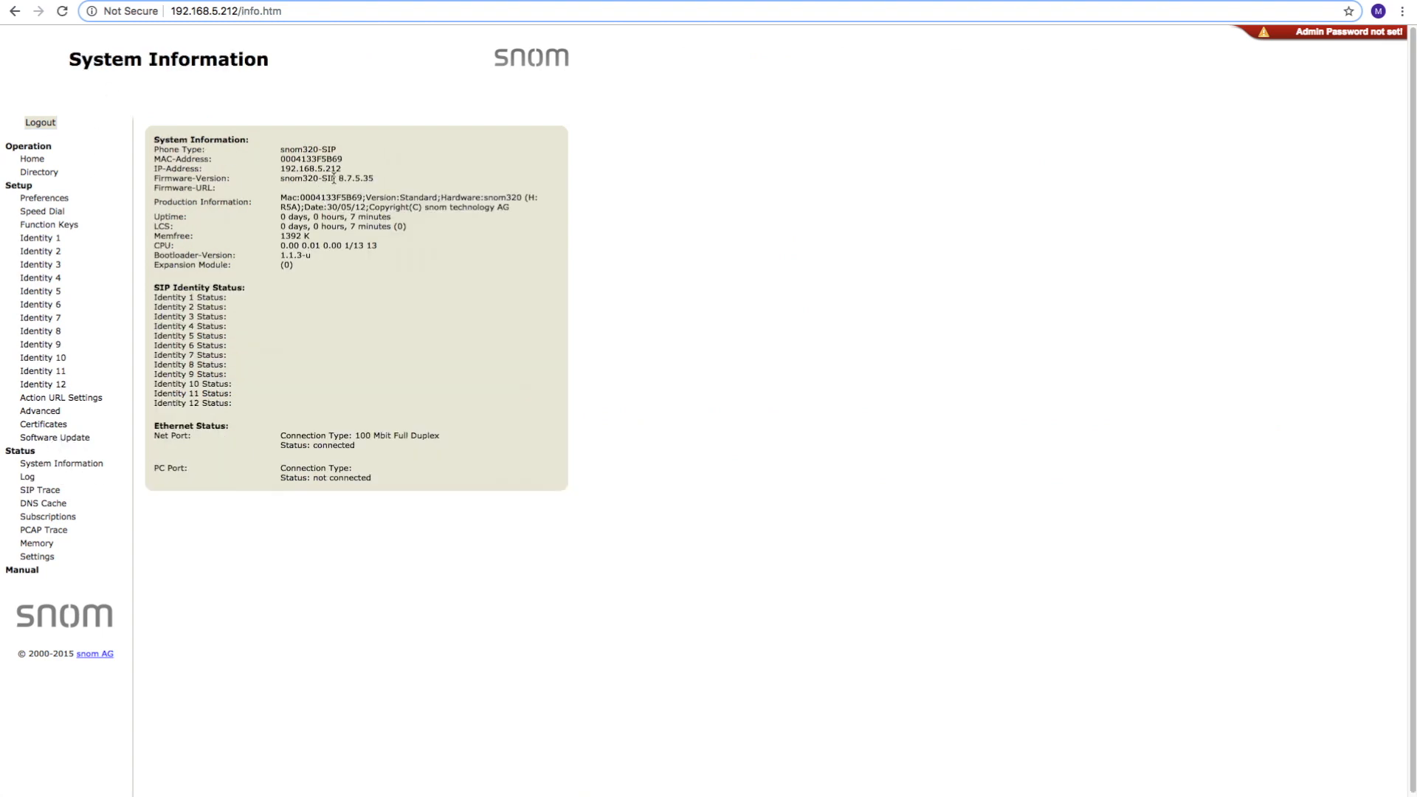
double_click(348, 179)
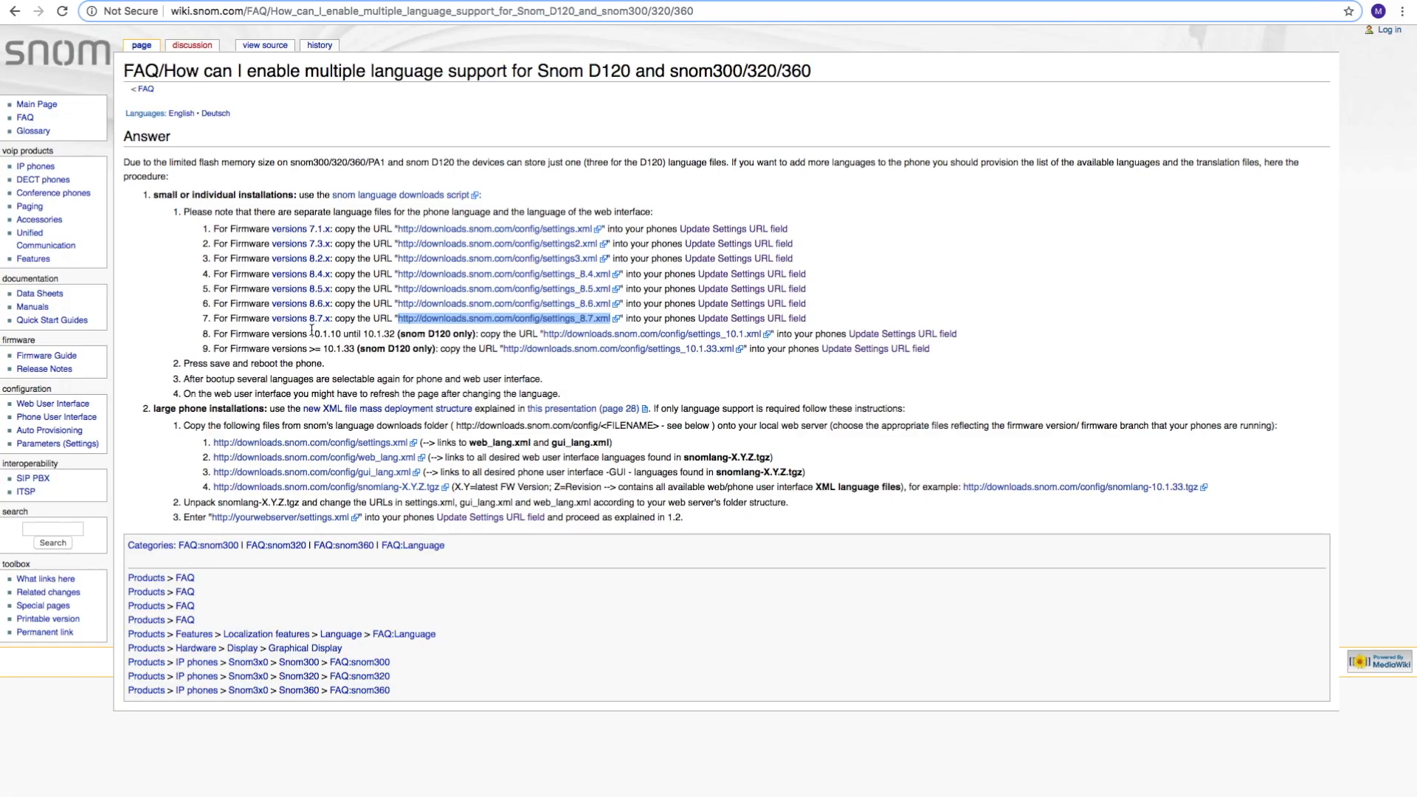
mouse_move(257, 319)
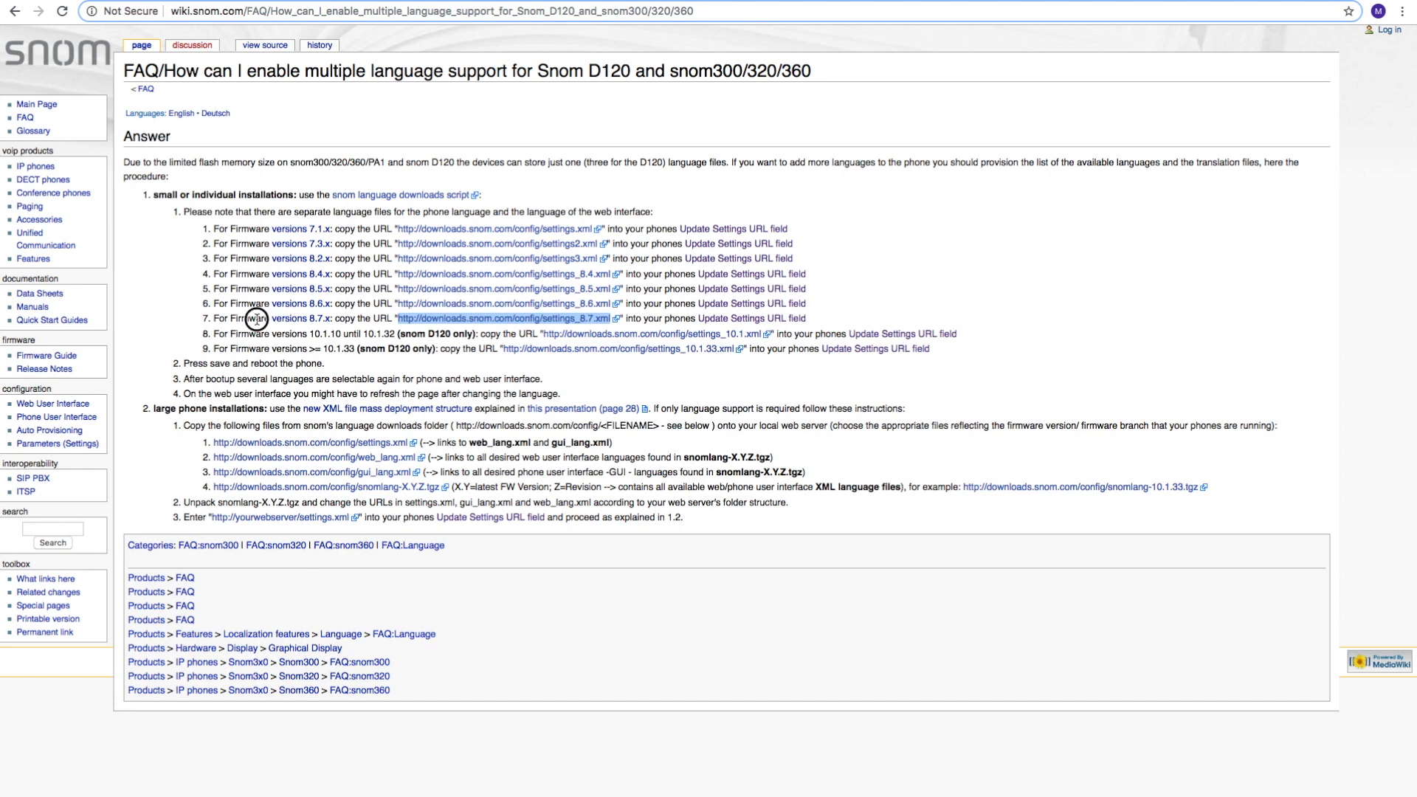
mouse_move(434, 328)
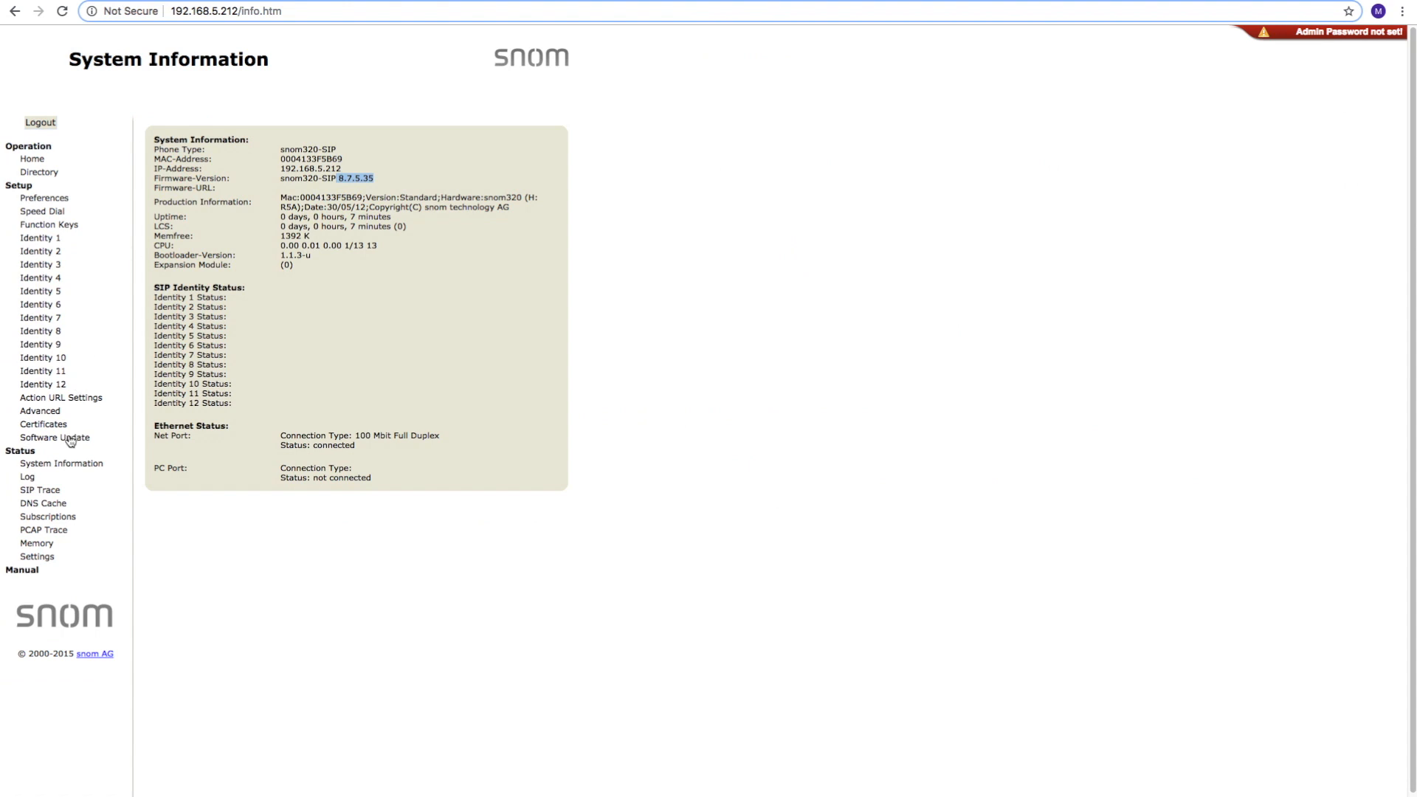
left_click(55, 437)
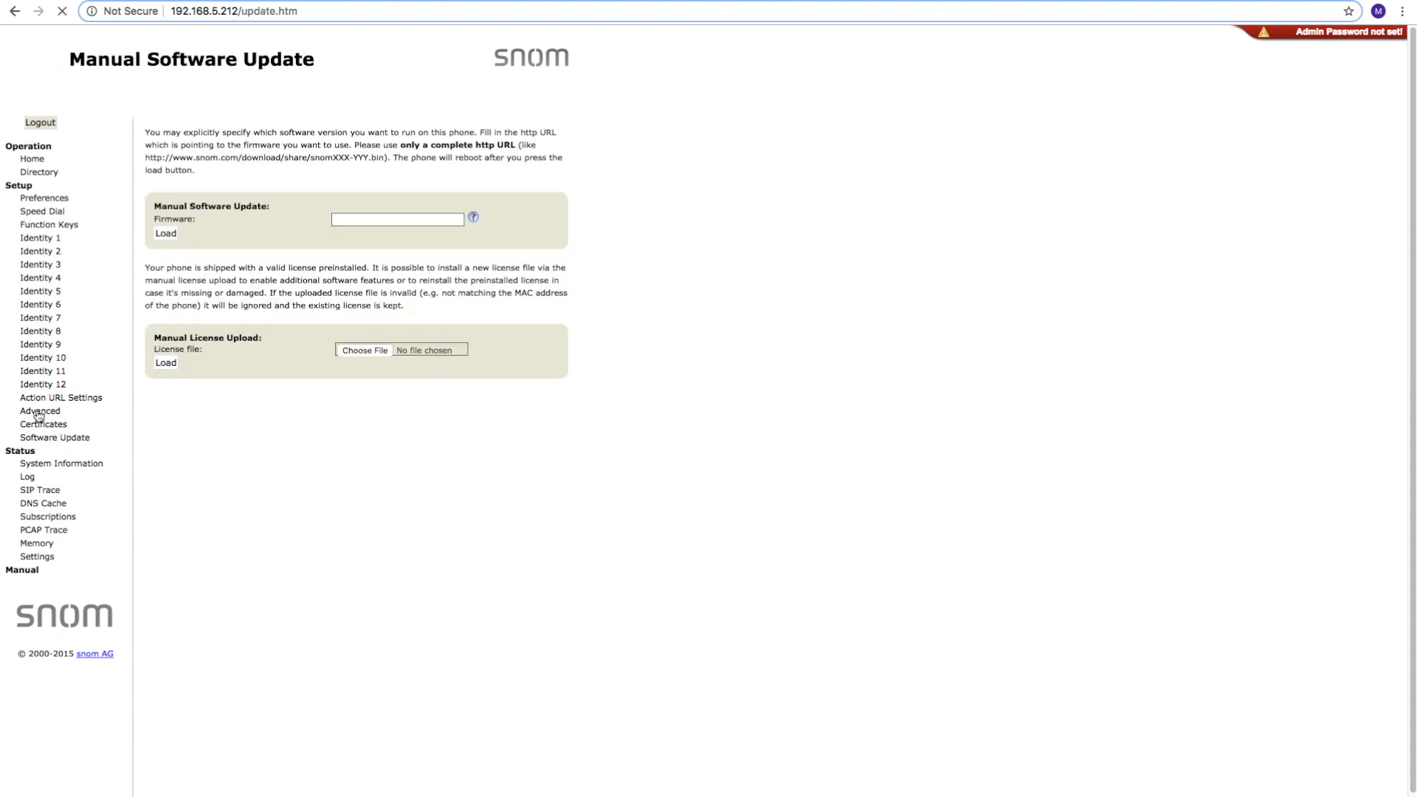
left_click(40, 413)
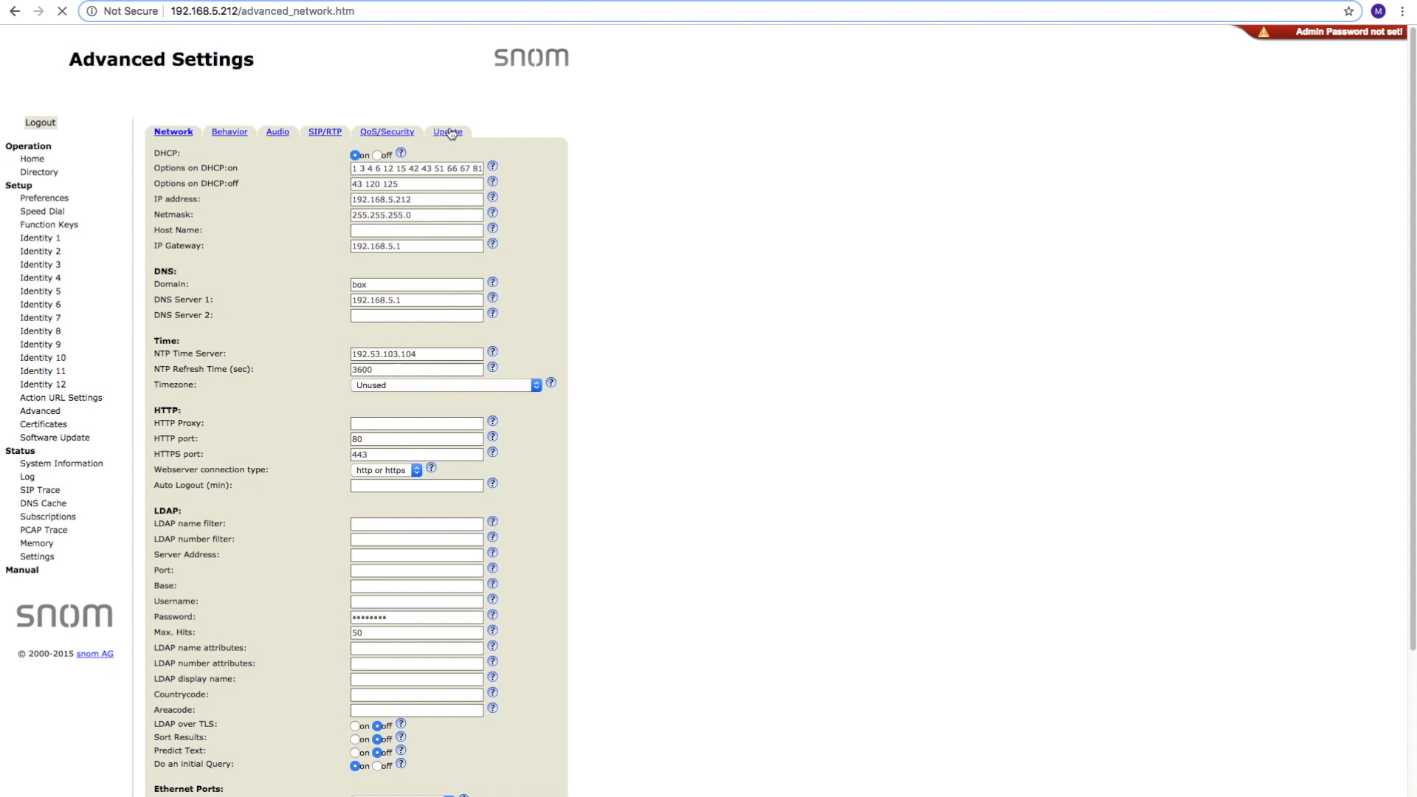
Step: Apply the settings_8.7.xml setting URL on Advanced > Update, reboot the phone and return to Preferences
left_click(447, 132)
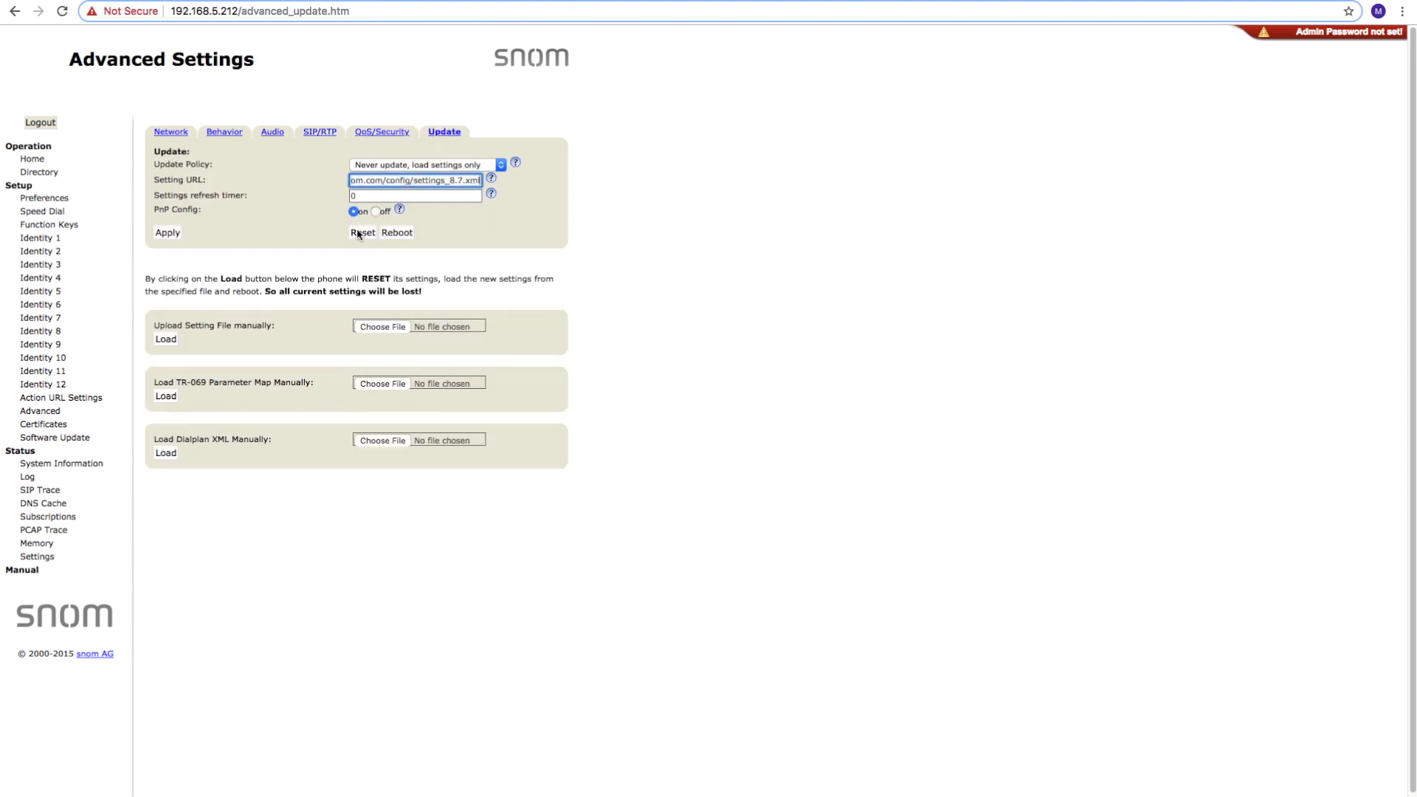
left_click(167, 232)
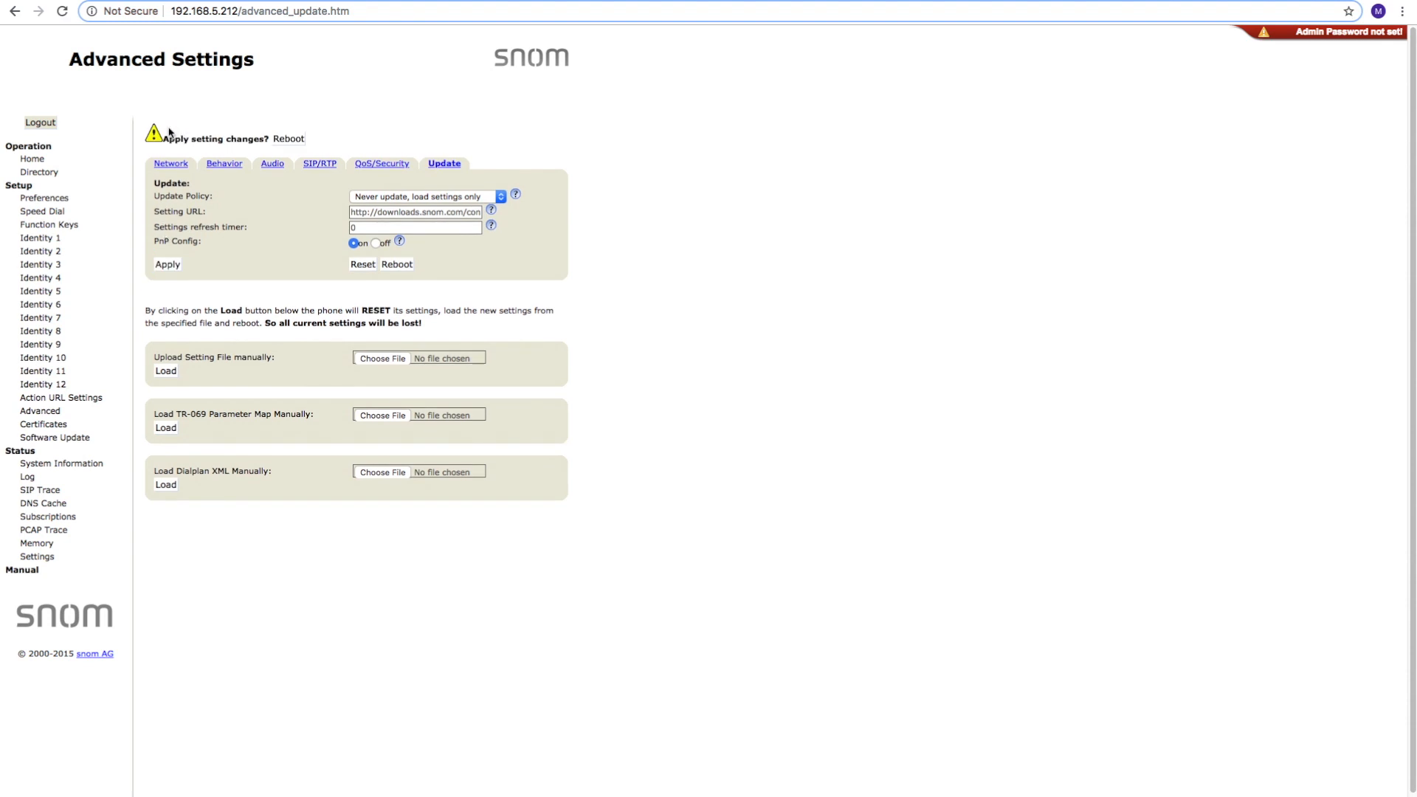
left_click(396, 264)
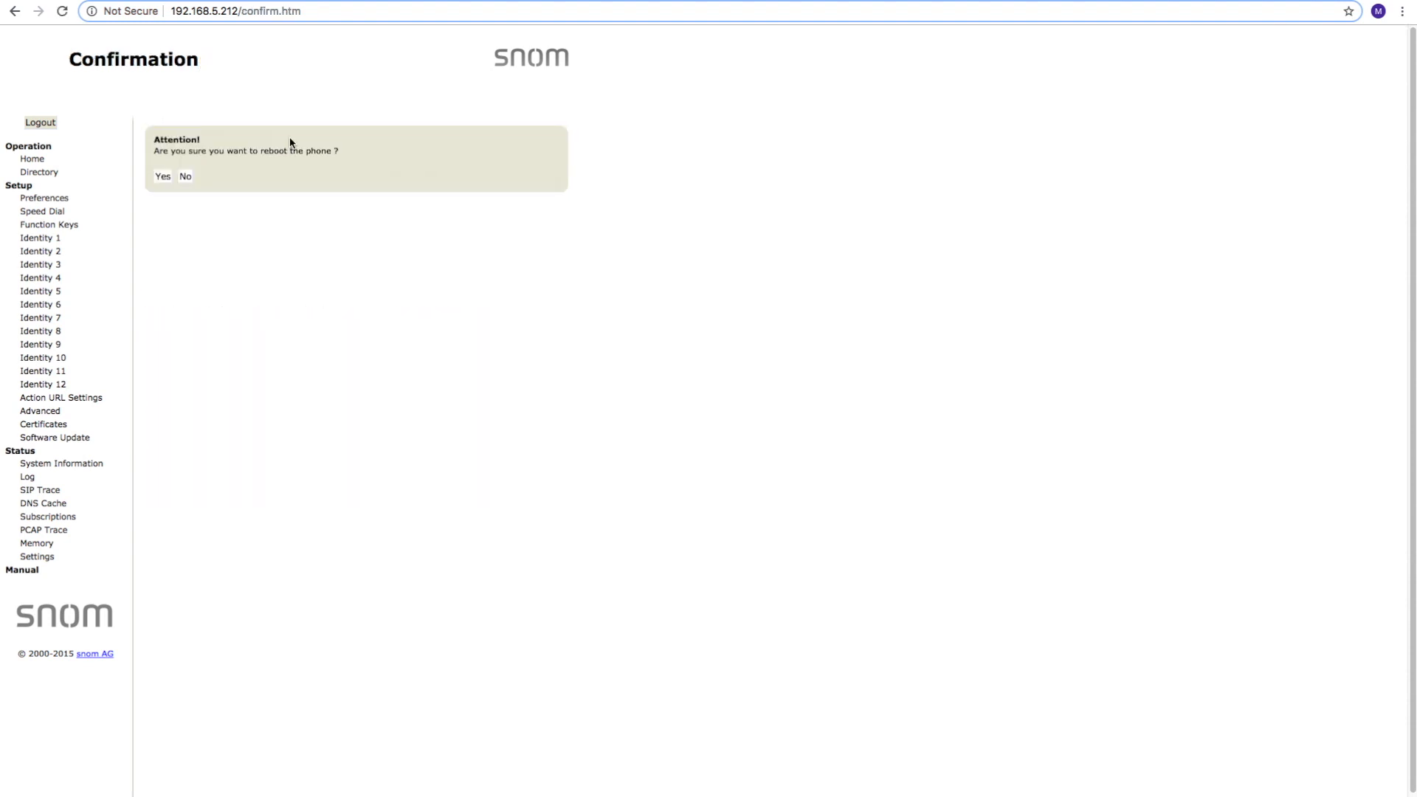
left_click(162, 176)
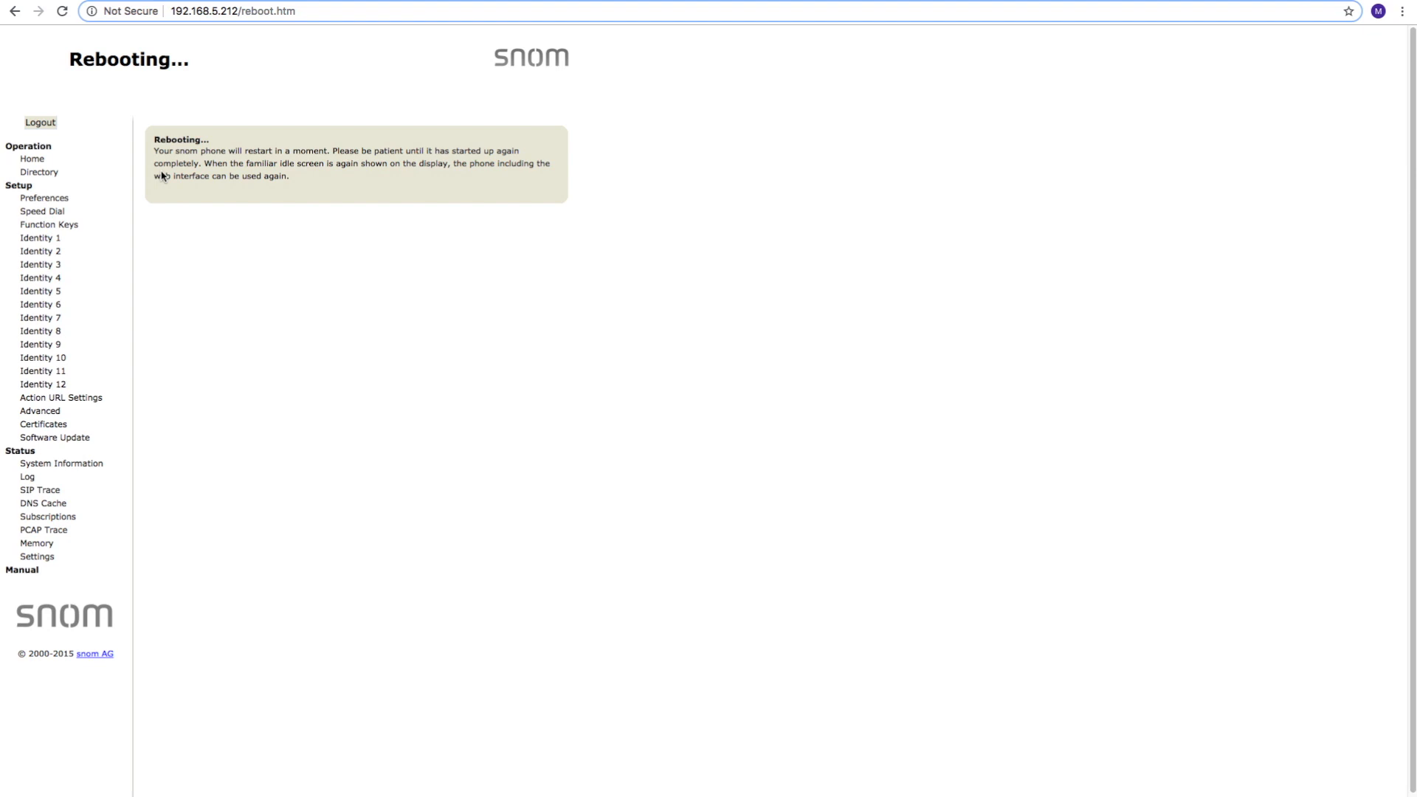
left_click(233, 11)
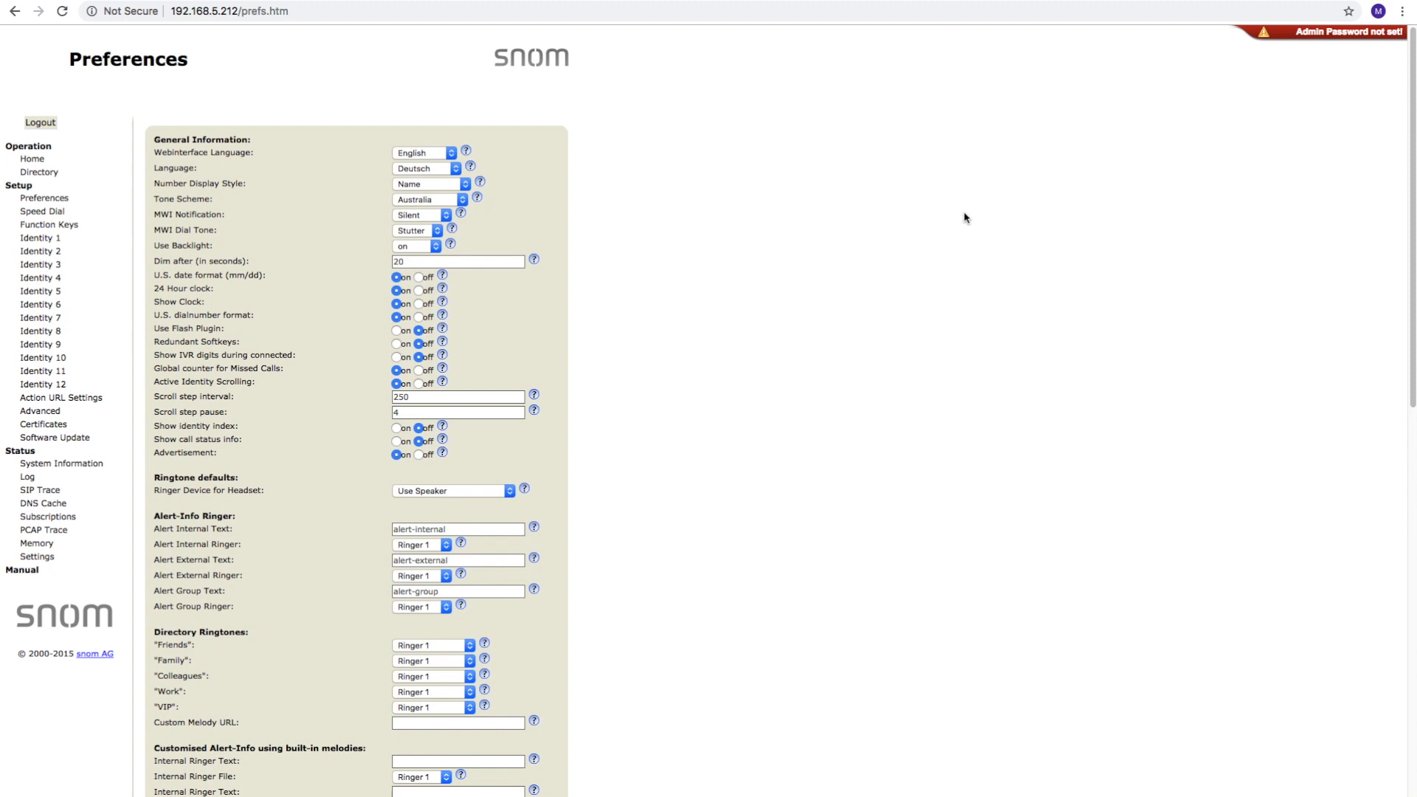
mouse_move(657, 265)
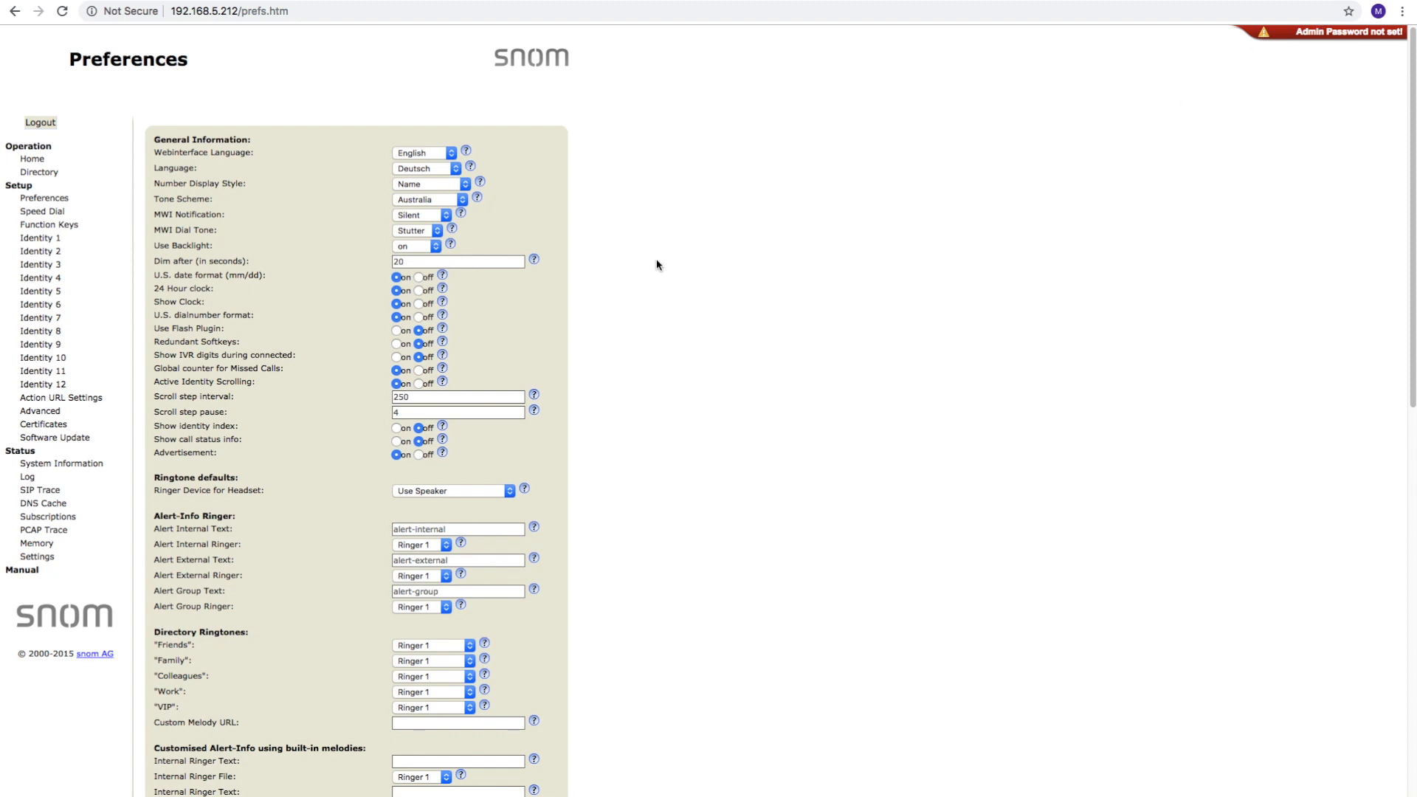
mouse_move(233, 377)
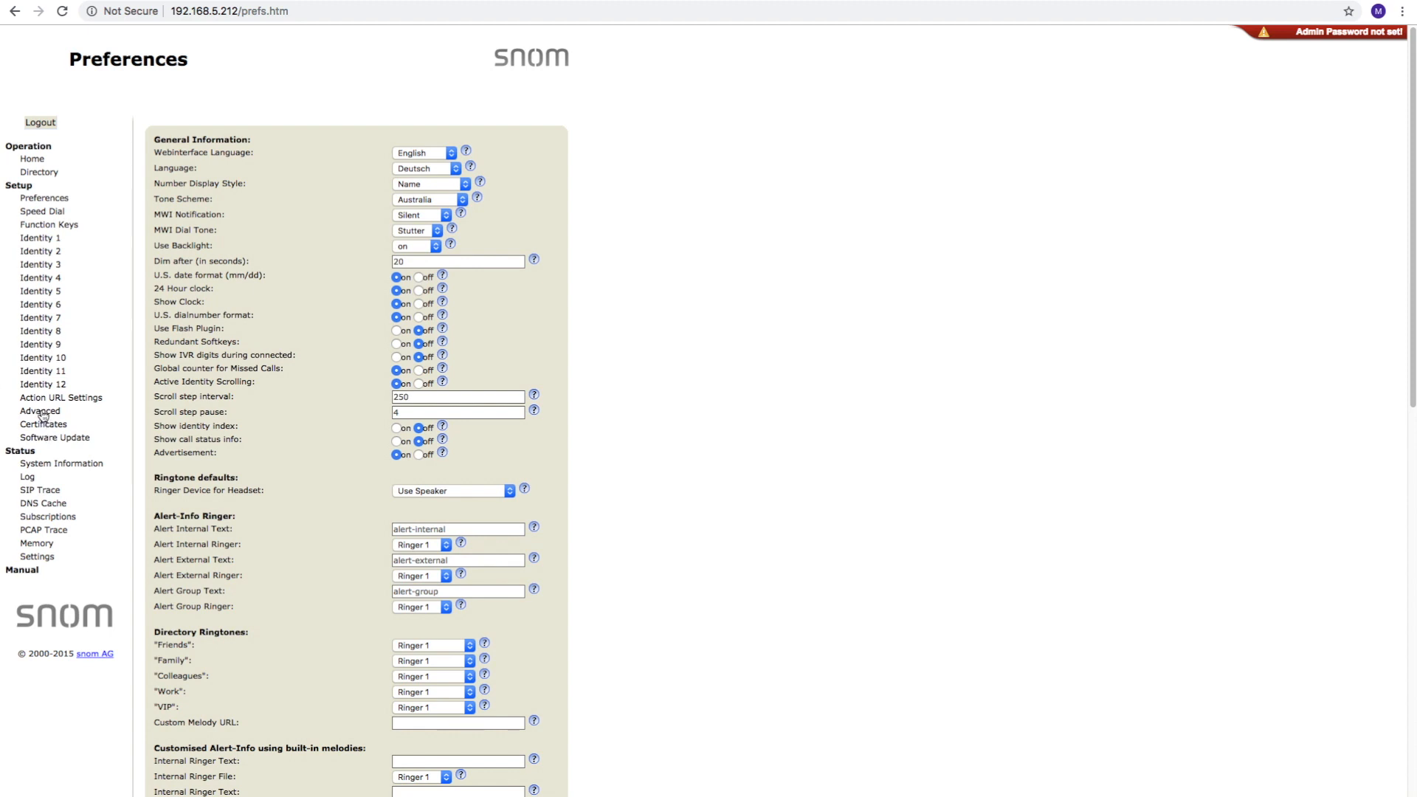
Step: Set the administrator password under Advanced > QoS/Security and return to Preferences, language now Bosanski
left_click(40, 412)
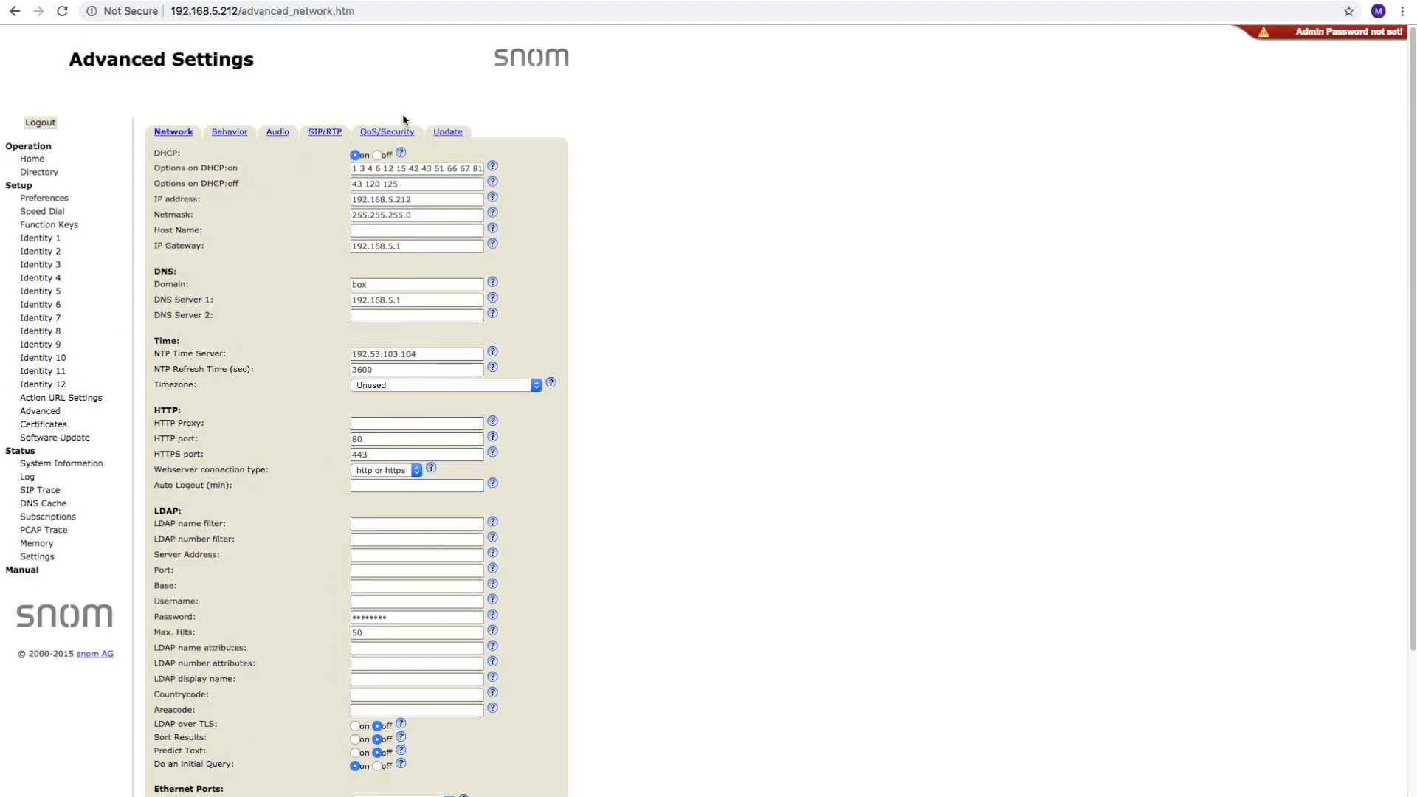
left_click(385, 131)
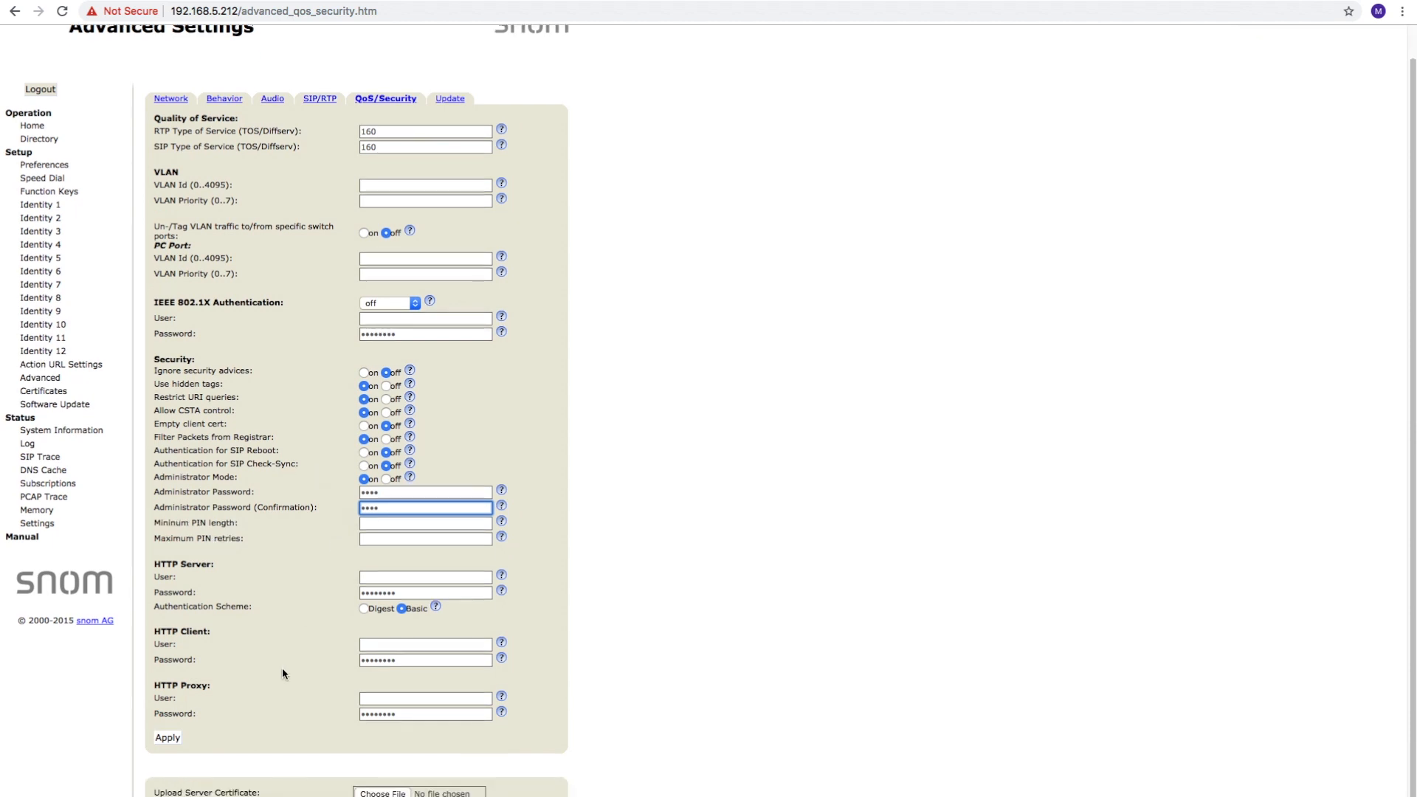
scroll("up", 3)
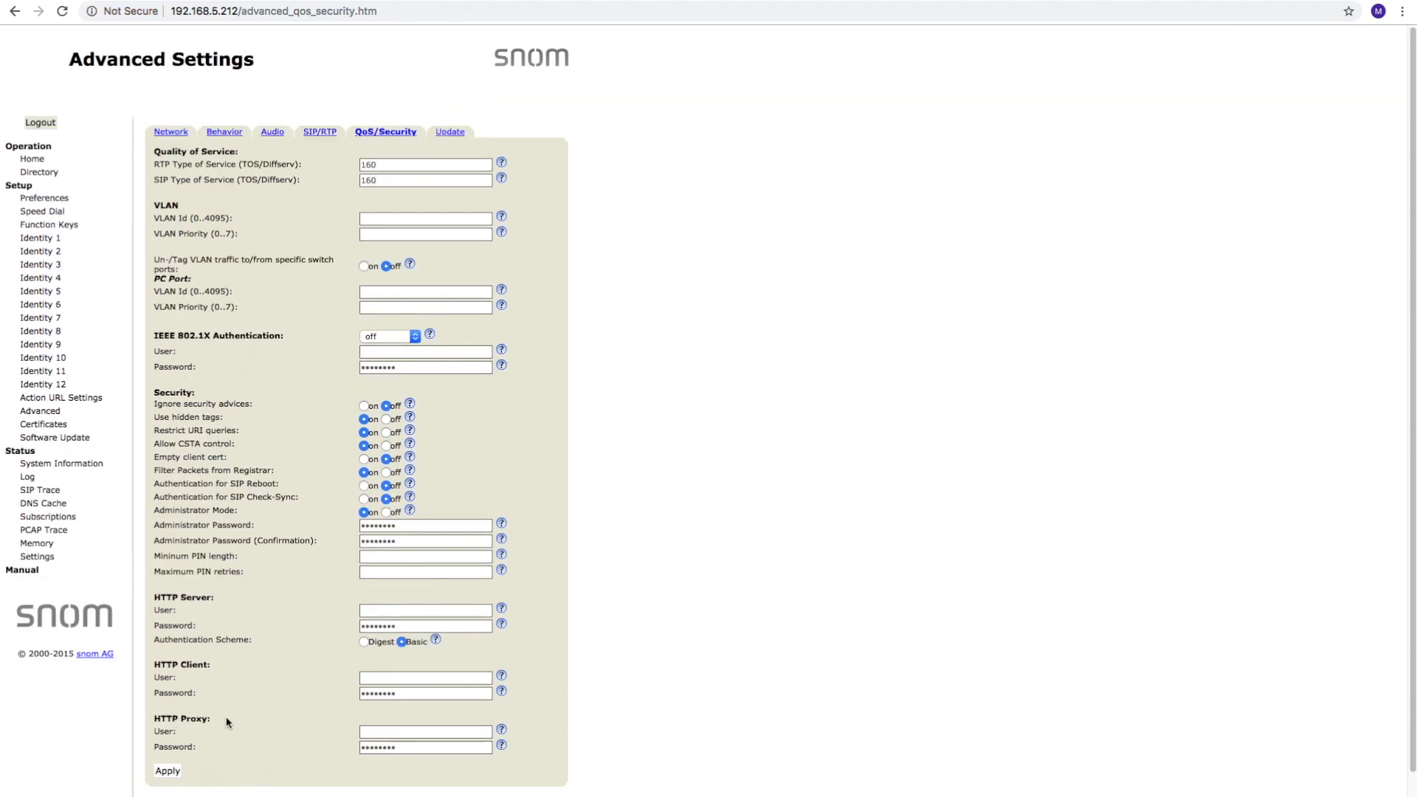
mouse_move(341, 6)
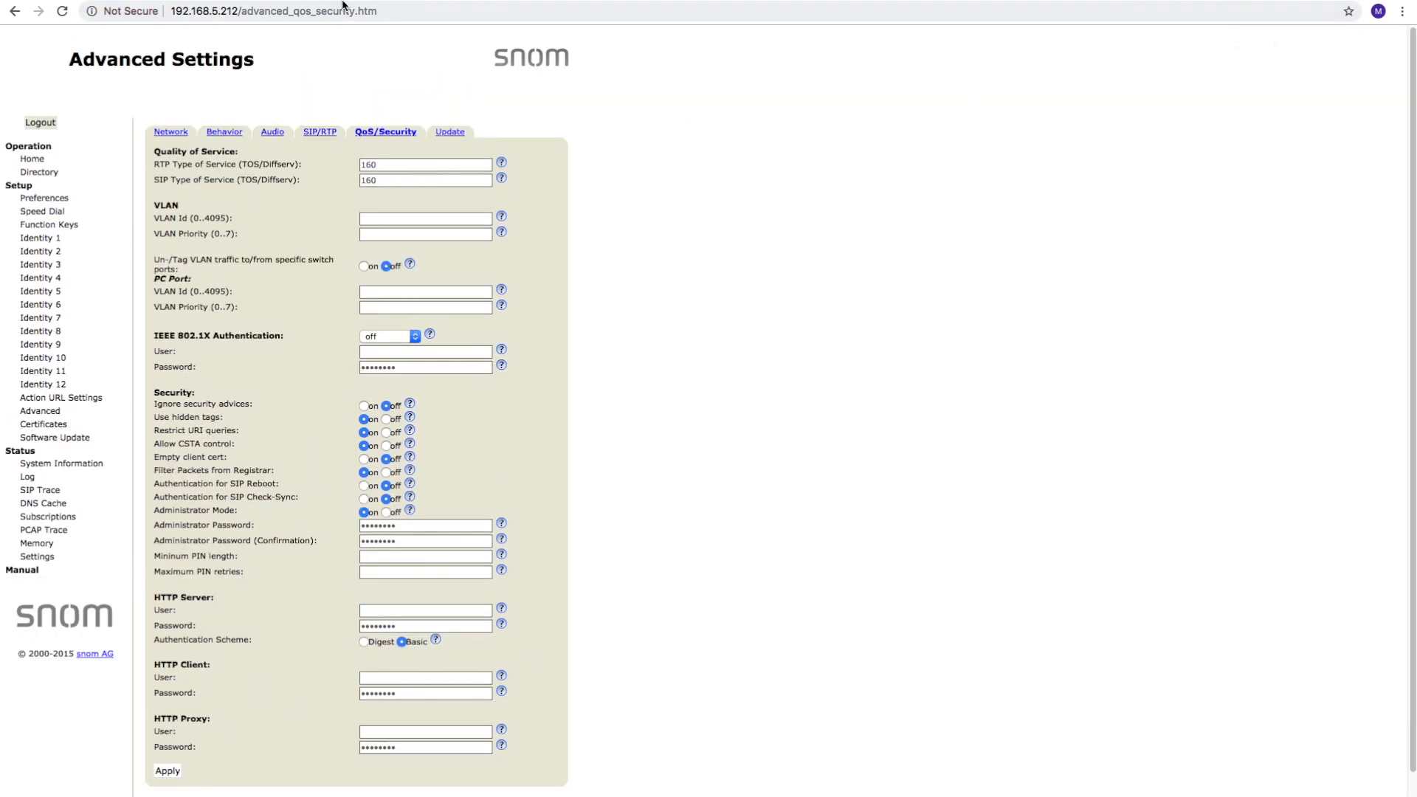
left_click(445, 131)
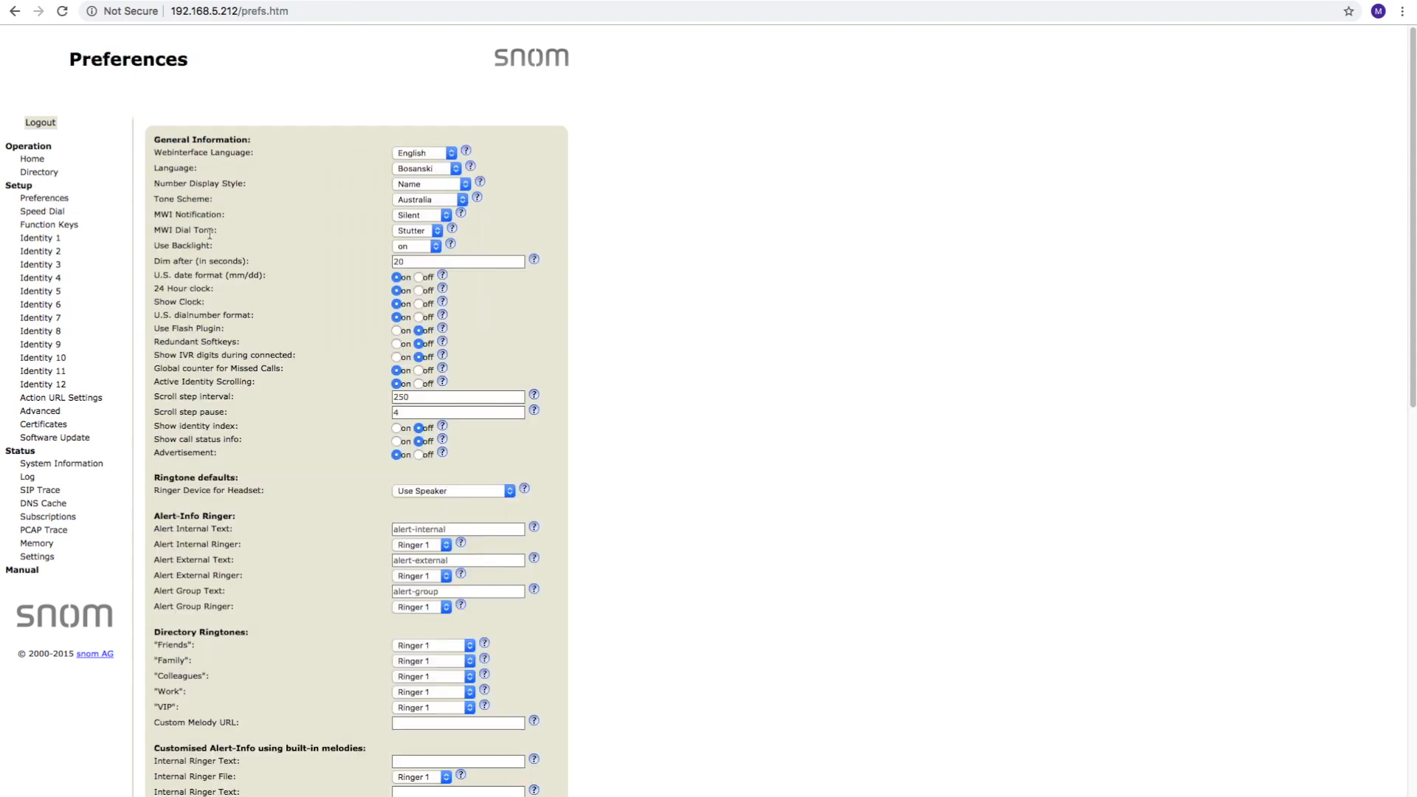
Step: Browse the now longer phone language list, leaving it at Bosanski
left_click(426, 168)
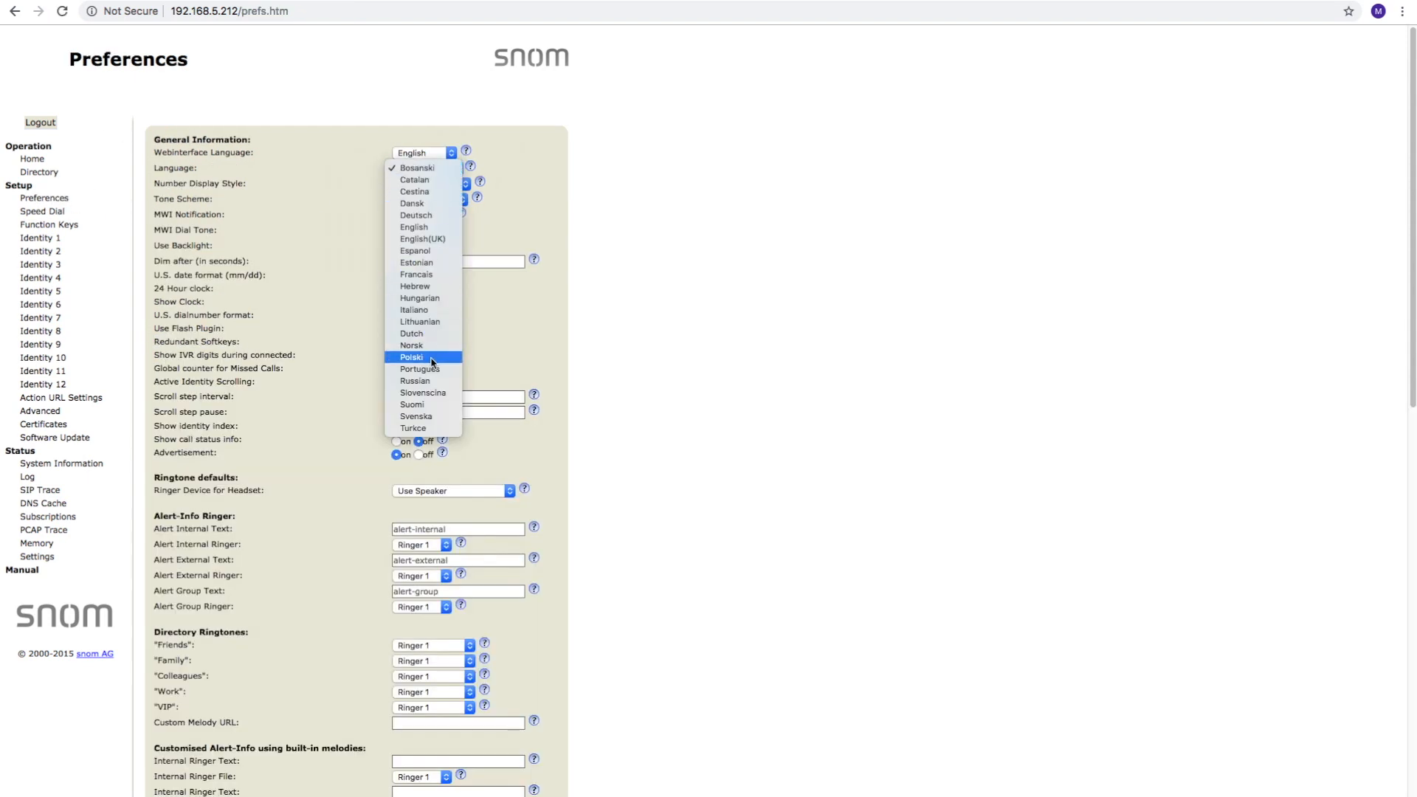
left_click(417, 166)
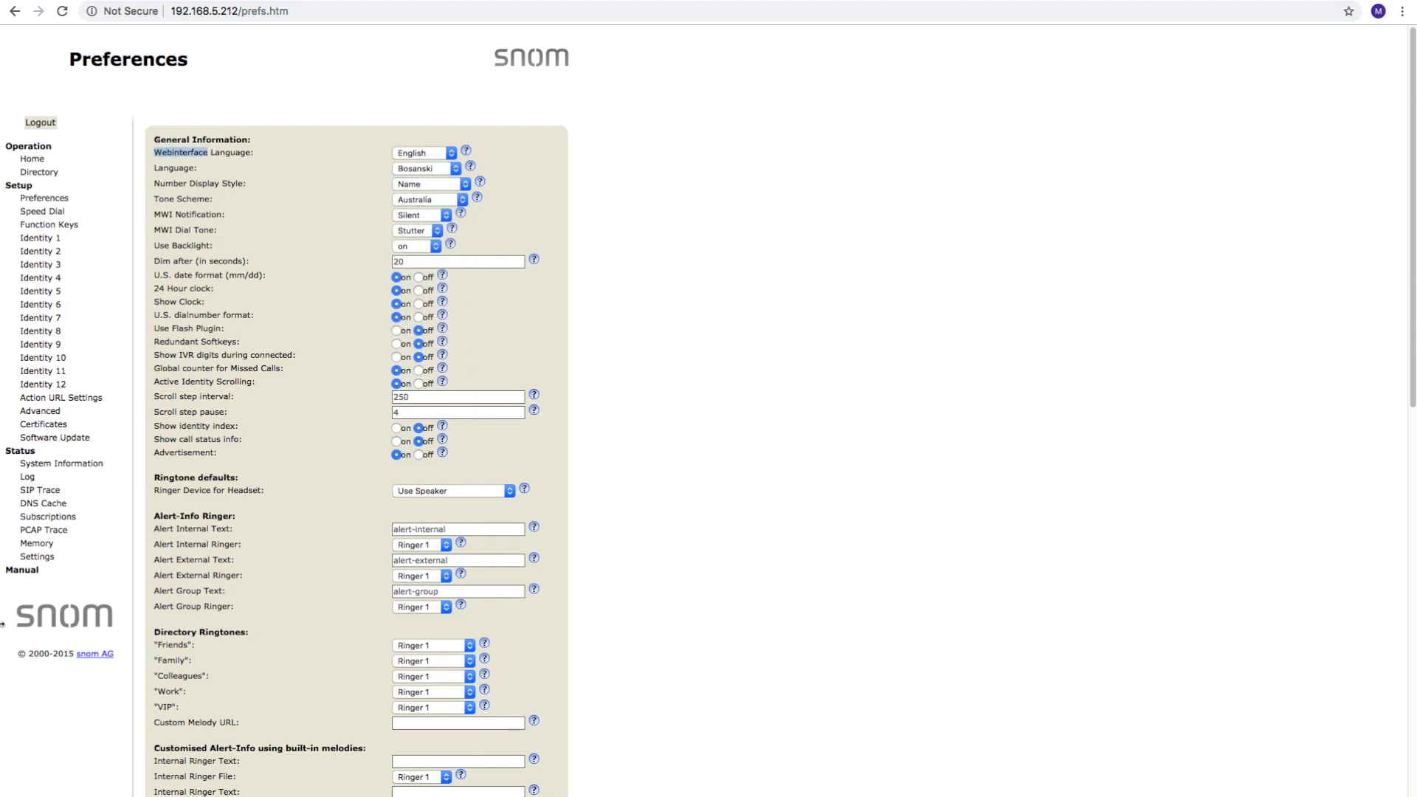
mouse_move(568, 311)
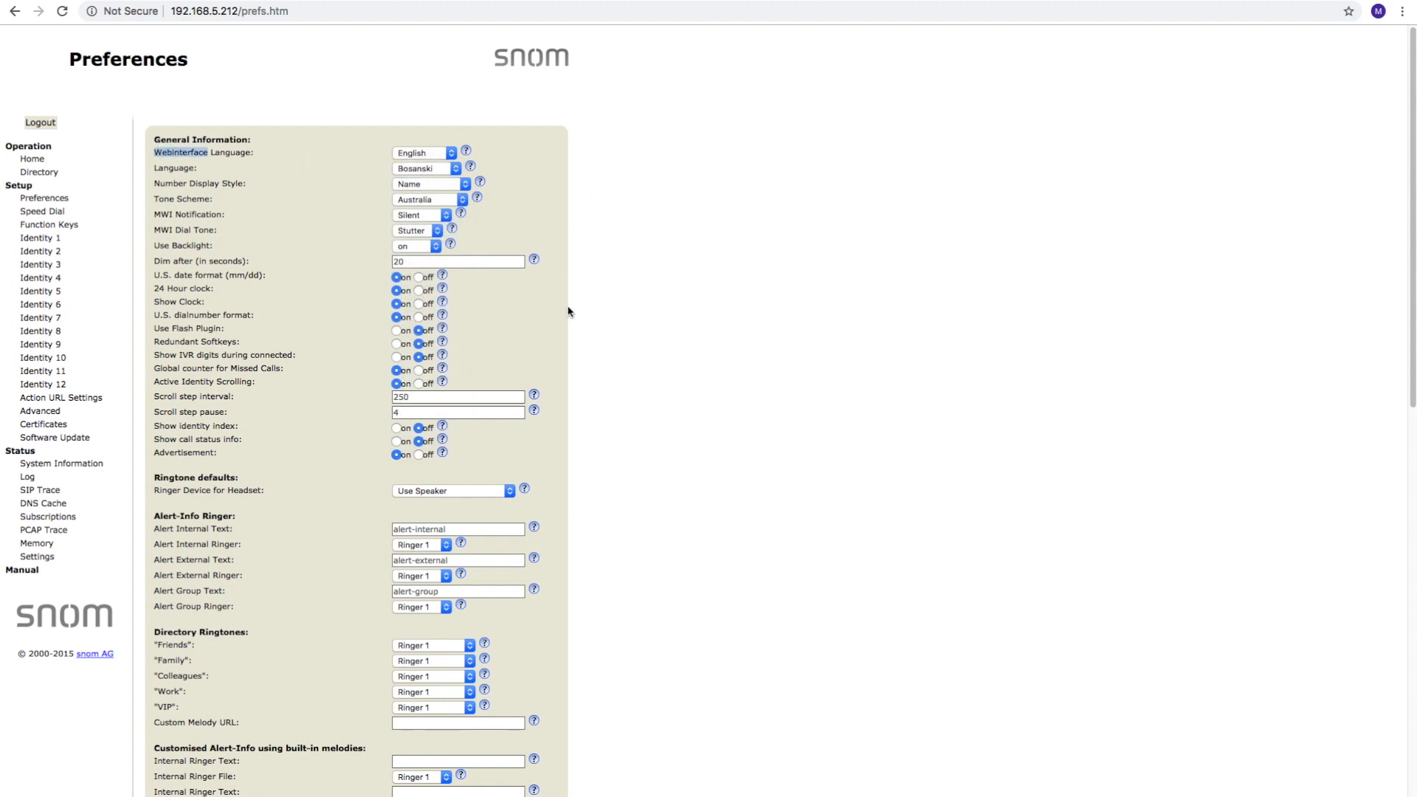
mouse_move(176, 173)
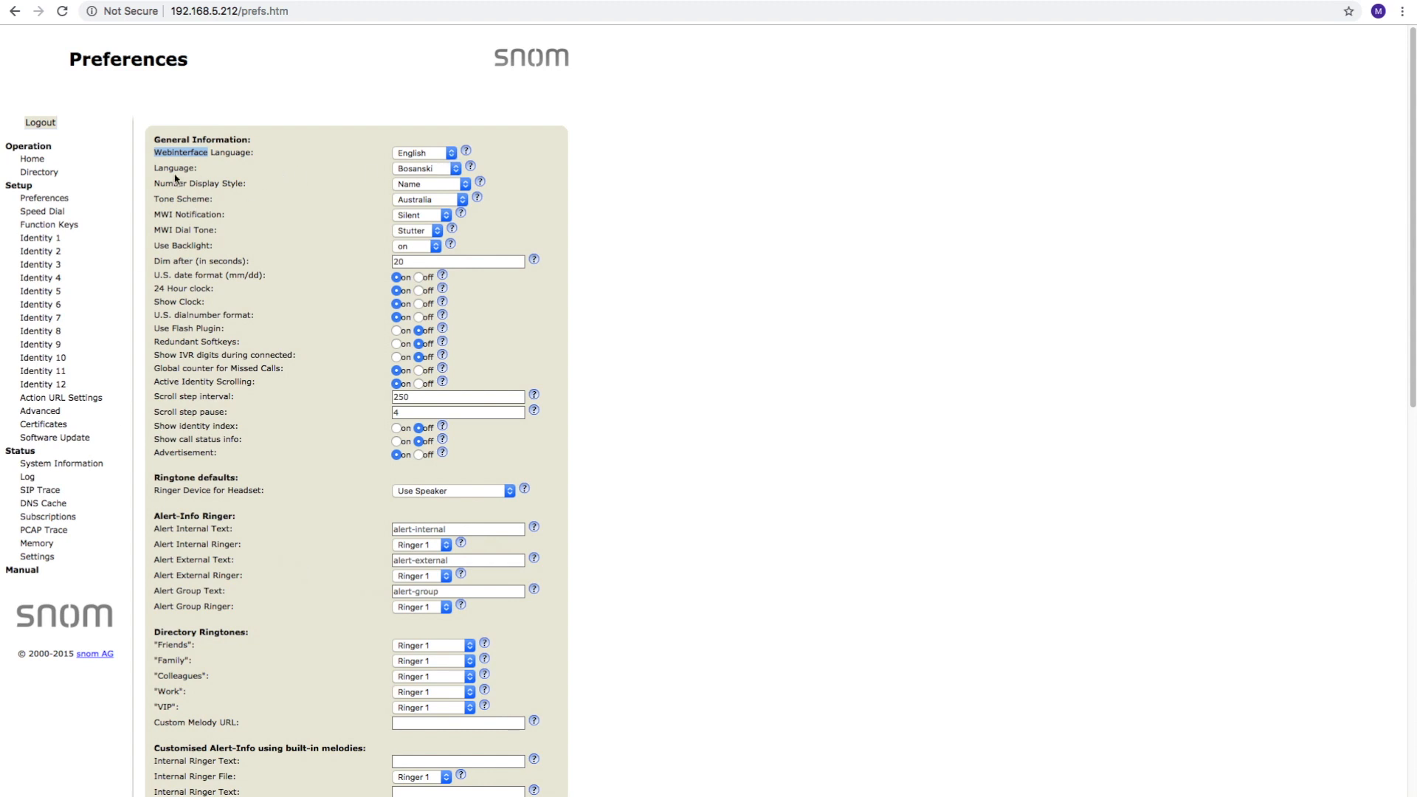
left_click(425, 169)
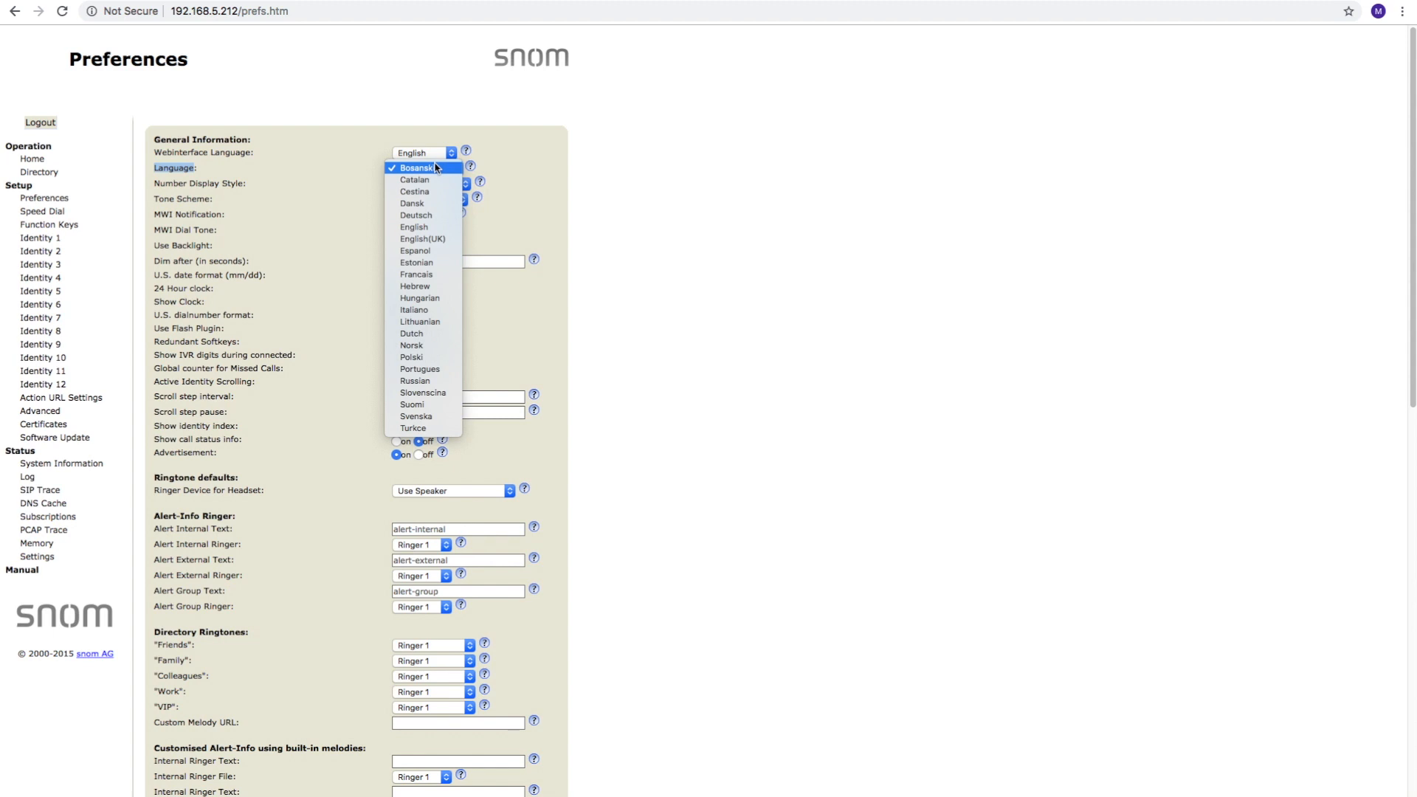
mouse_move(414, 178)
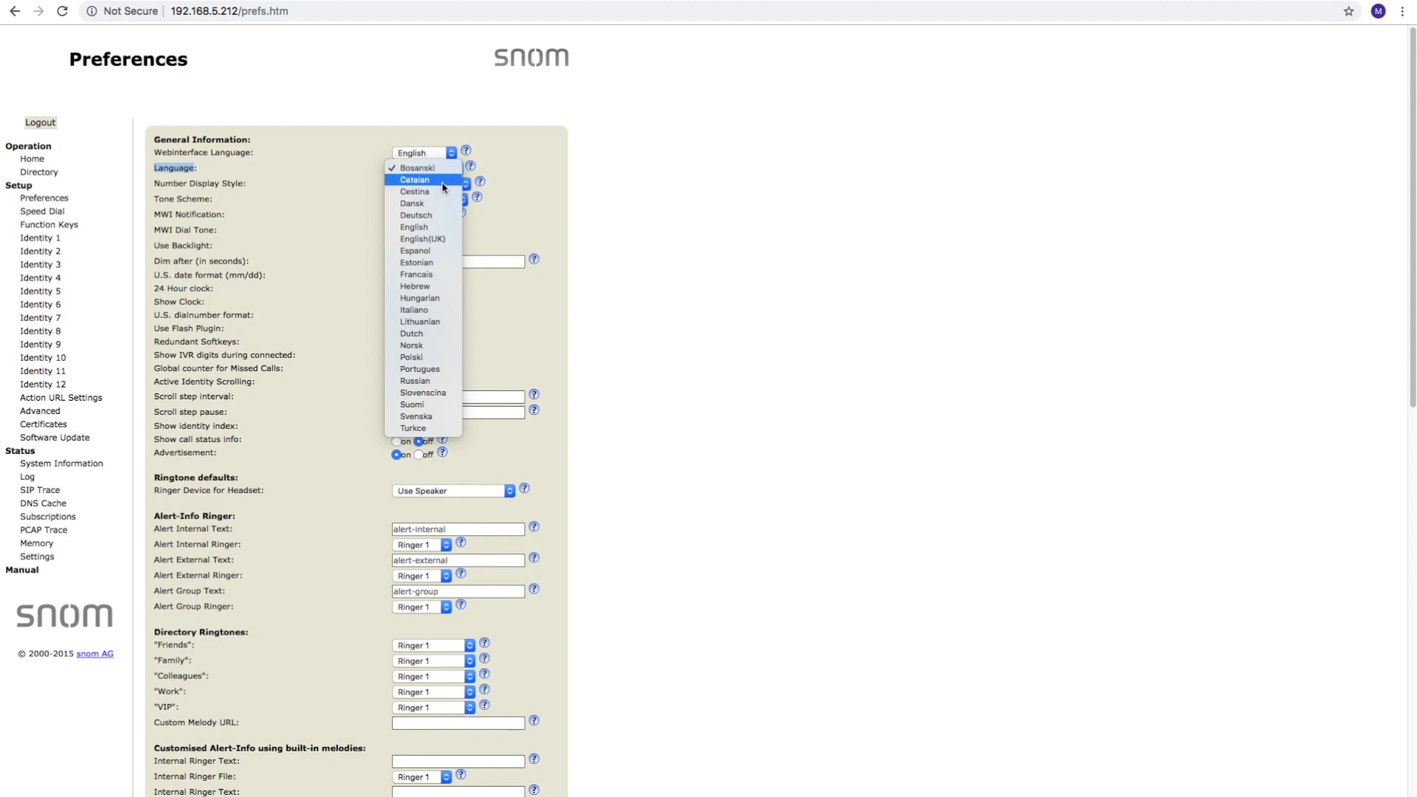
left_click(416, 169)
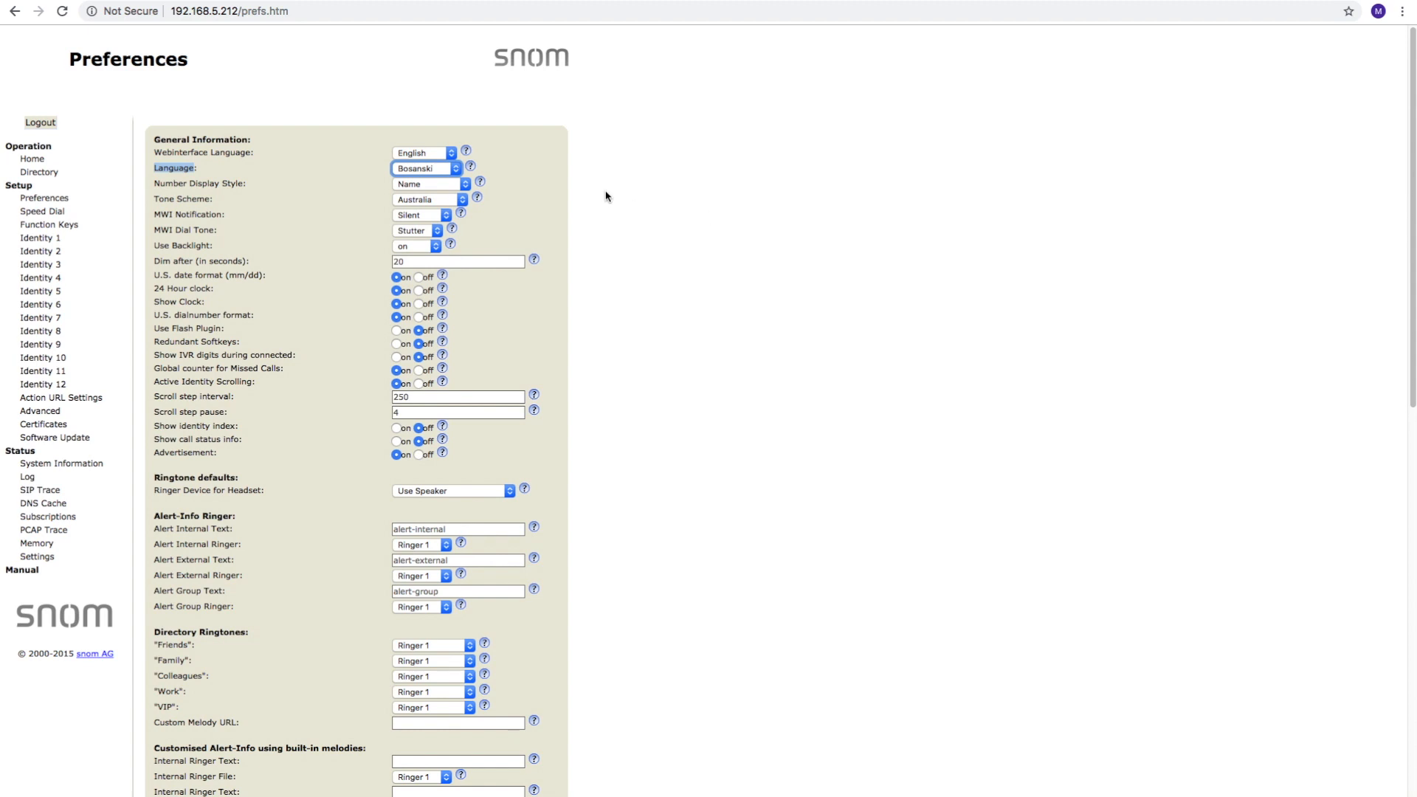
left_click(425, 168)
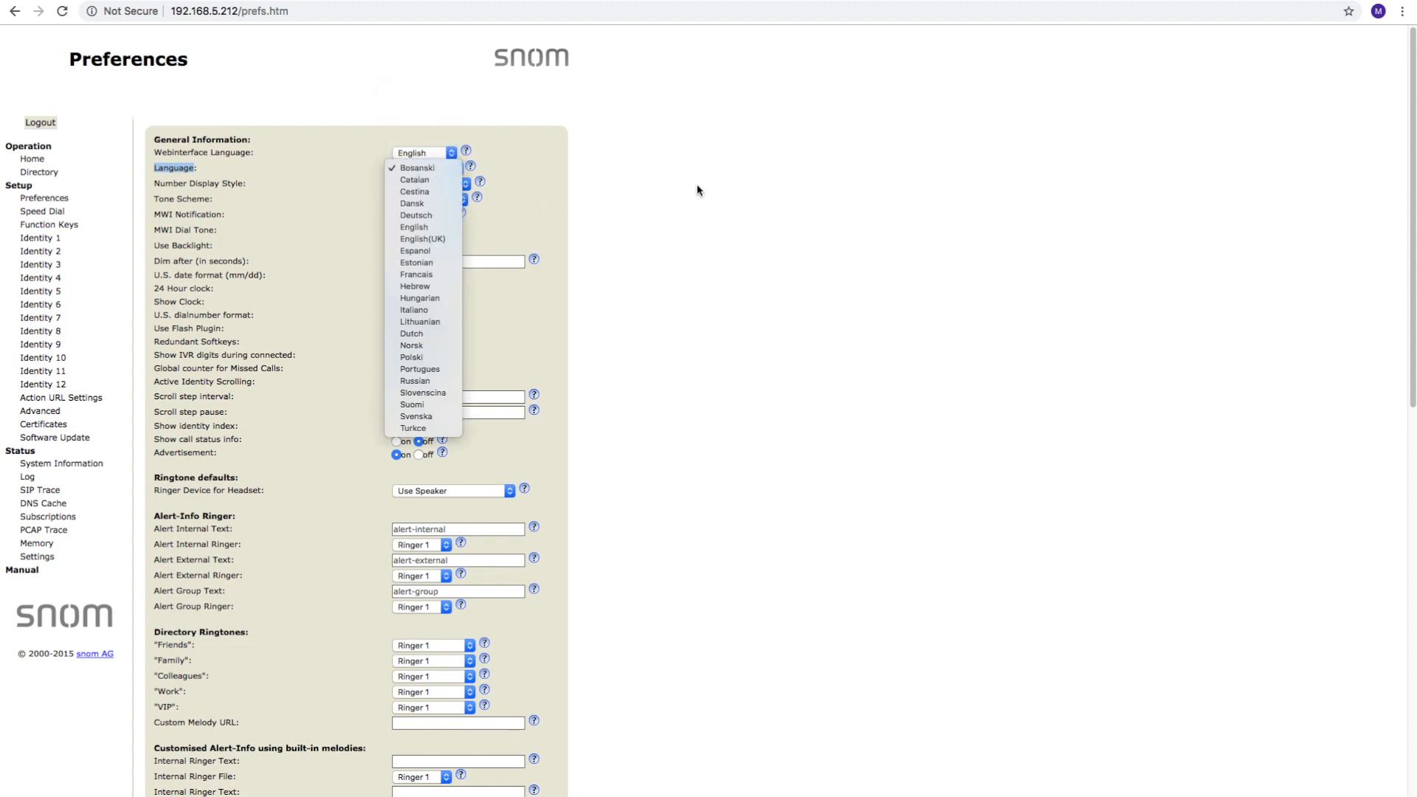
left_click(416, 167)
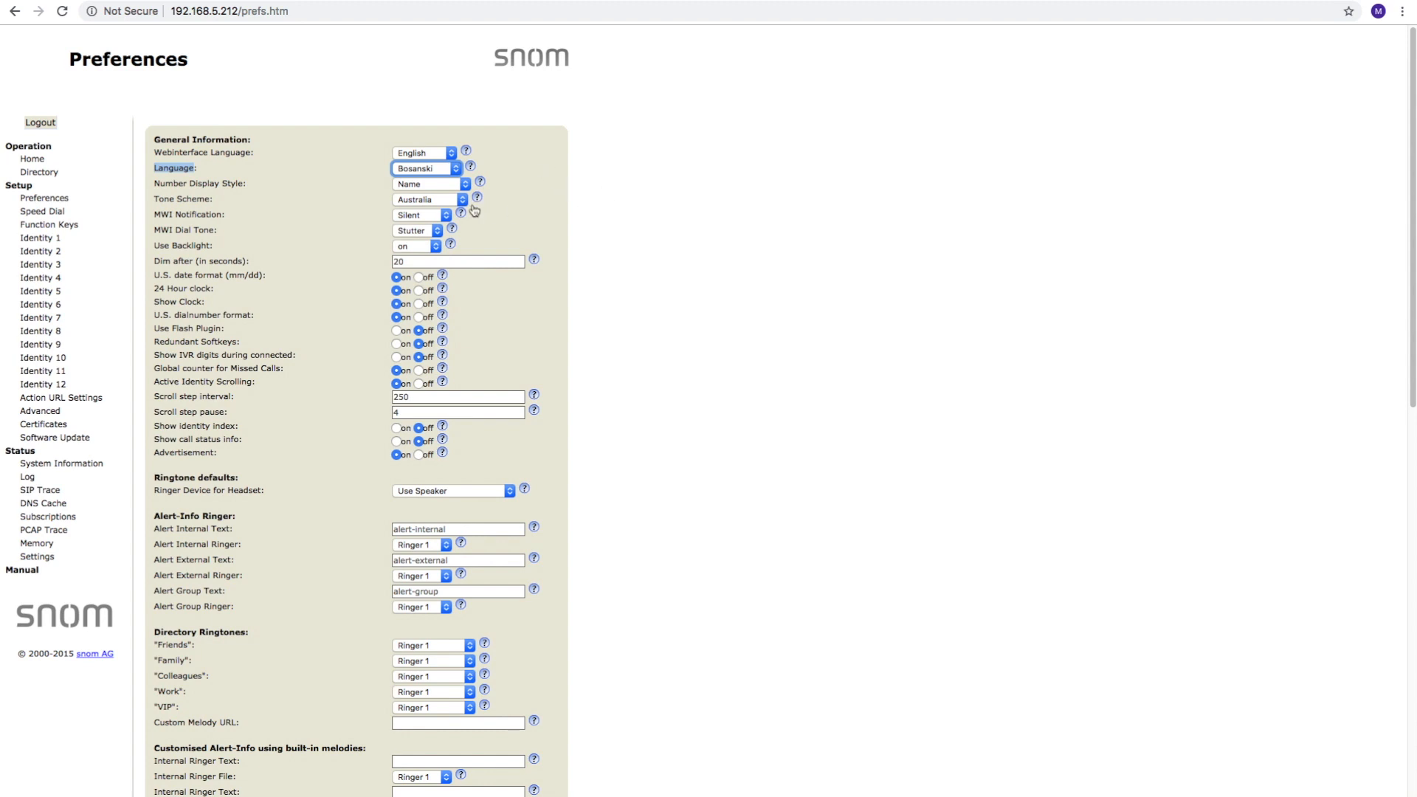
mouse_move(425, 199)
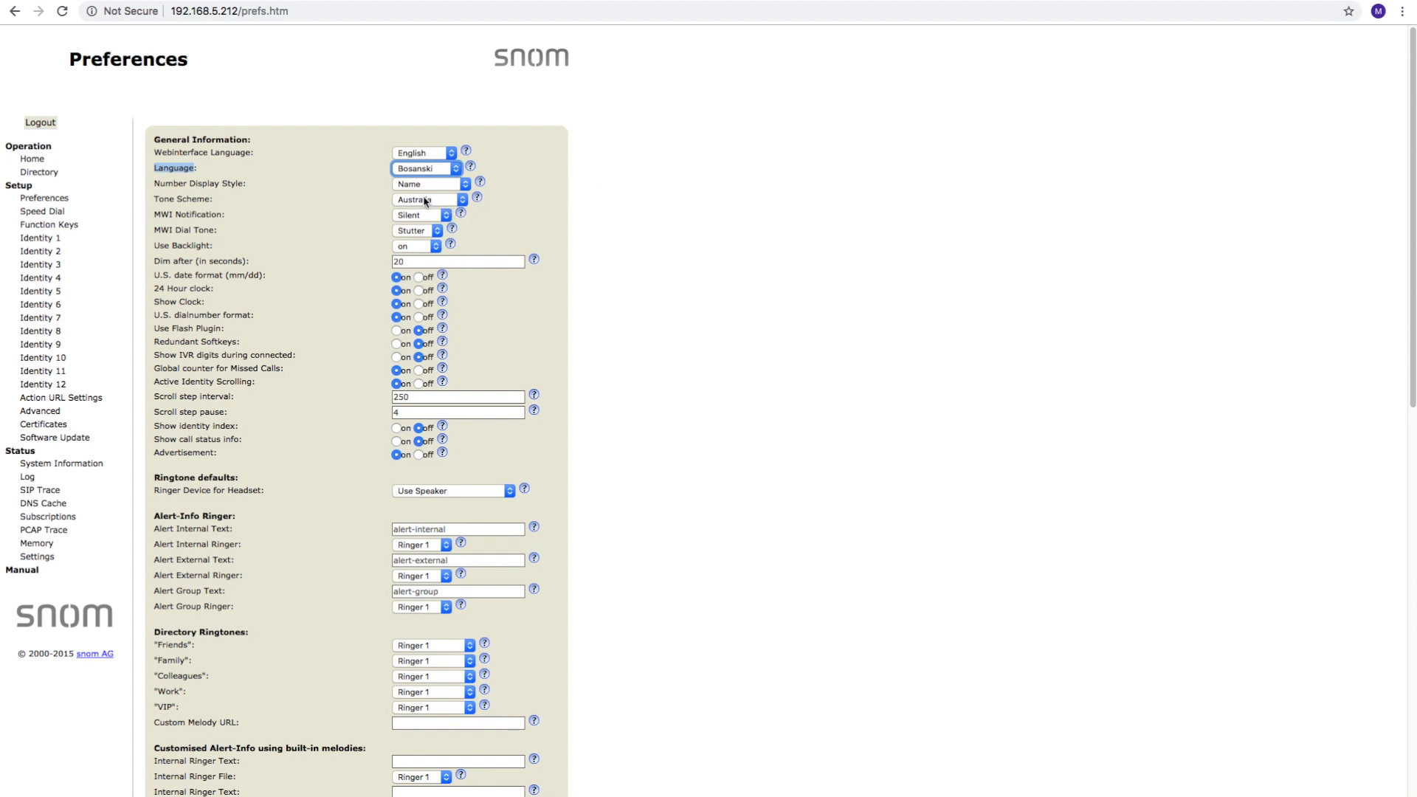
Step: Set the tone scheme to Germany, apply and save permanently, then set the language to Deutsch
left_click(426, 199)
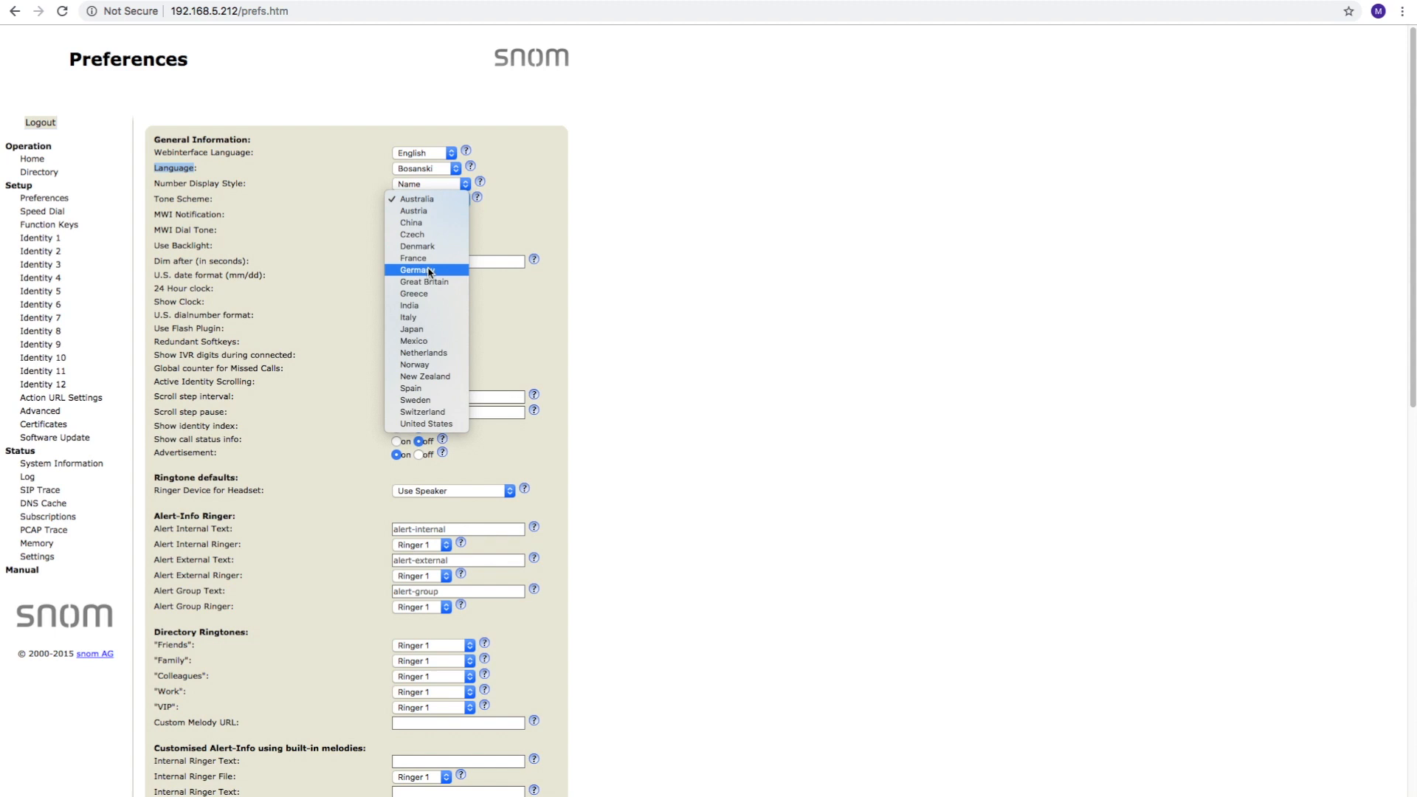
left_click(416, 269)
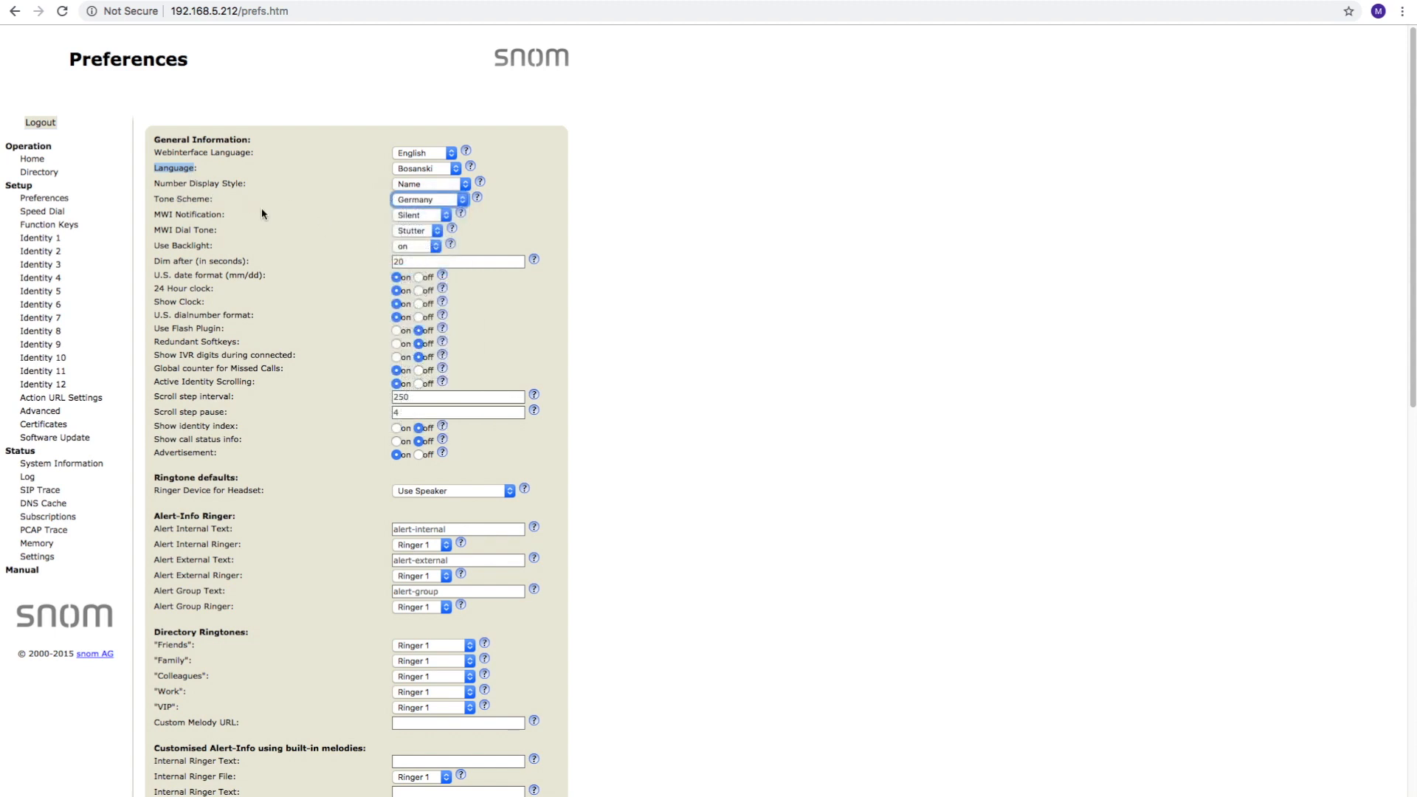
mouse_move(364, 281)
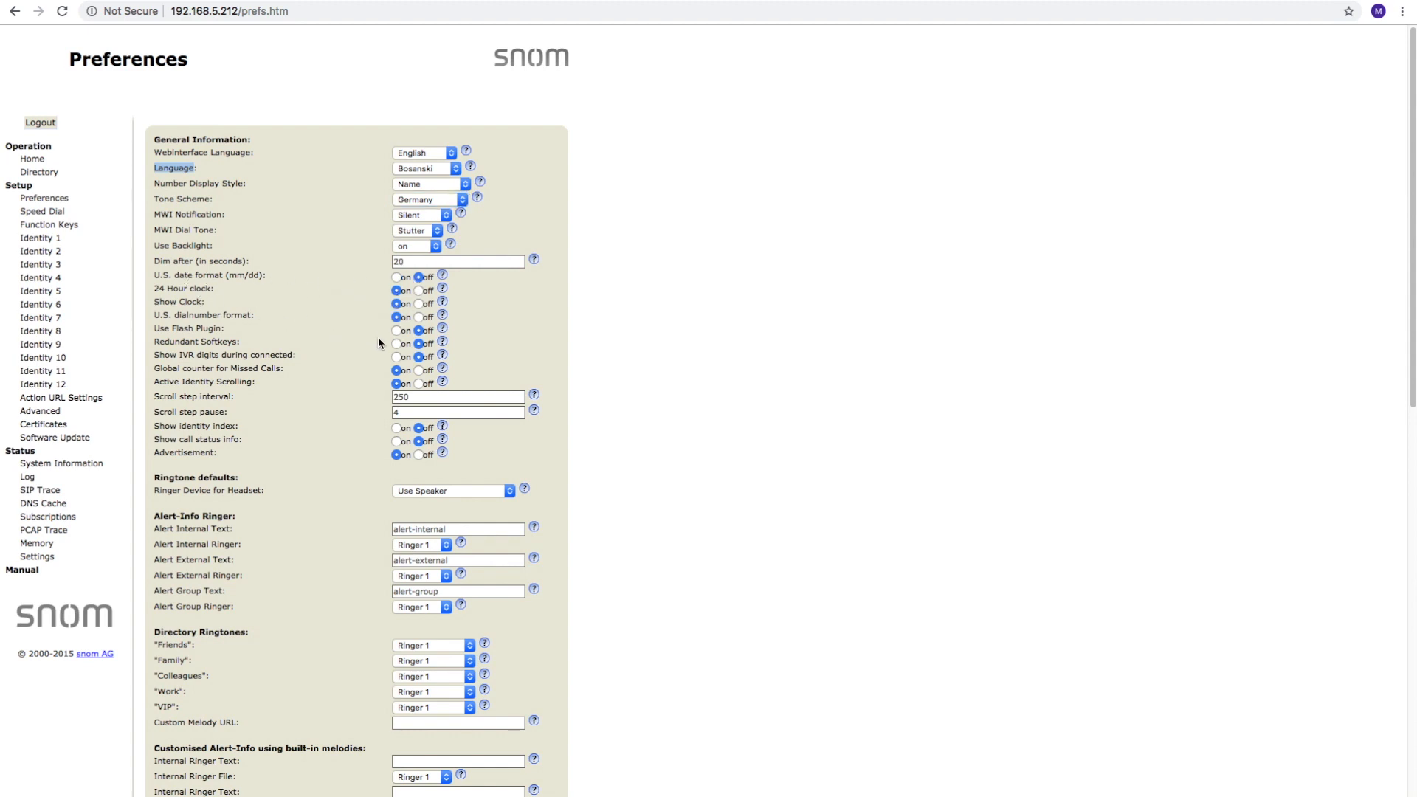
scroll("down", 3)
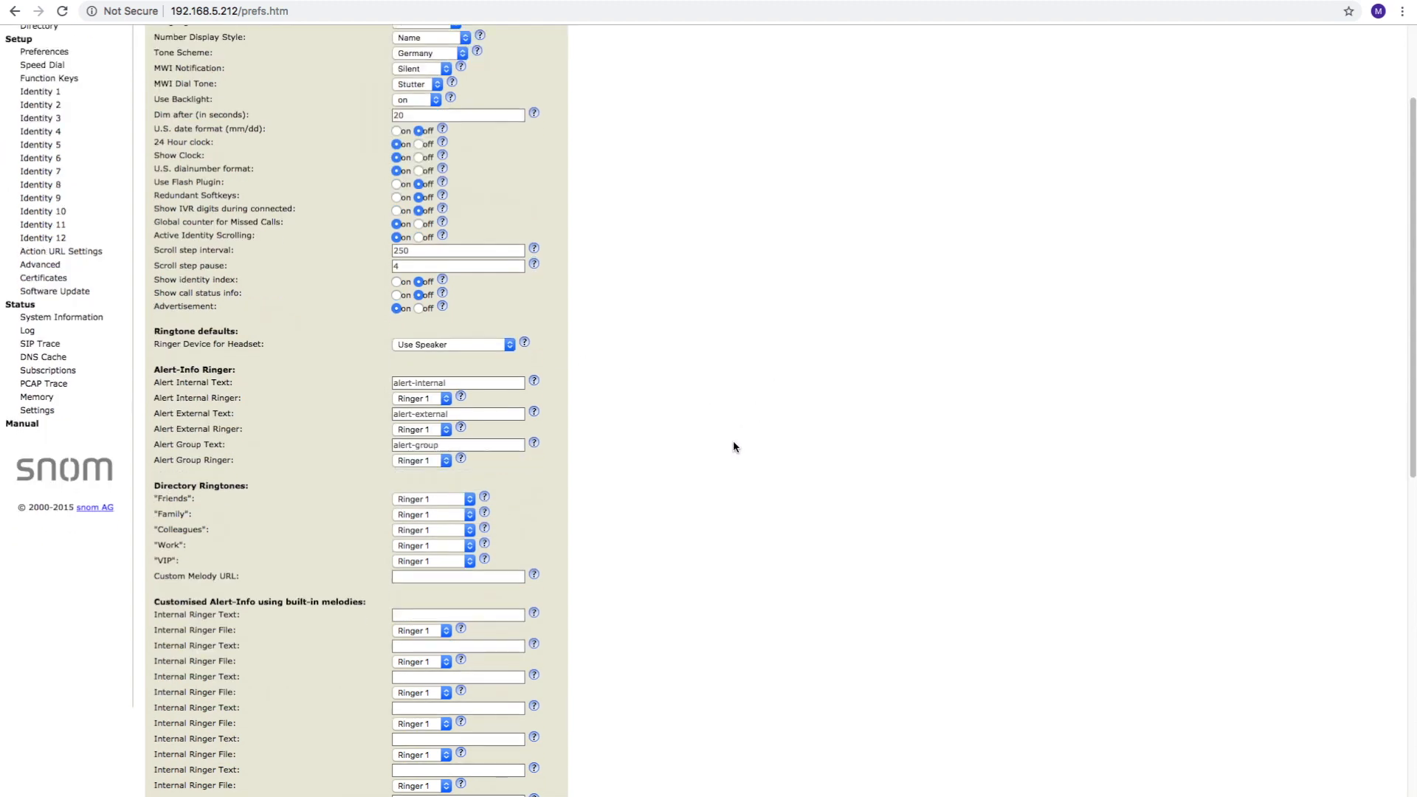
scroll("down", 3)
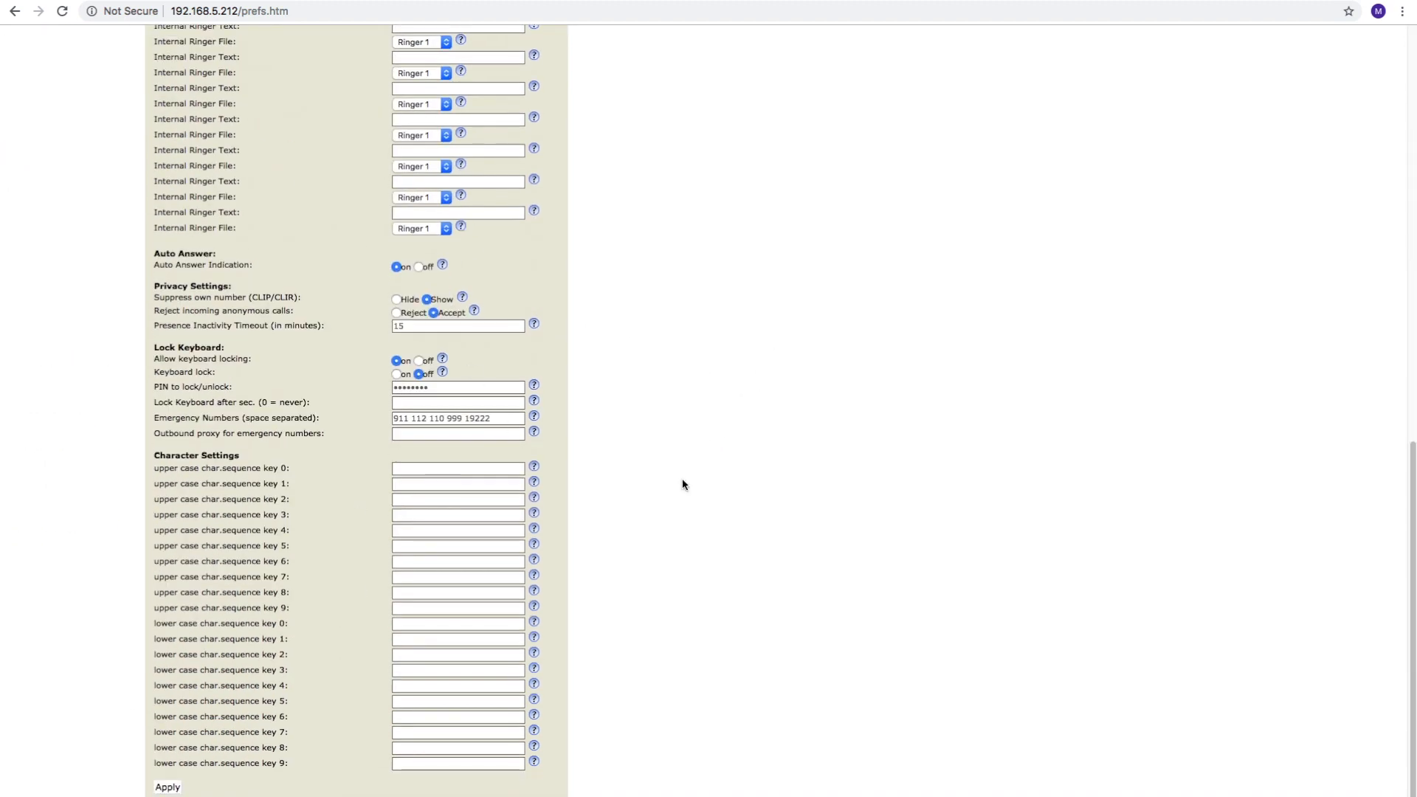
left_click(167, 787)
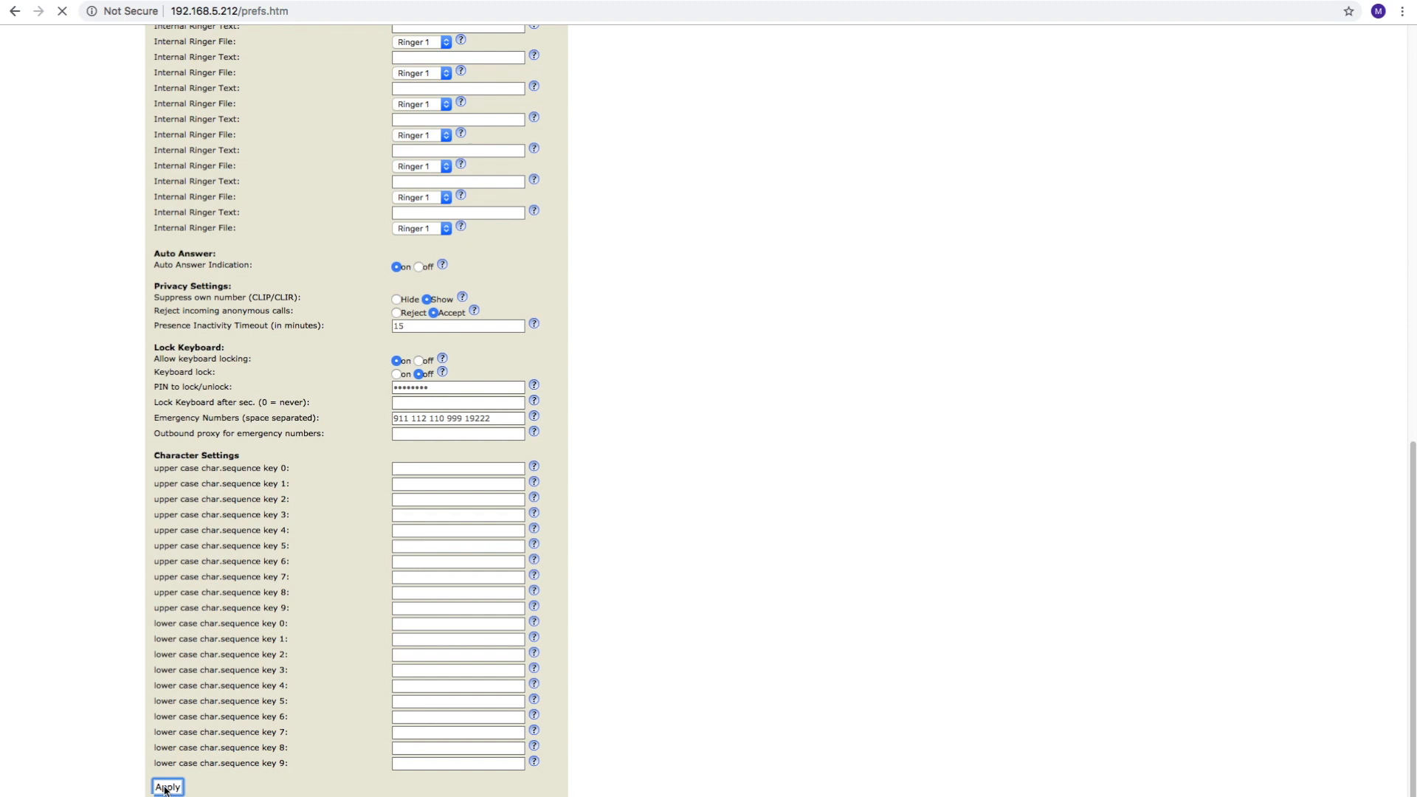
left_click(167, 787)
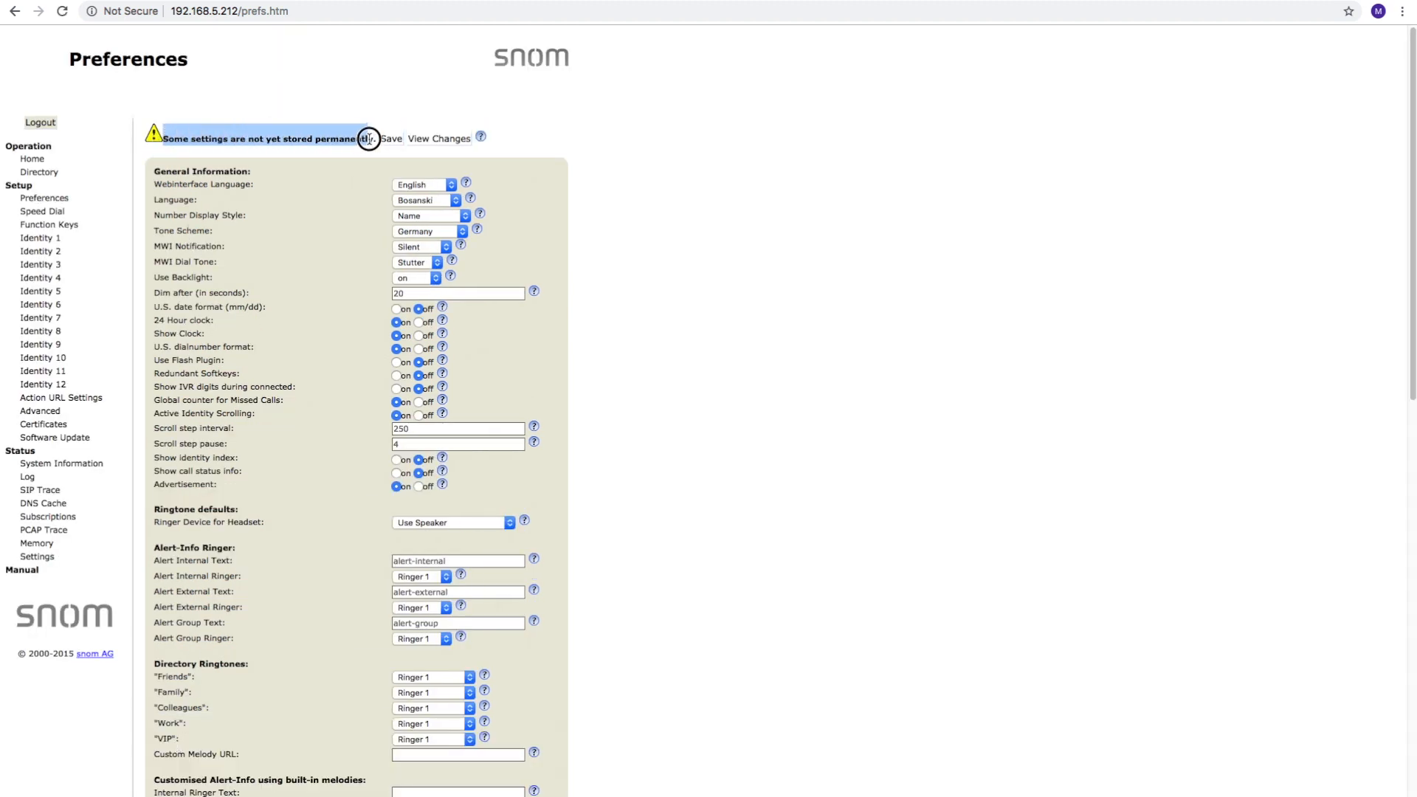
left_click(391, 139)
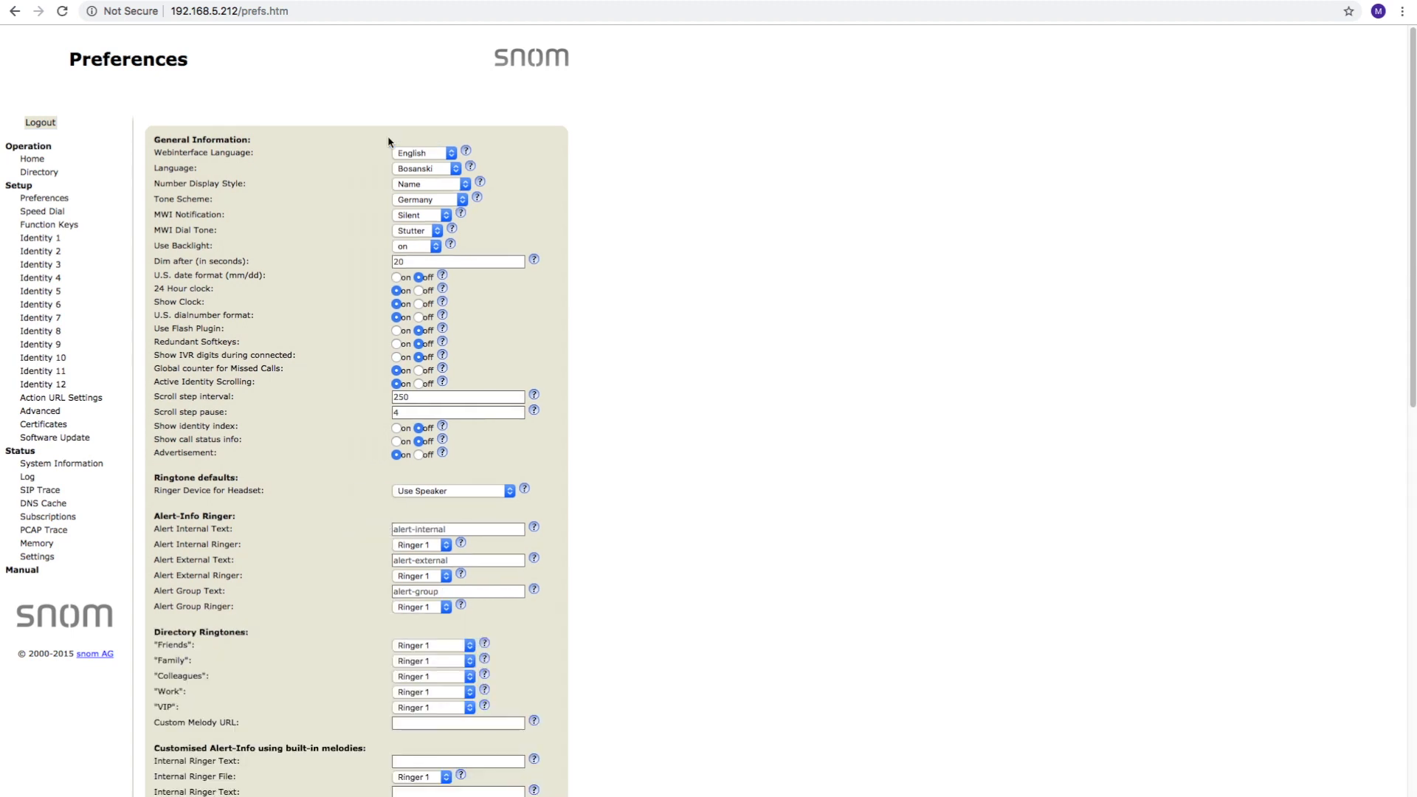
mouse_move(433, 171)
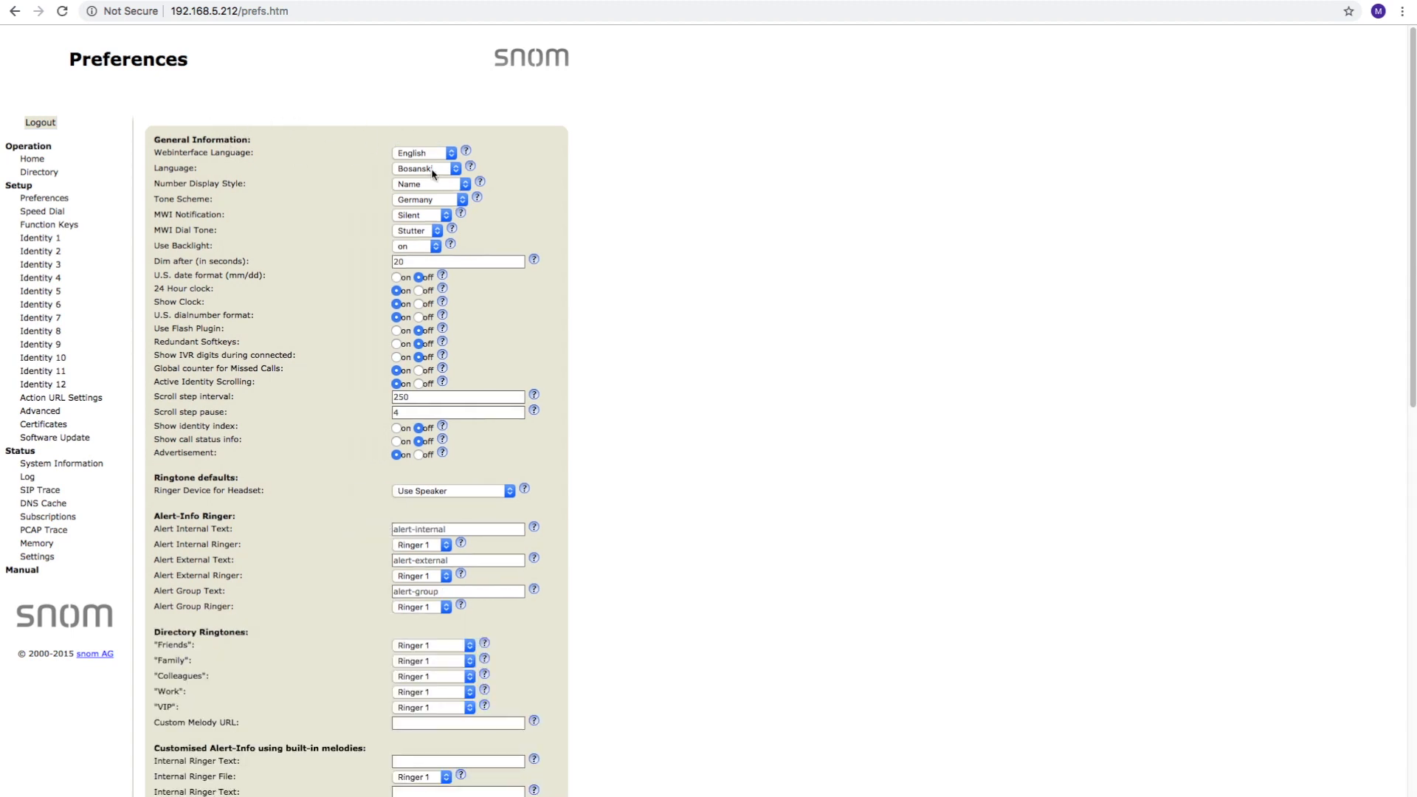
left_click(425, 169)
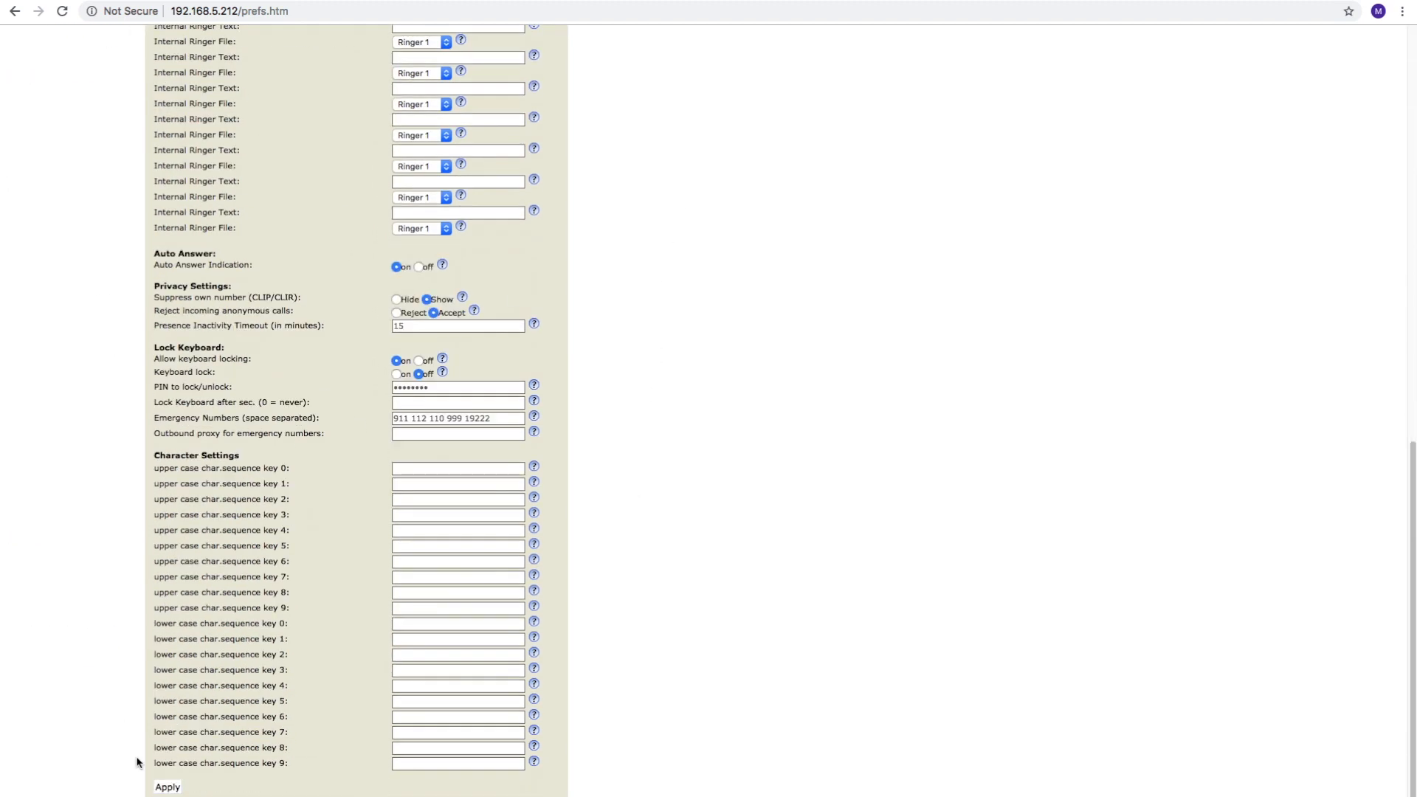
scroll("up", 3)
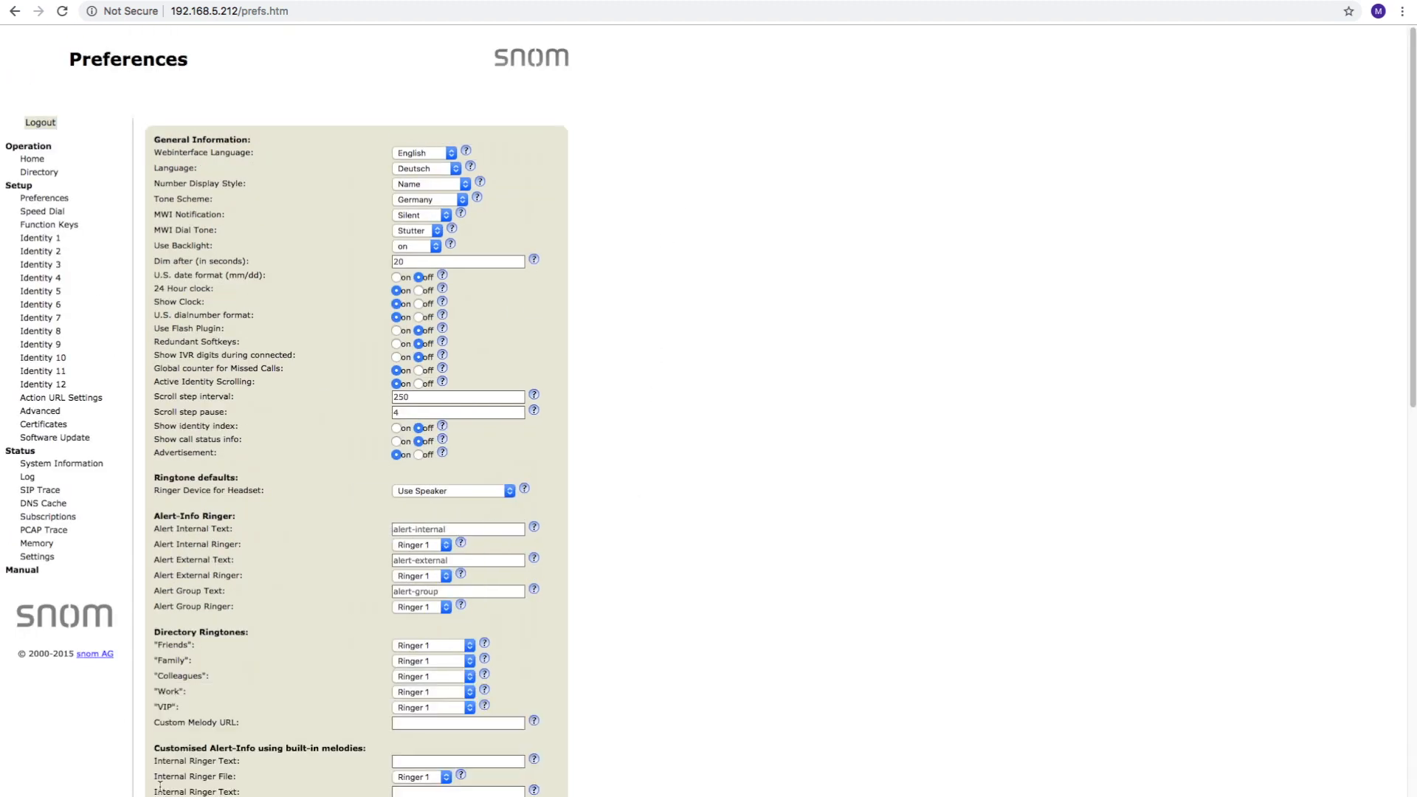
mouse_move(78, 271)
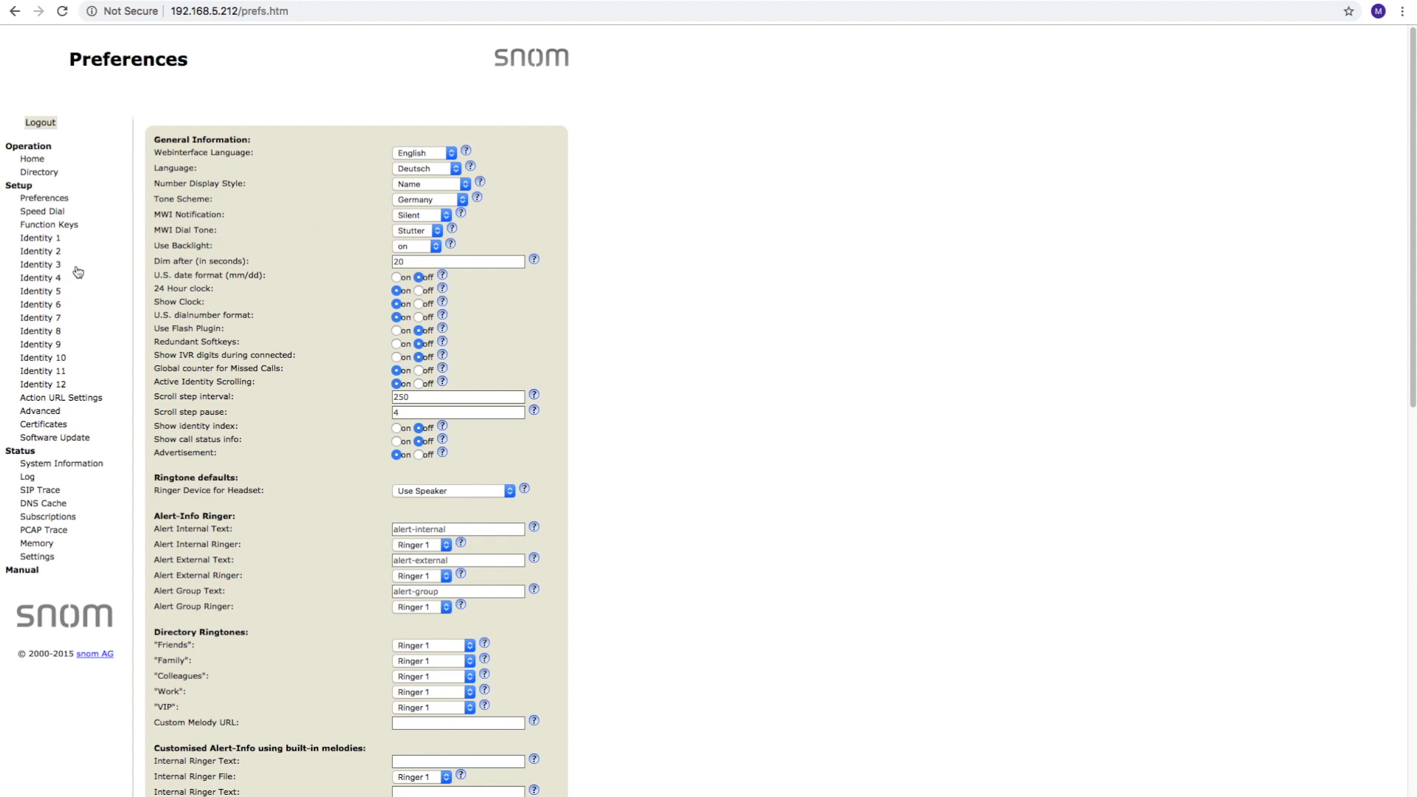
mouse_move(50, 199)
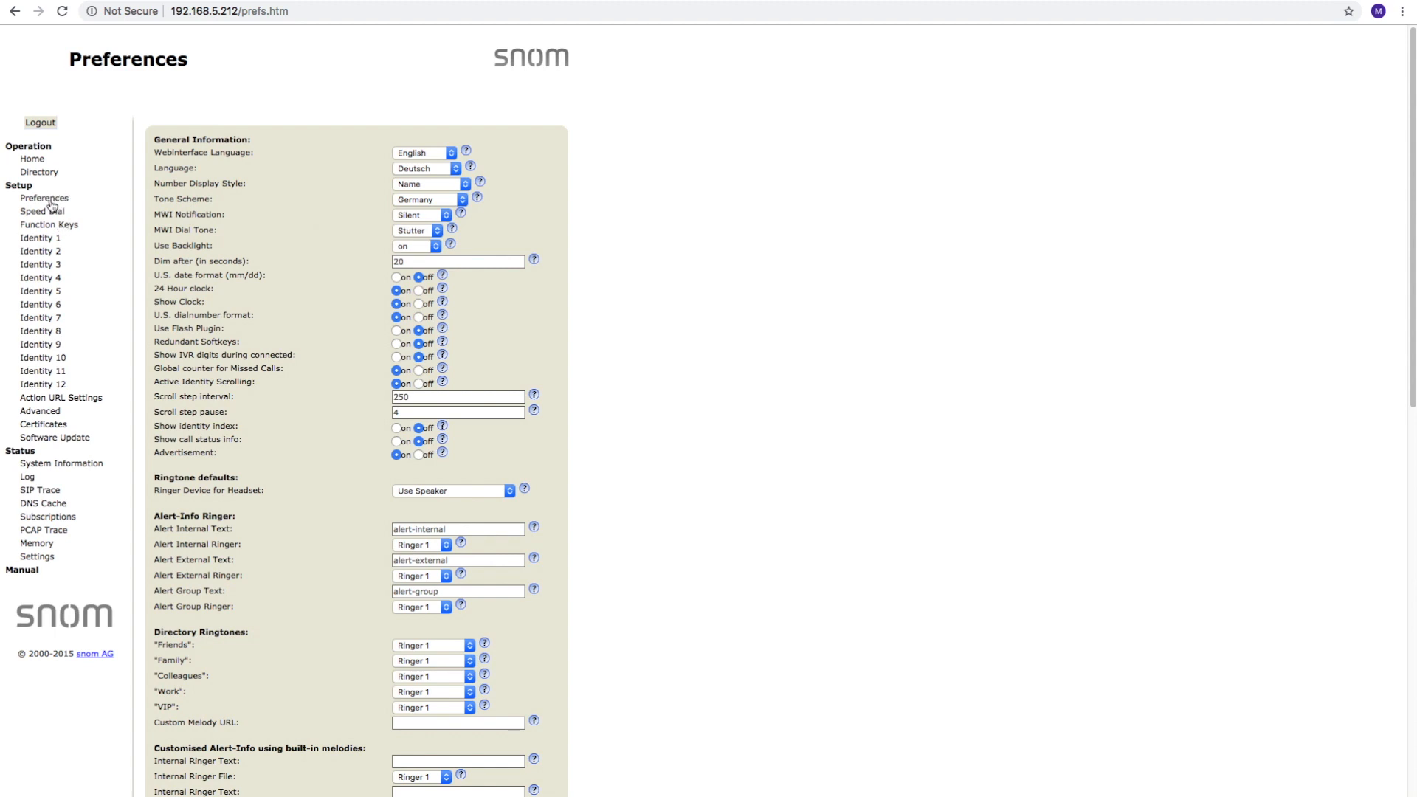
mouse_move(42, 261)
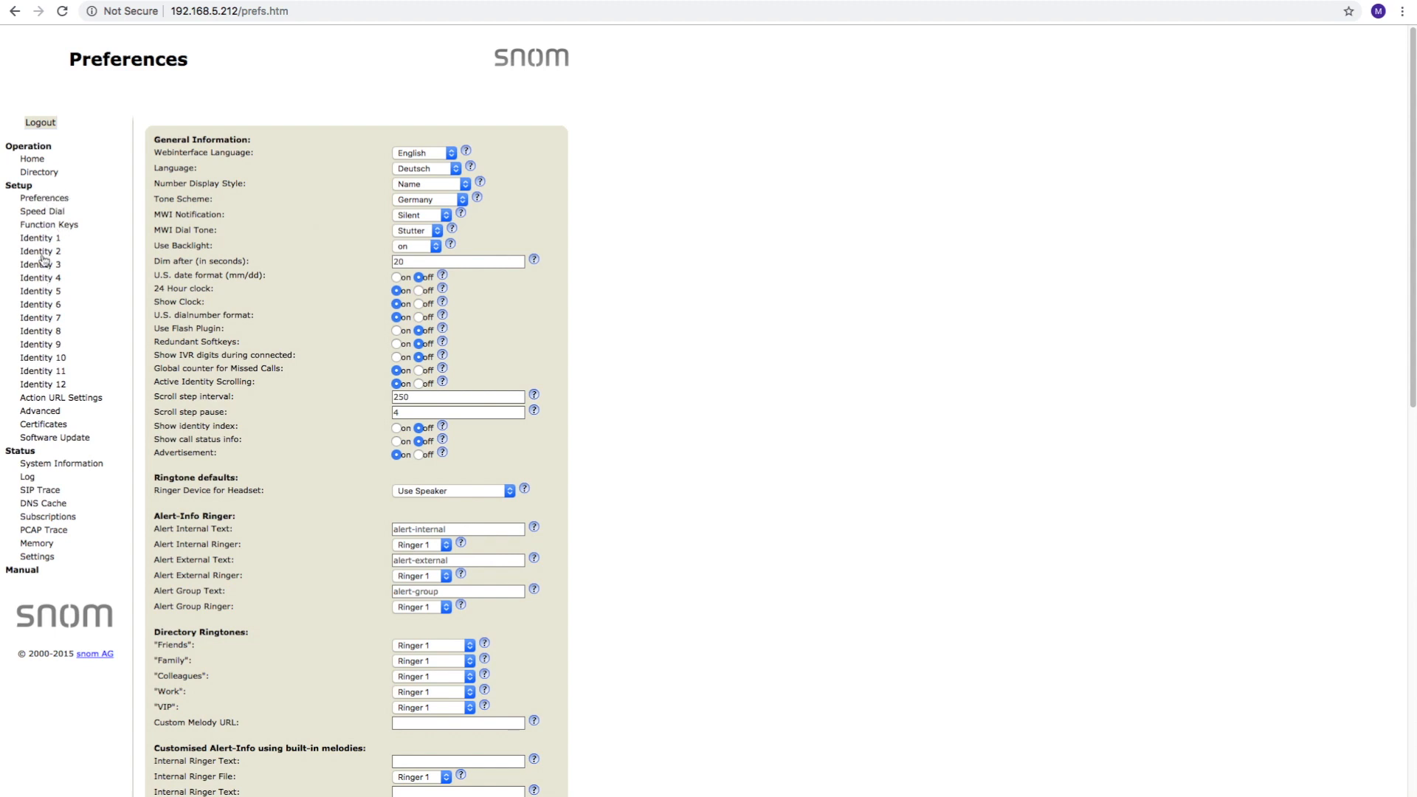
mouse_move(40, 410)
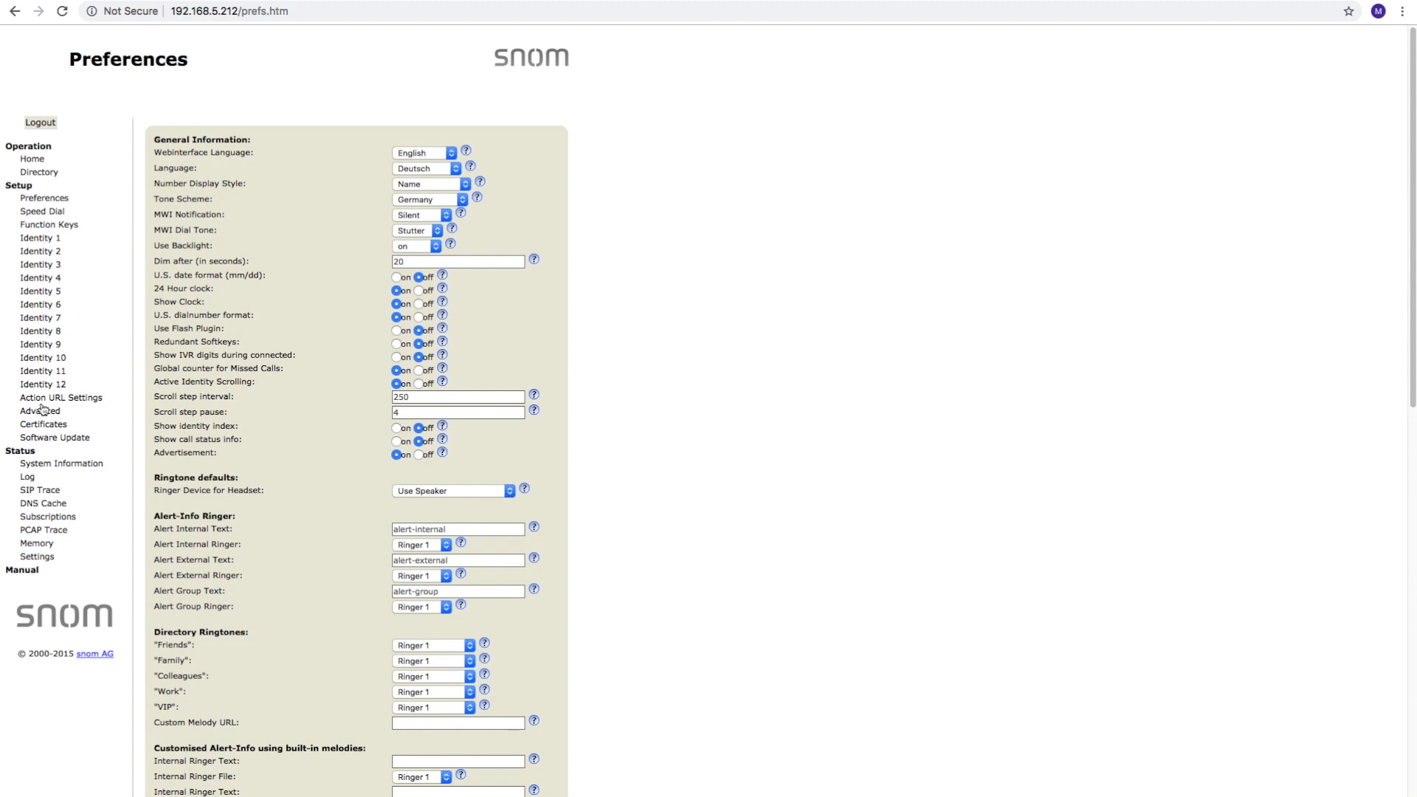
mouse_move(36, 242)
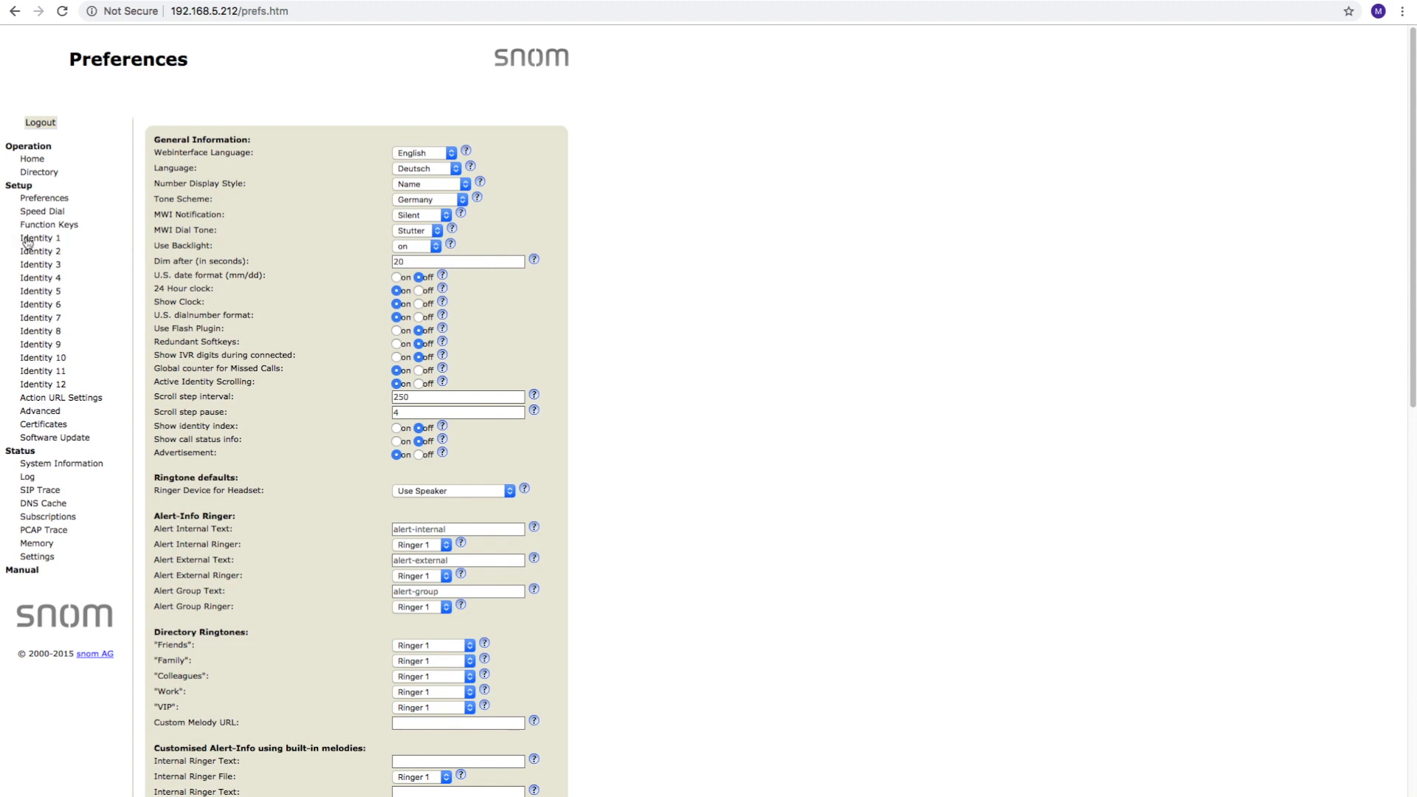
mouse_move(43, 307)
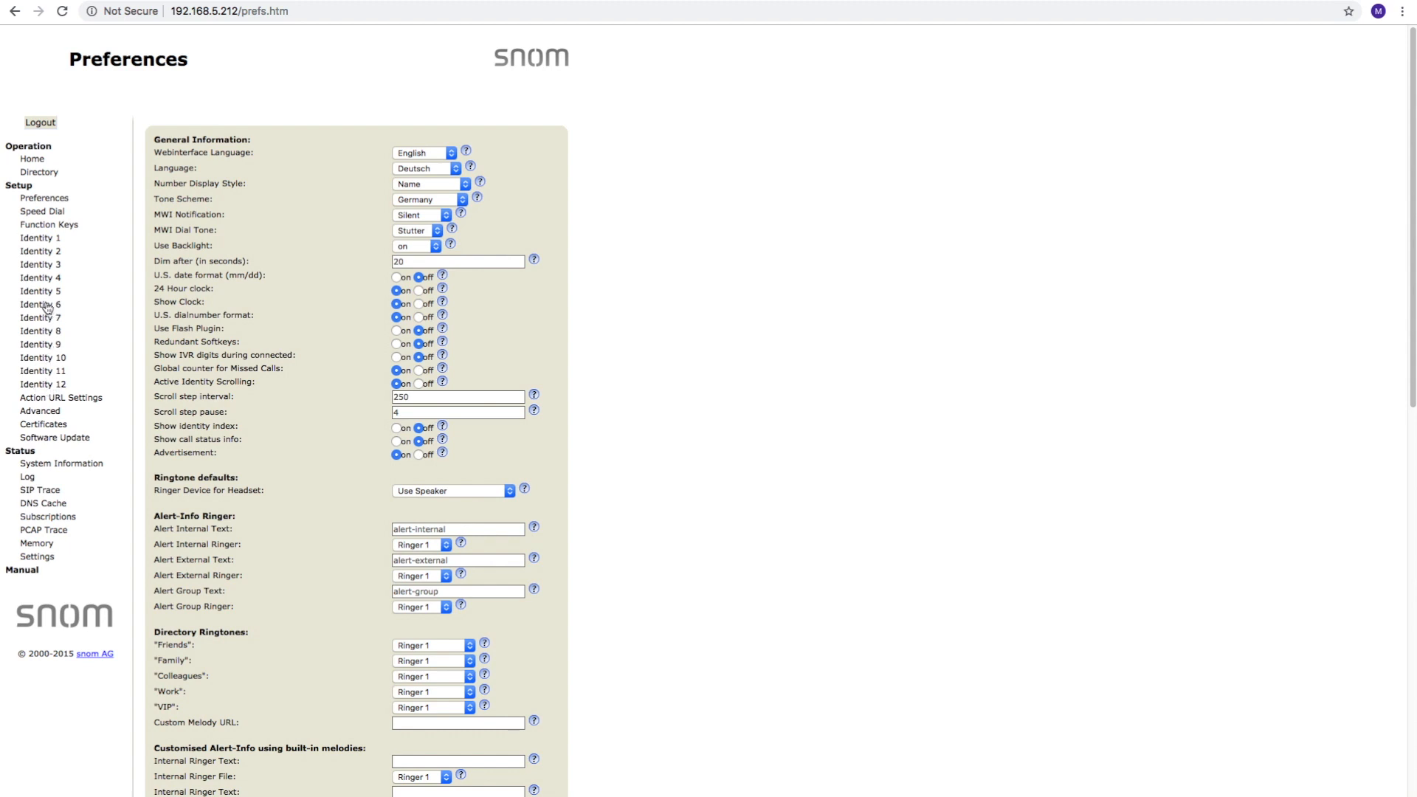
mouse_move(43, 240)
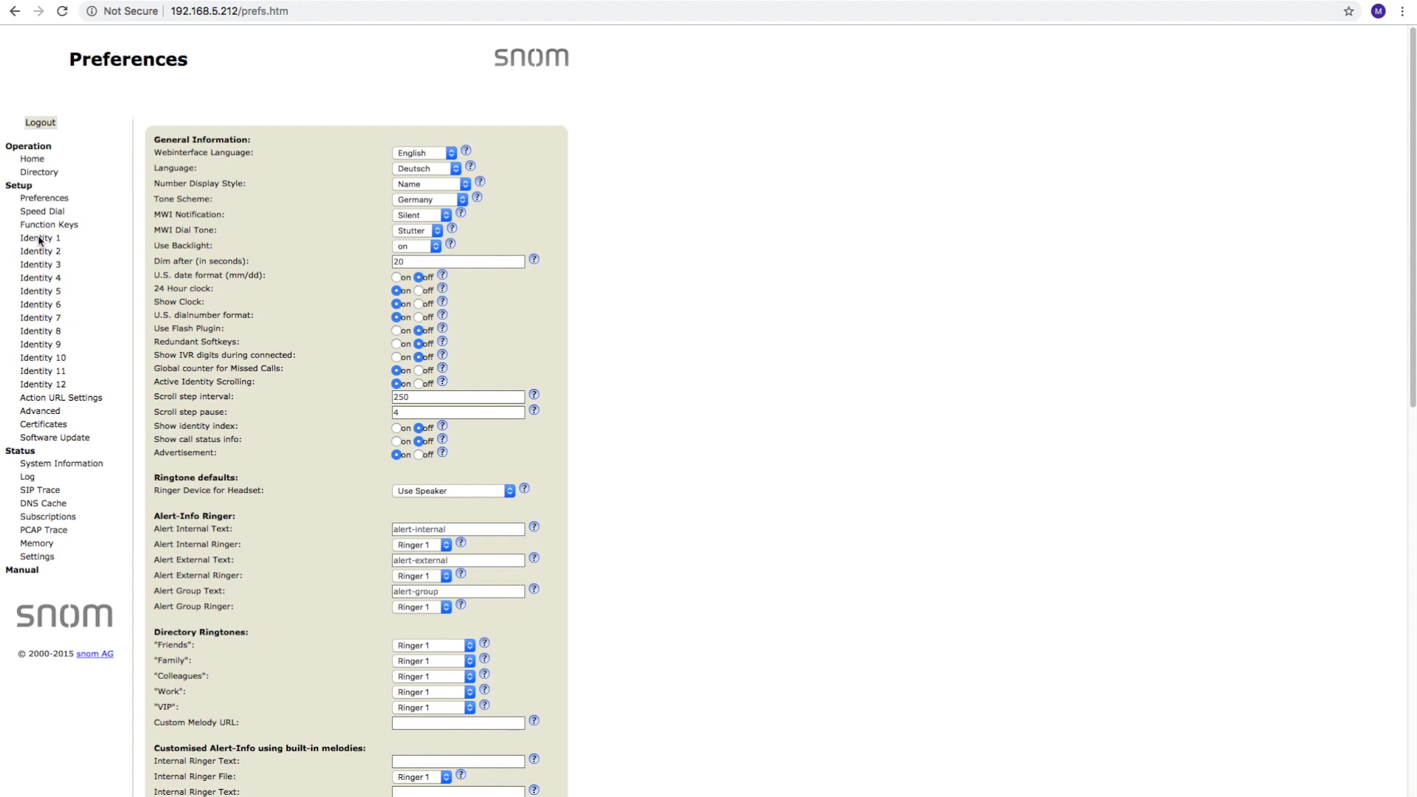
Step: Check in System Information that no SIP identity is registered, then return to Identity 1's empty Login page
left_click(35, 236)
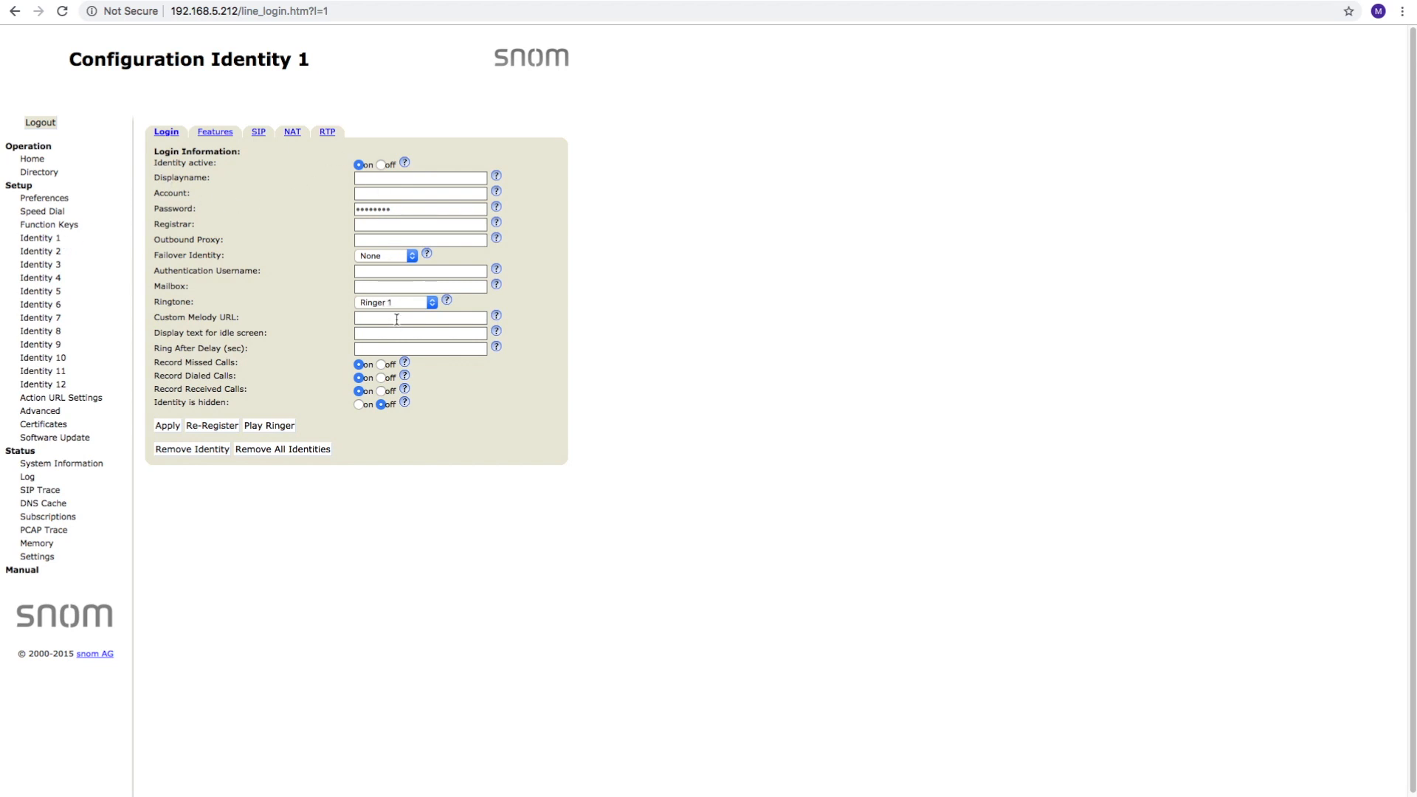
mouse_move(75, 464)
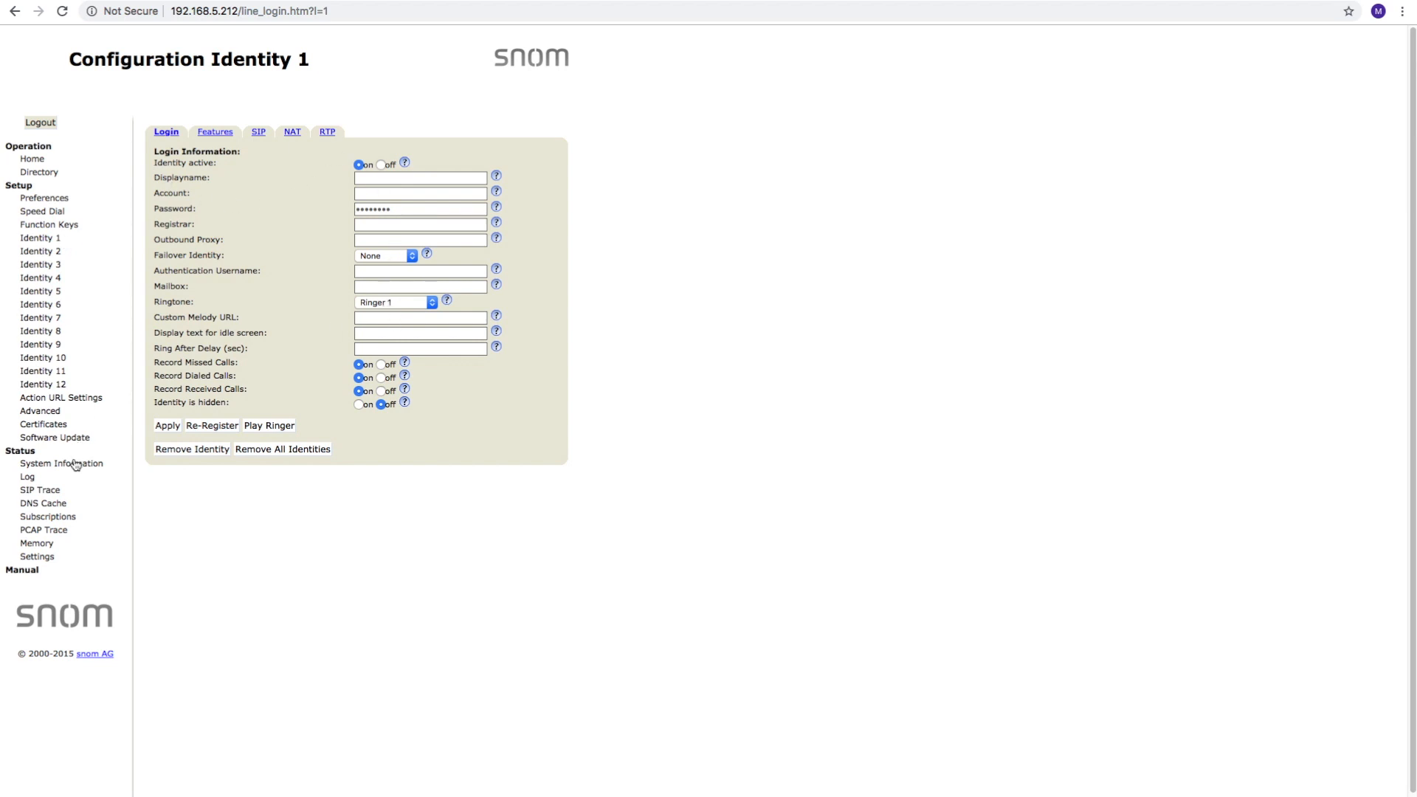
left_click(60, 463)
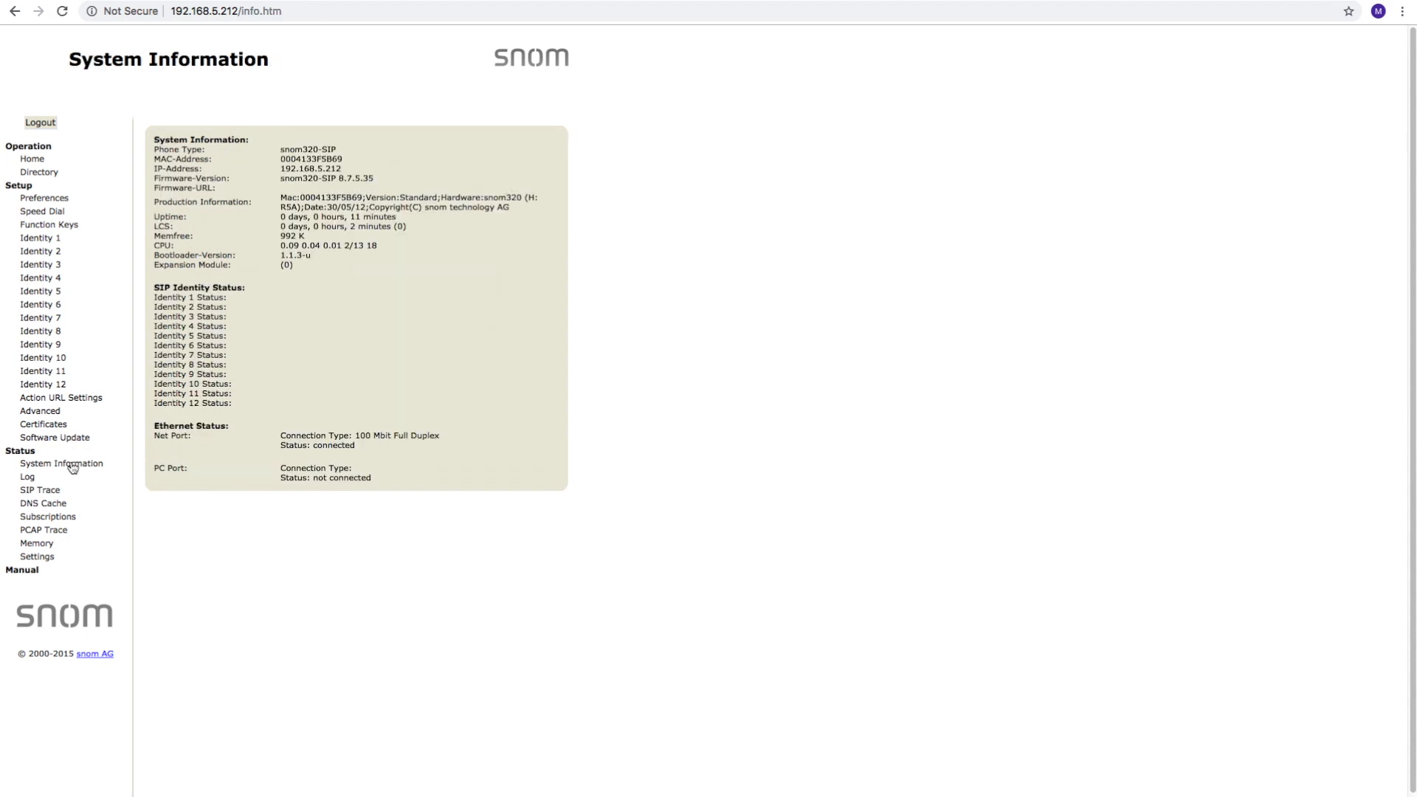
mouse_move(141, 280)
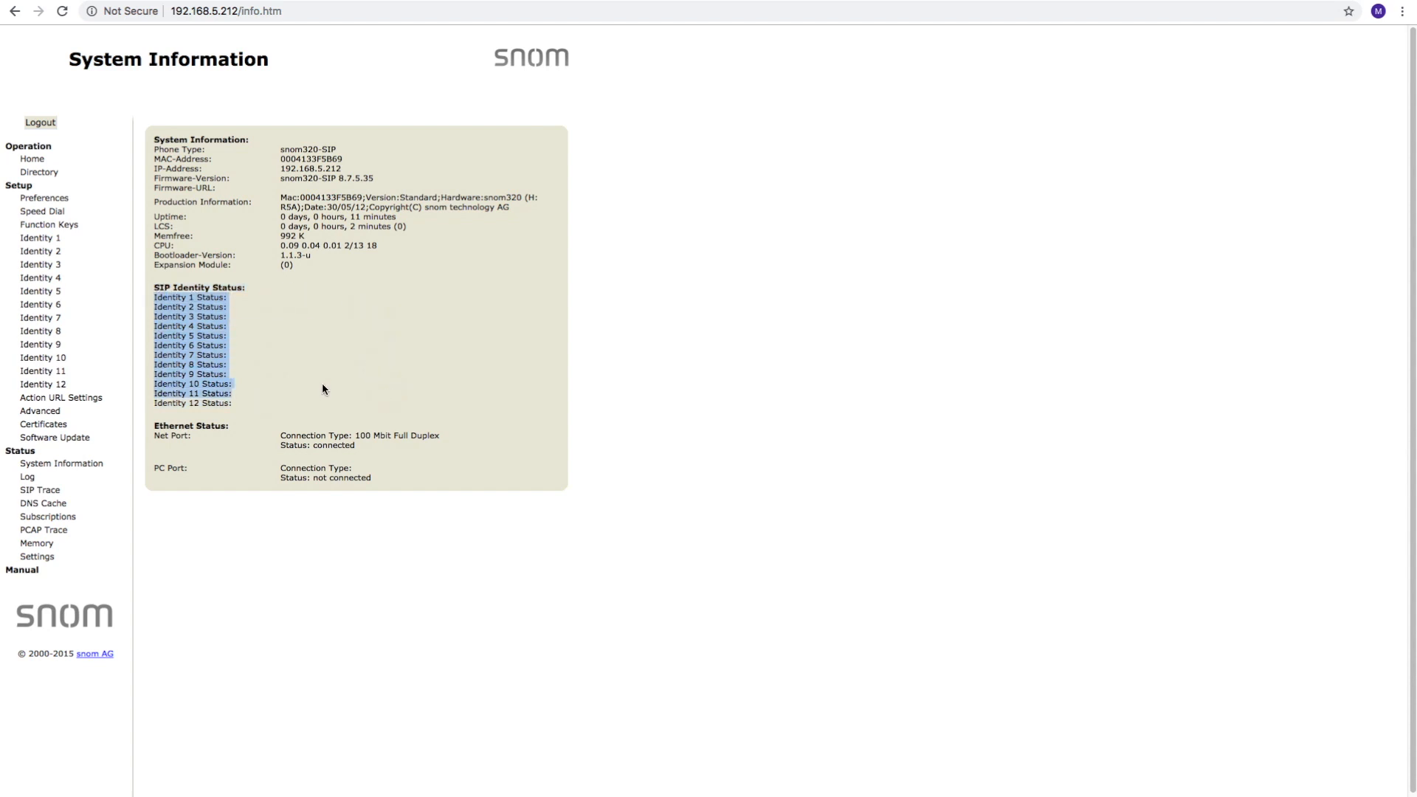
left_click(39, 238)
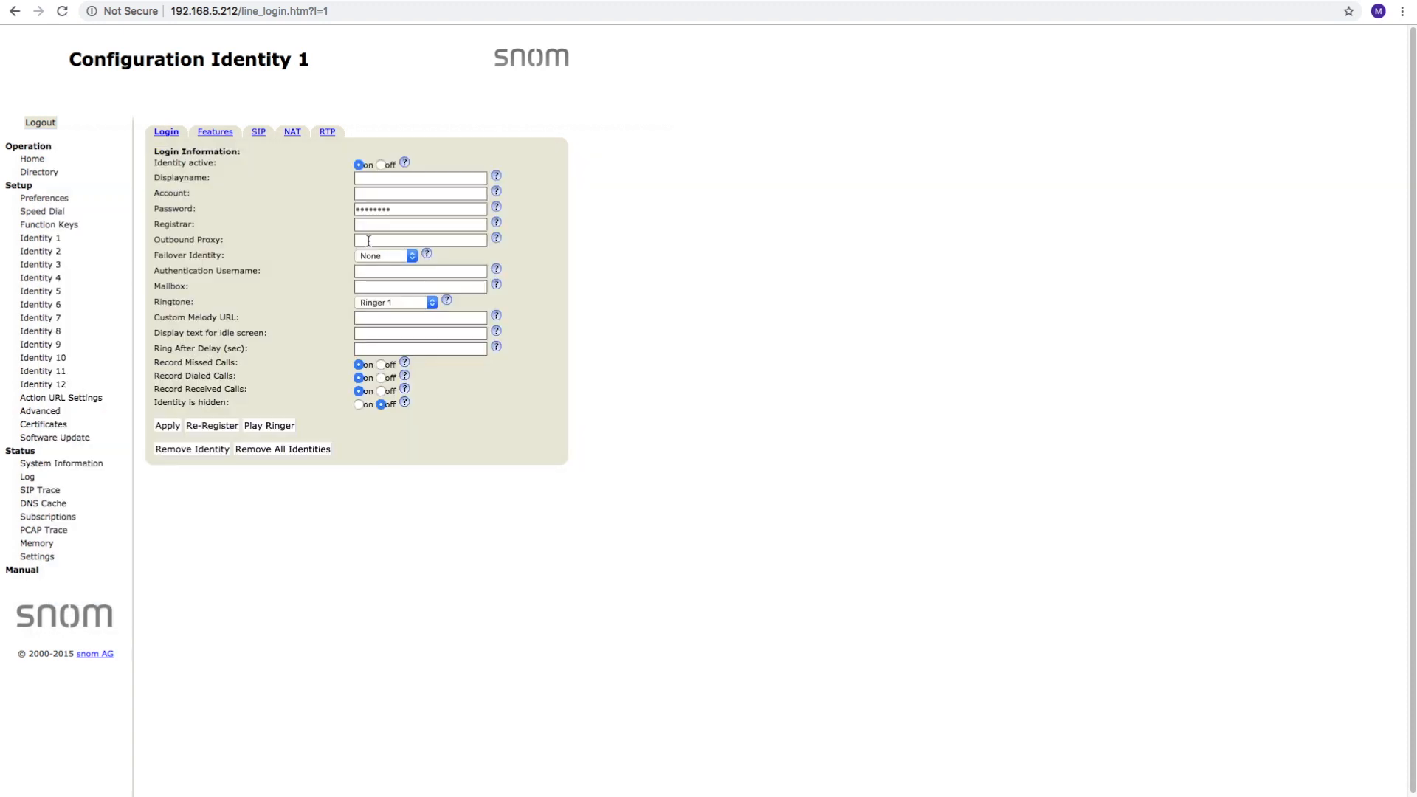
Step: Set Identity 1's registrar to sipgate.de and outbound proxy to sipgate.de:5060
left_click(420, 192)
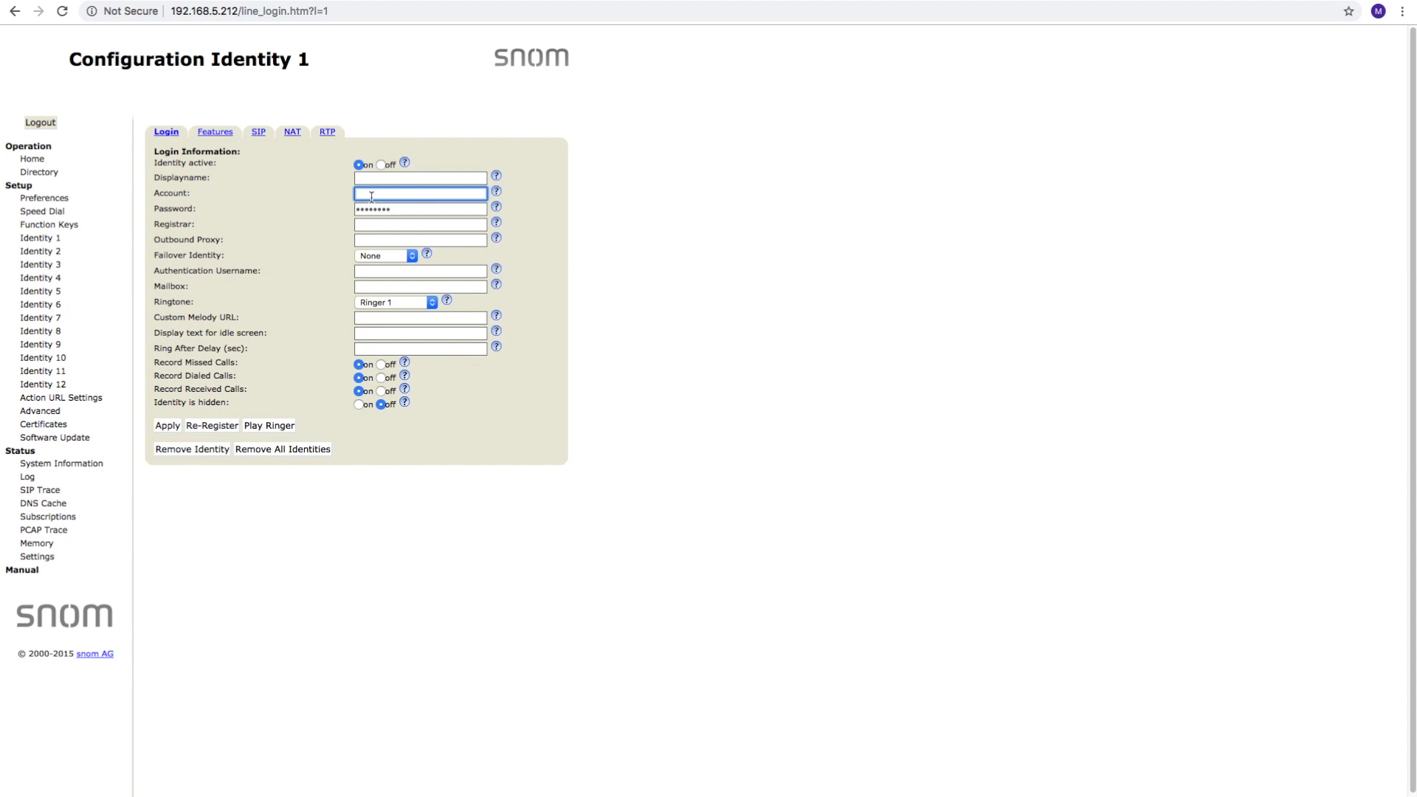
type("sipgate.de")
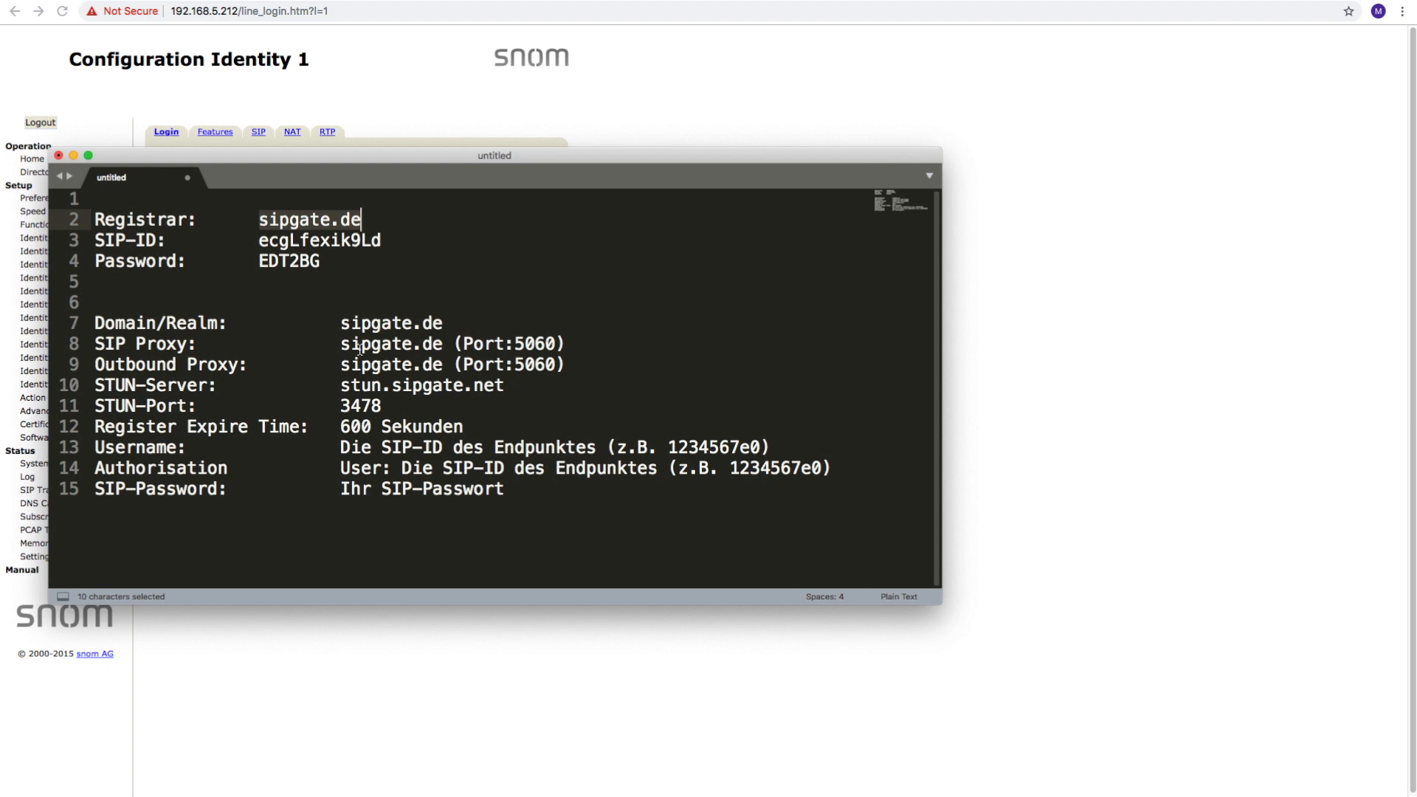
double_click(534, 344)
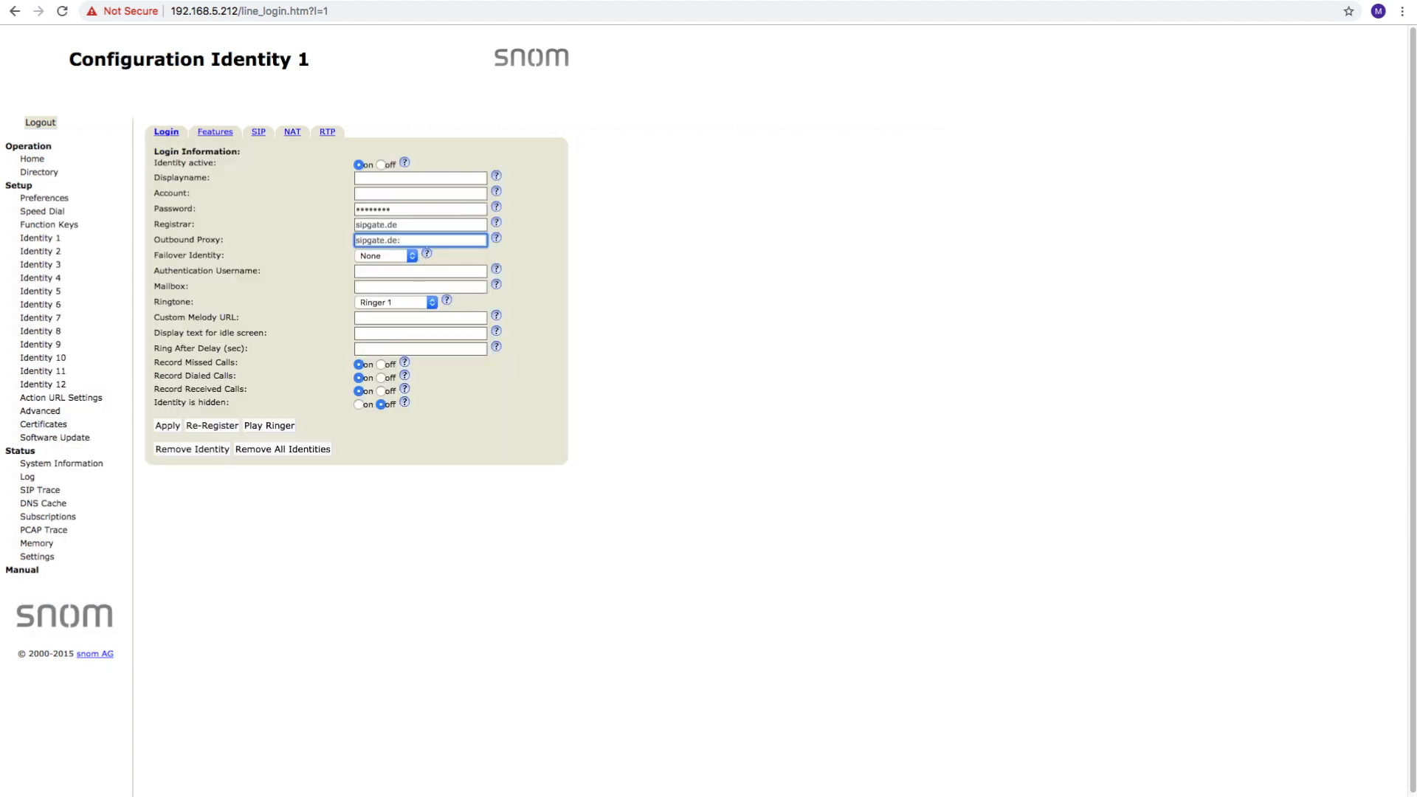
type("5060")
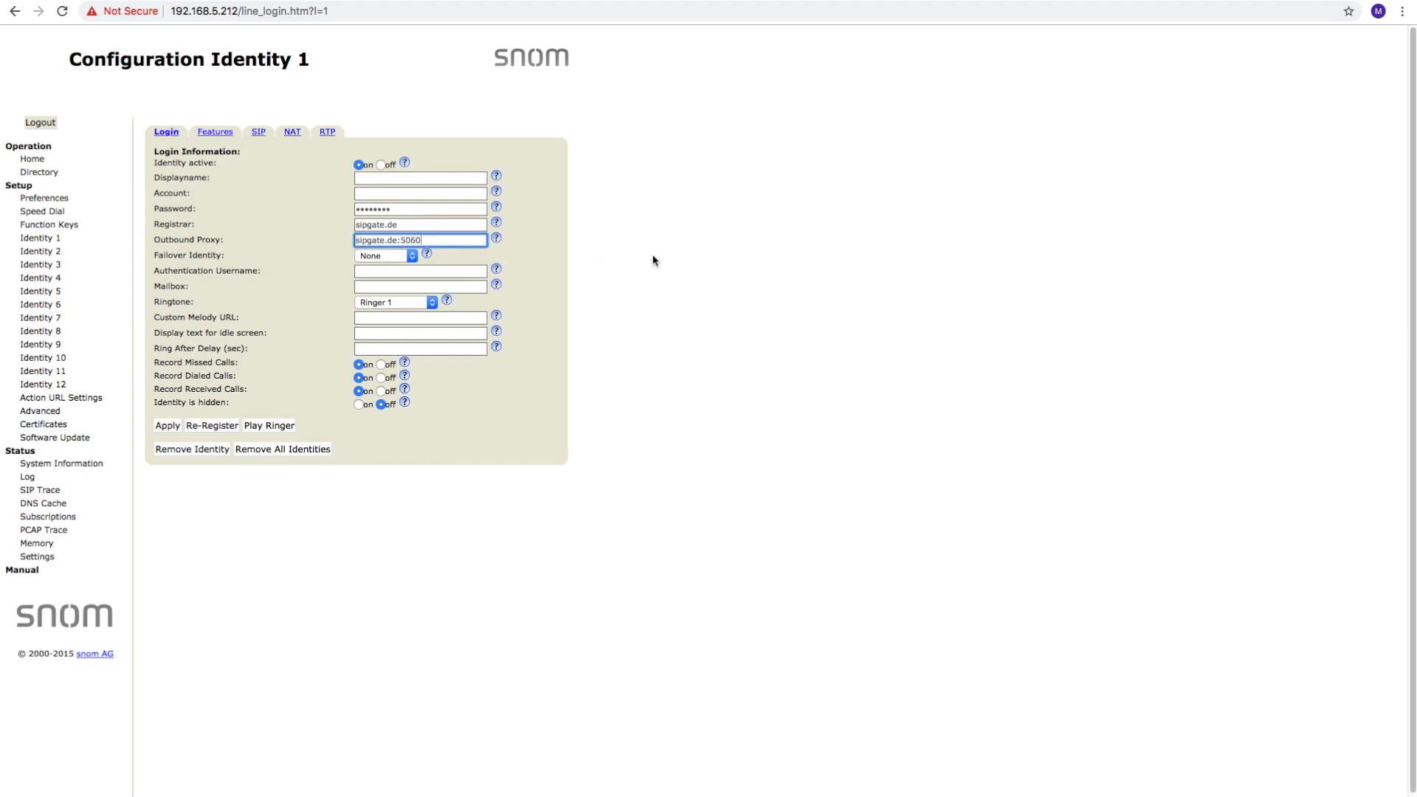
mouse_move(518, 285)
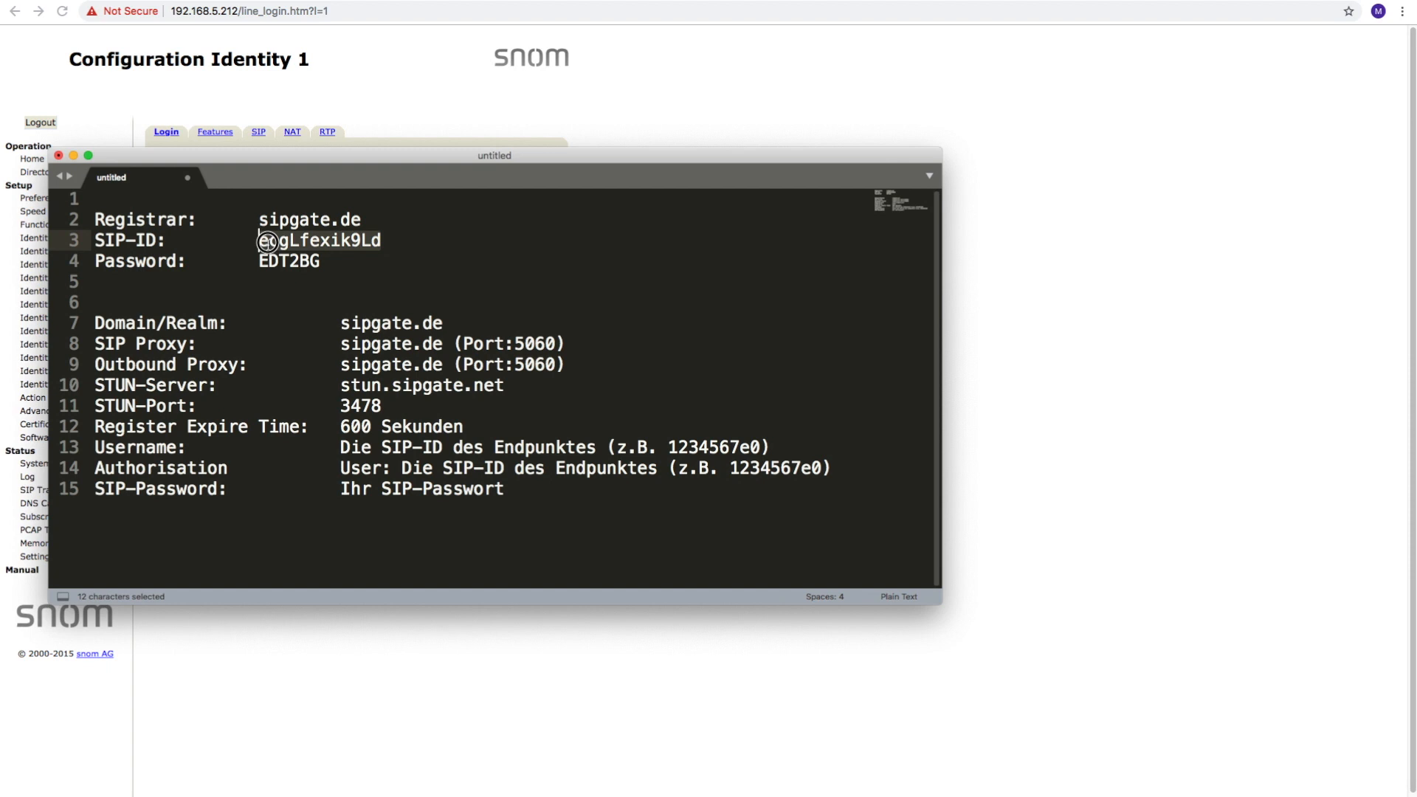
mouse_move(404, 319)
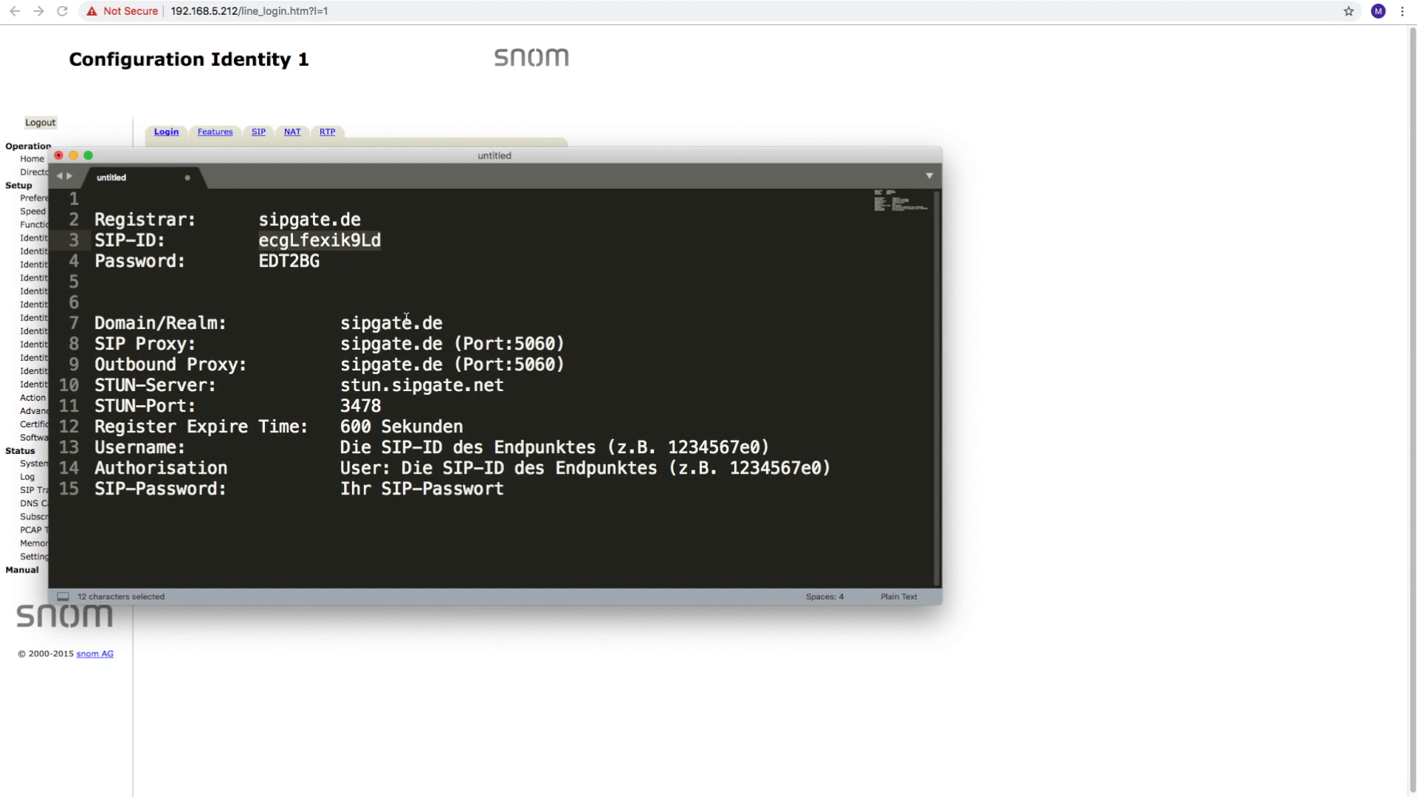
mouse_move(403, 316)
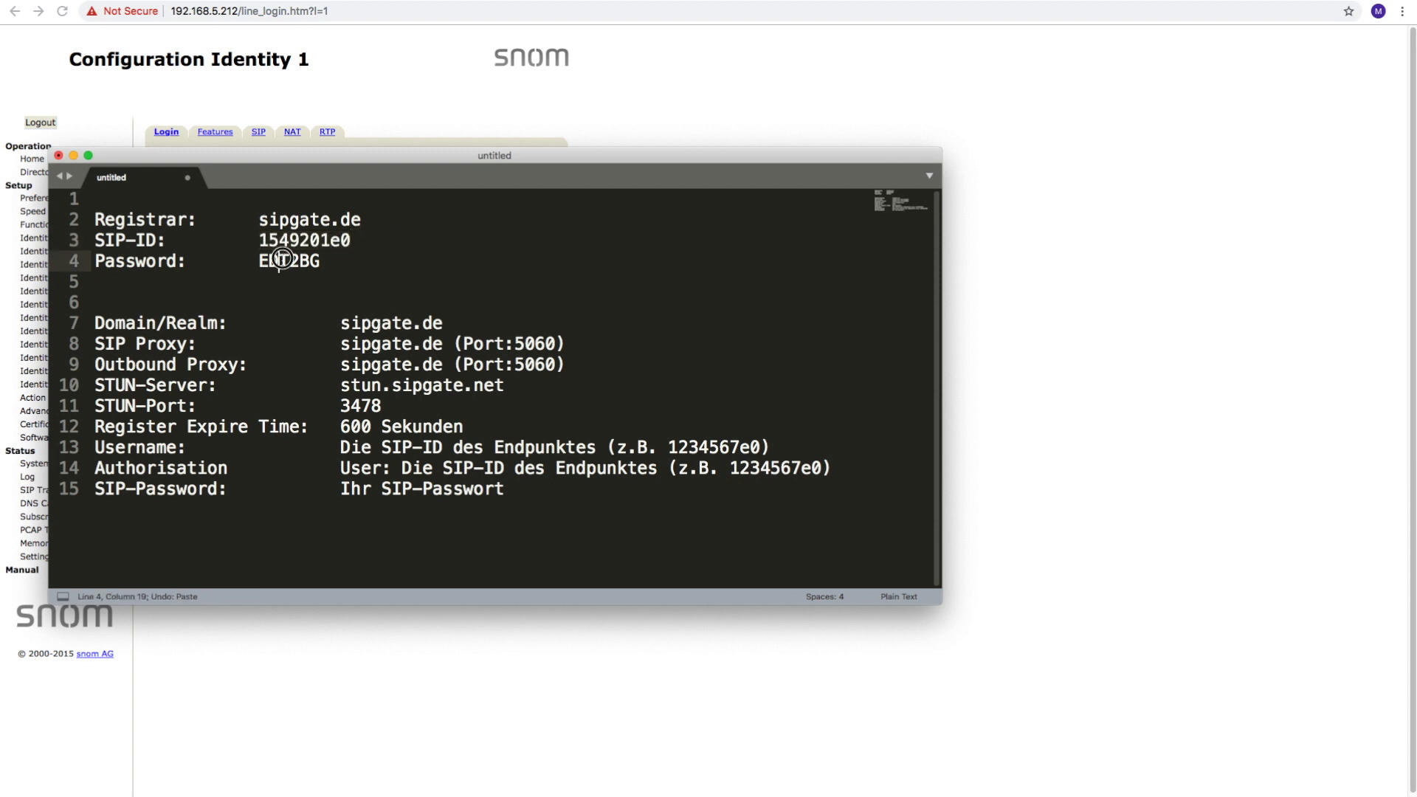
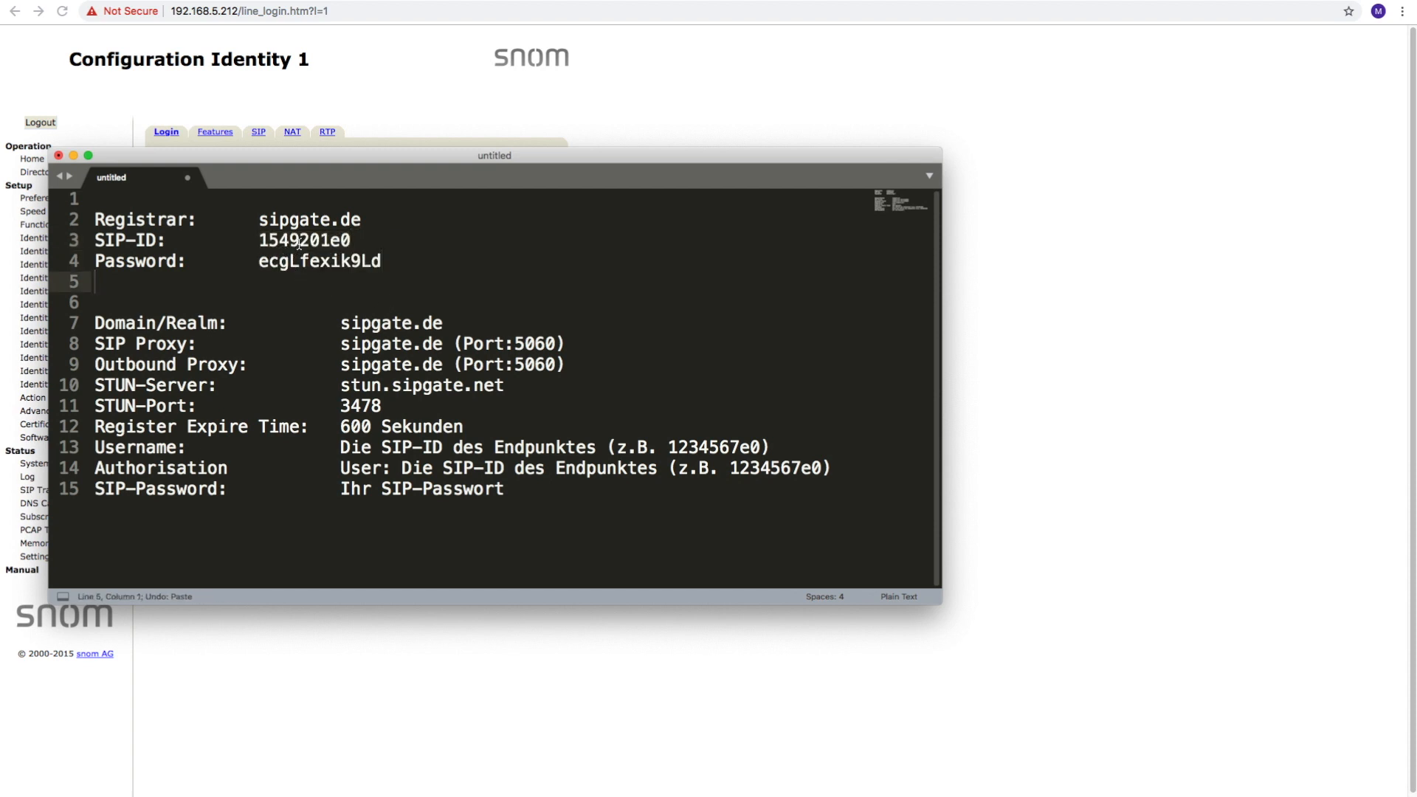
double_click(304, 239)
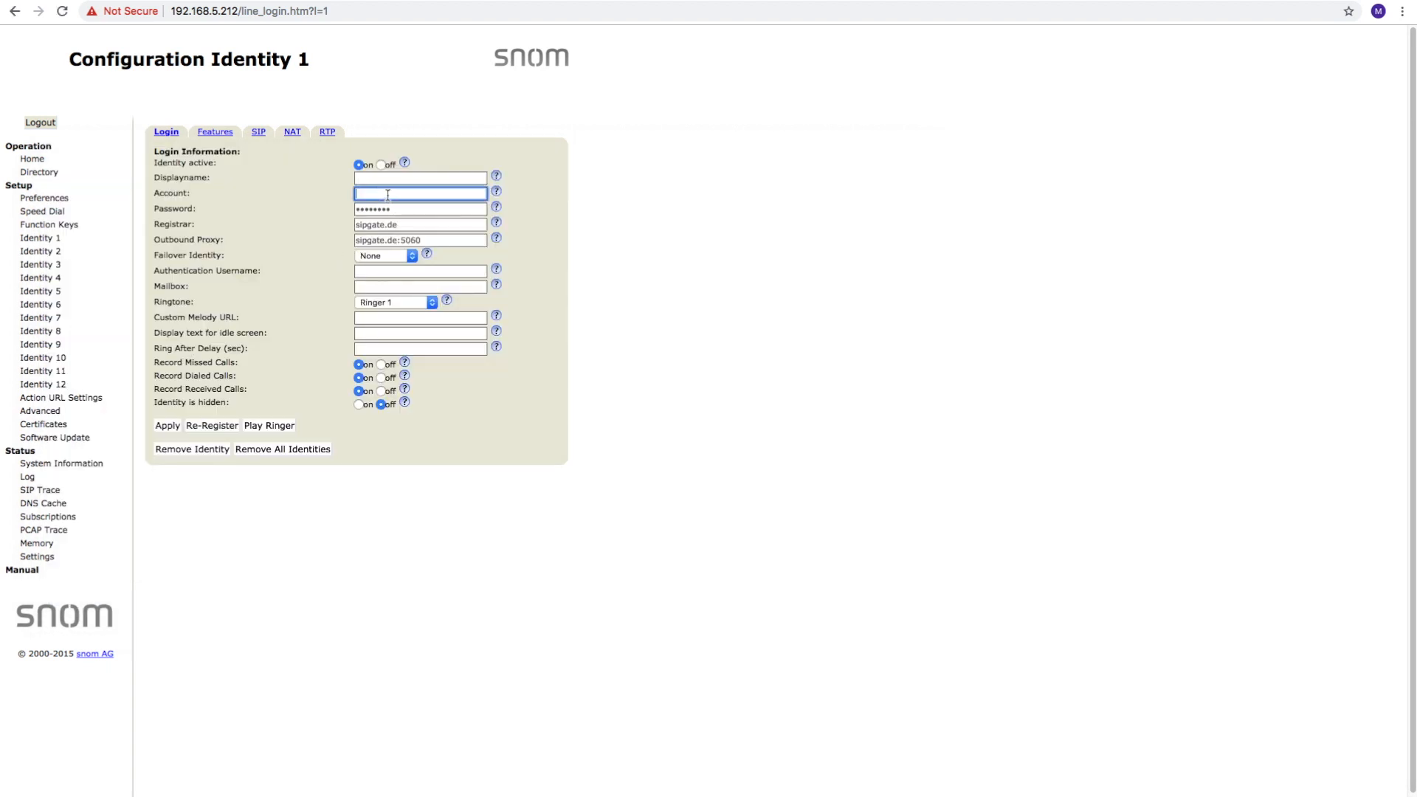
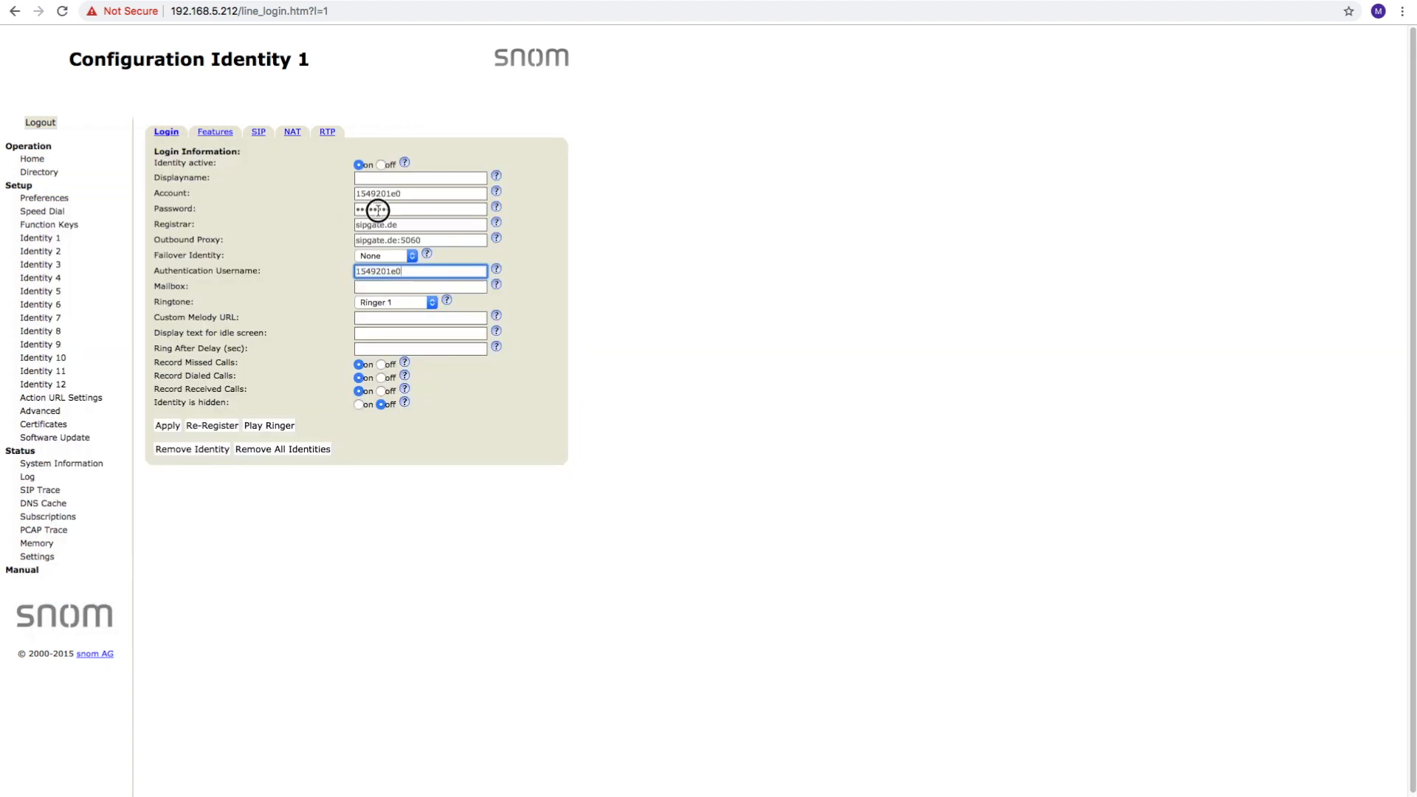
left_click(419, 177)
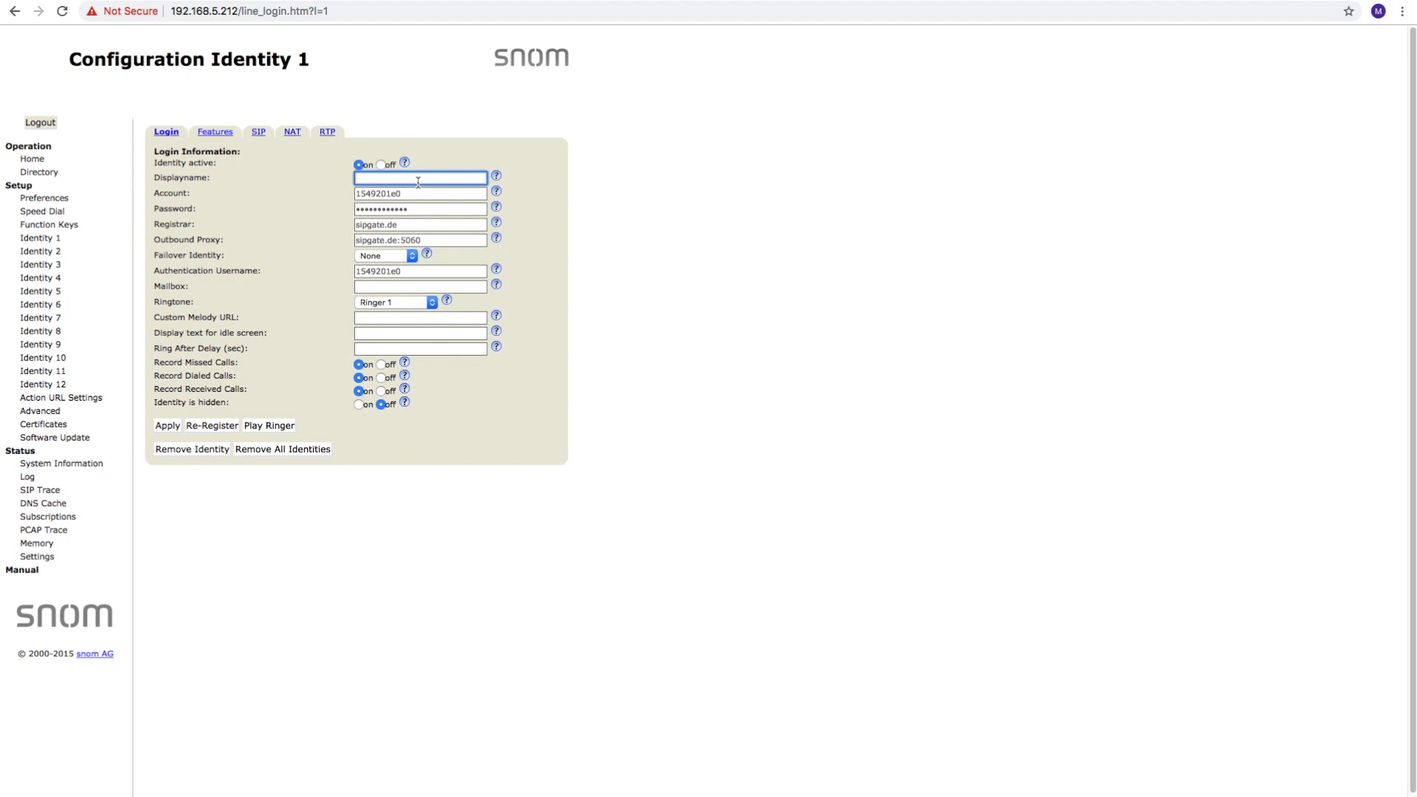
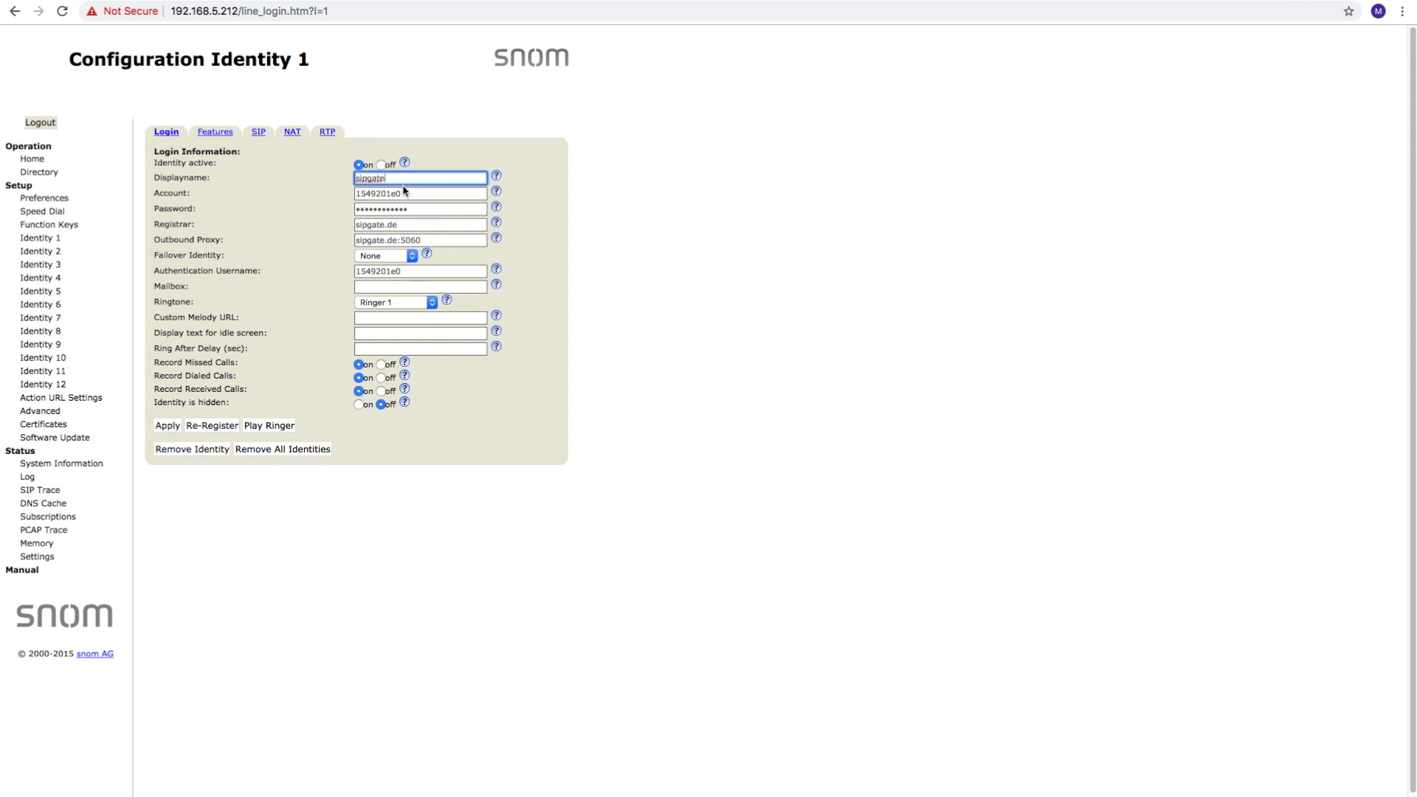
mouse_move(133, 276)
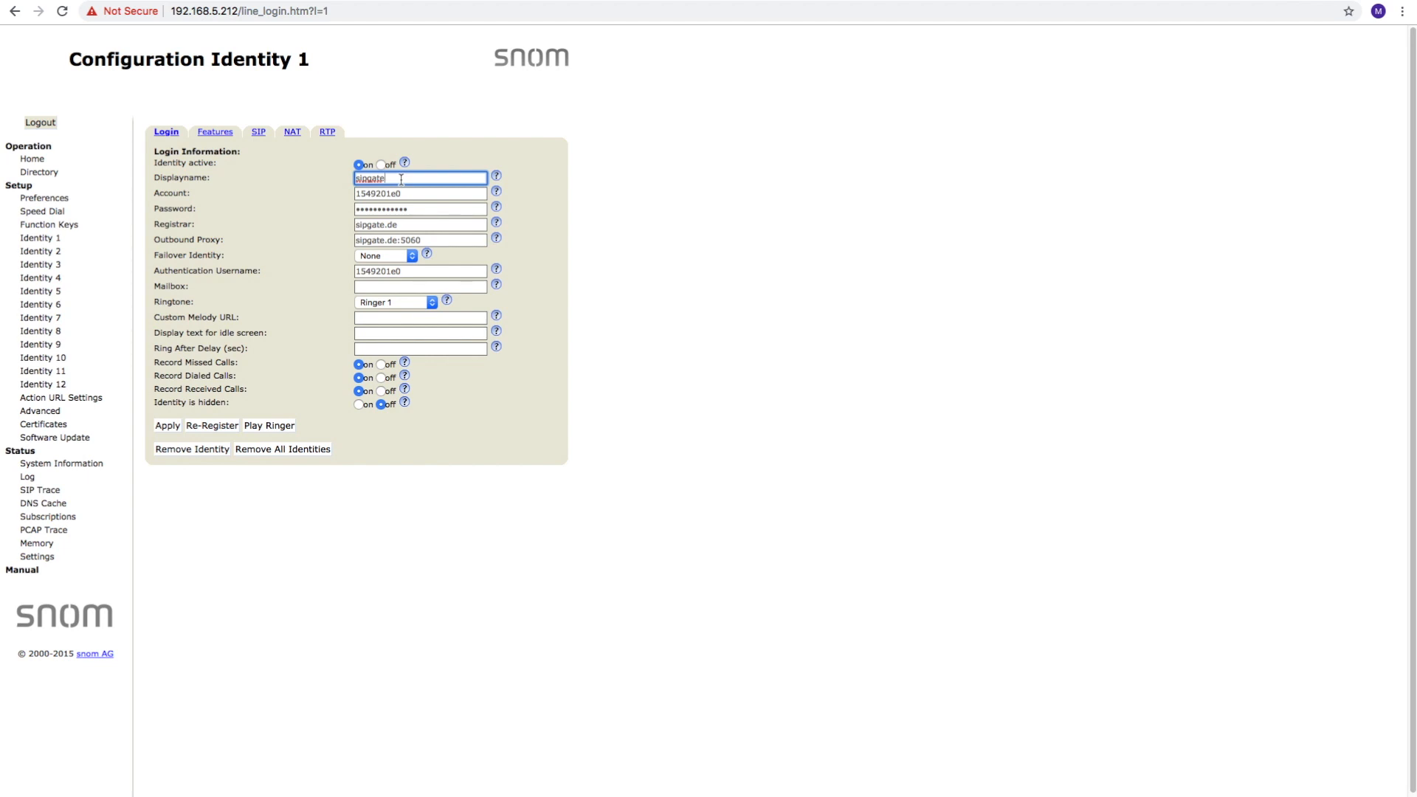
mouse_move(406, 191)
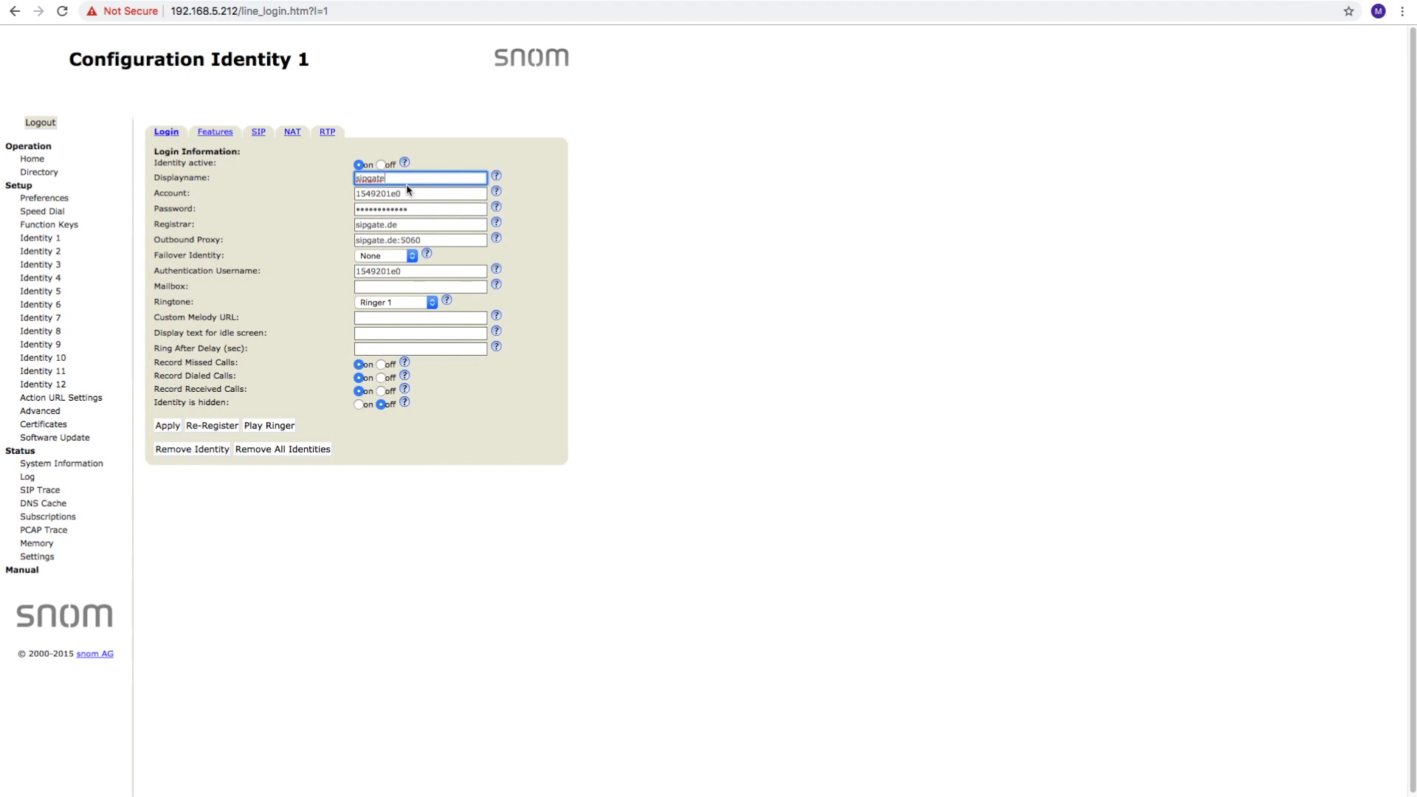
mouse_move(378, 256)
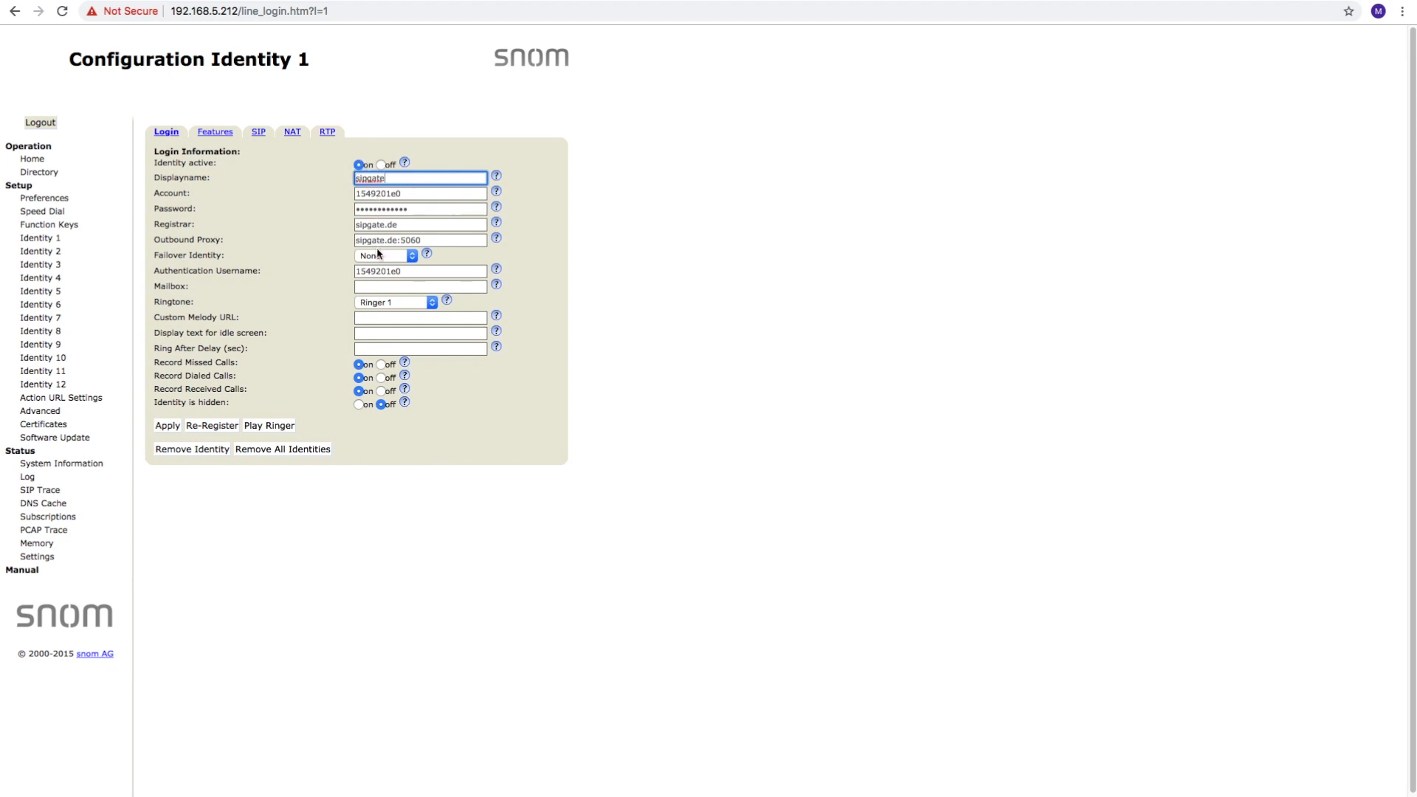
left_click(419, 286)
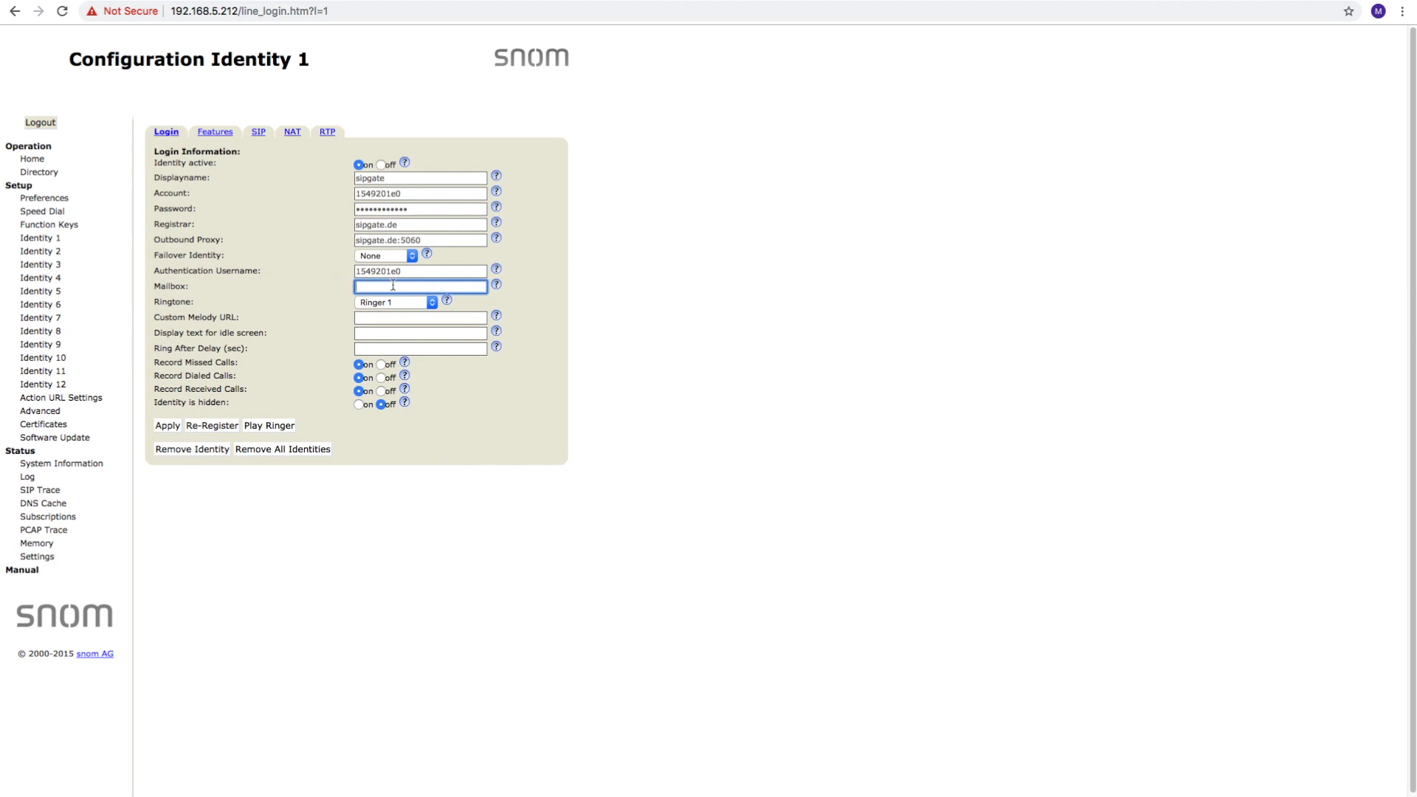
mouse_move(429, 301)
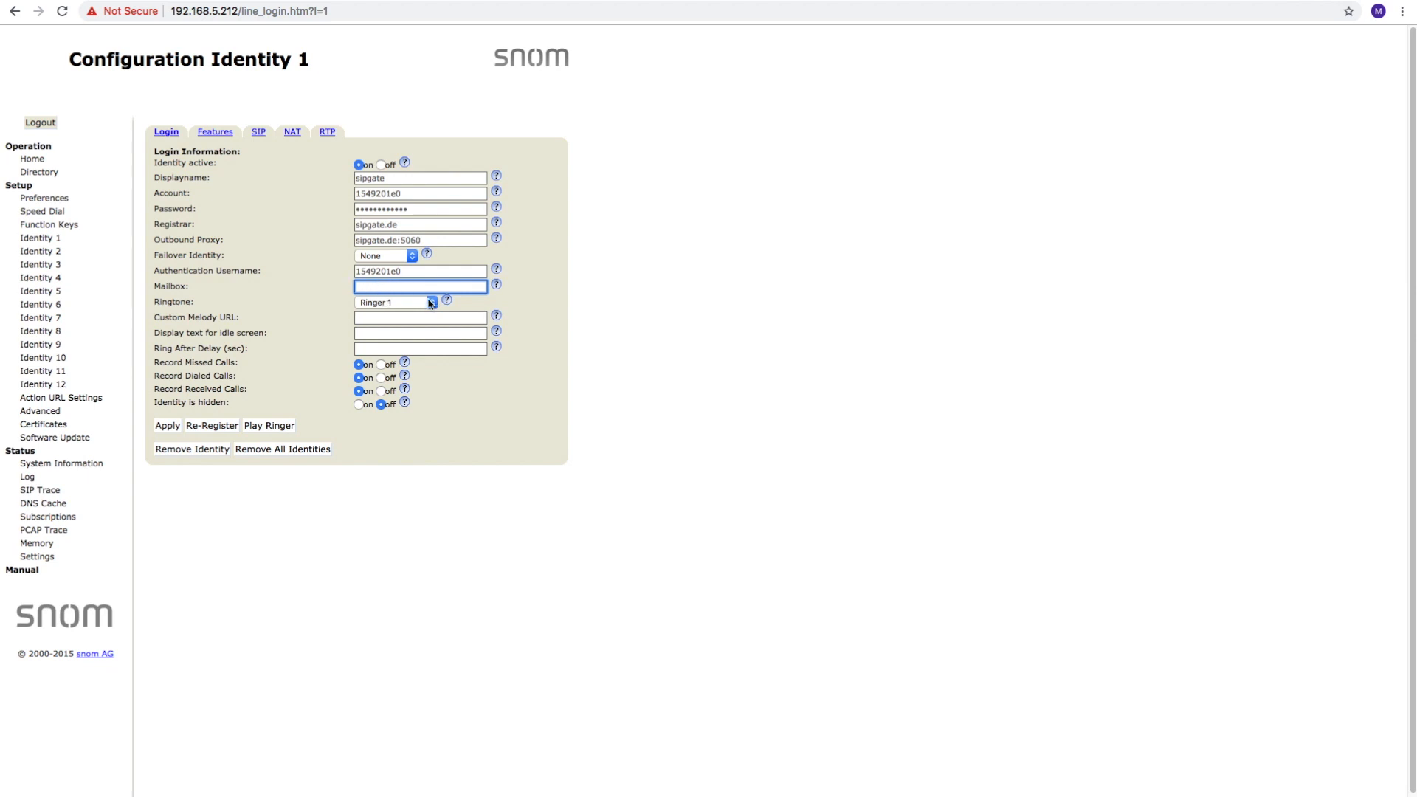
mouse_move(414, 299)
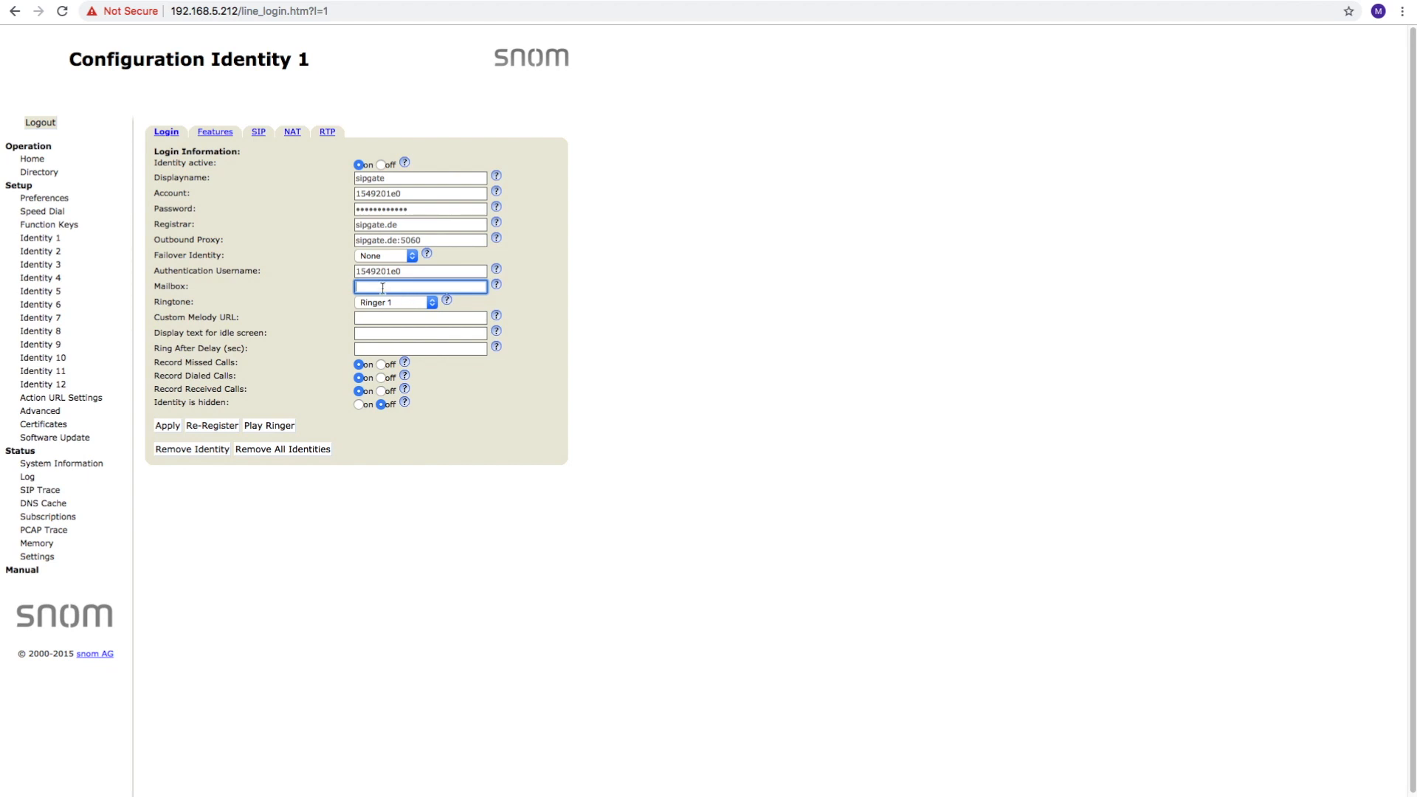
mouse_move(375, 288)
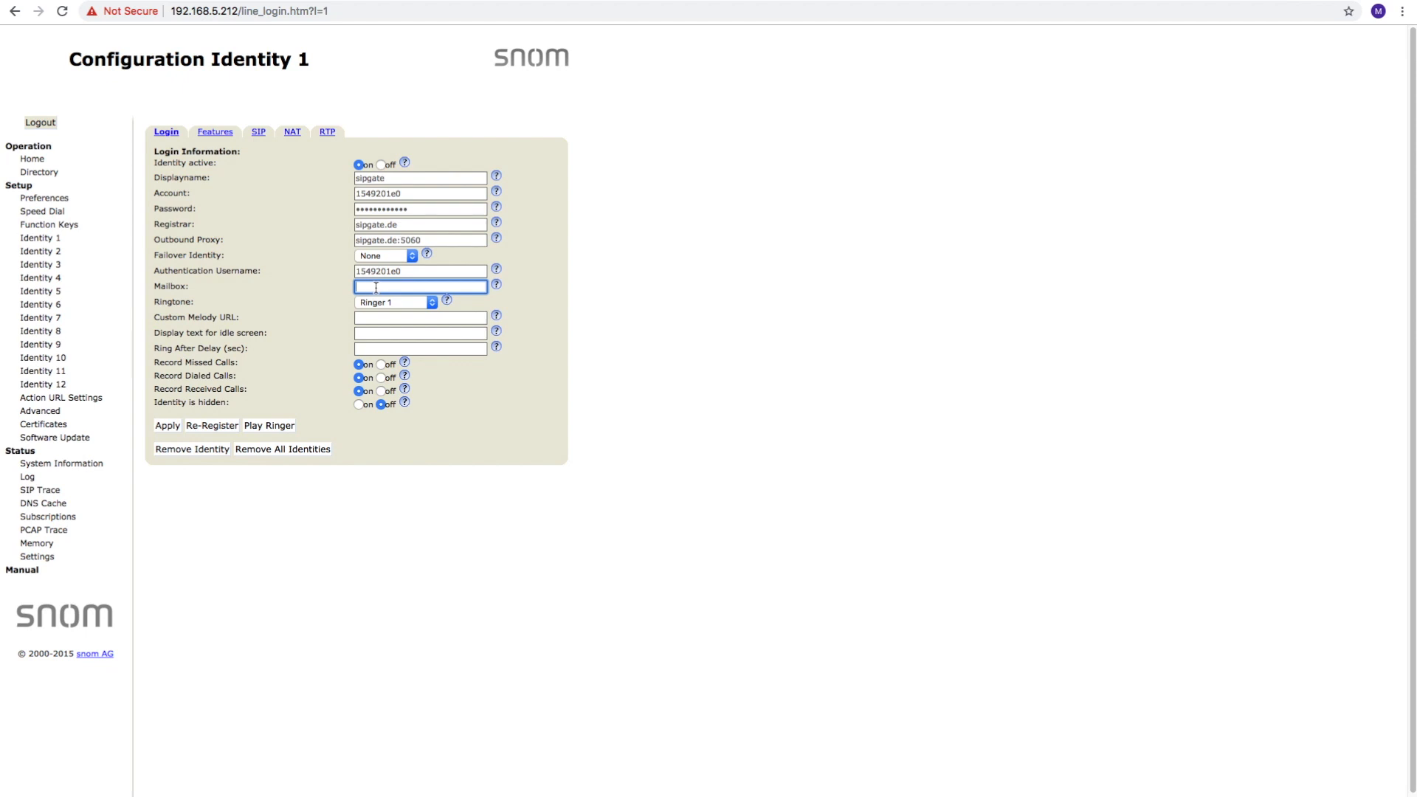
mouse_move(384, 305)
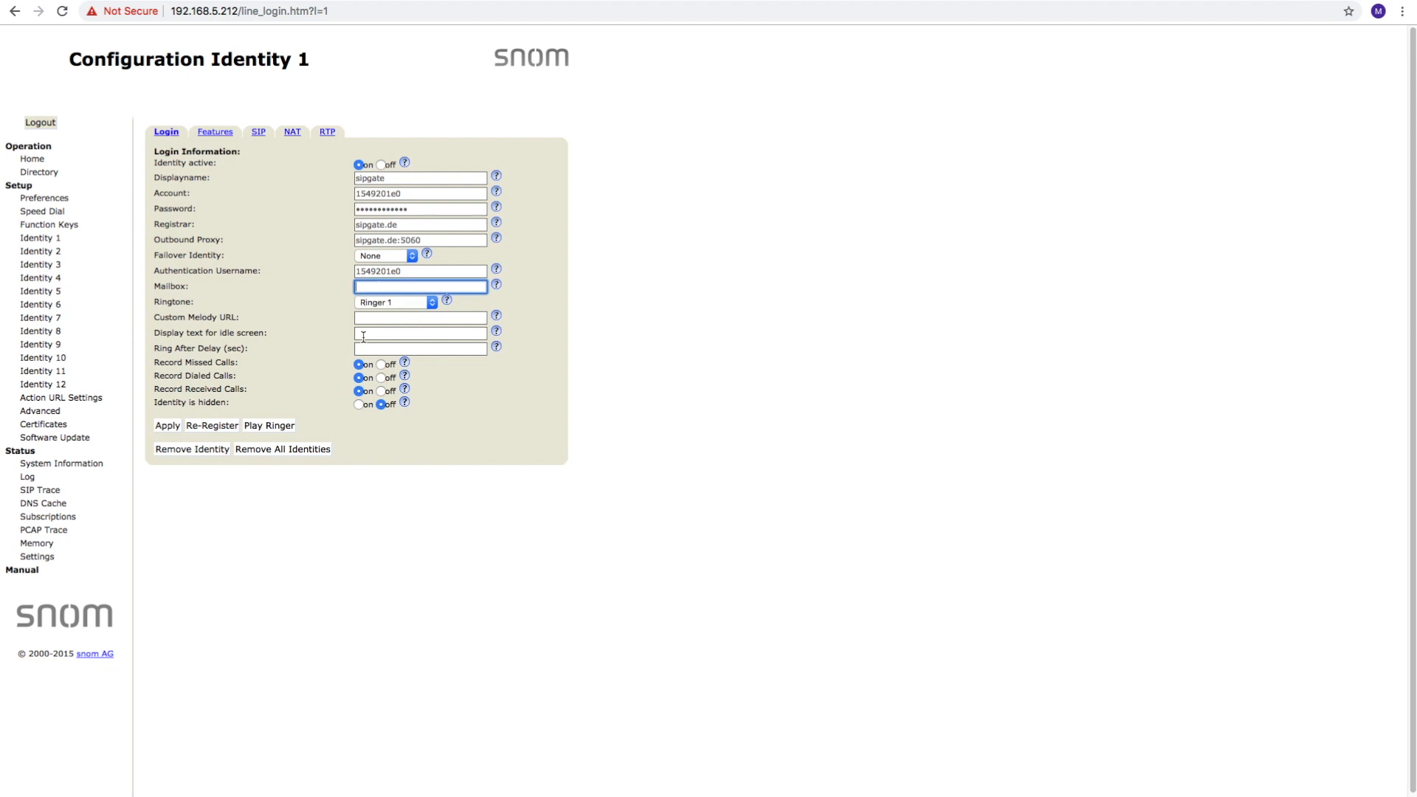
left_click(418, 332)
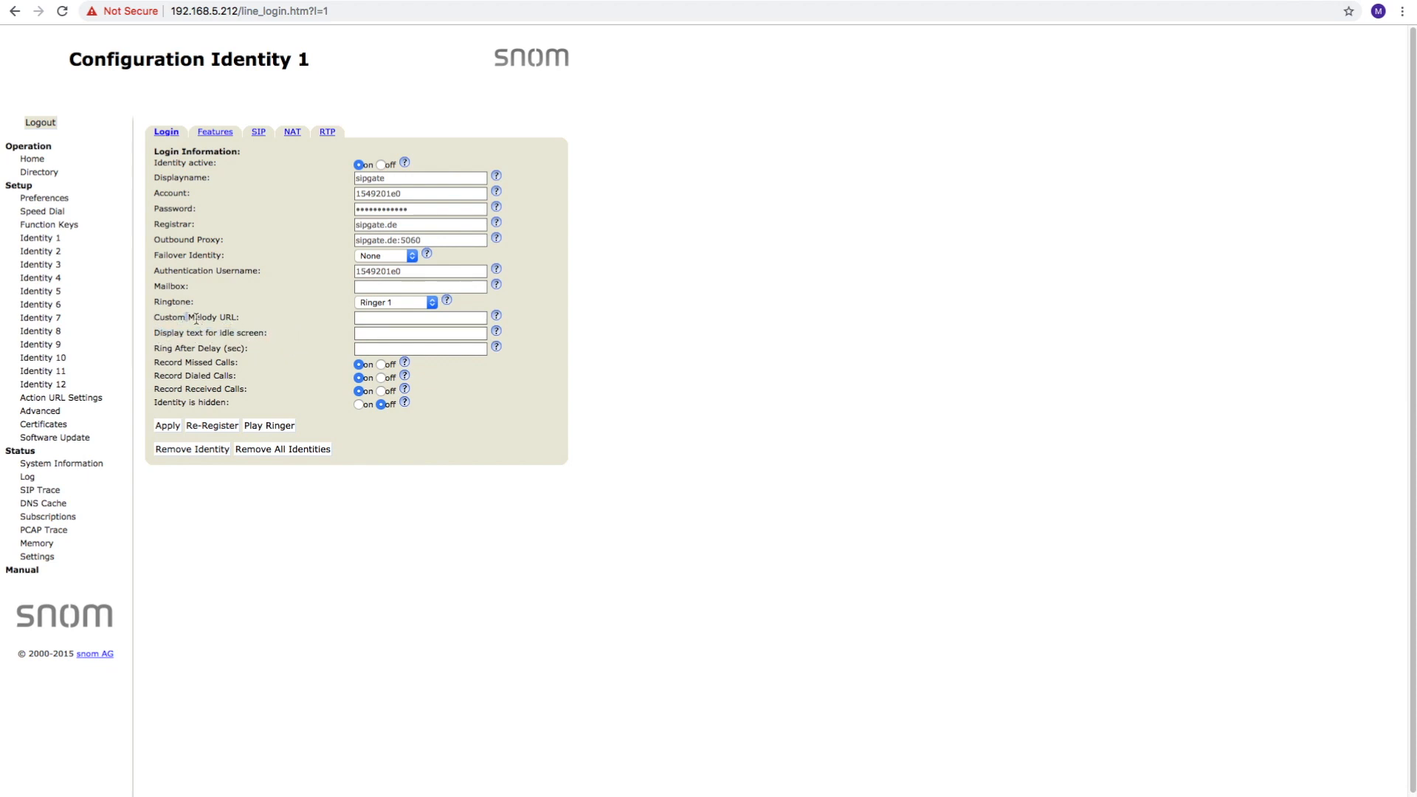
mouse_move(329, 362)
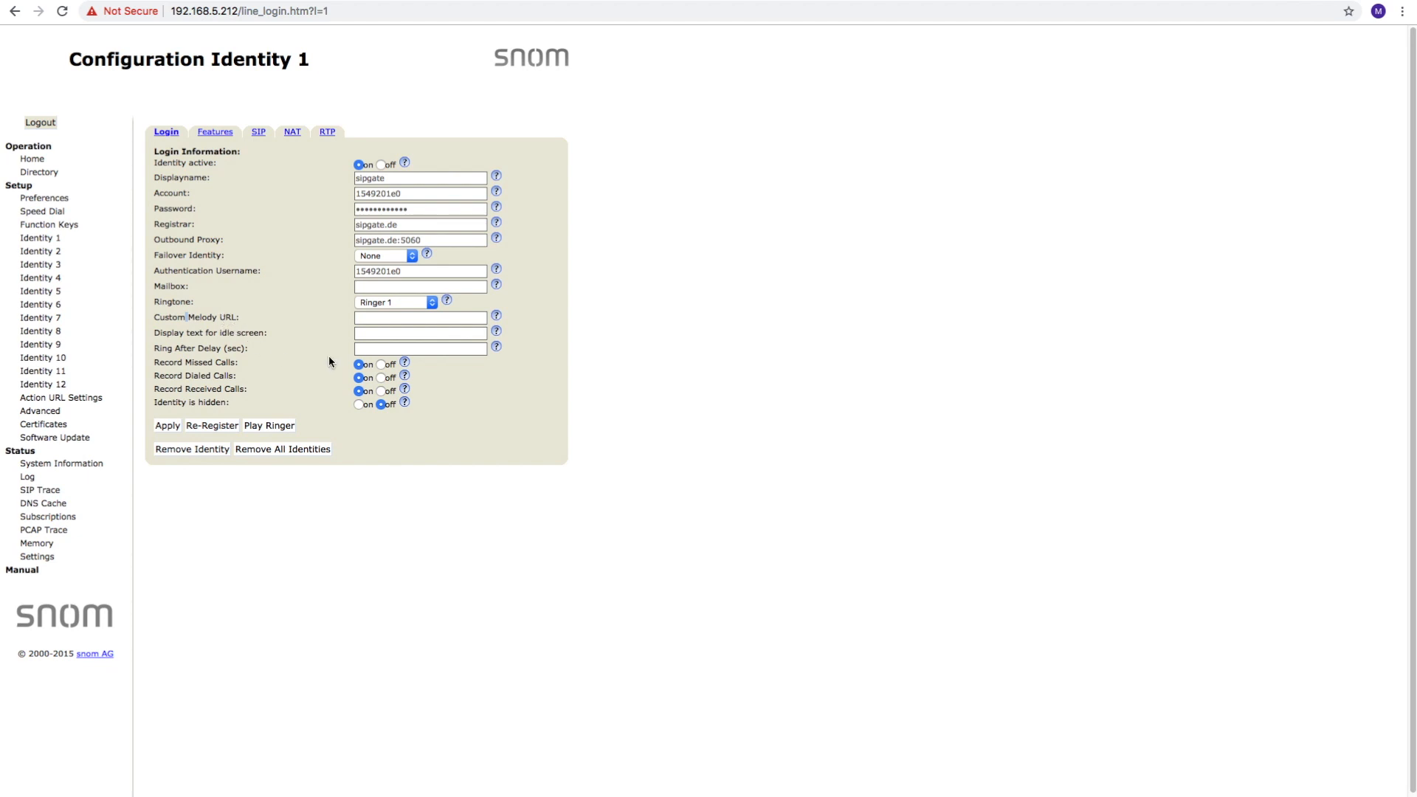
mouse_move(236, 425)
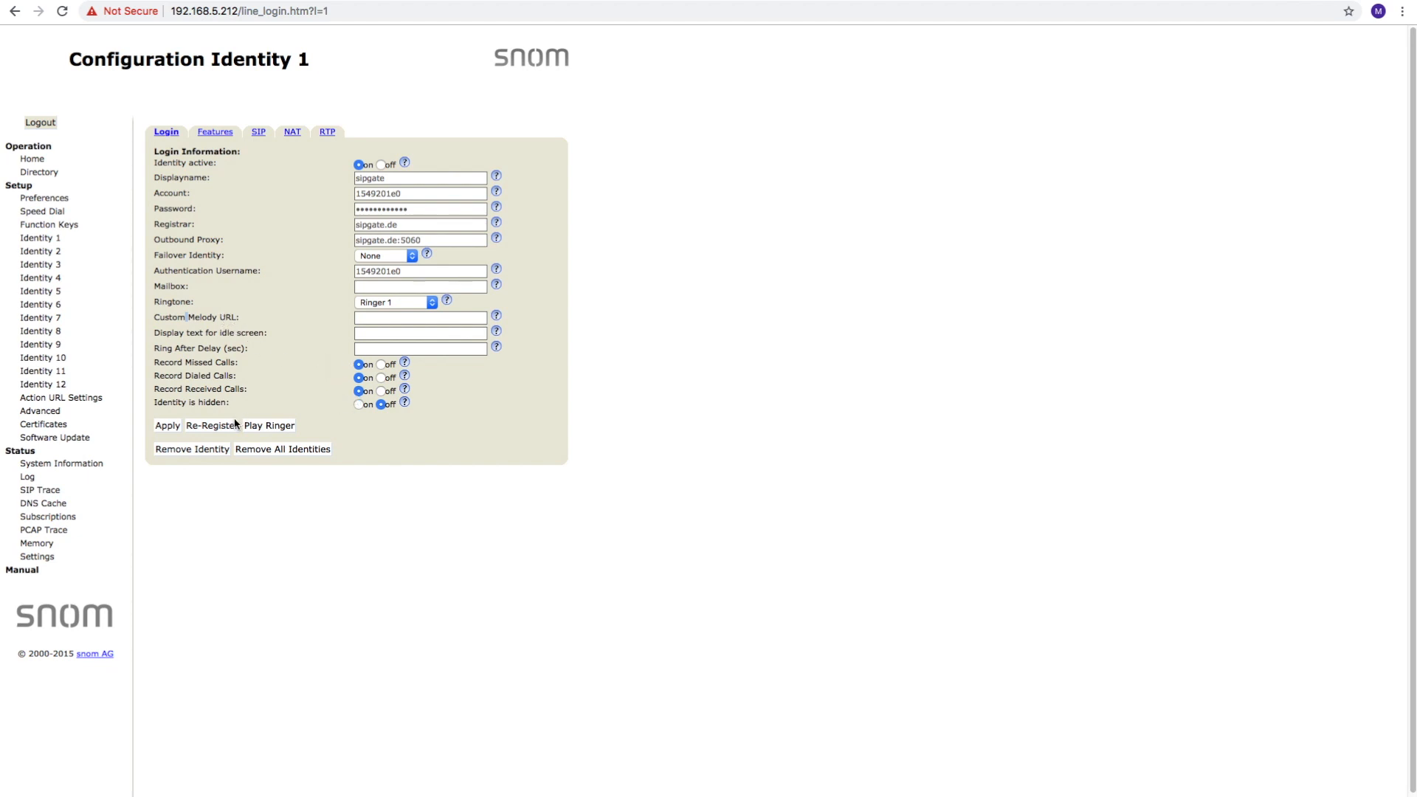
Step: Apply the sipgate login details, save them permanently and trigger a re-registration
left_click(167, 425)
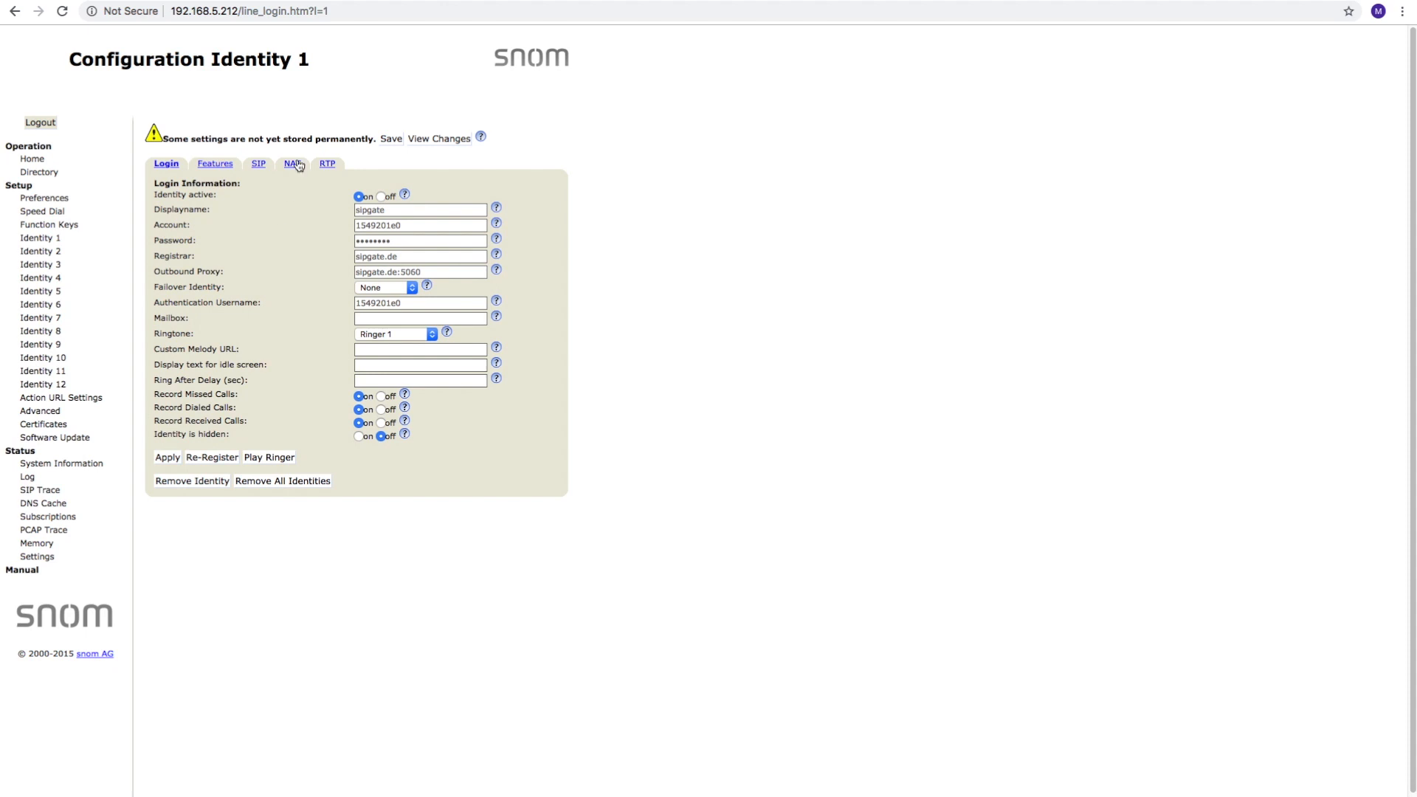
left_click(390, 139)
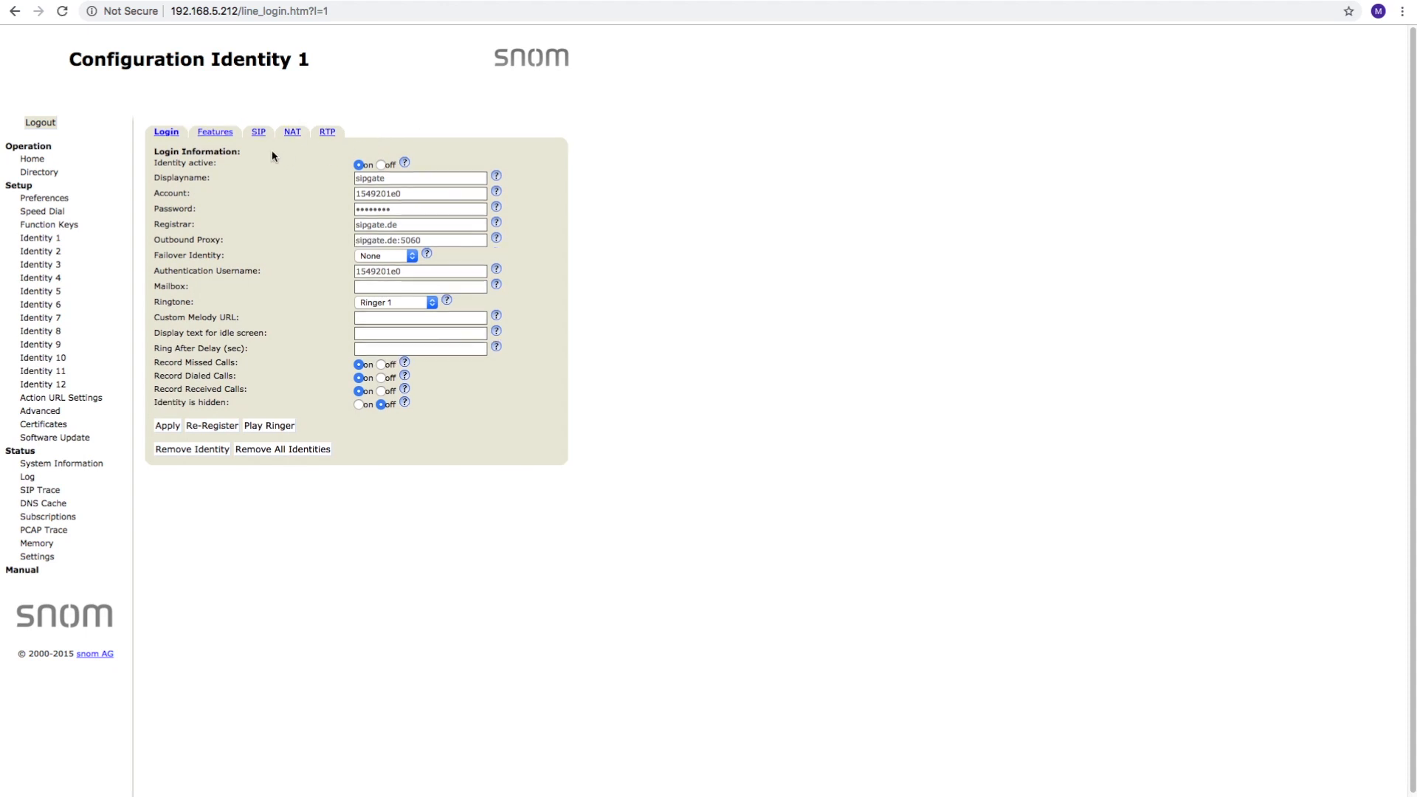
mouse_move(214, 427)
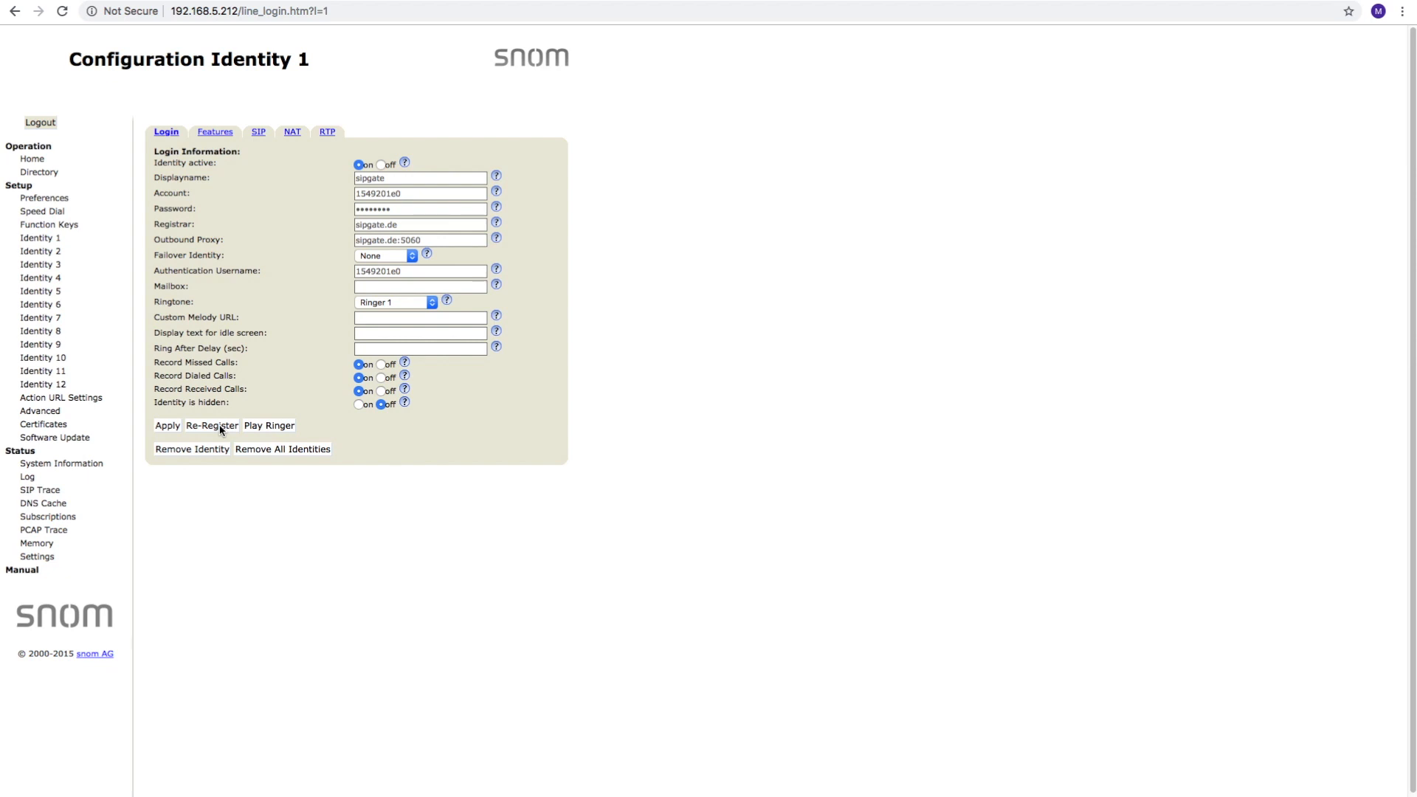
left_click(211, 425)
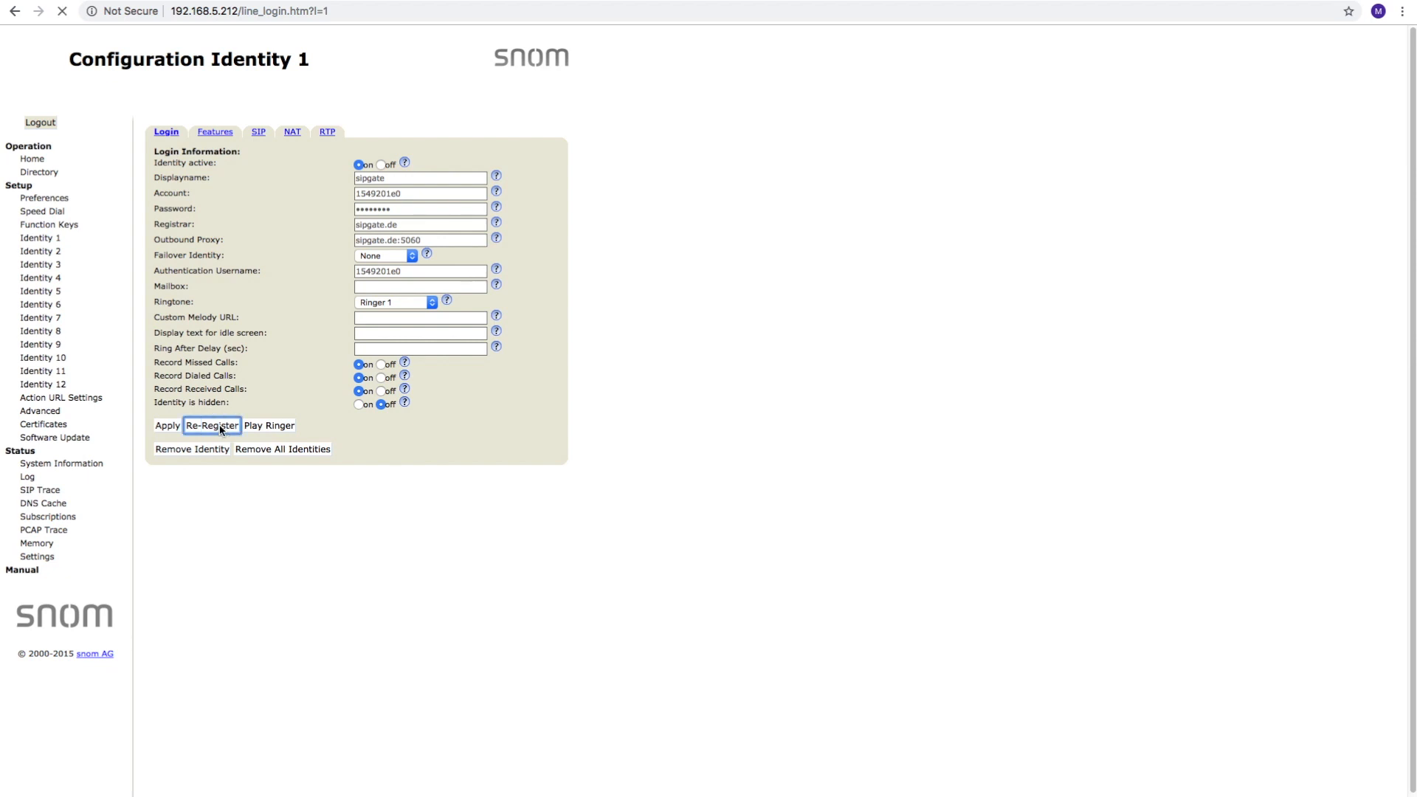
left_click(213, 425)
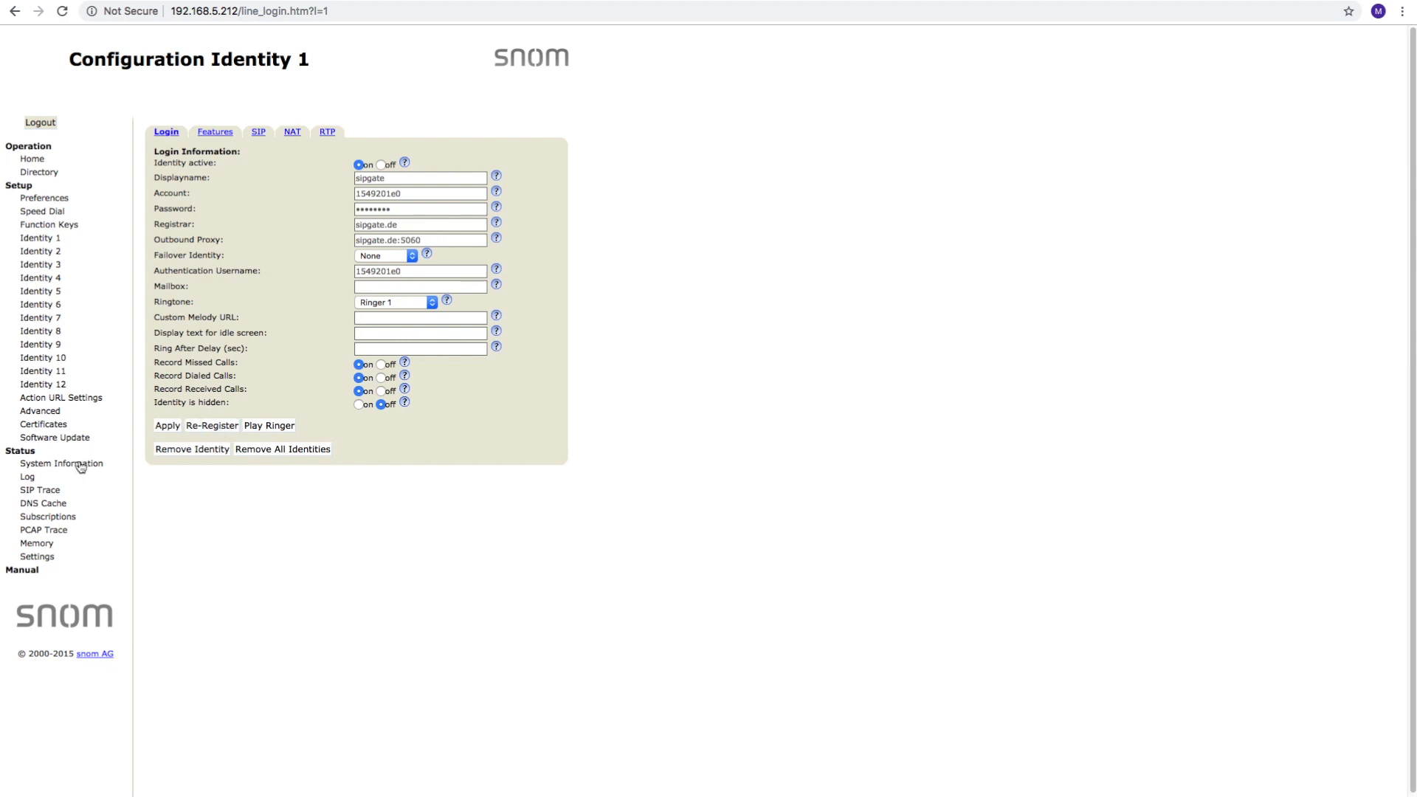
left_click(62, 463)
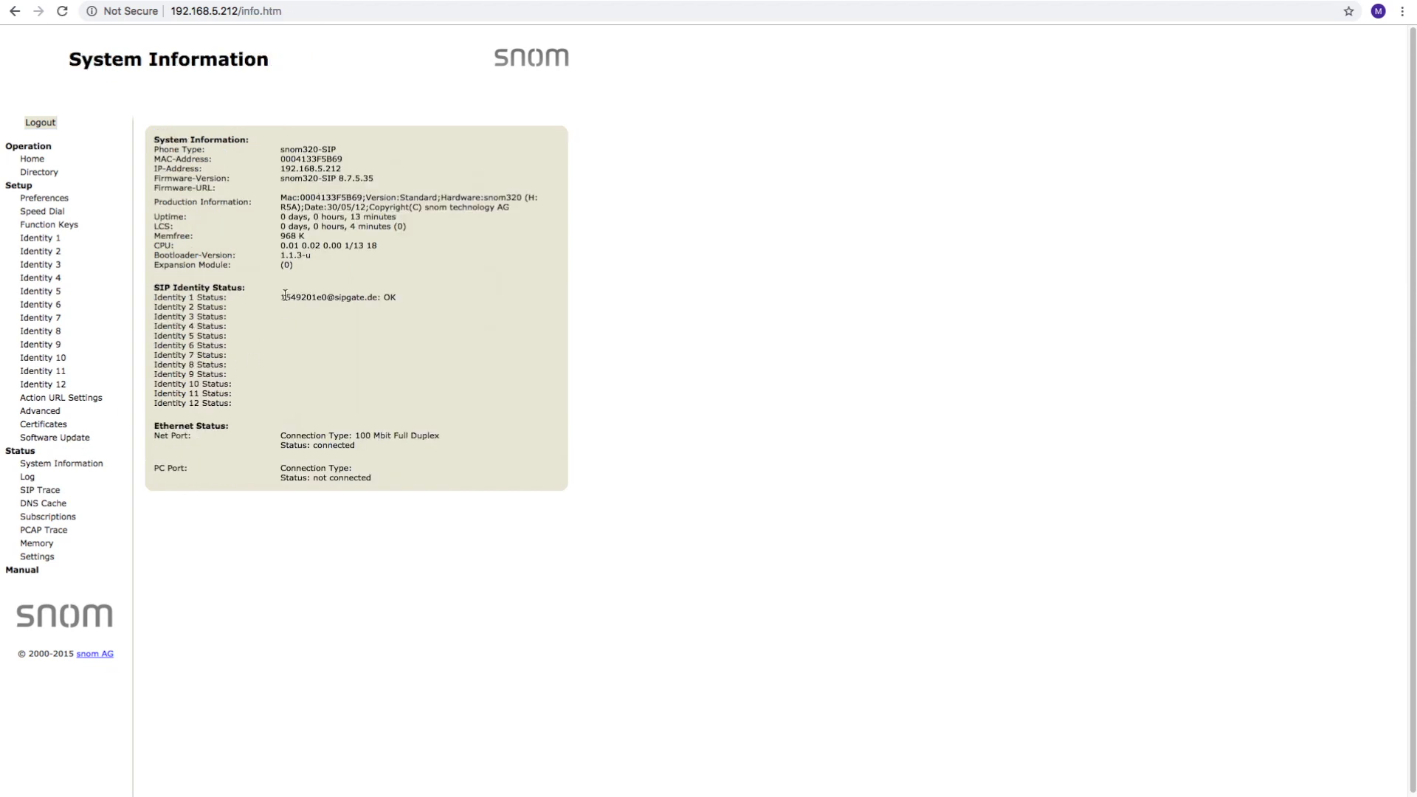
double_click(338, 297)
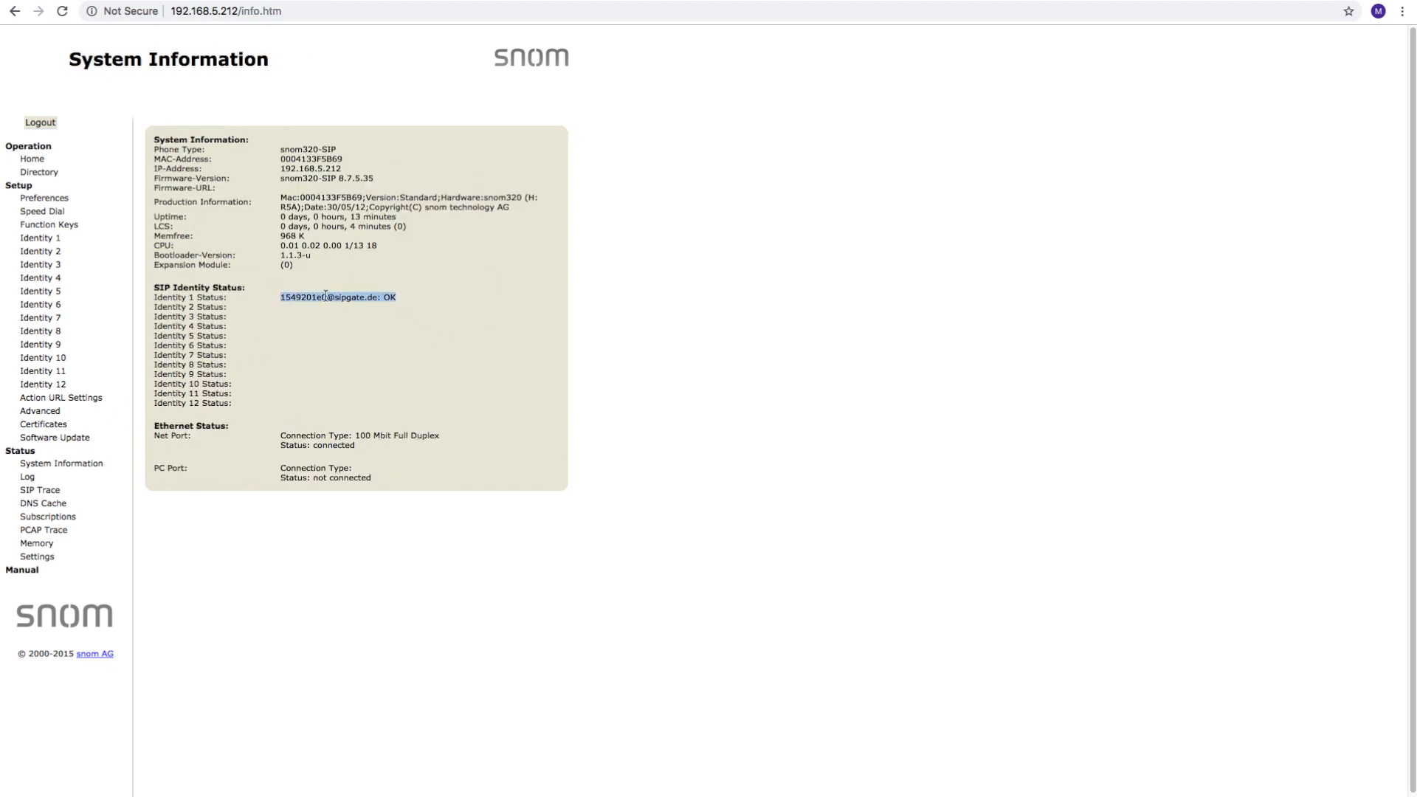
mouse_move(276, 390)
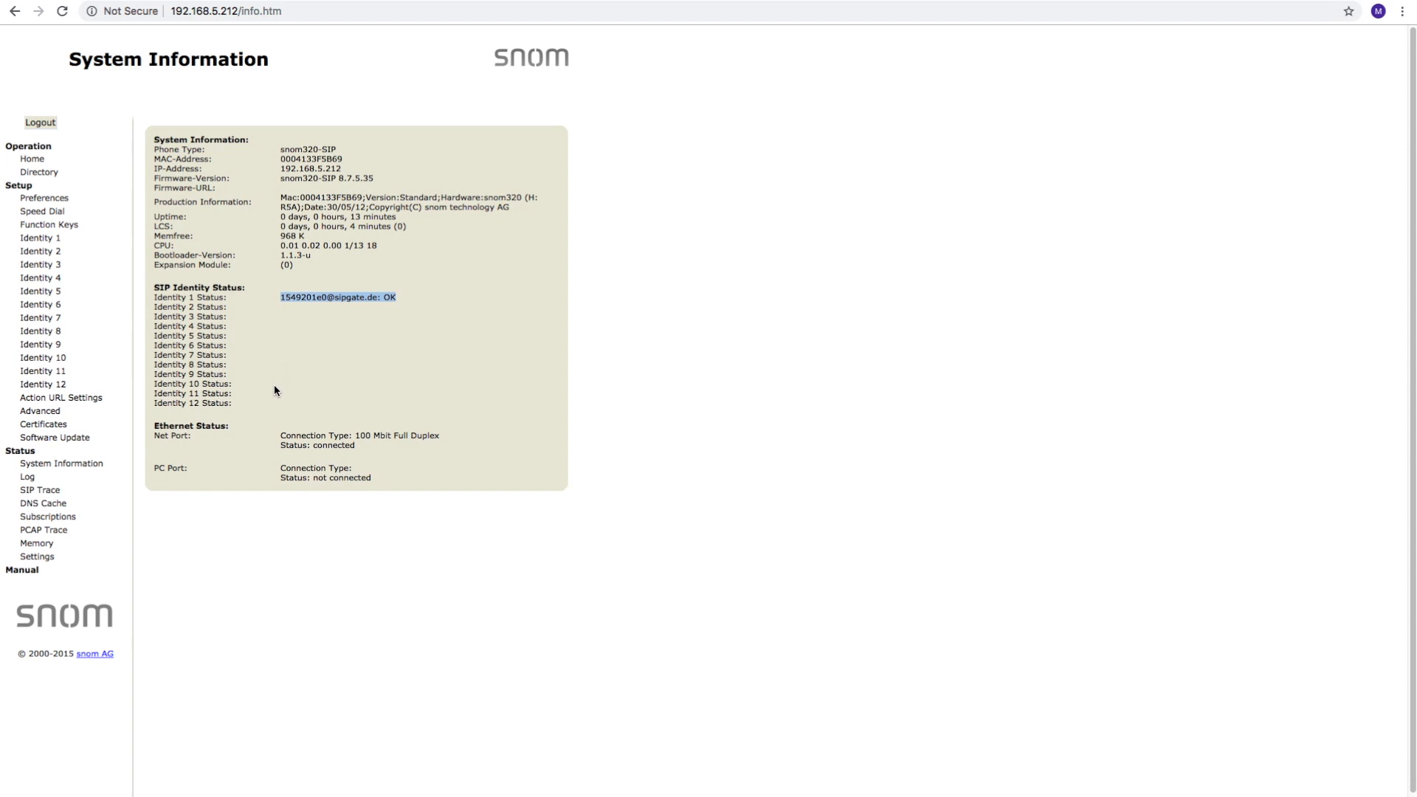
mouse_move(240, 447)
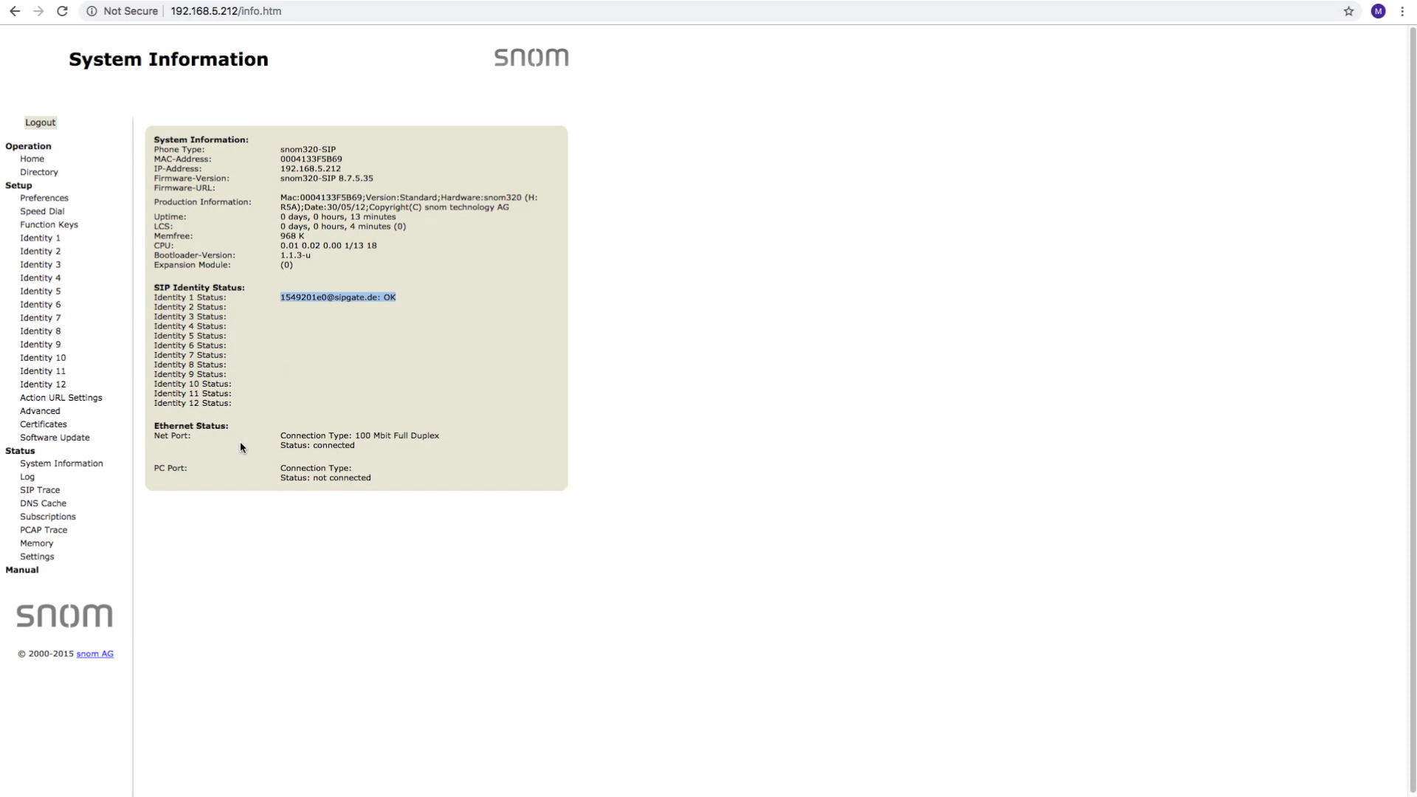
mouse_move(147, 490)
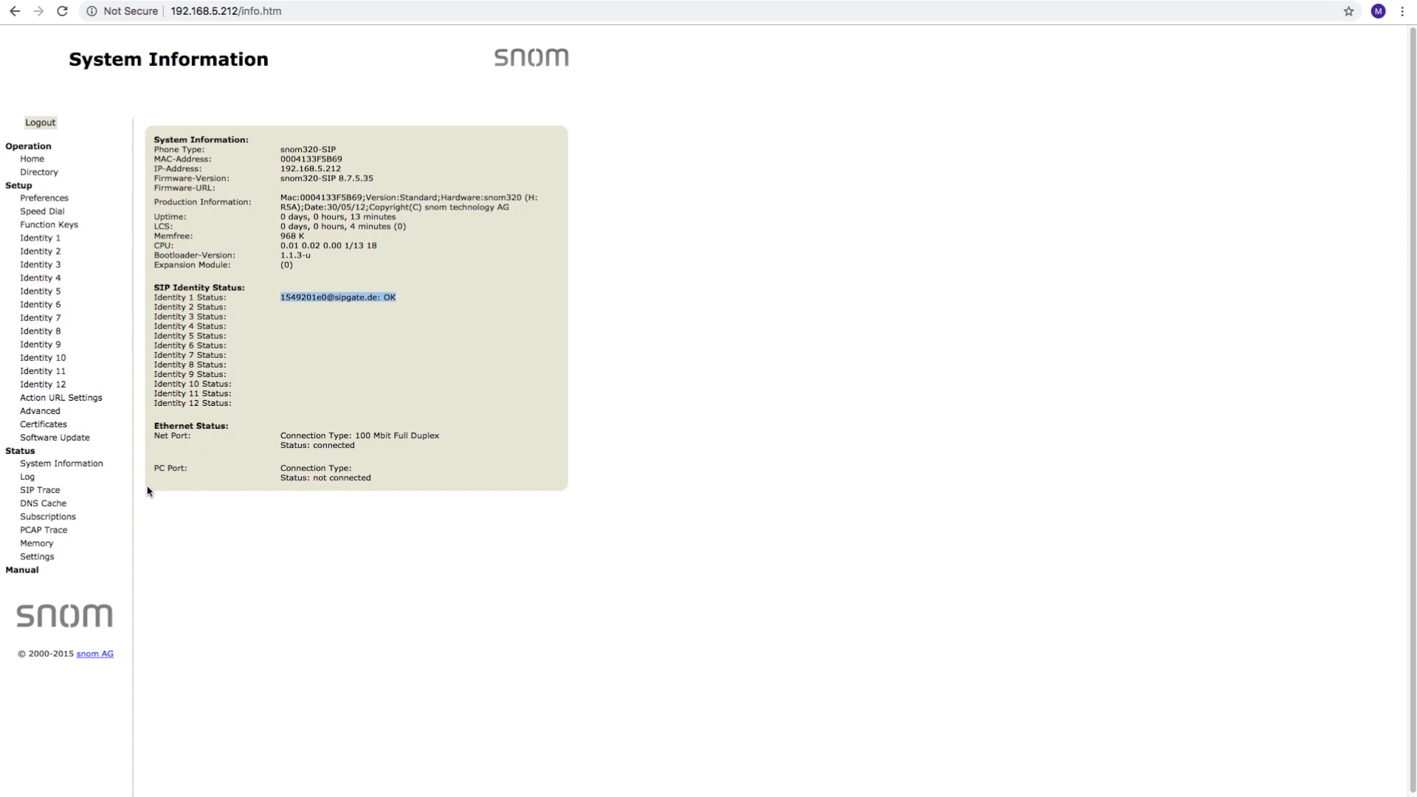
mouse_move(138, 488)
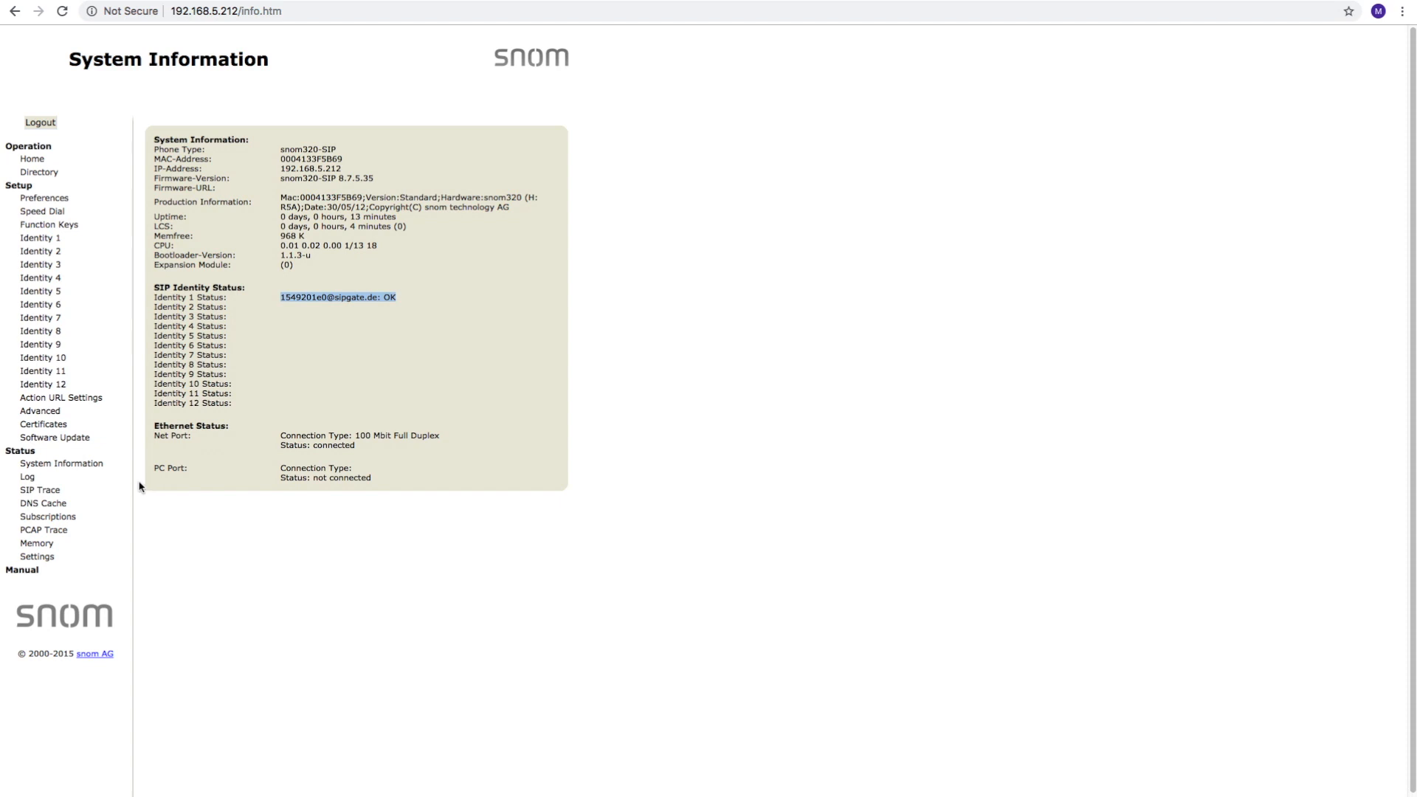
left_click(39, 238)
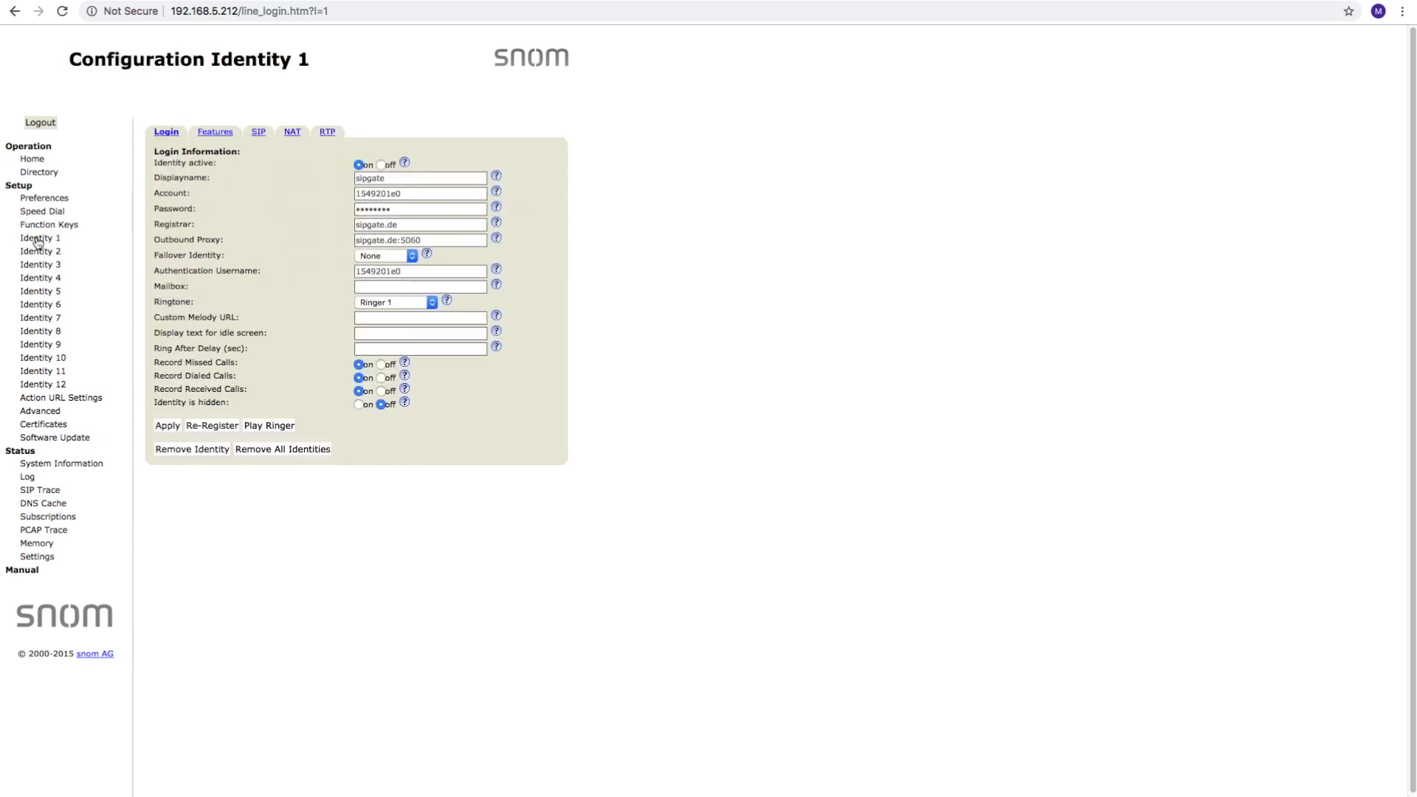
Step: Show Identity 1's Features page with call forwarding and DND left off
left_click(214, 131)
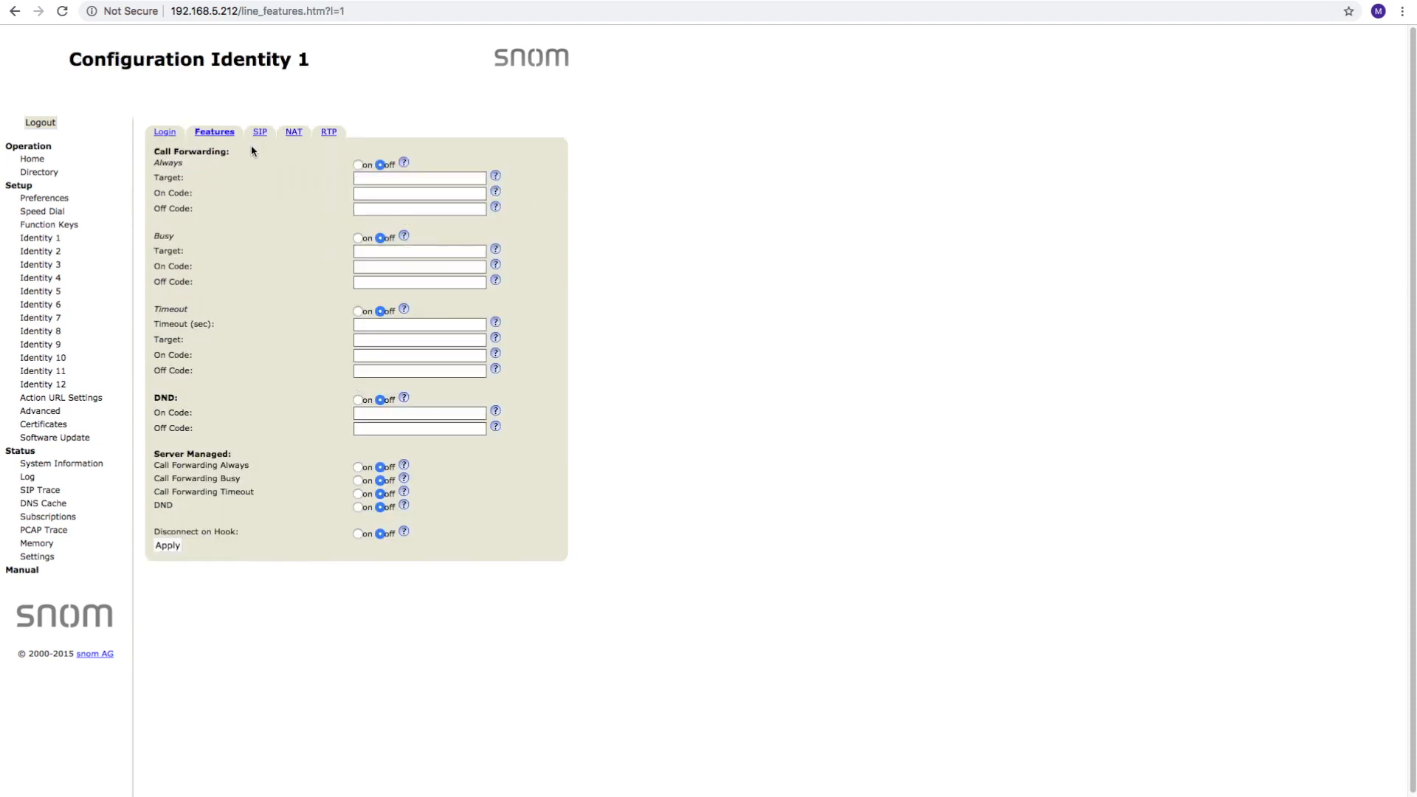
mouse_move(211, 365)
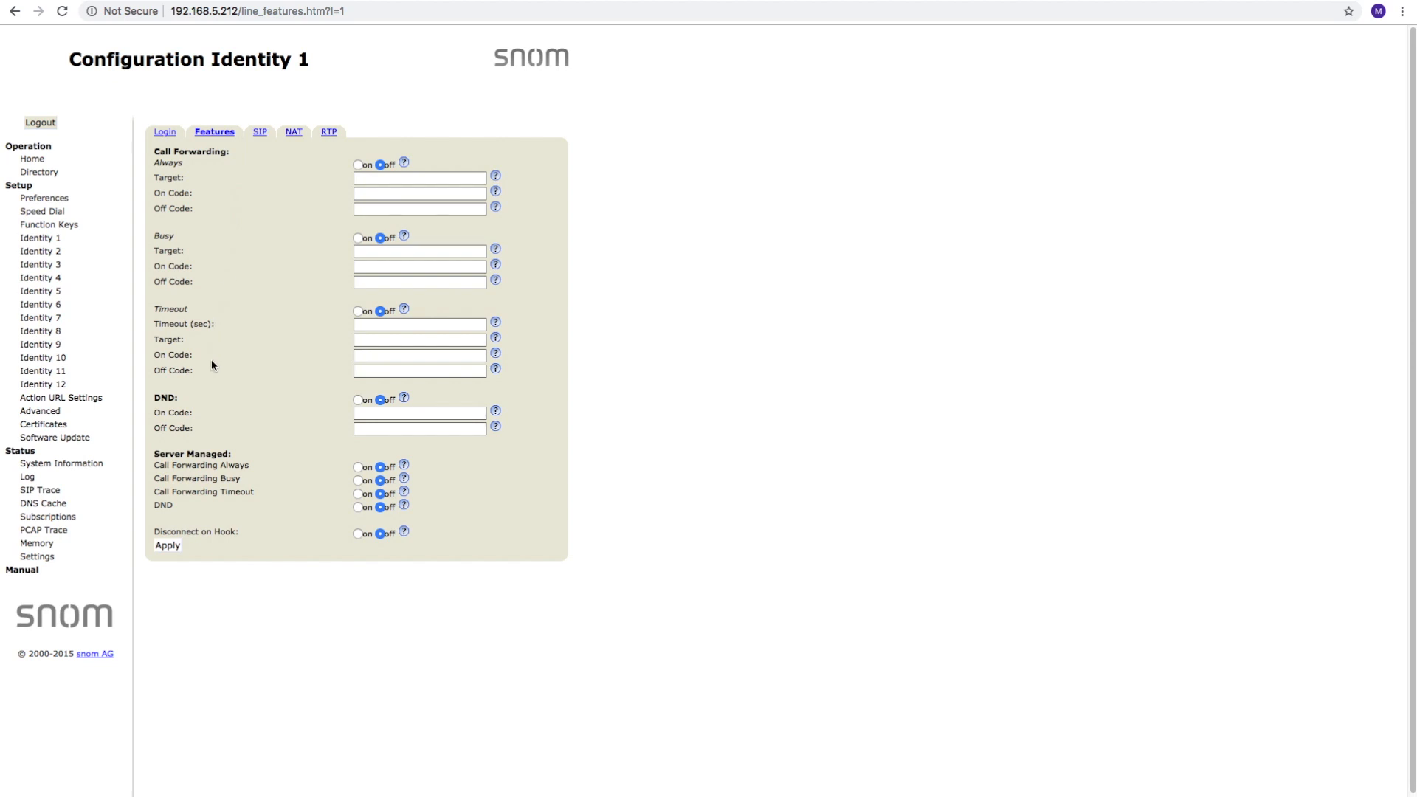
mouse_move(215, 304)
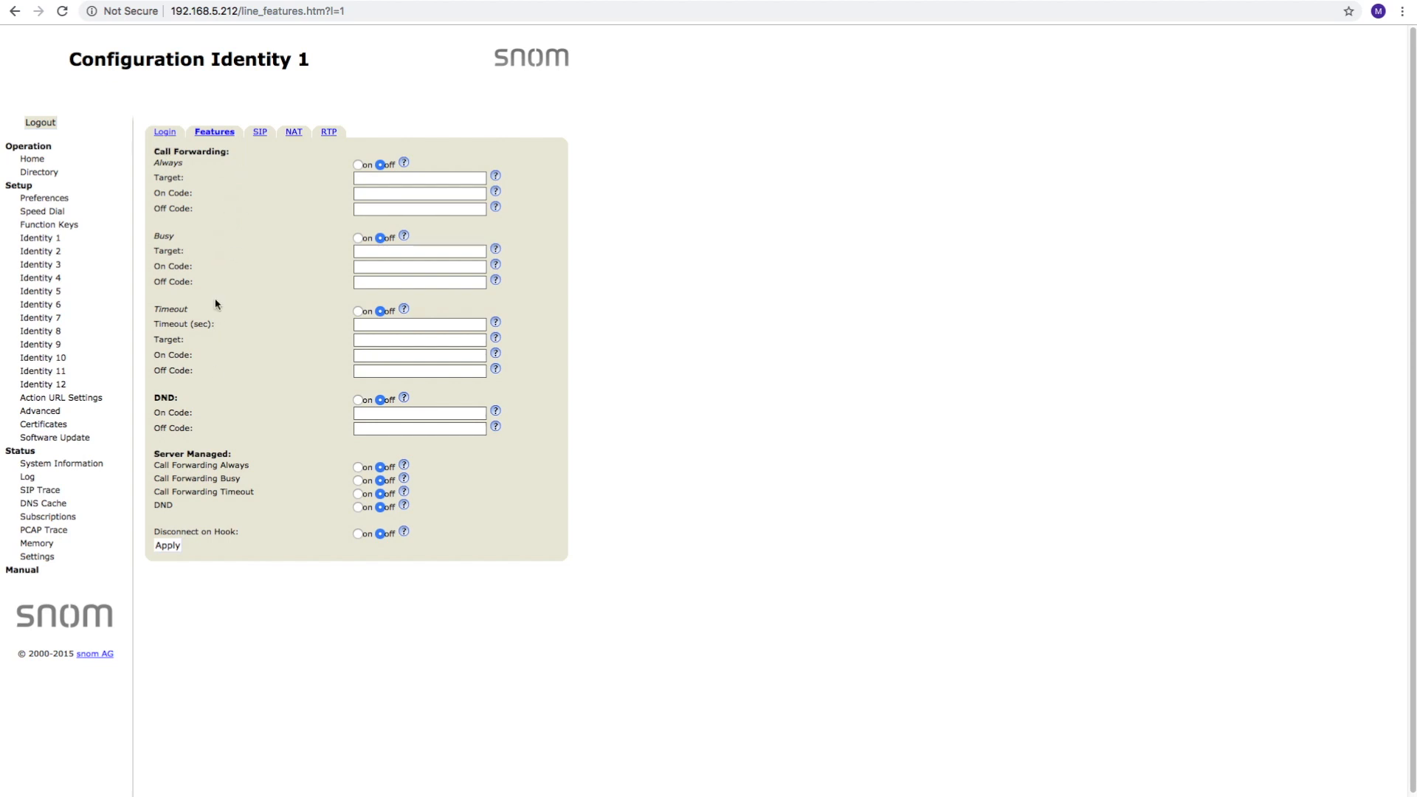
mouse_move(308, 384)
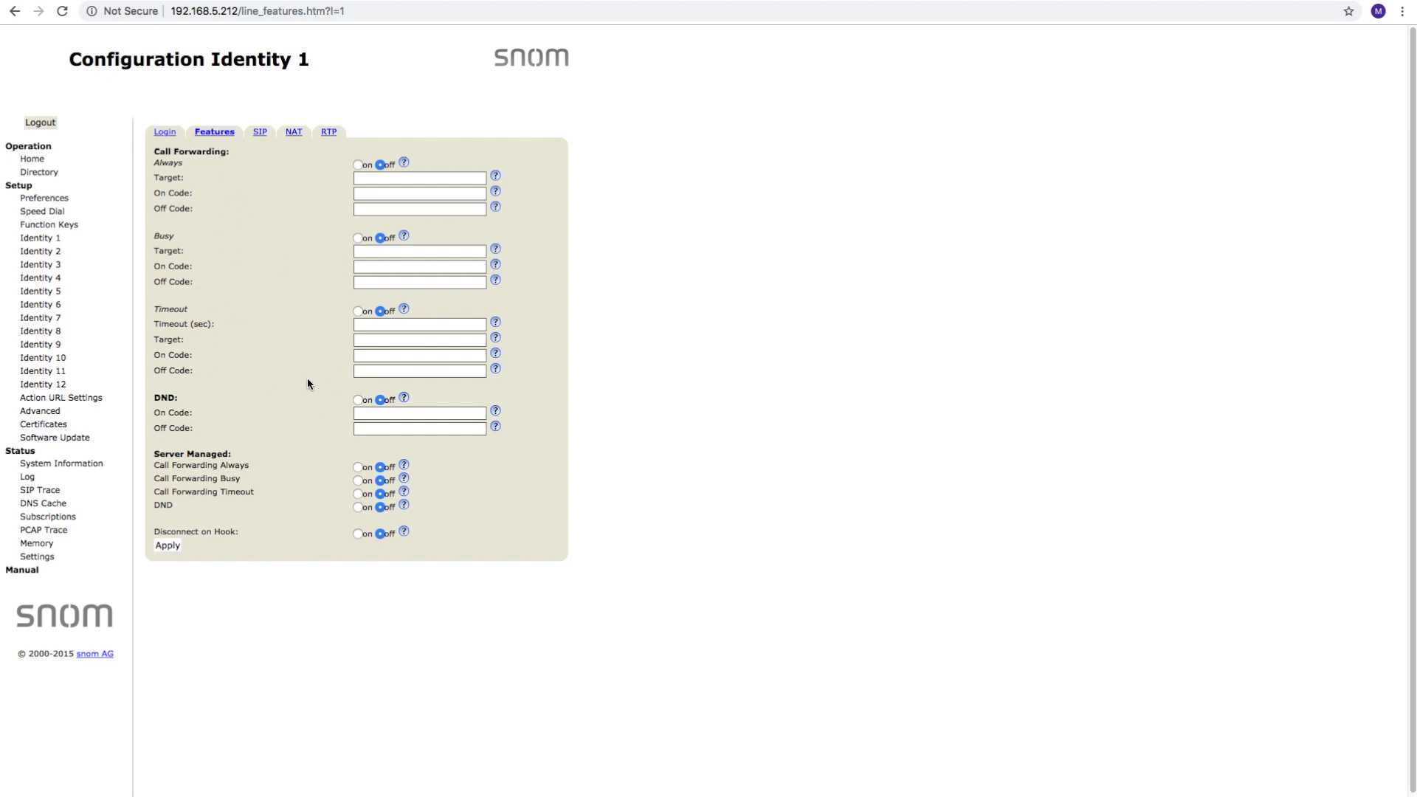
mouse_move(281, 368)
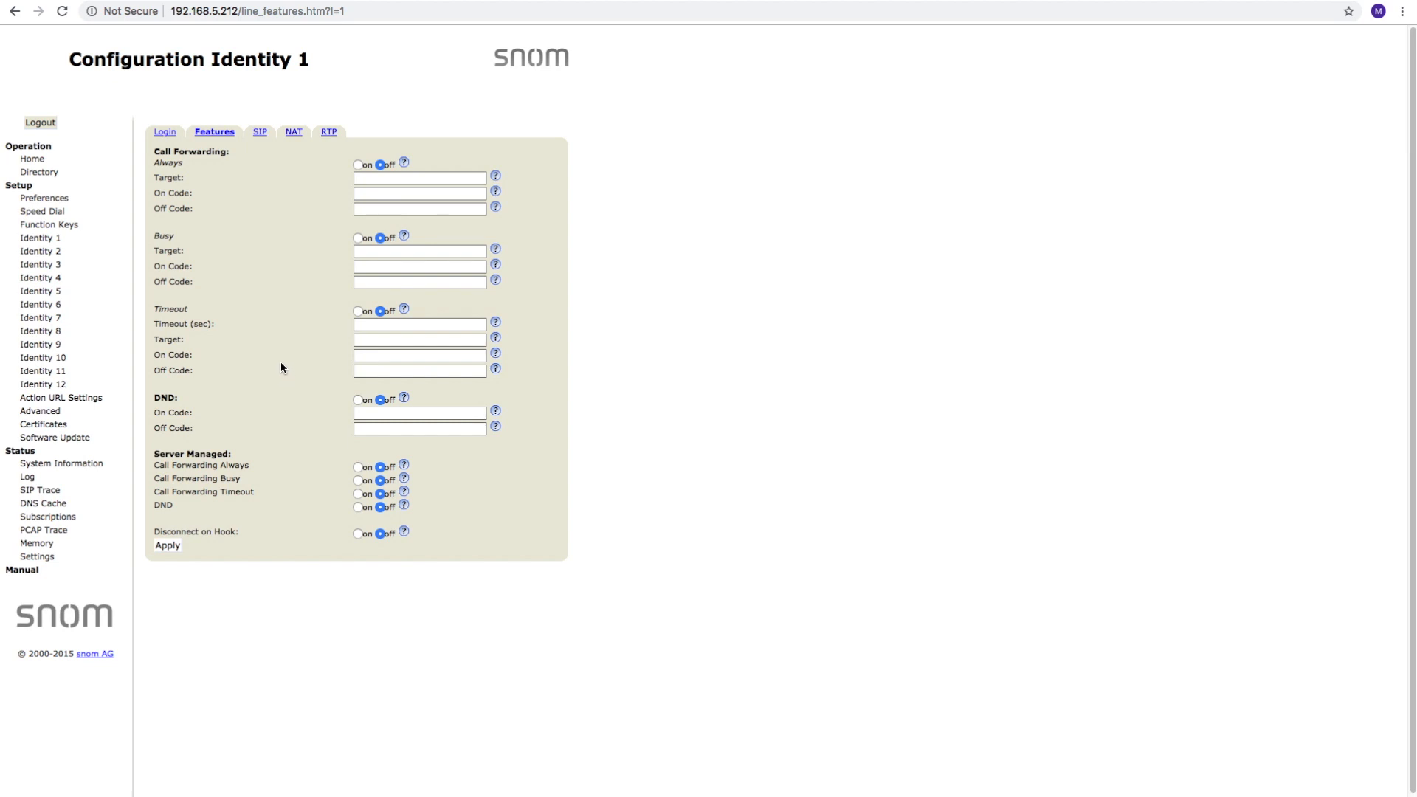
mouse_move(332, 340)
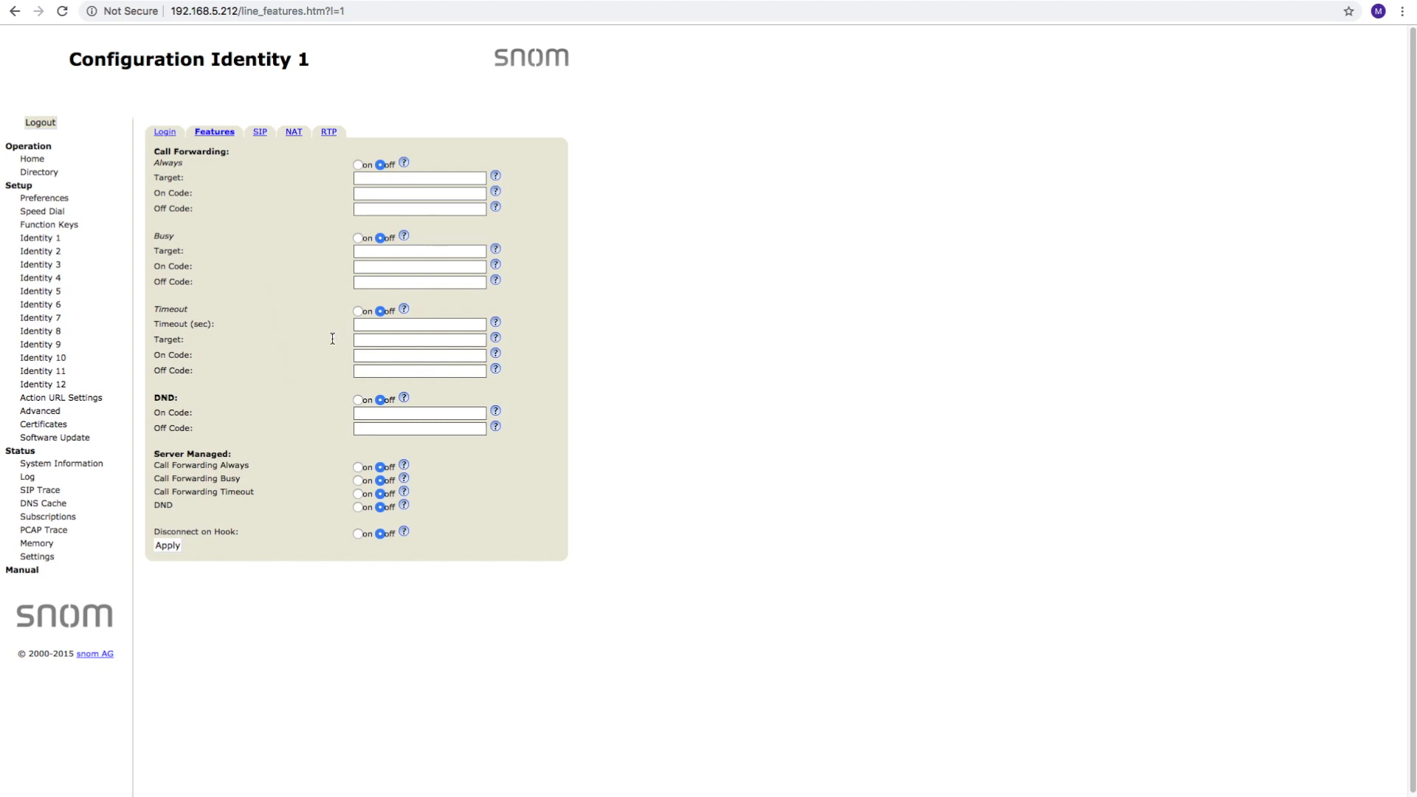
mouse_move(195, 154)
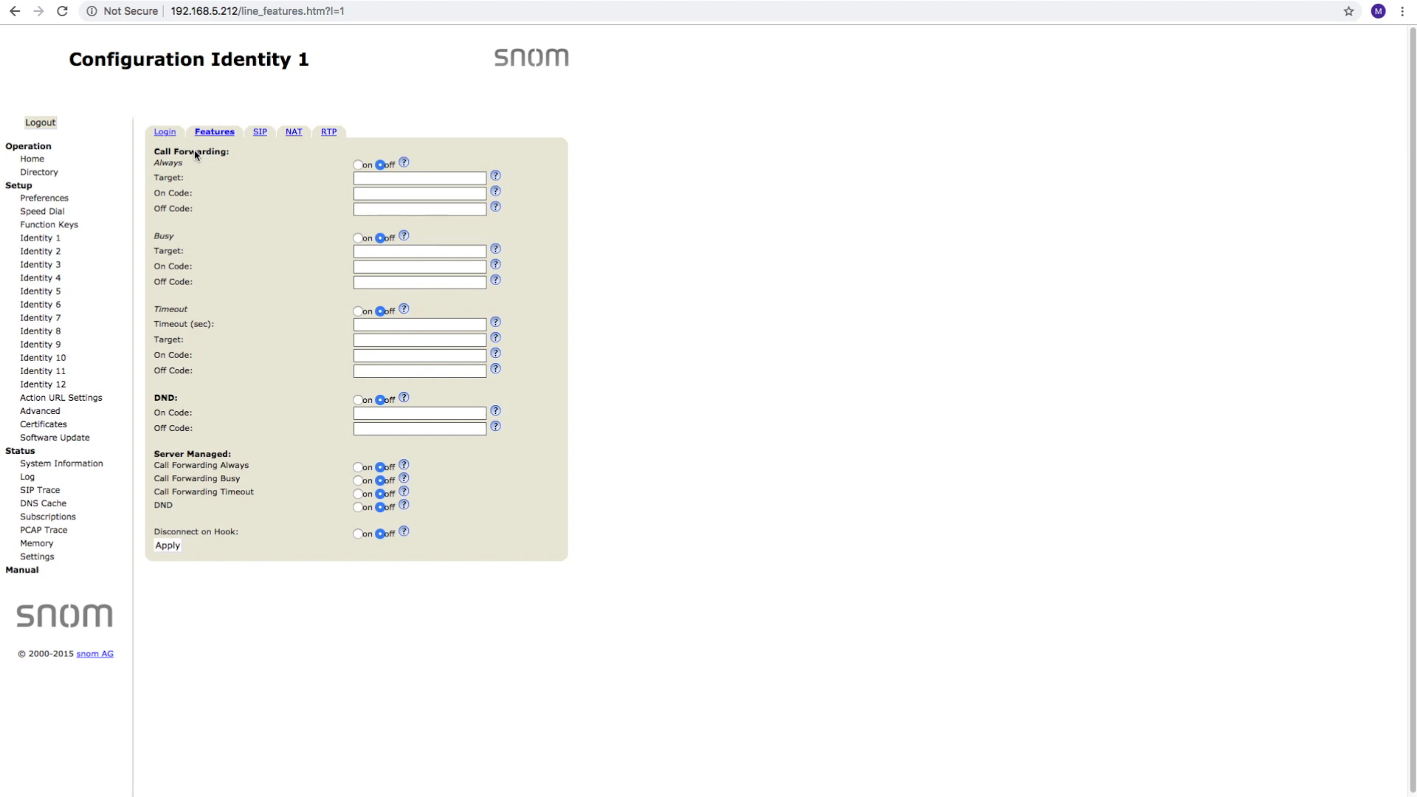
mouse_move(206, 168)
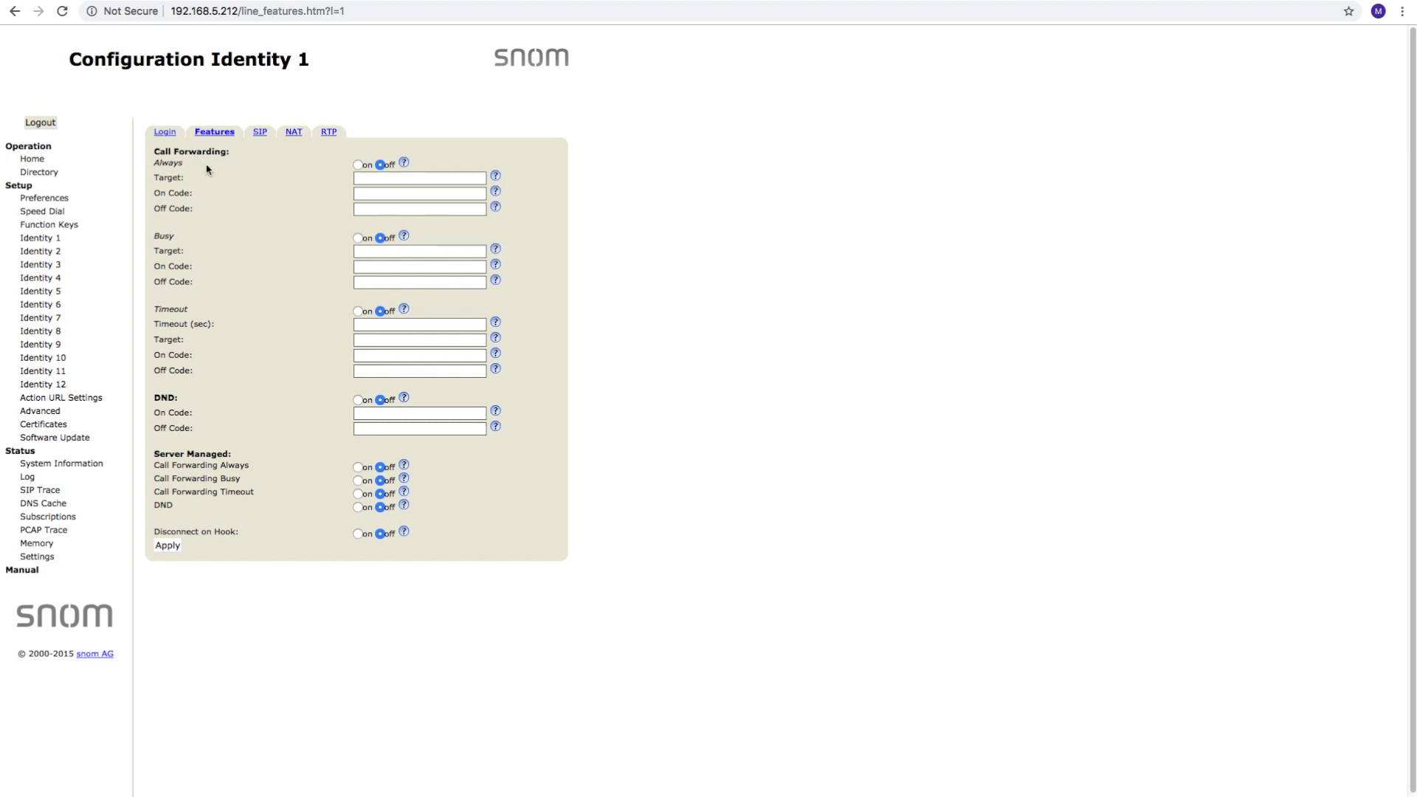
mouse_move(316, 323)
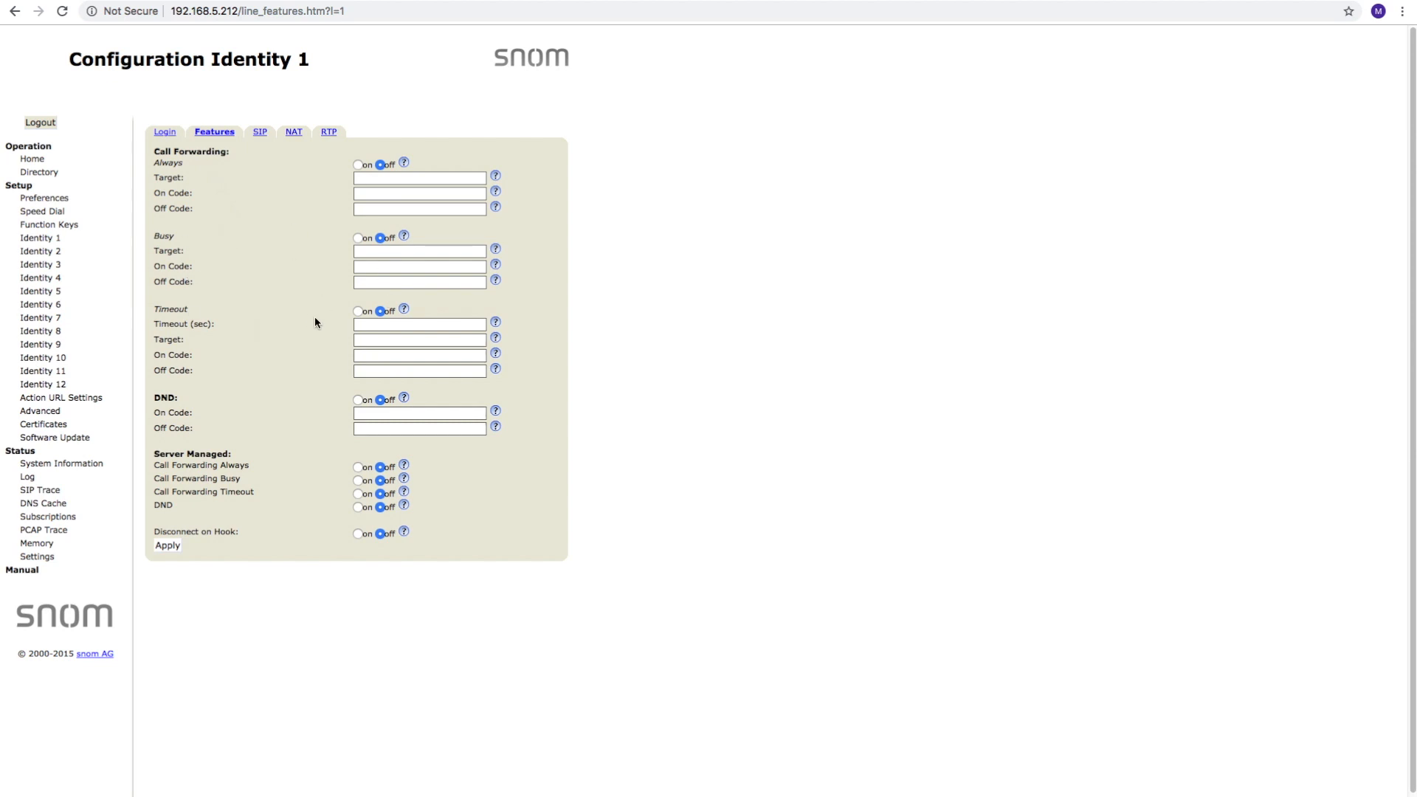
Step: Show Identity 1's SIP settings page, leaving the defaults untouched
left_click(260, 132)
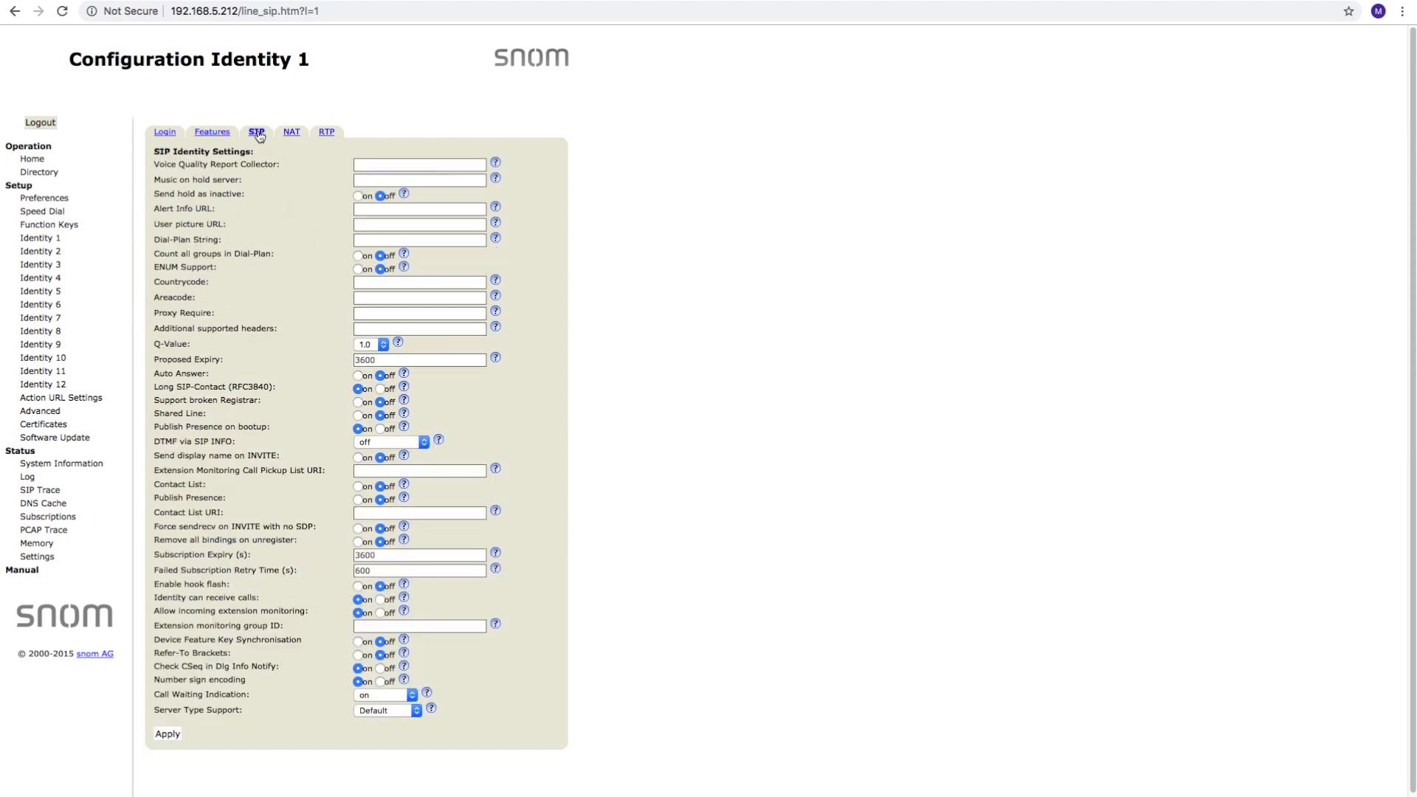
mouse_move(264, 176)
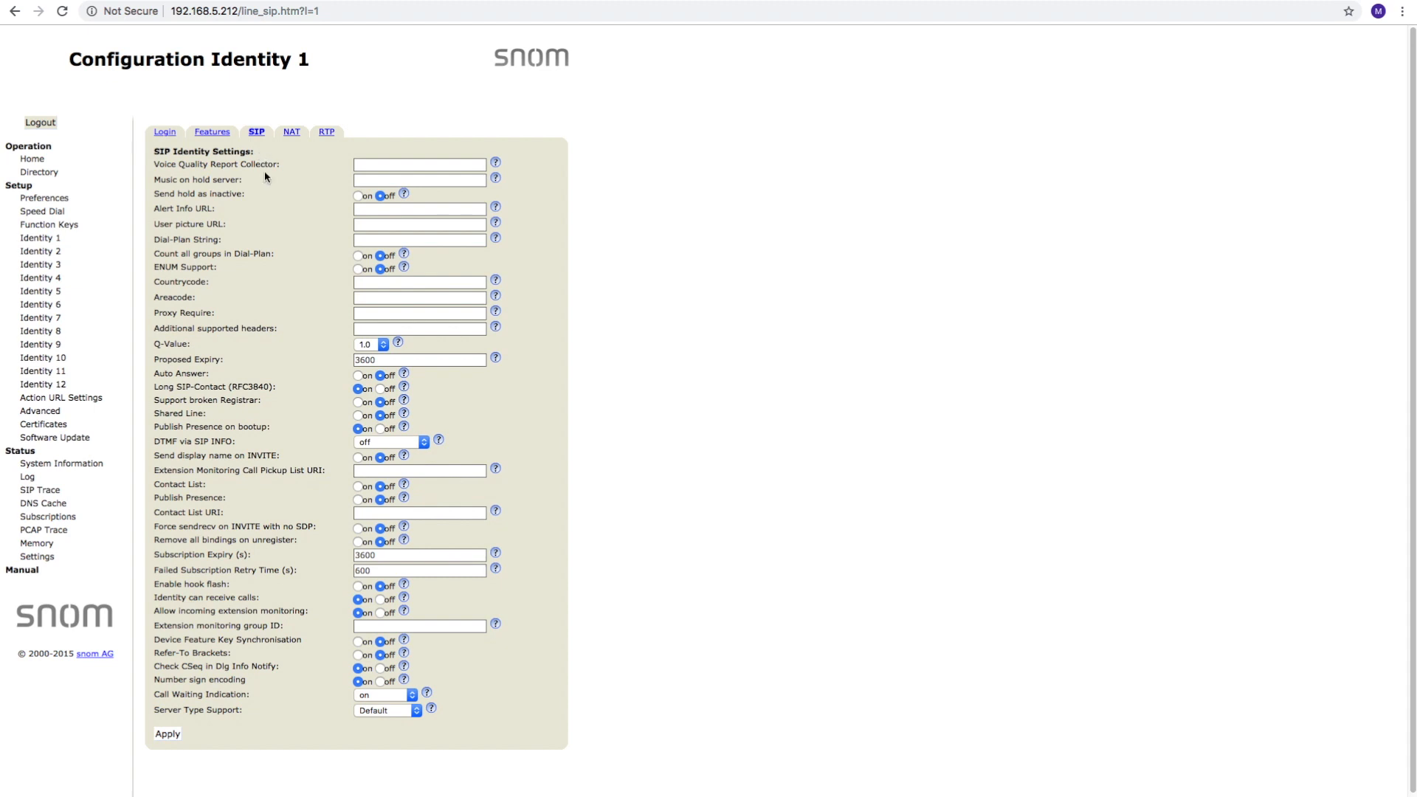
mouse_move(285, 368)
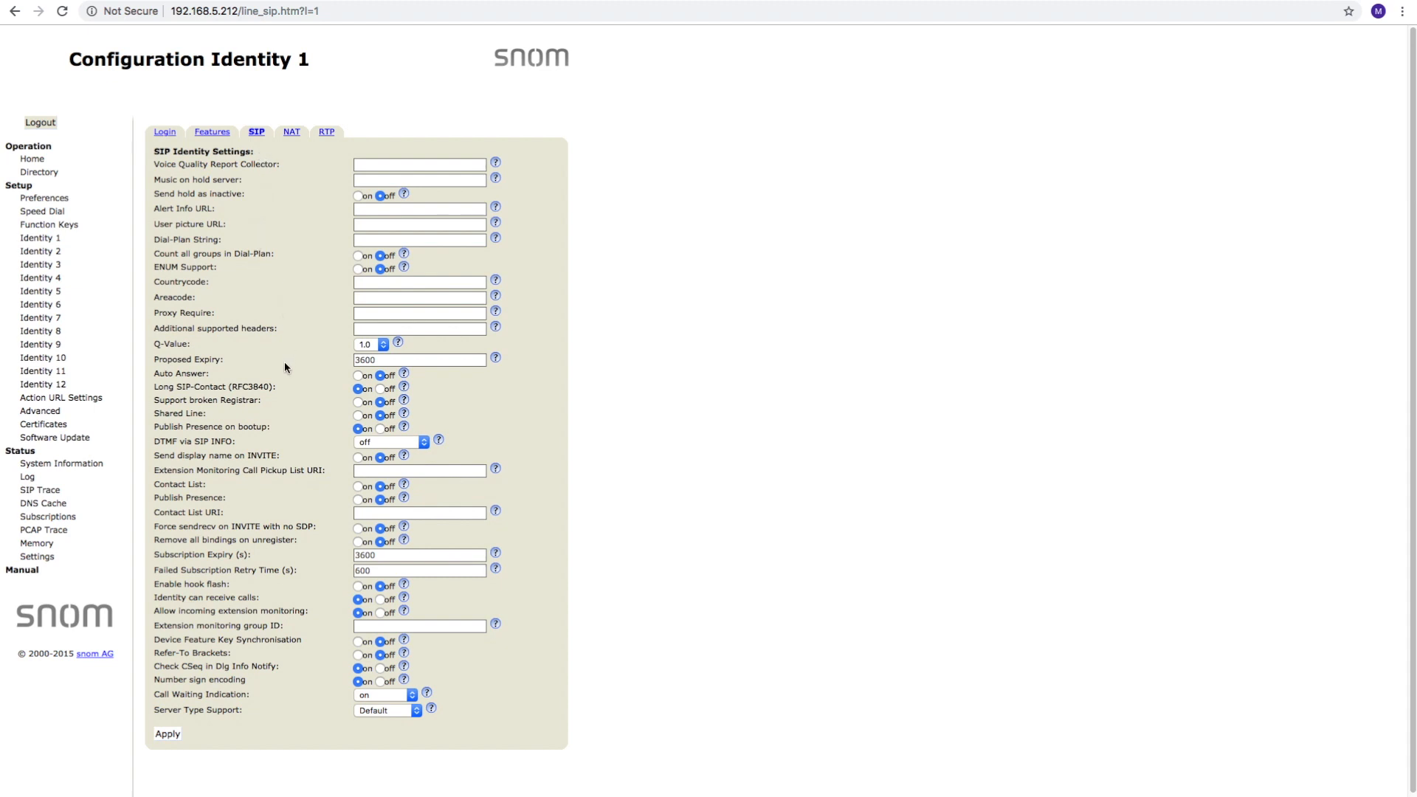
mouse_move(292, 132)
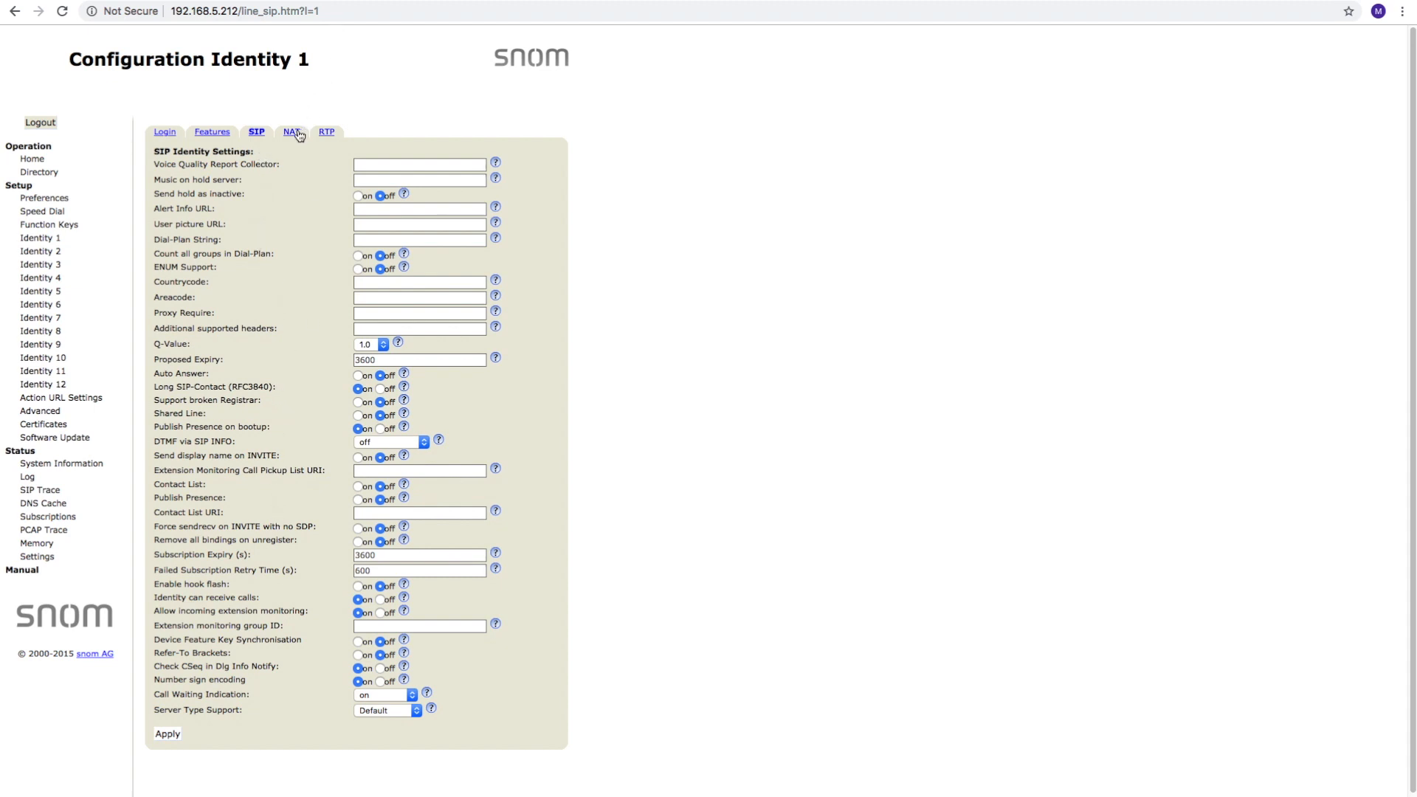
Step: Enter stun.sipgate.net:3478 as Identity 1's STUN server, then move to its RTP settings
left_click(291, 132)
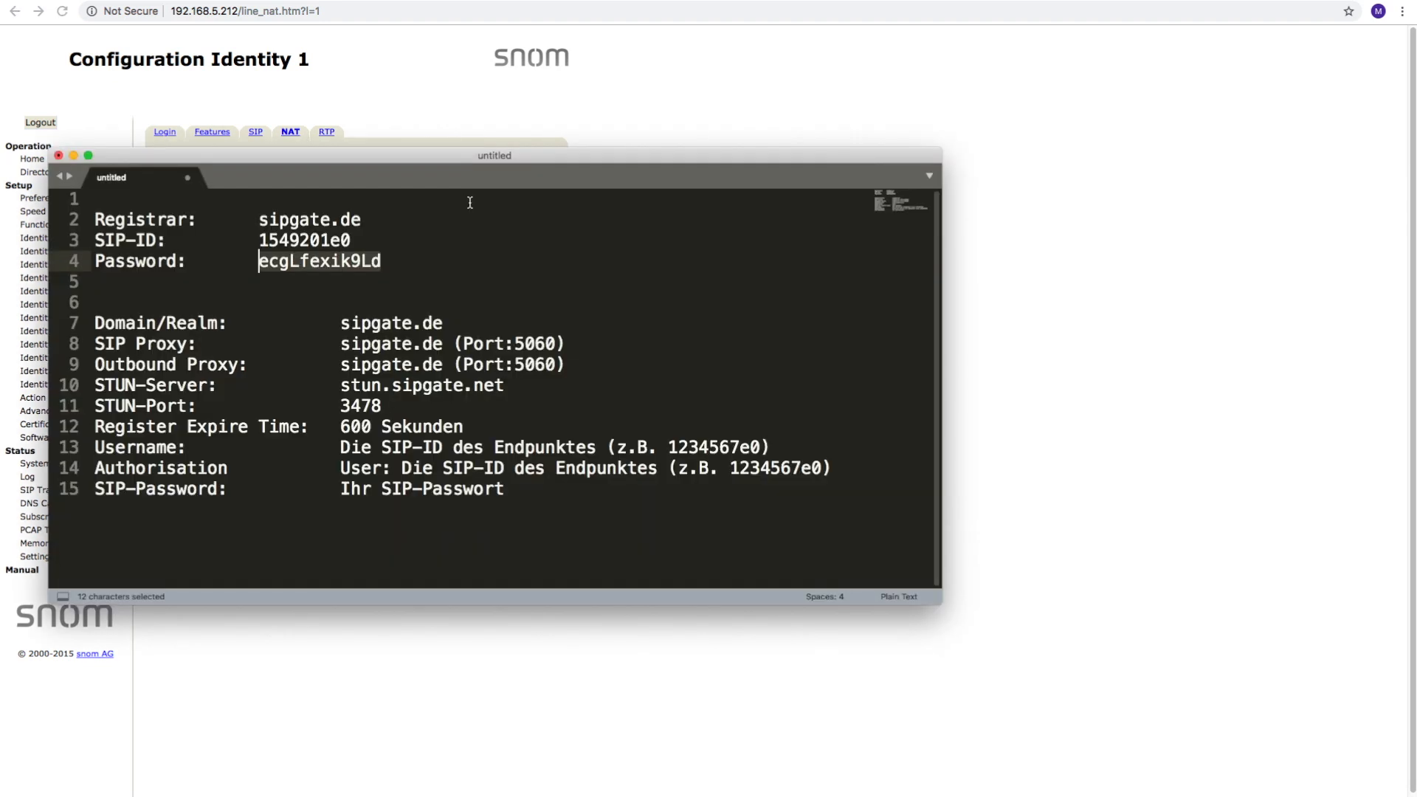
mouse_move(304, 378)
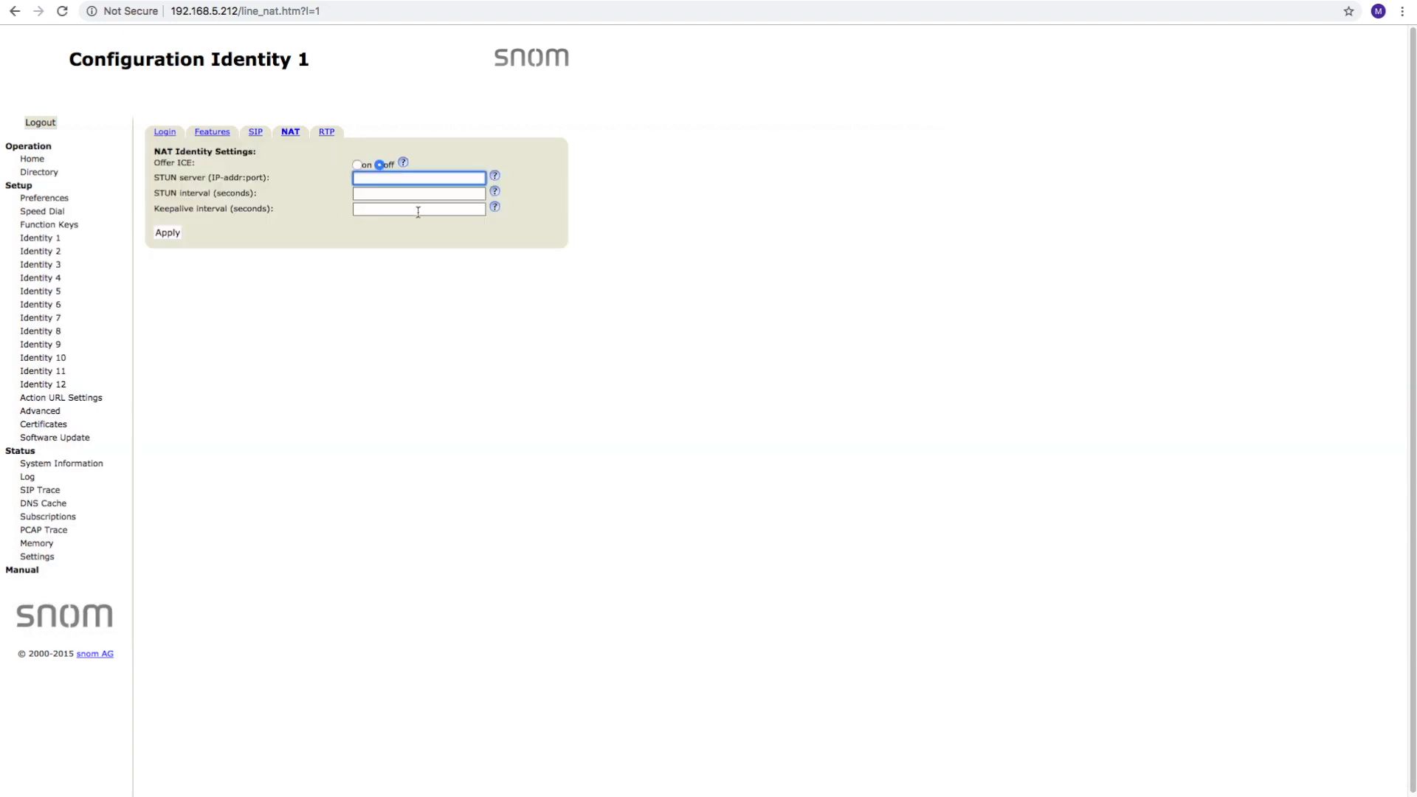
type("stun.sipgate.net")
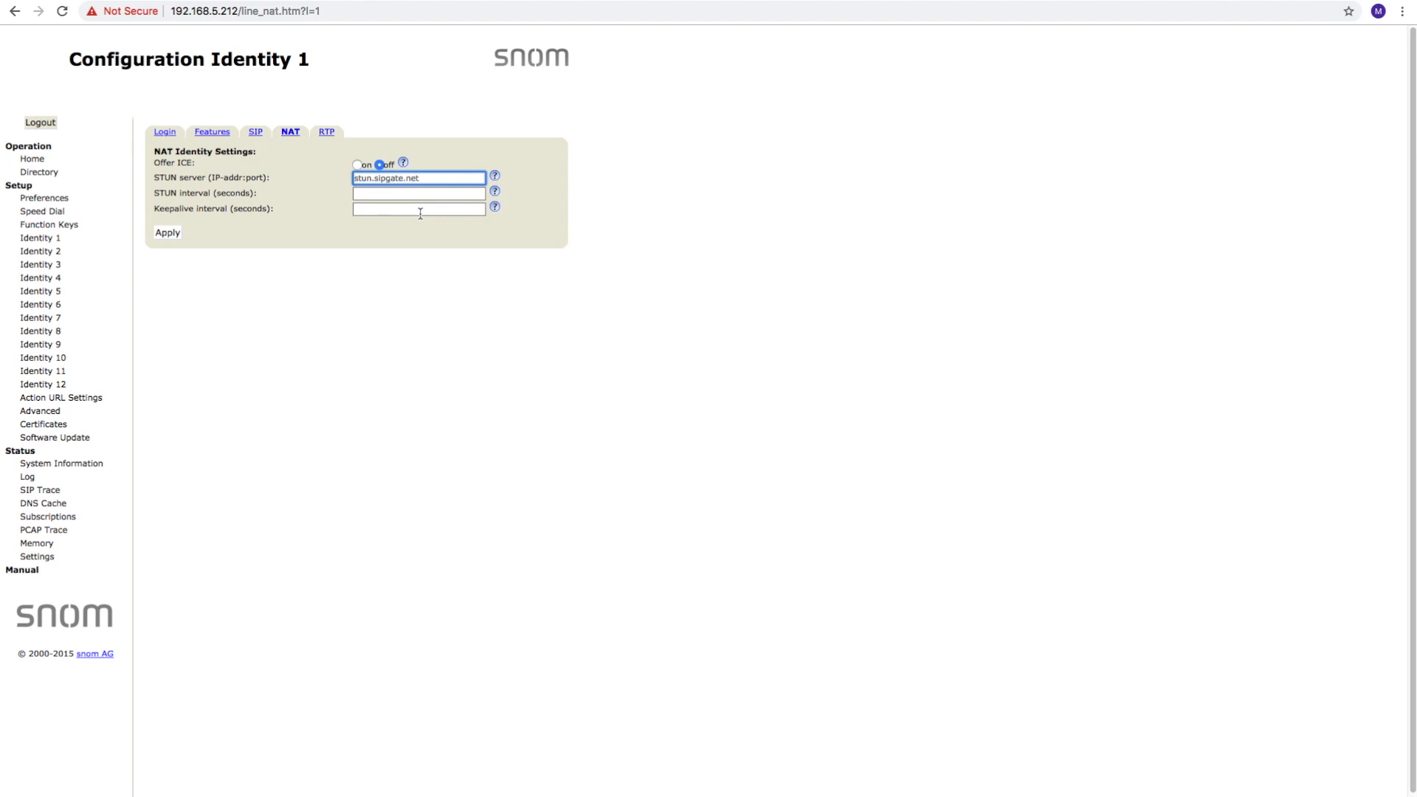
mouse_move(466, 119)
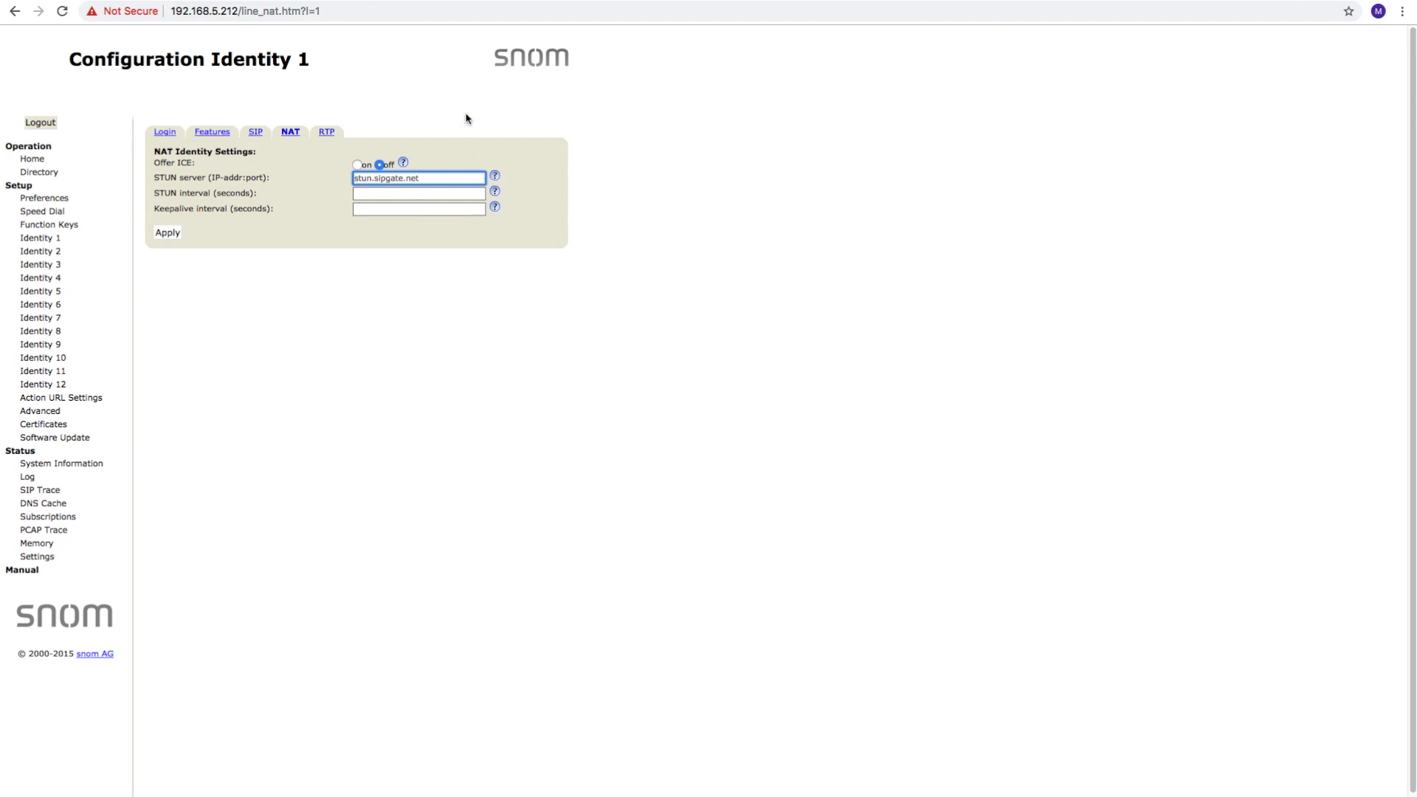
mouse_move(472, 59)
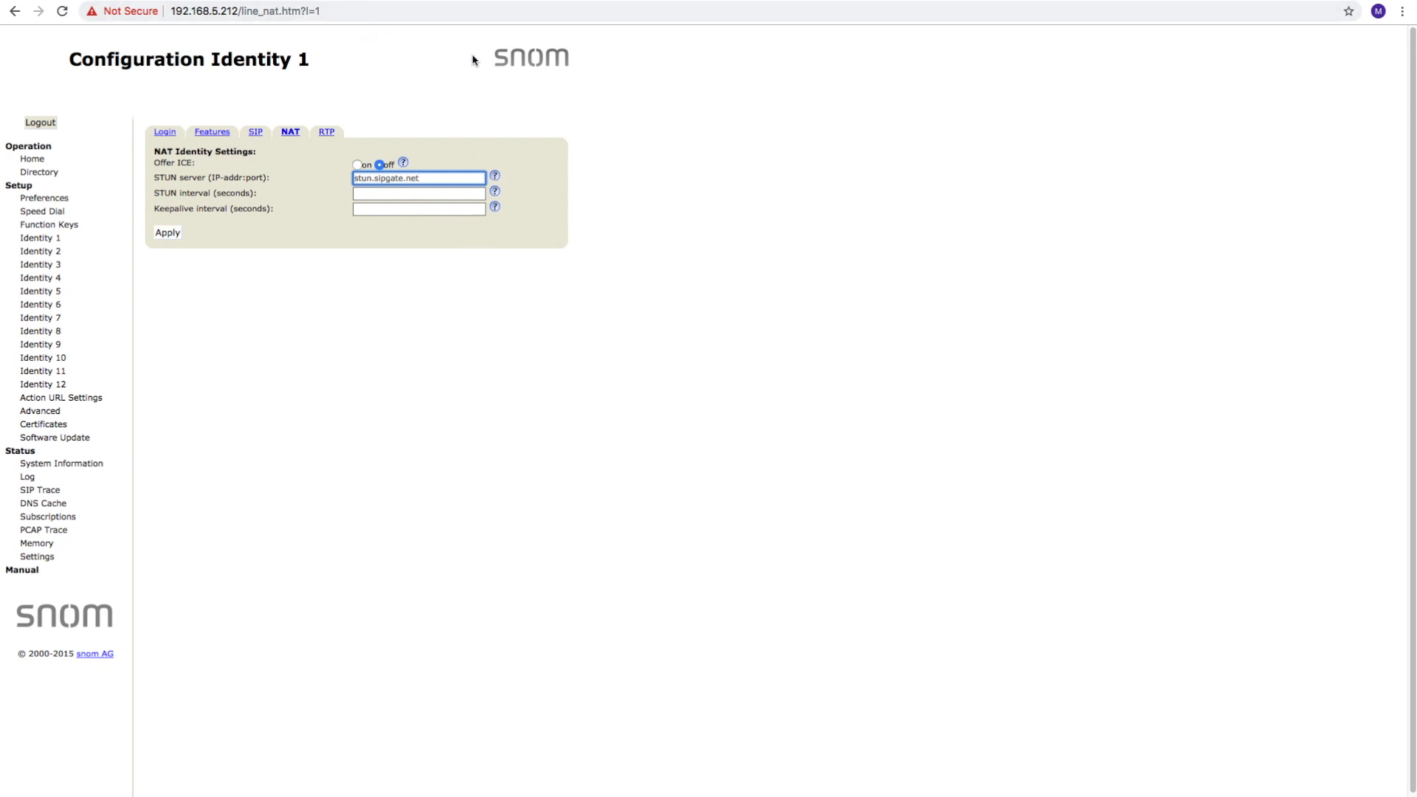
mouse_move(349, 42)
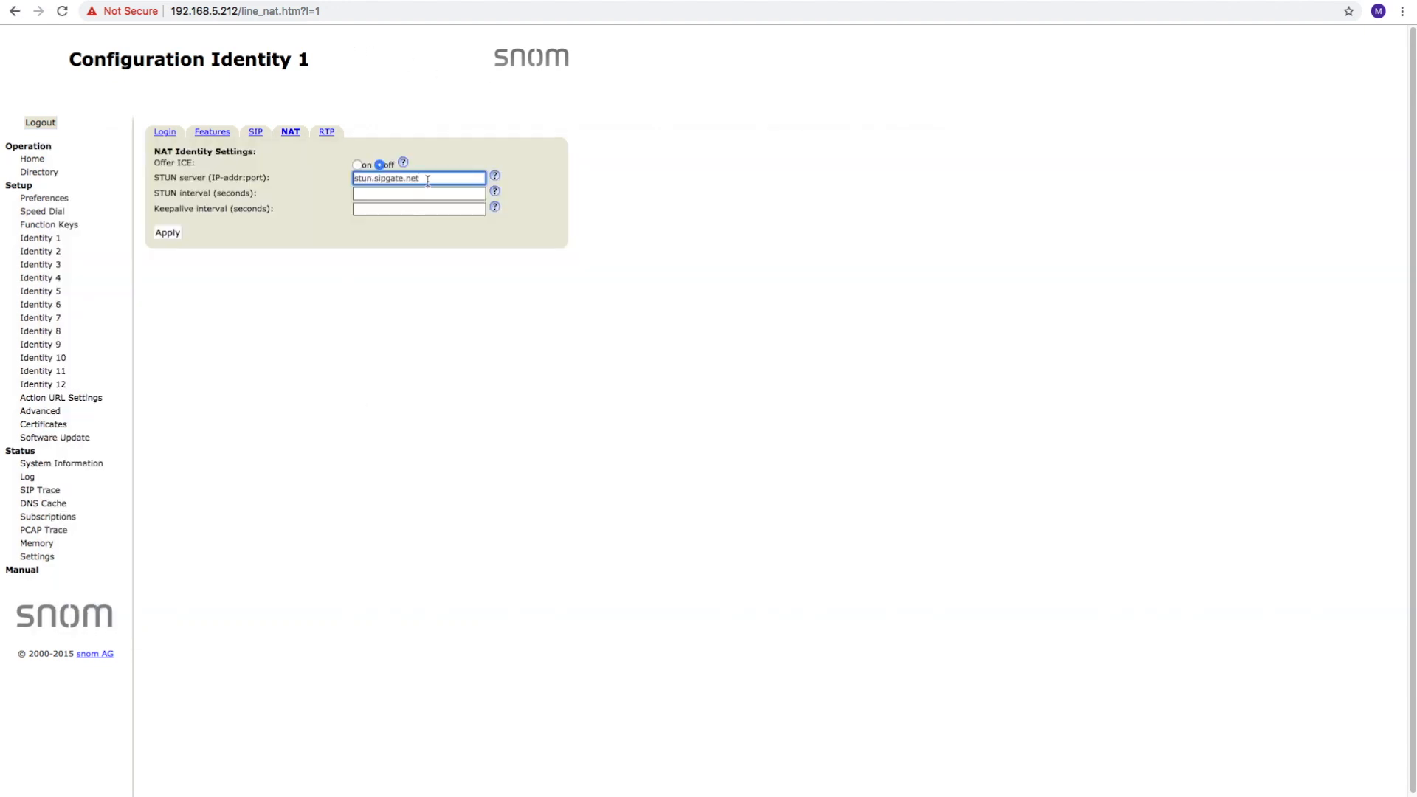
type(":3478")
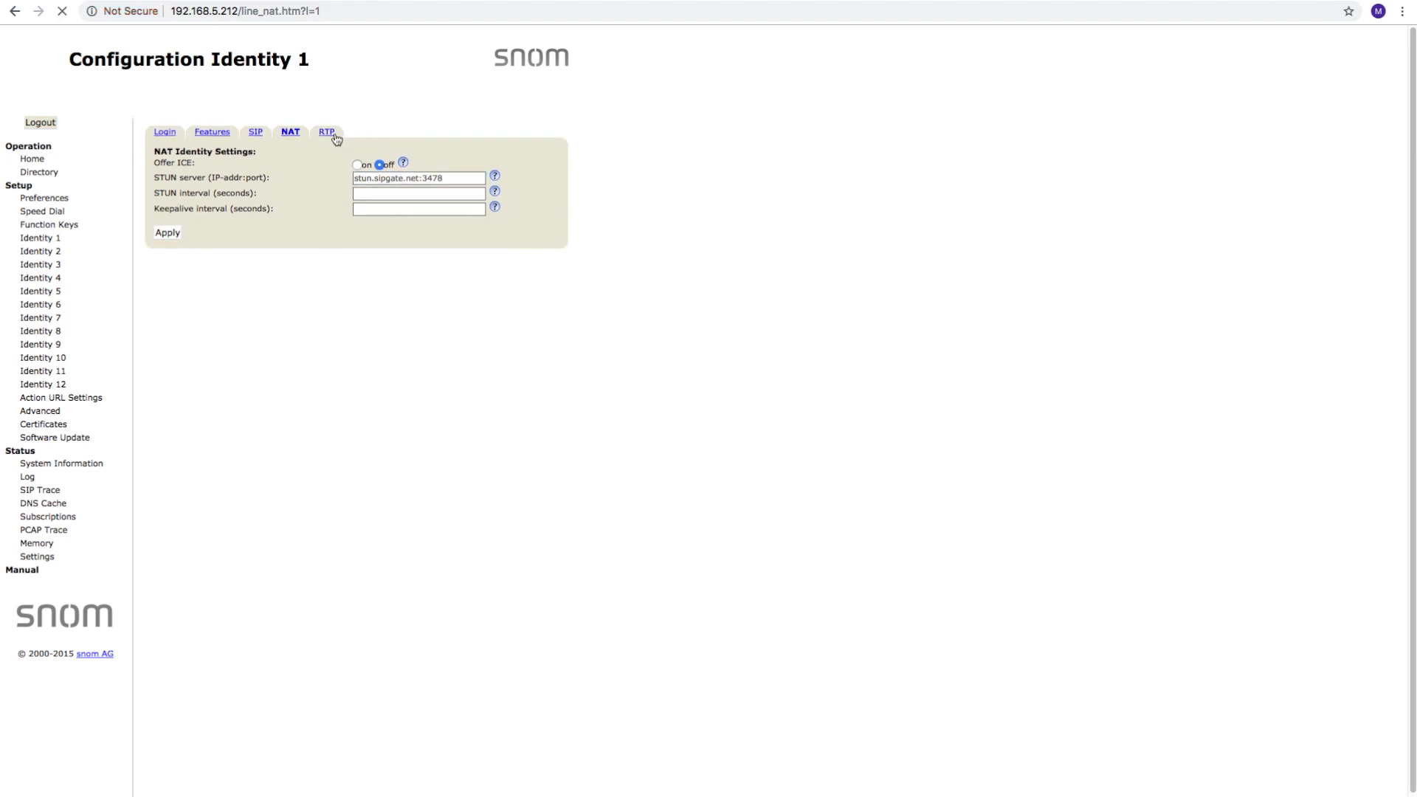
left_click(325, 131)
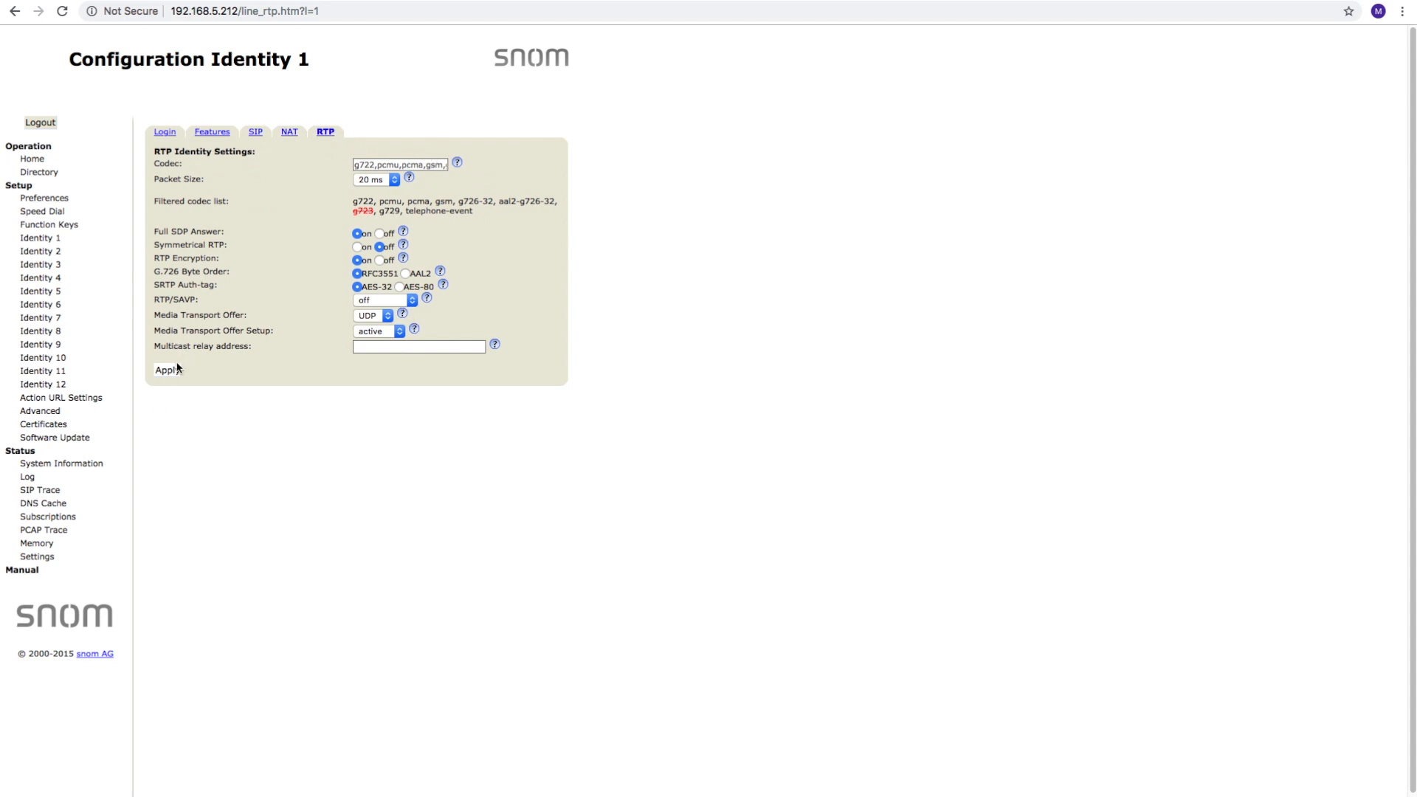
mouse_move(46, 251)
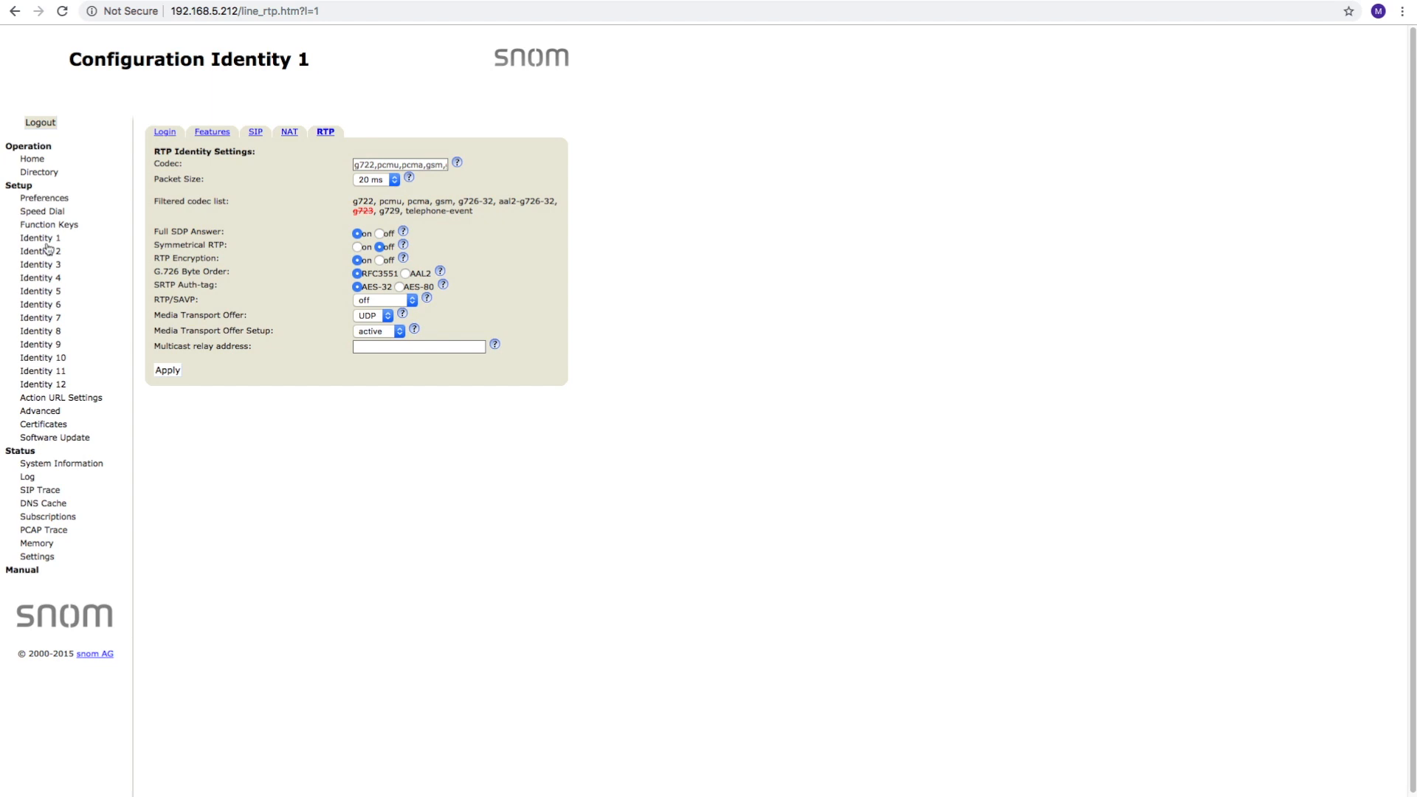
mouse_move(34, 332)
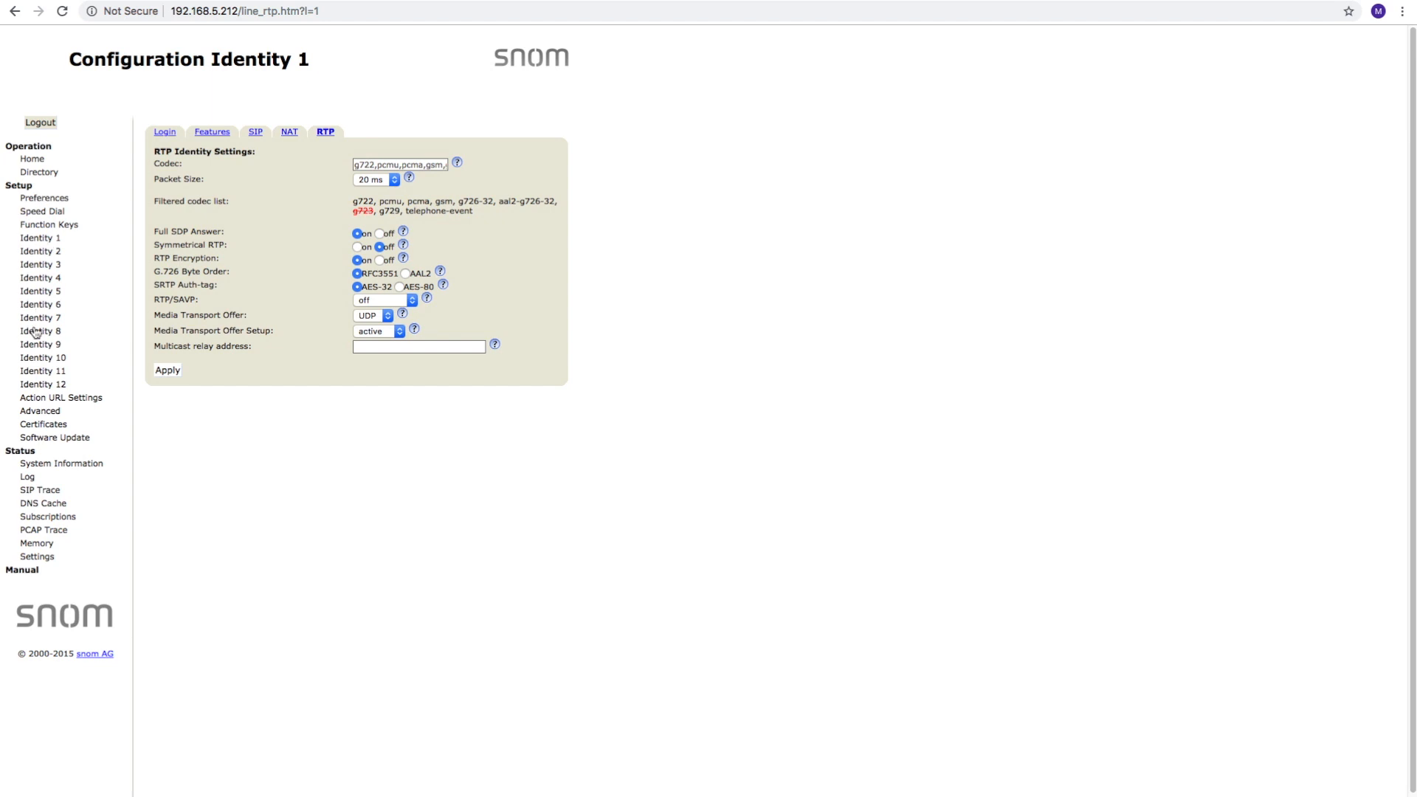
Step: Review the advanced network settings, highlighting the NTP time server address
left_click(40, 412)
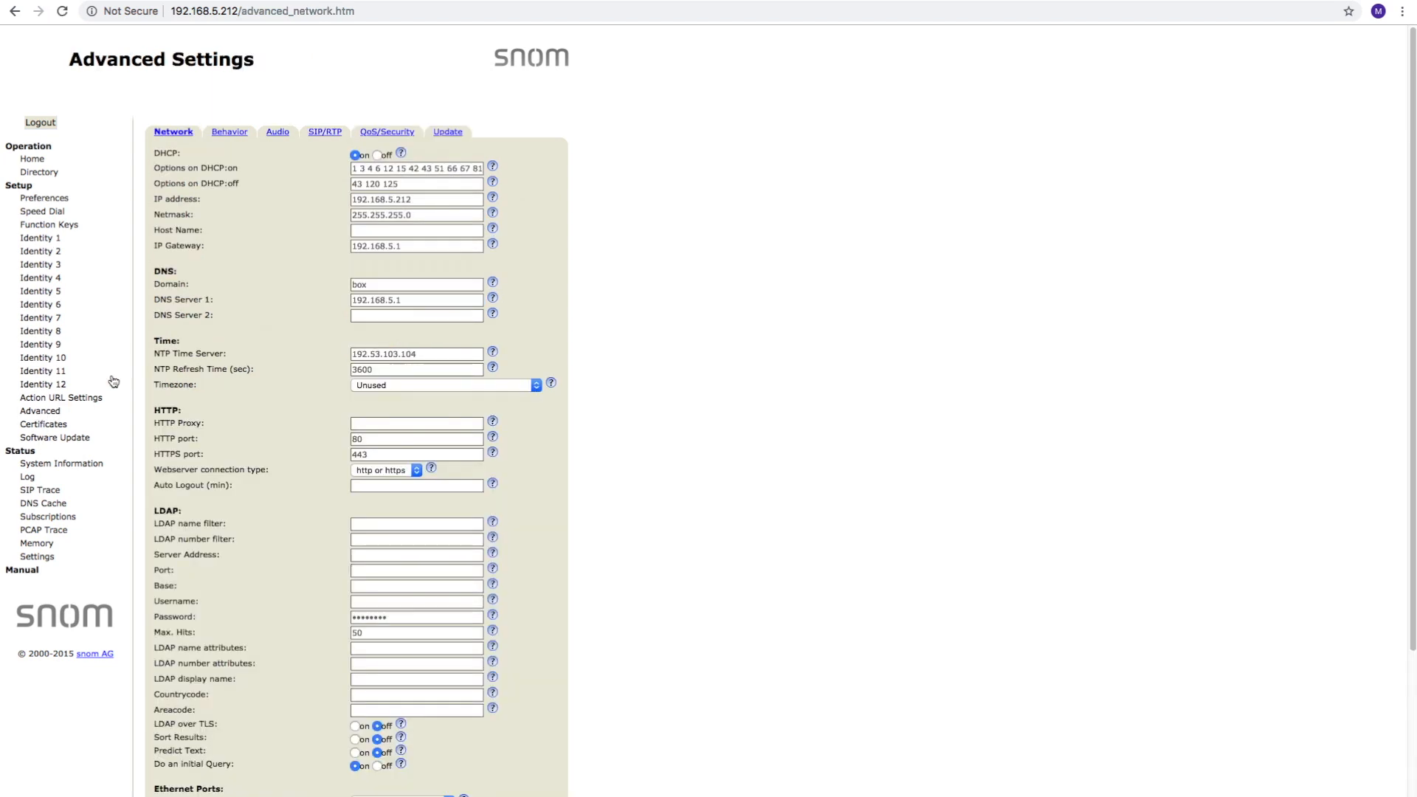
mouse_move(212, 433)
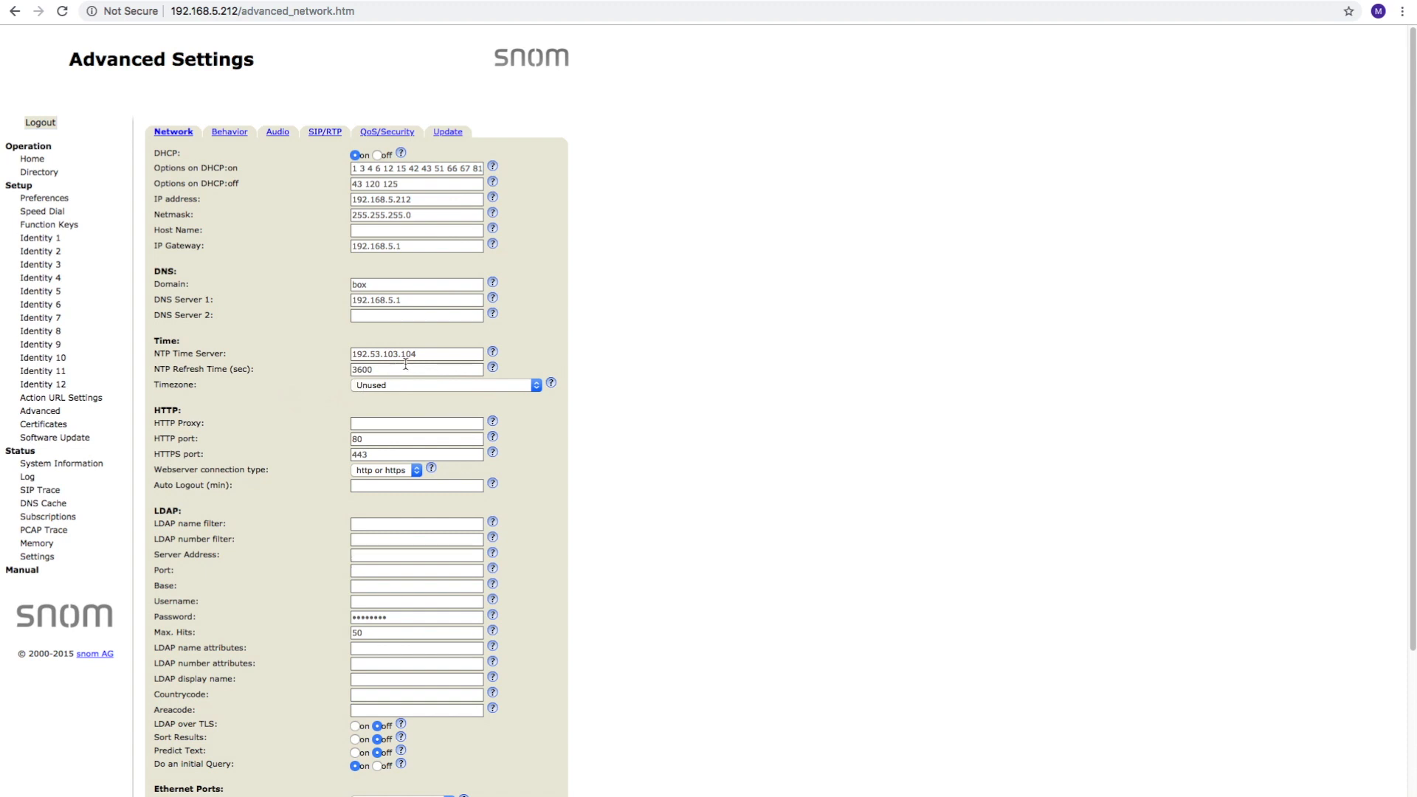
triple_click(416, 353)
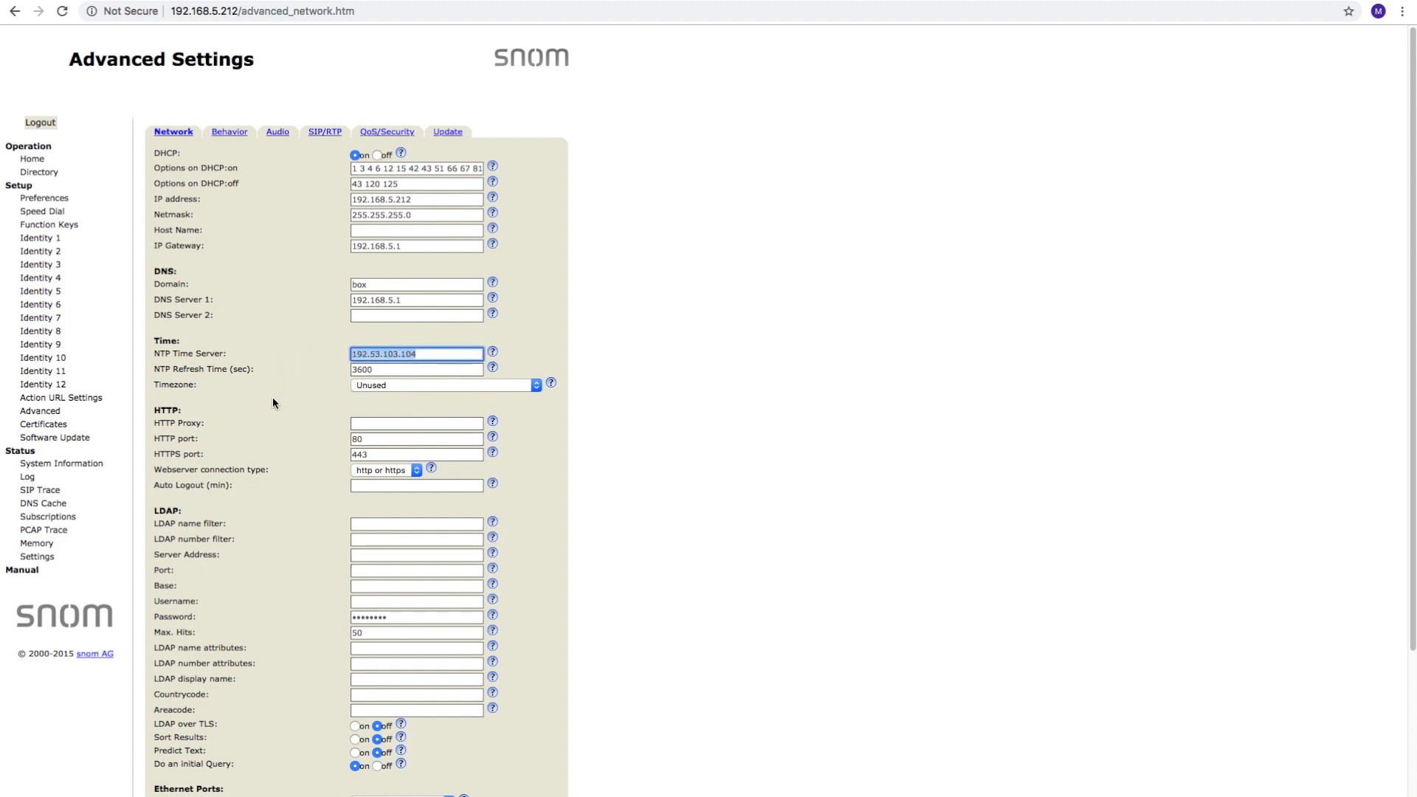
scroll("down", 3)
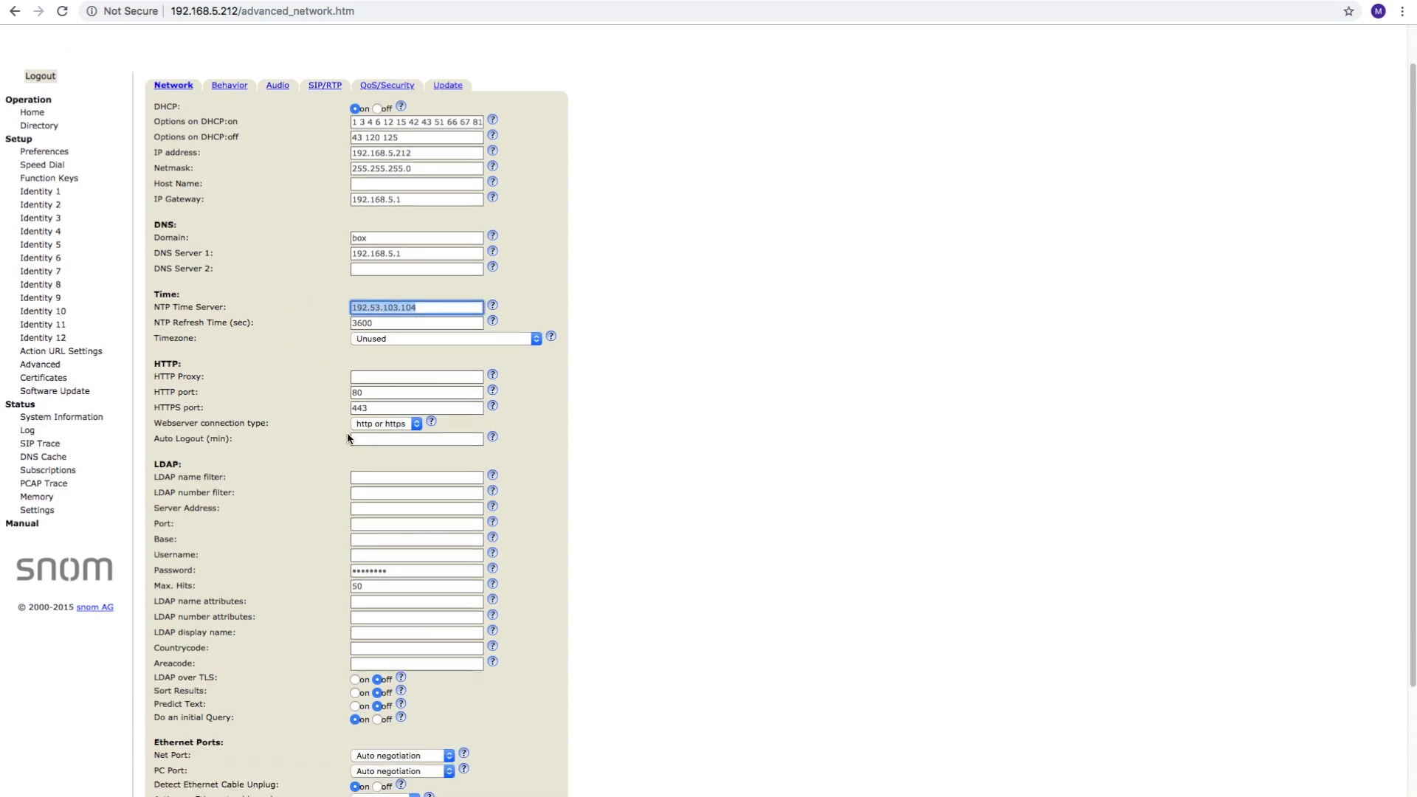
scroll("down", 3)
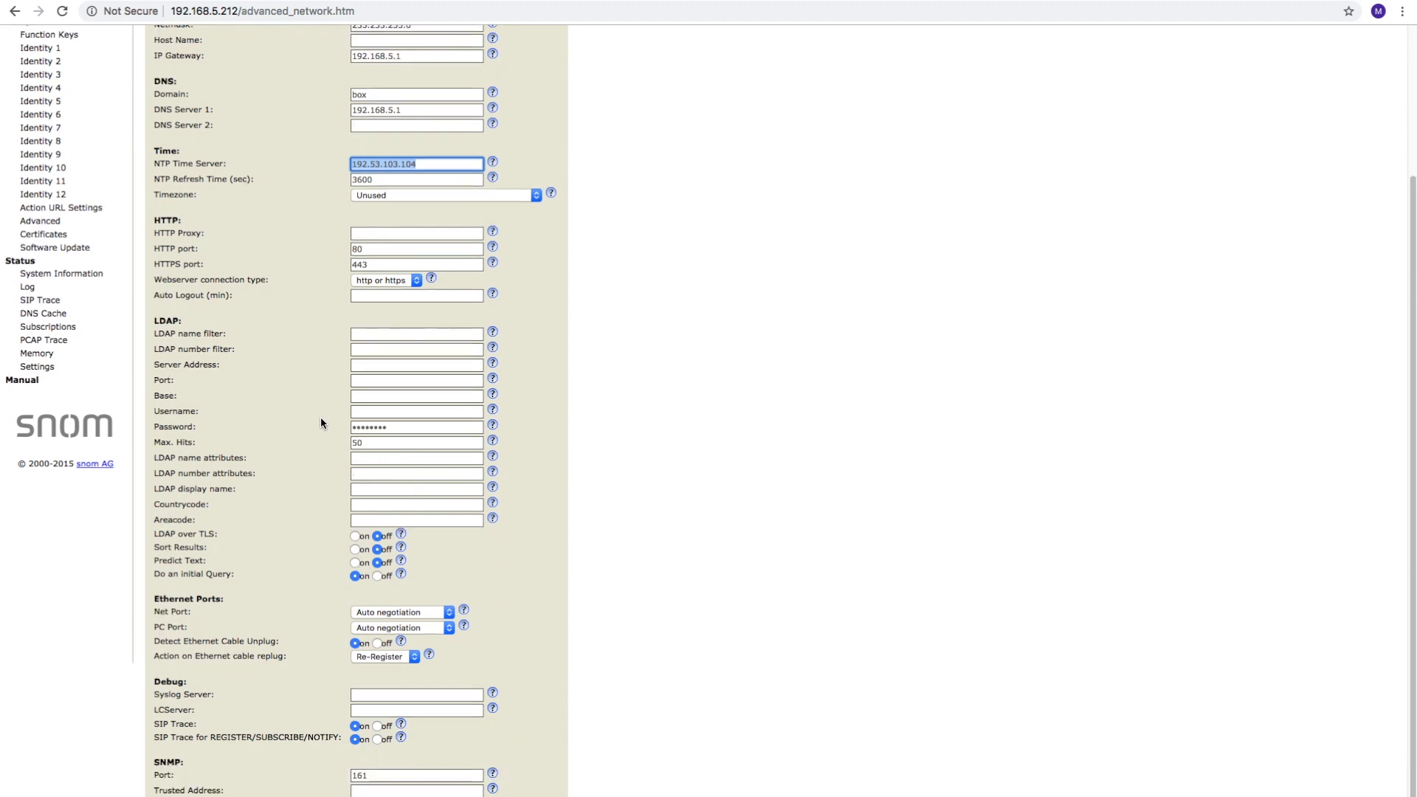
scroll("down", 3)
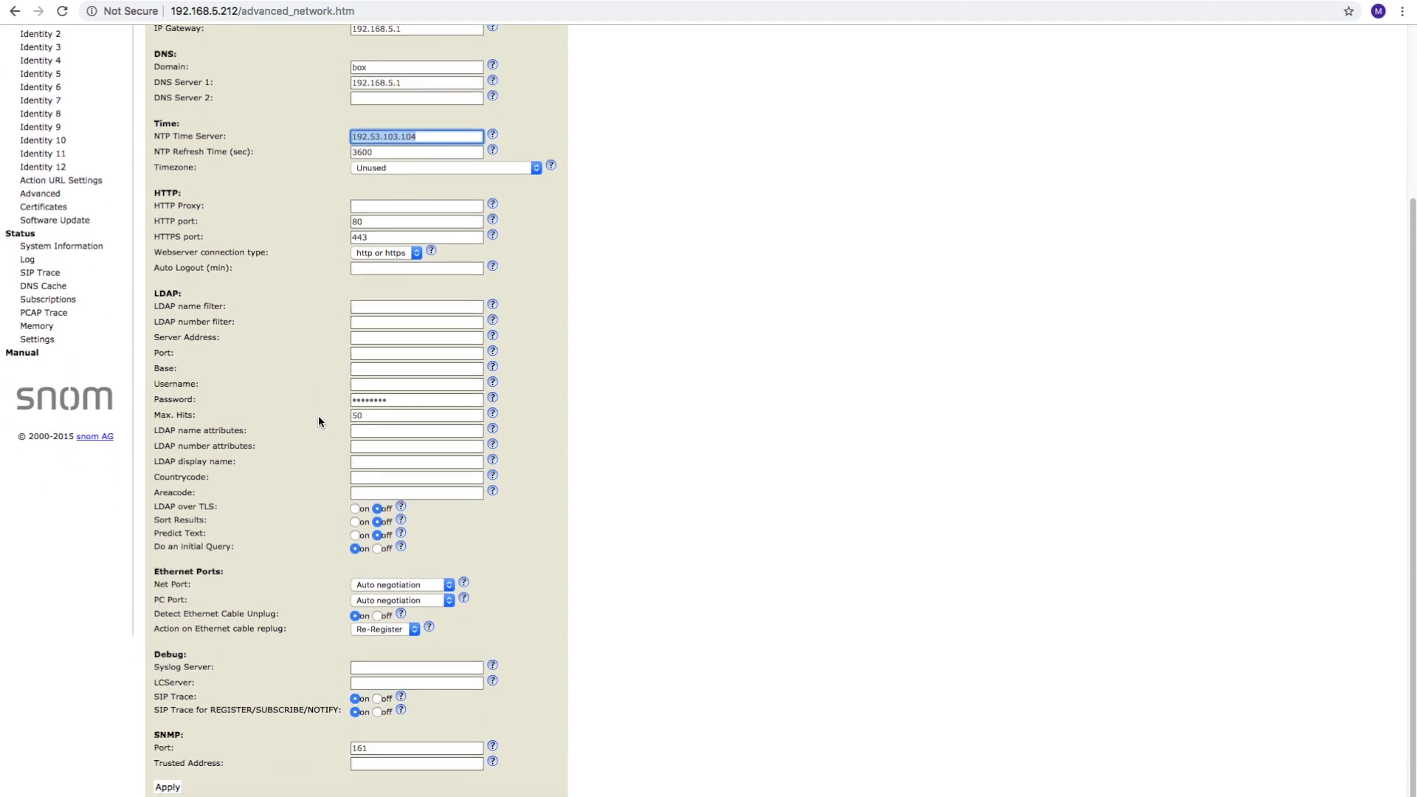
scroll("up", 3)
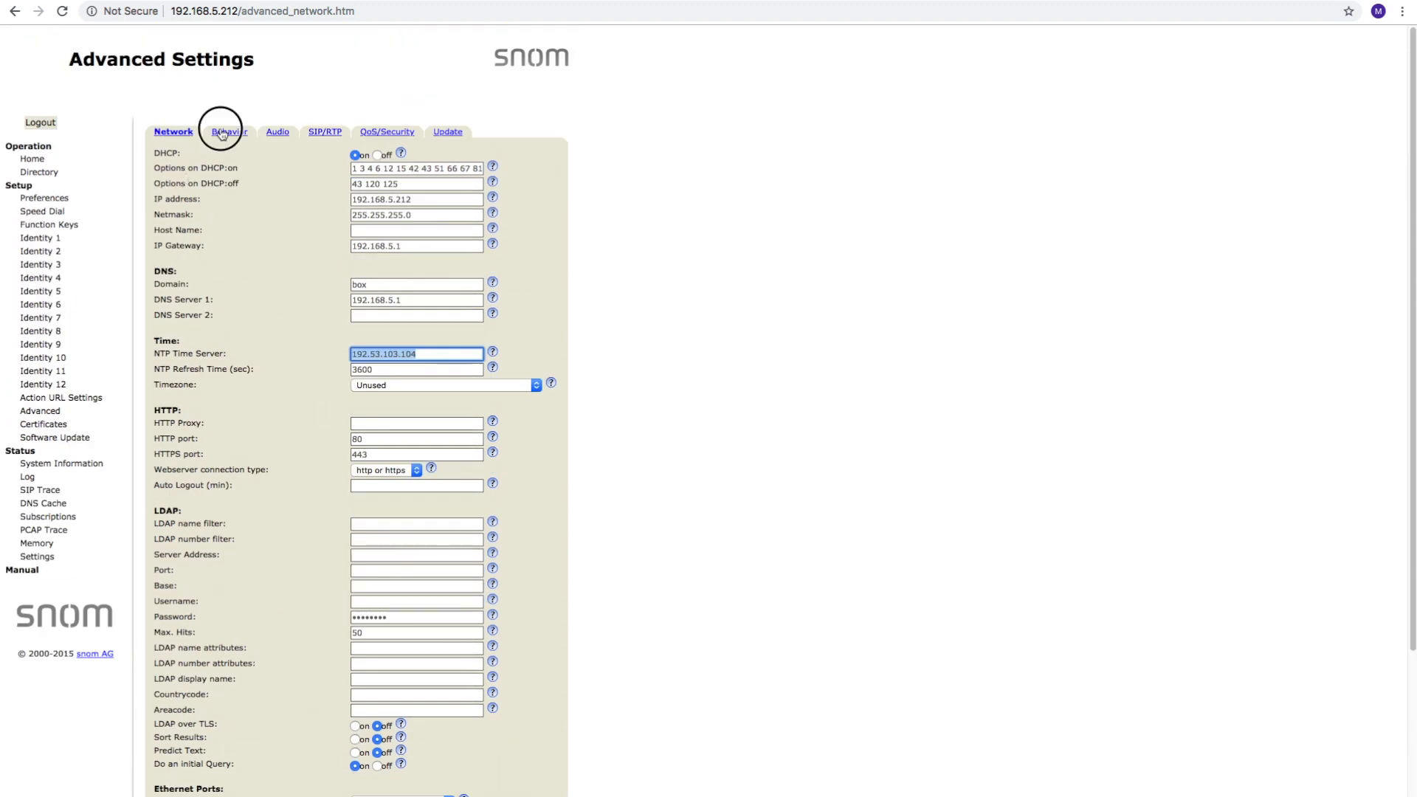
Step: Browse the advanced Behavior, Audio and SIP/RTP pages without changing defaults
left_click(228, 131)
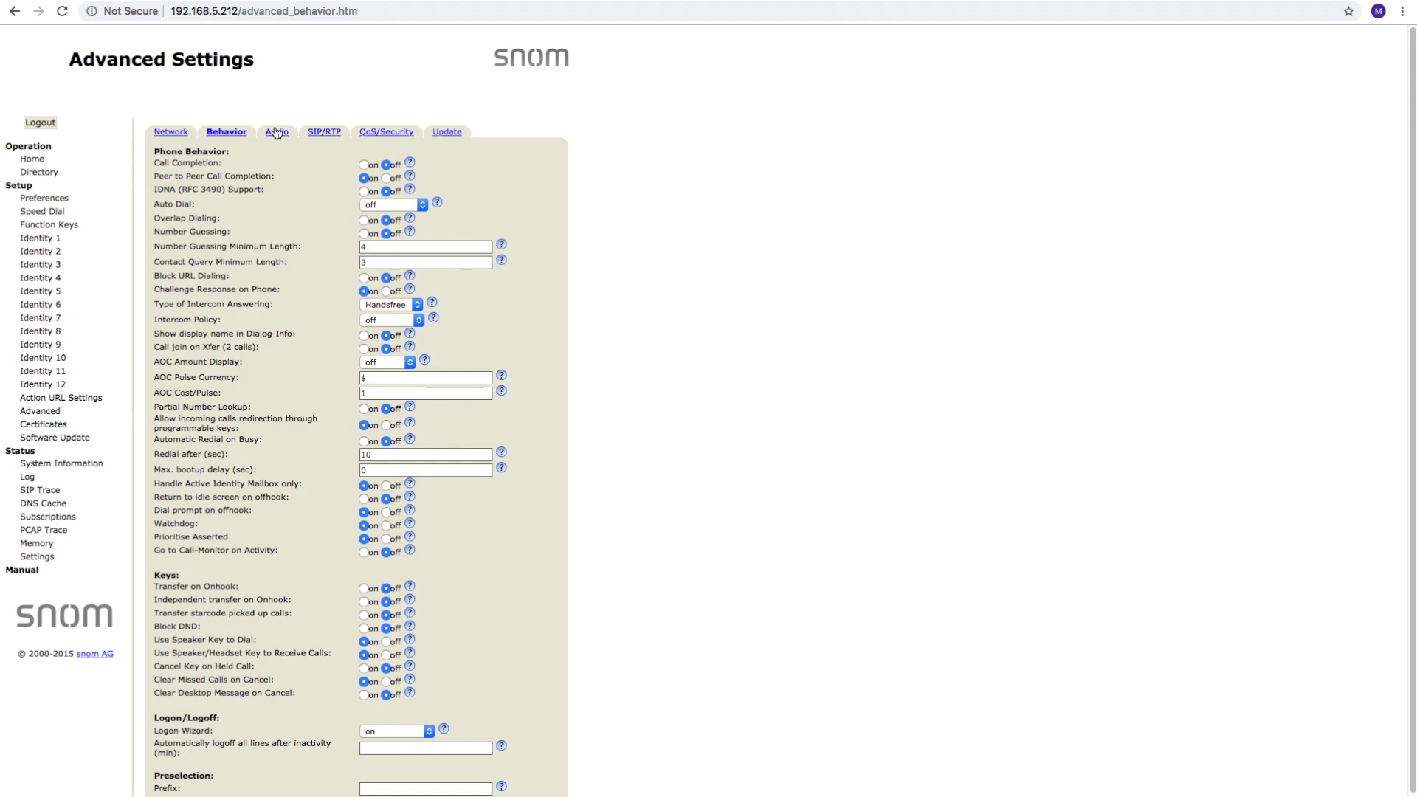
left_click(277, 131)
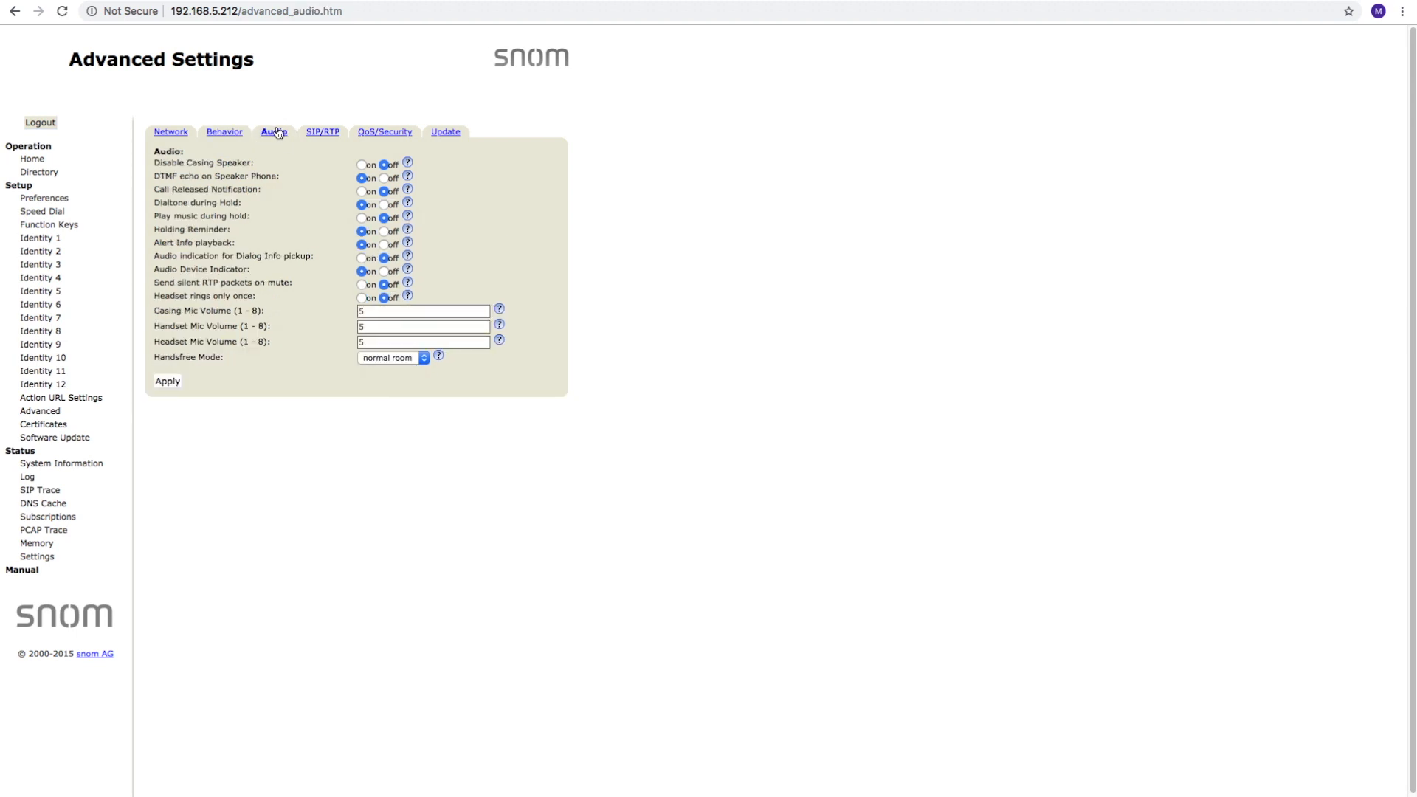
left_click(324, 131)
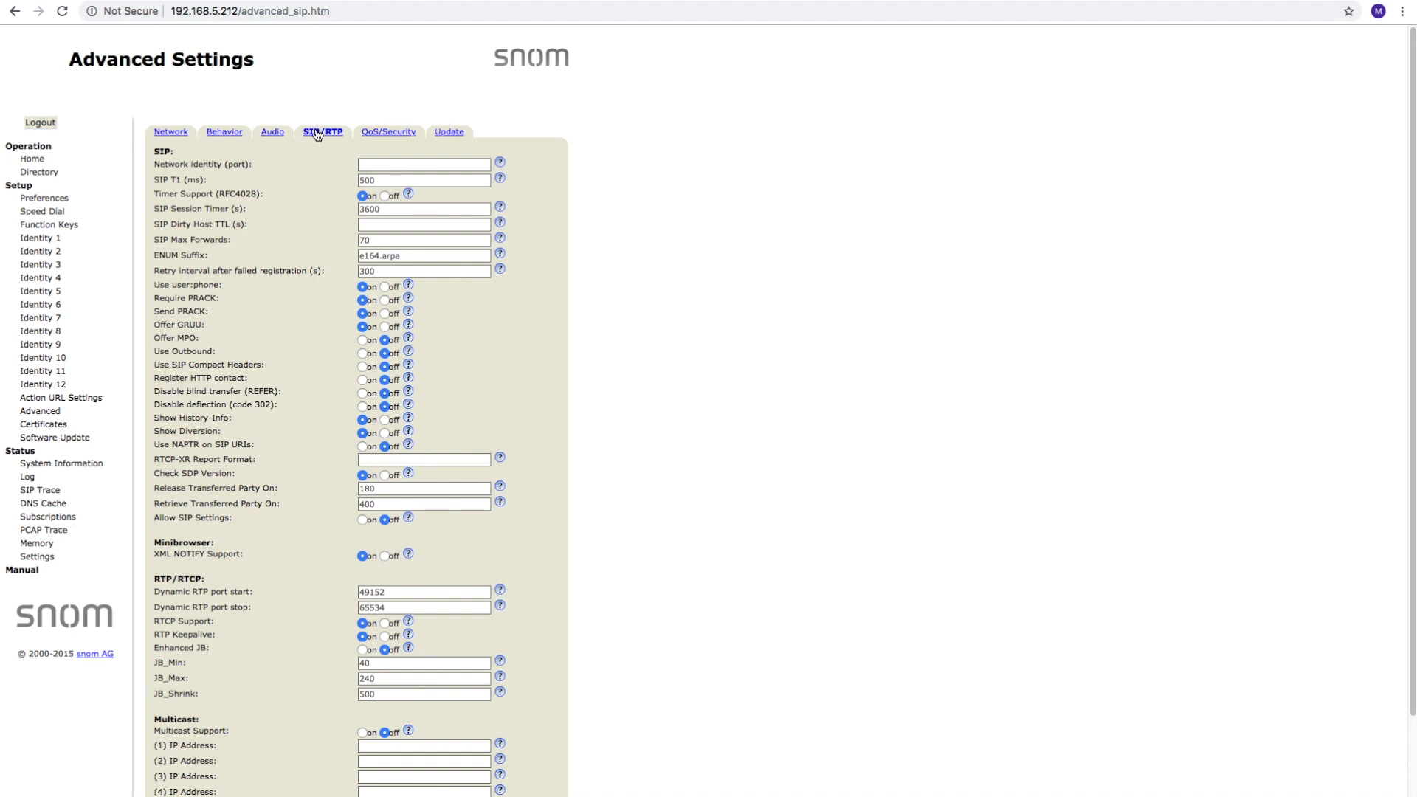
mouse_move(291, 197)
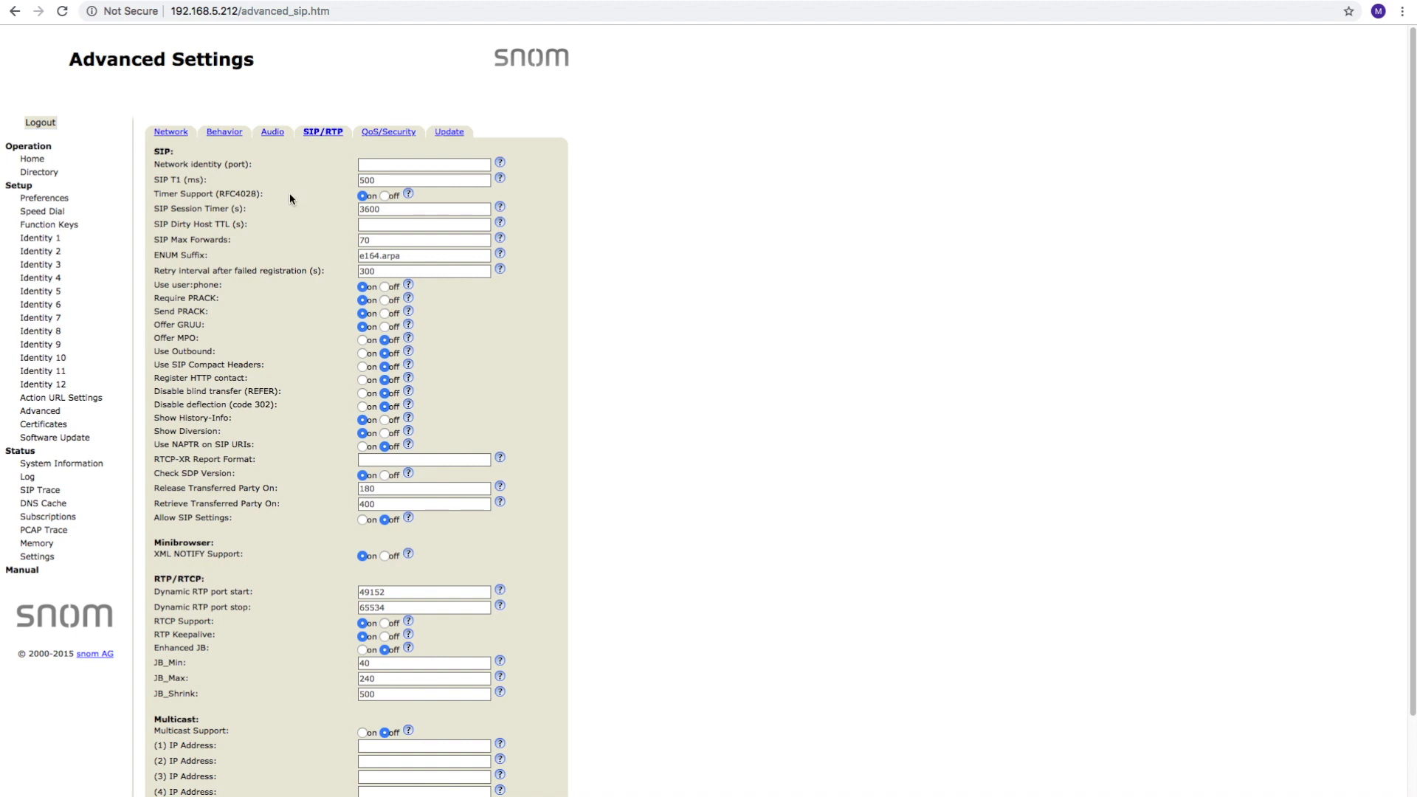
mouse_move(295, 536)
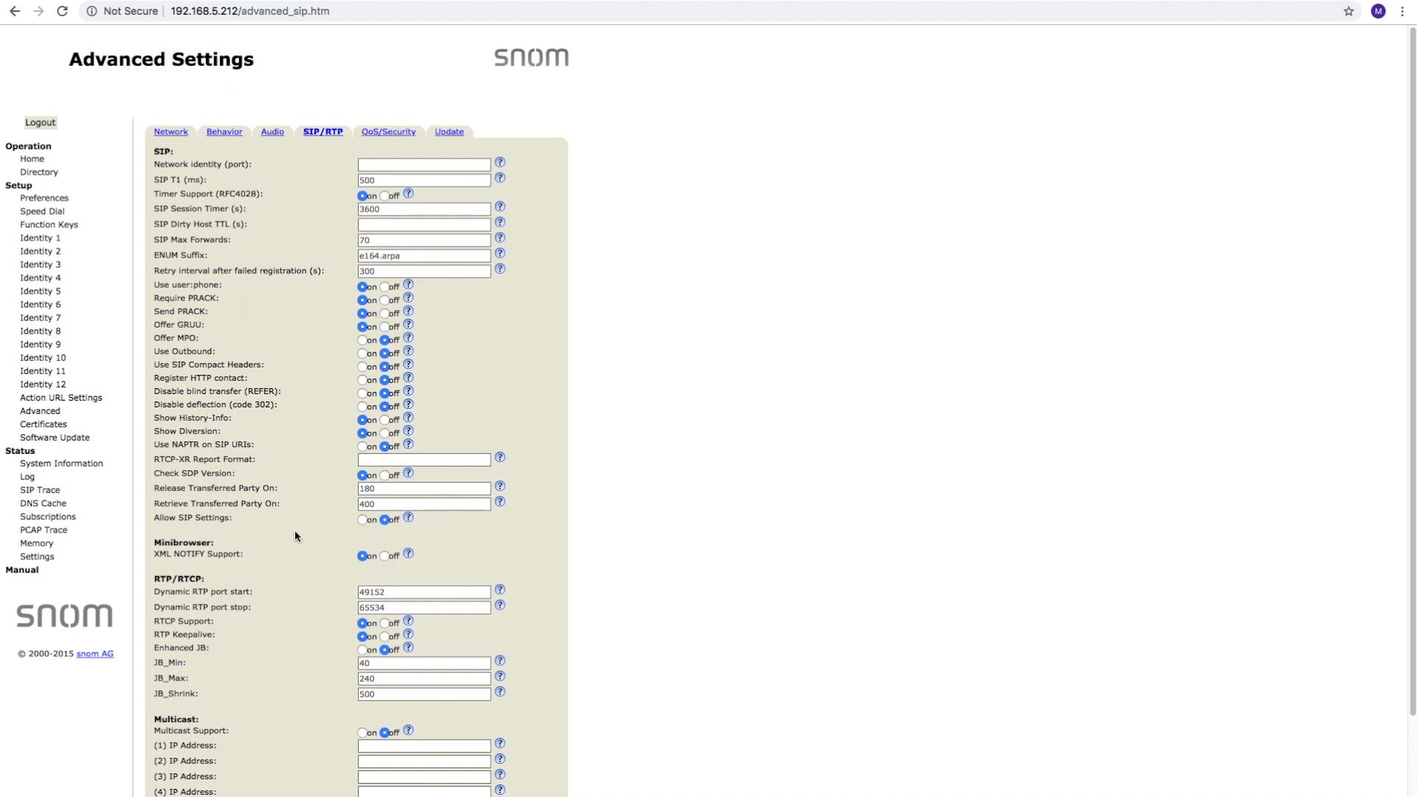
mouse_move(53, 211)
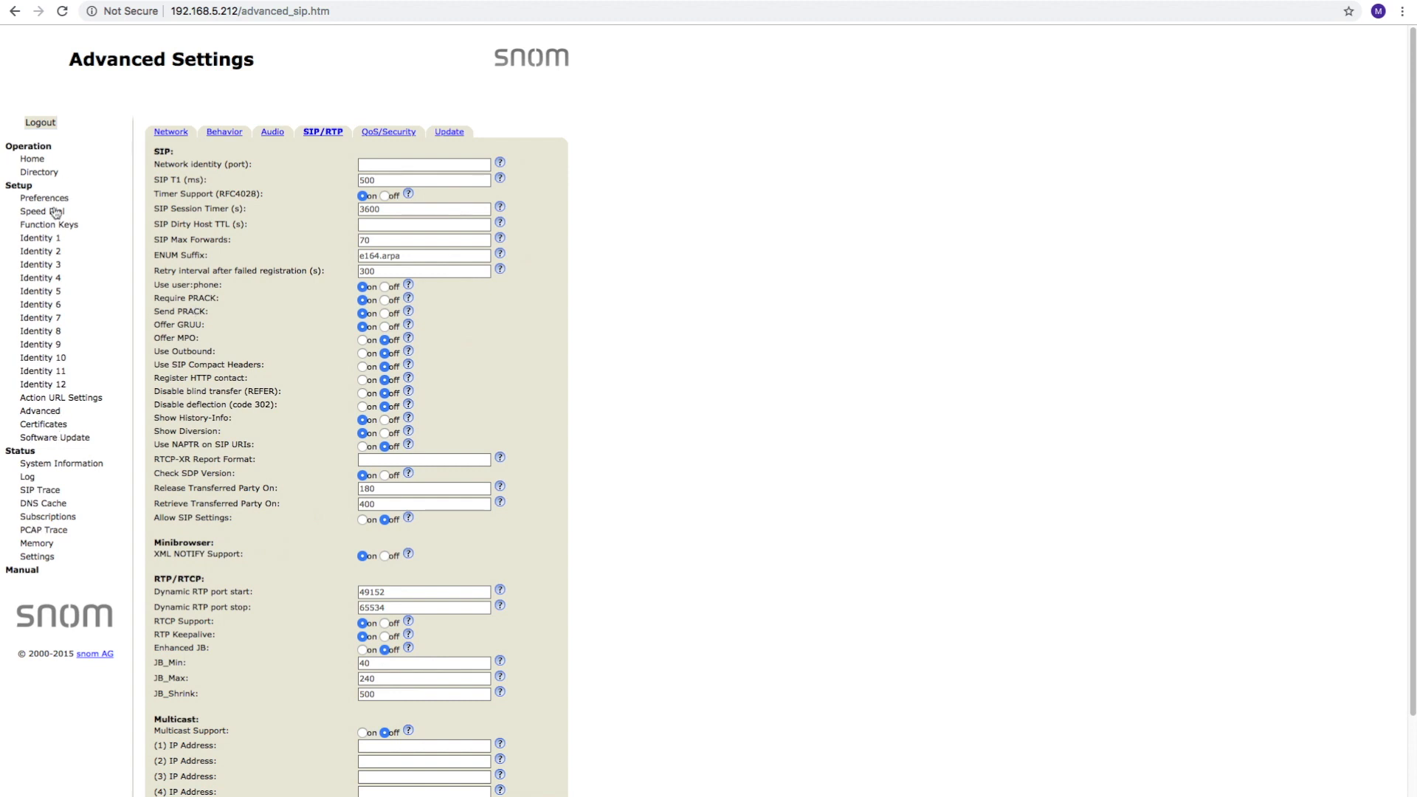
scroll("down", 3)
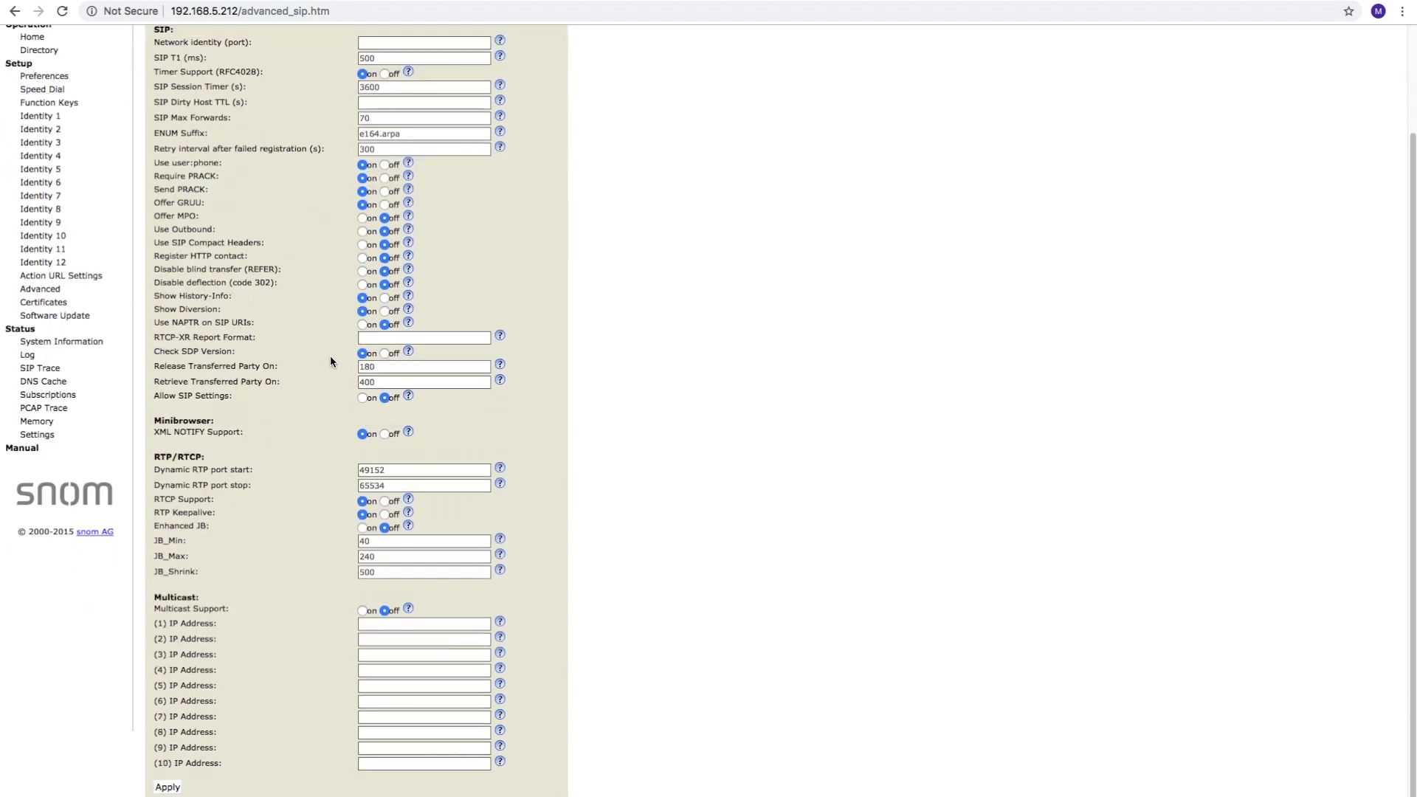
scroll("up", 3)
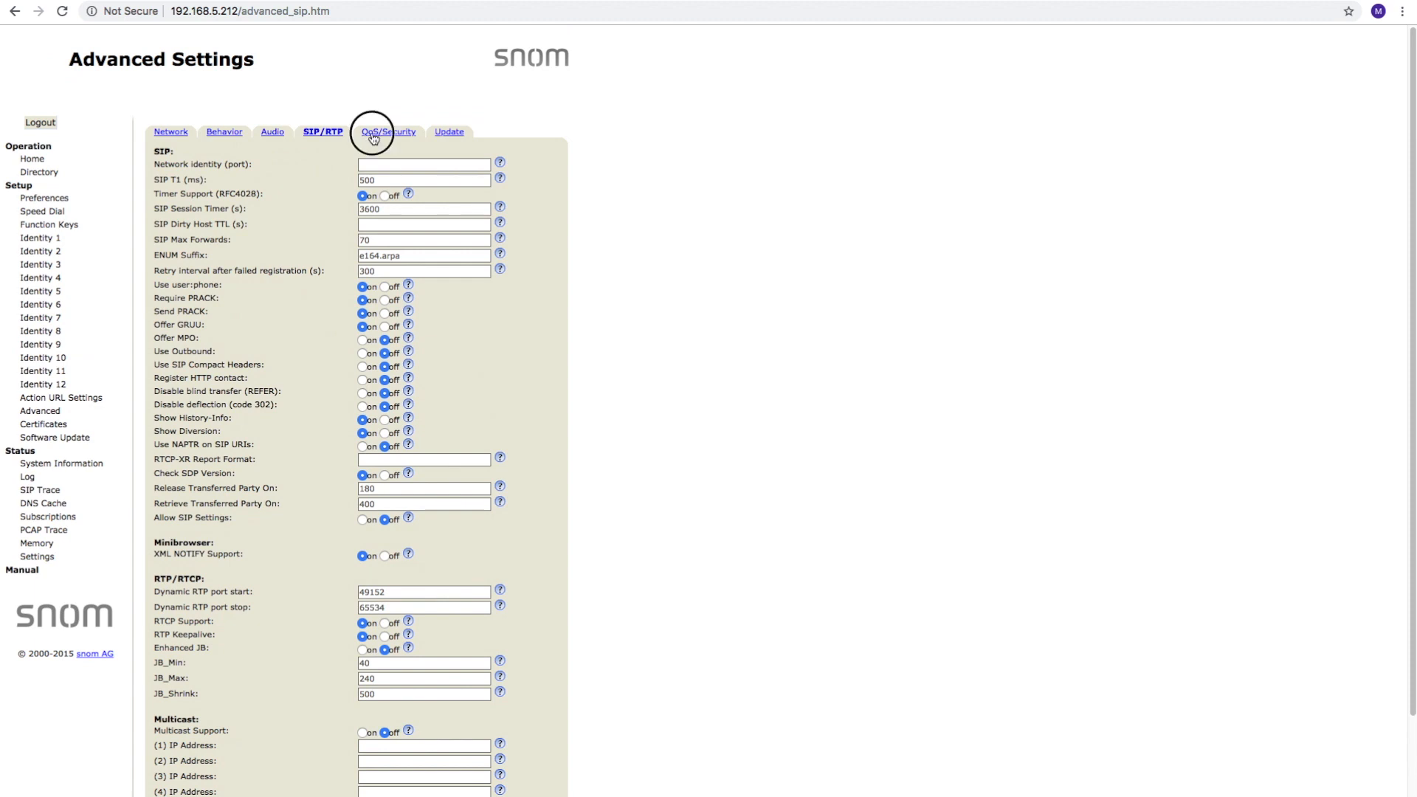
Step: Review the QoS/Security page, then show the Update and provisioning settings
left_click(387, 131)
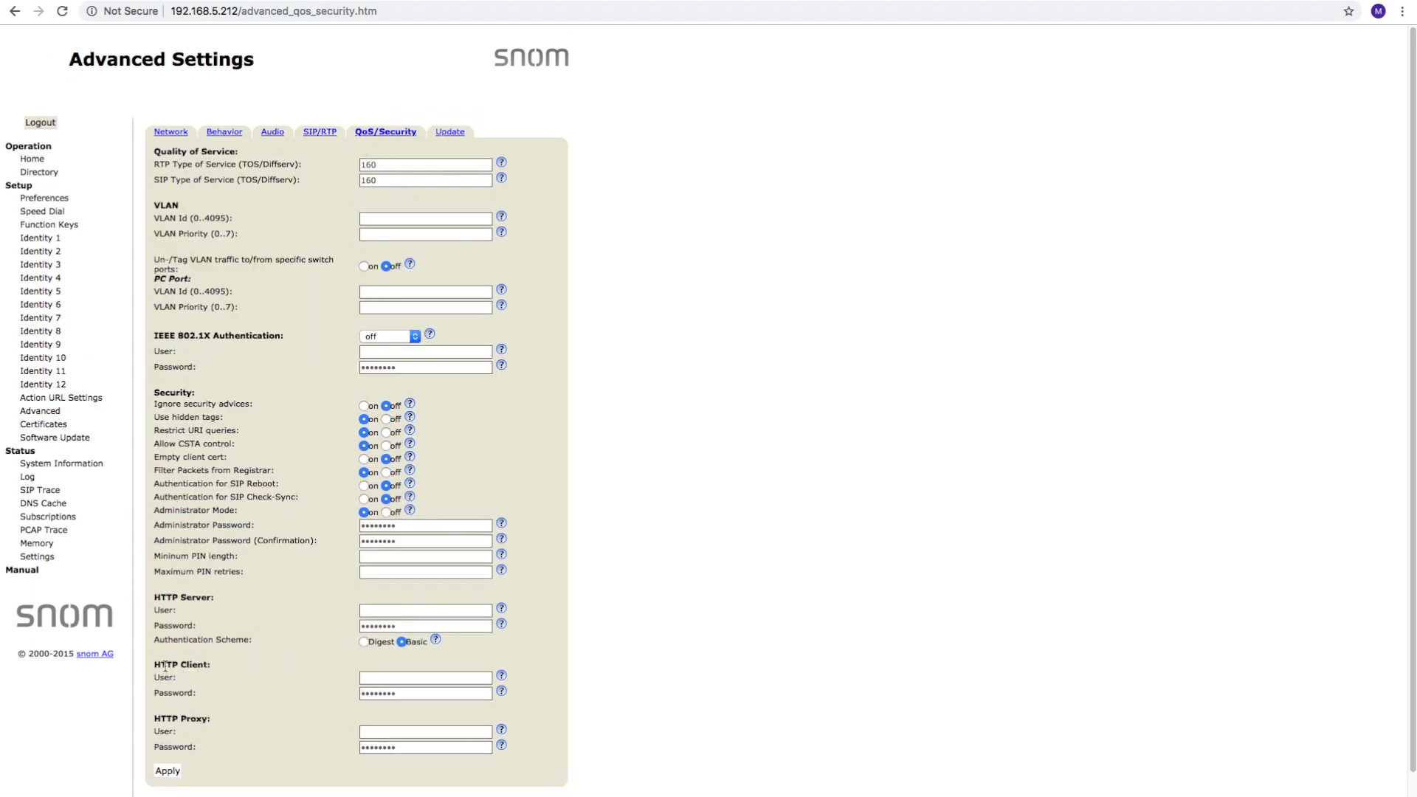
mouse_move(186, 734)
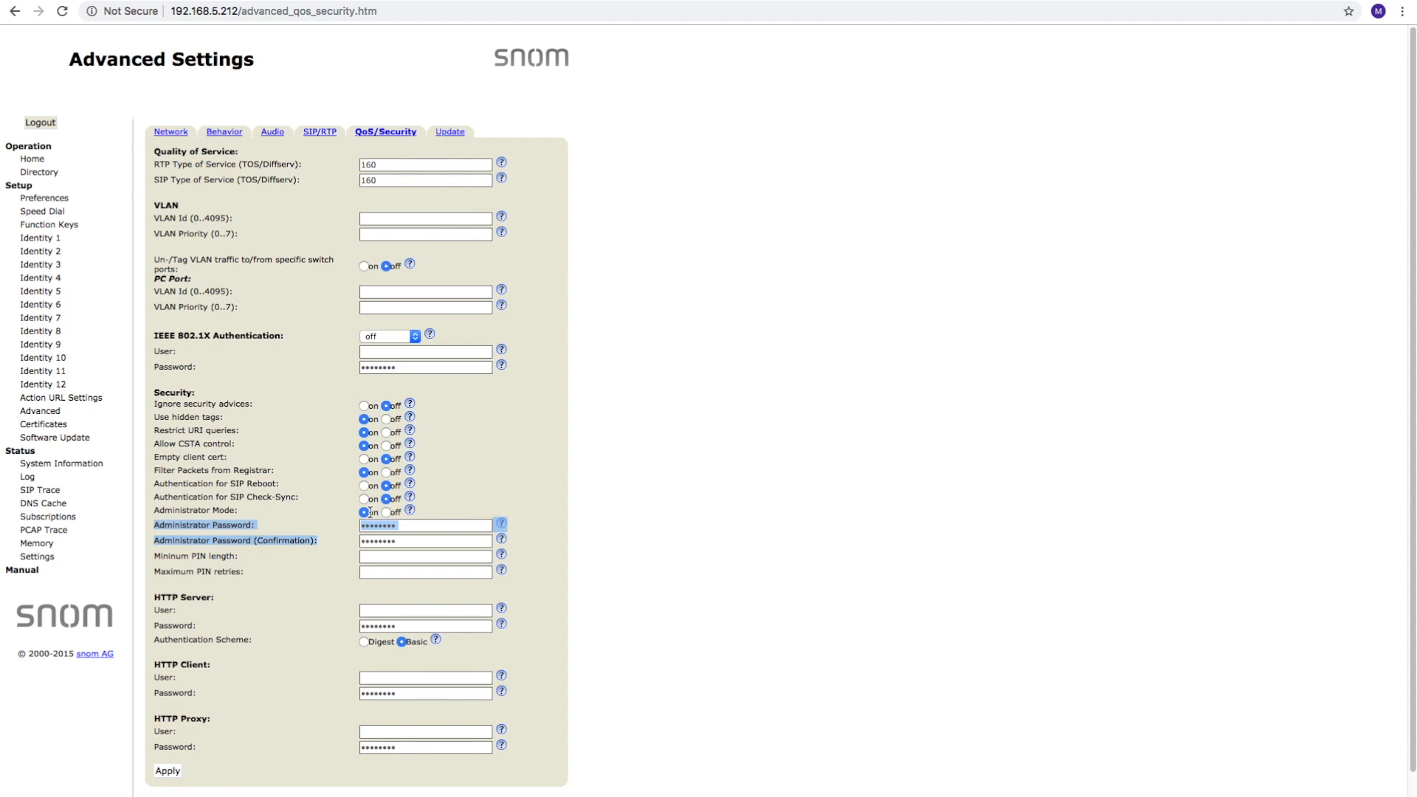
mouse_move(504, 445)
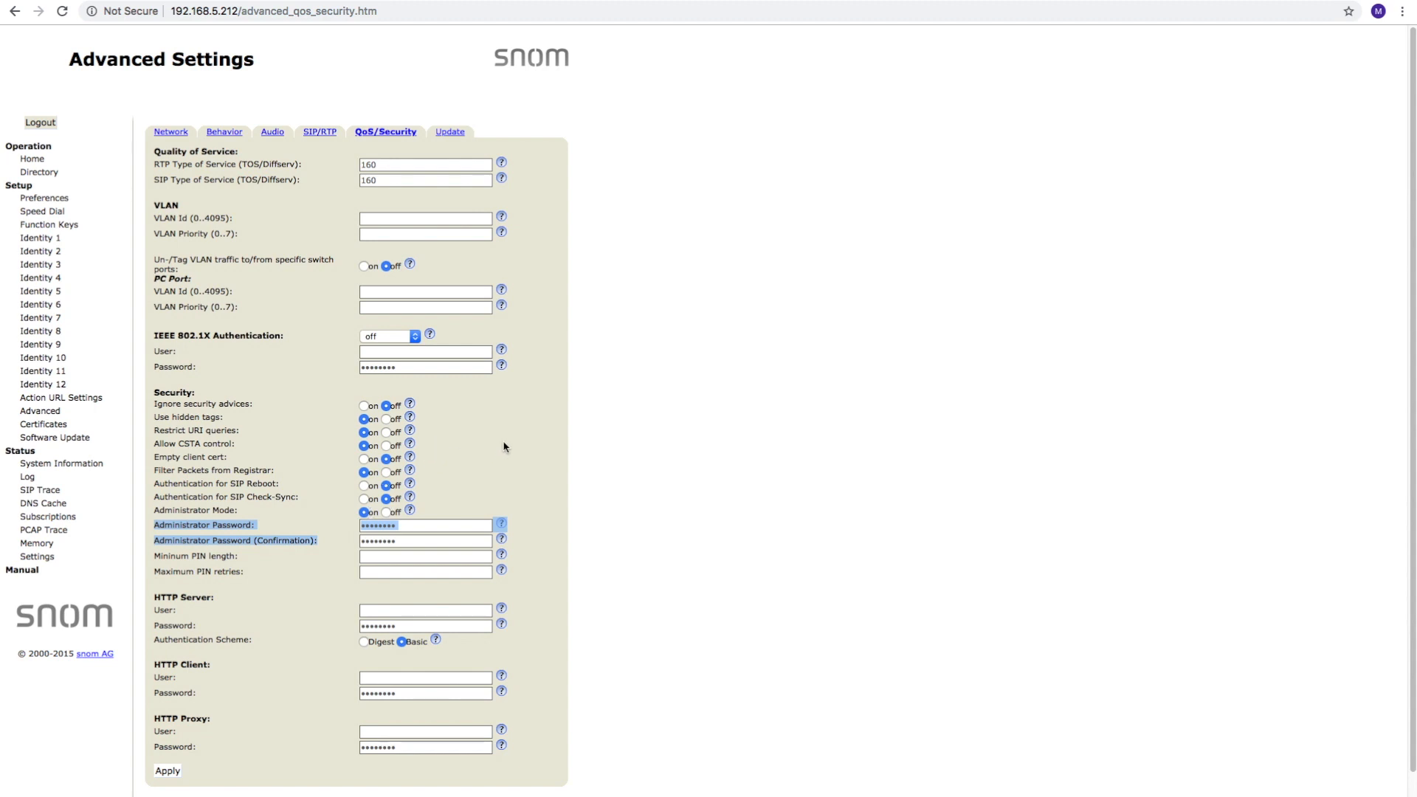
mouse_move(333, 217)
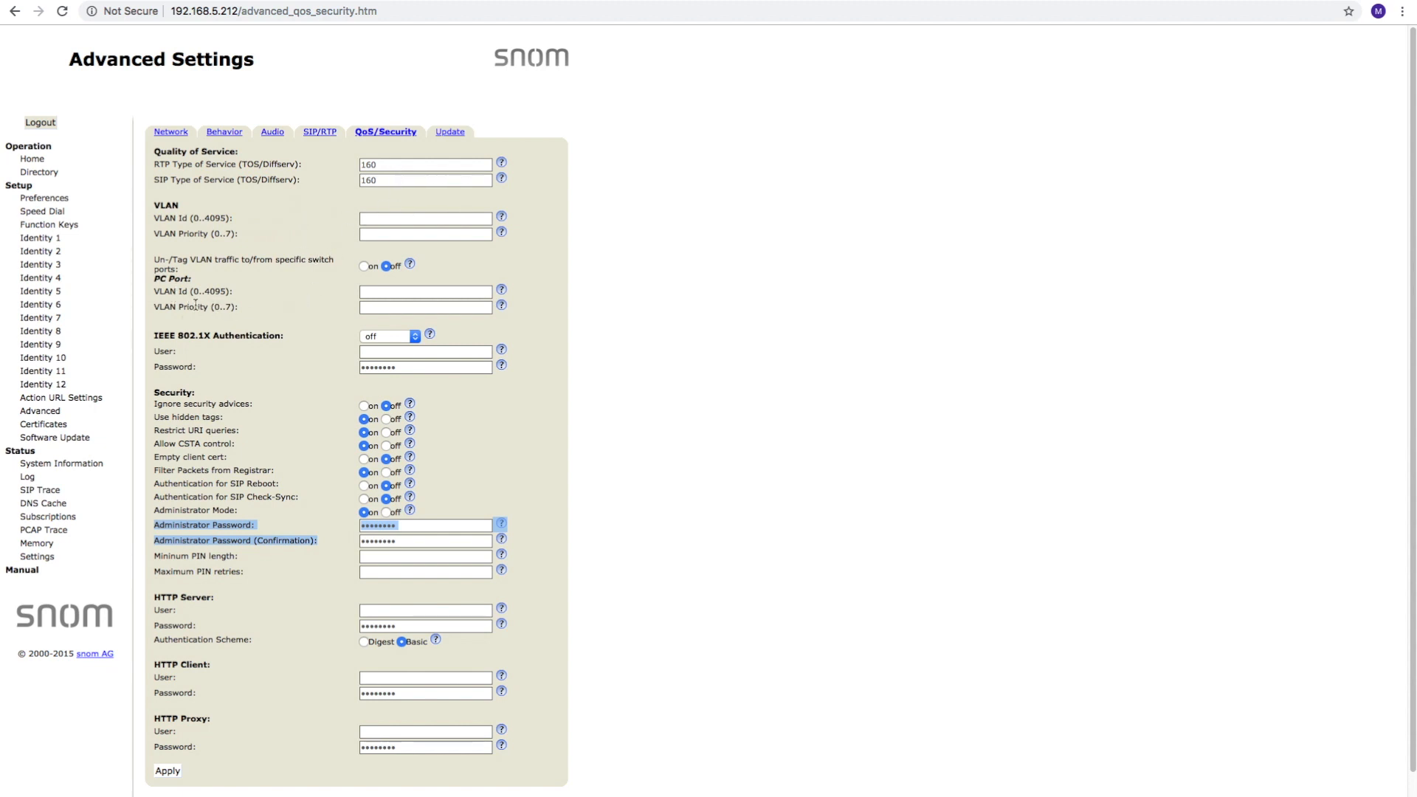
mouse_move(452, 133)
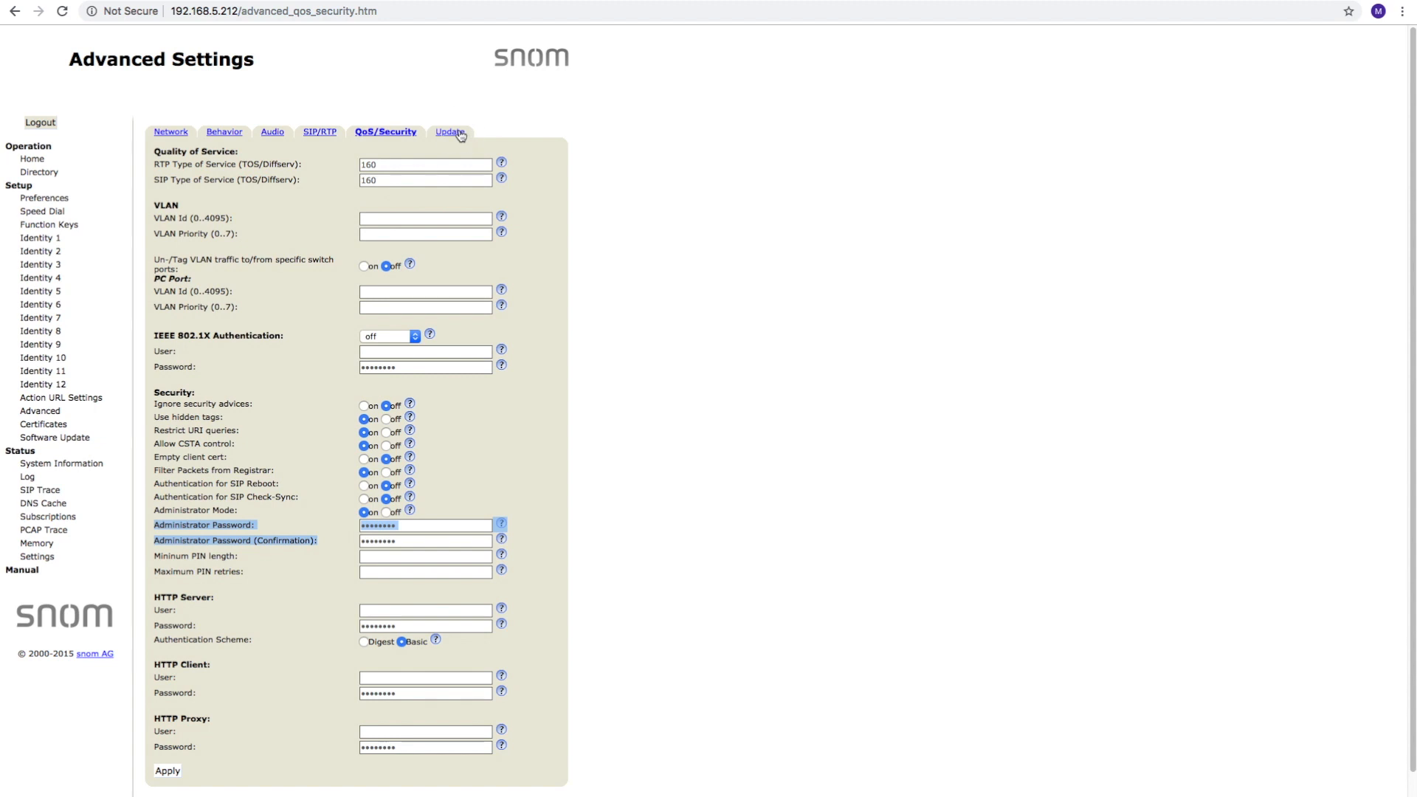
left_click(450, 132)
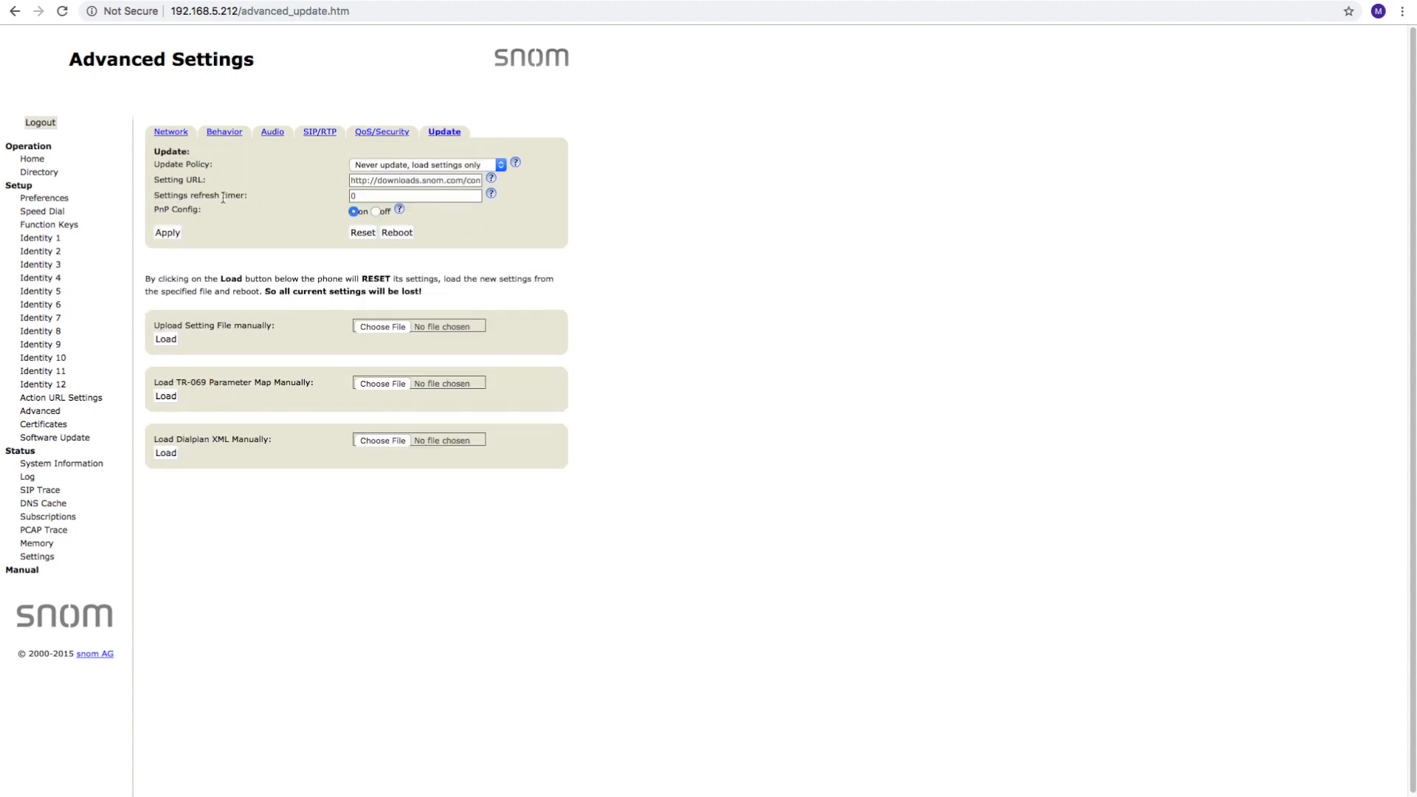
mouse_move(232, 328)
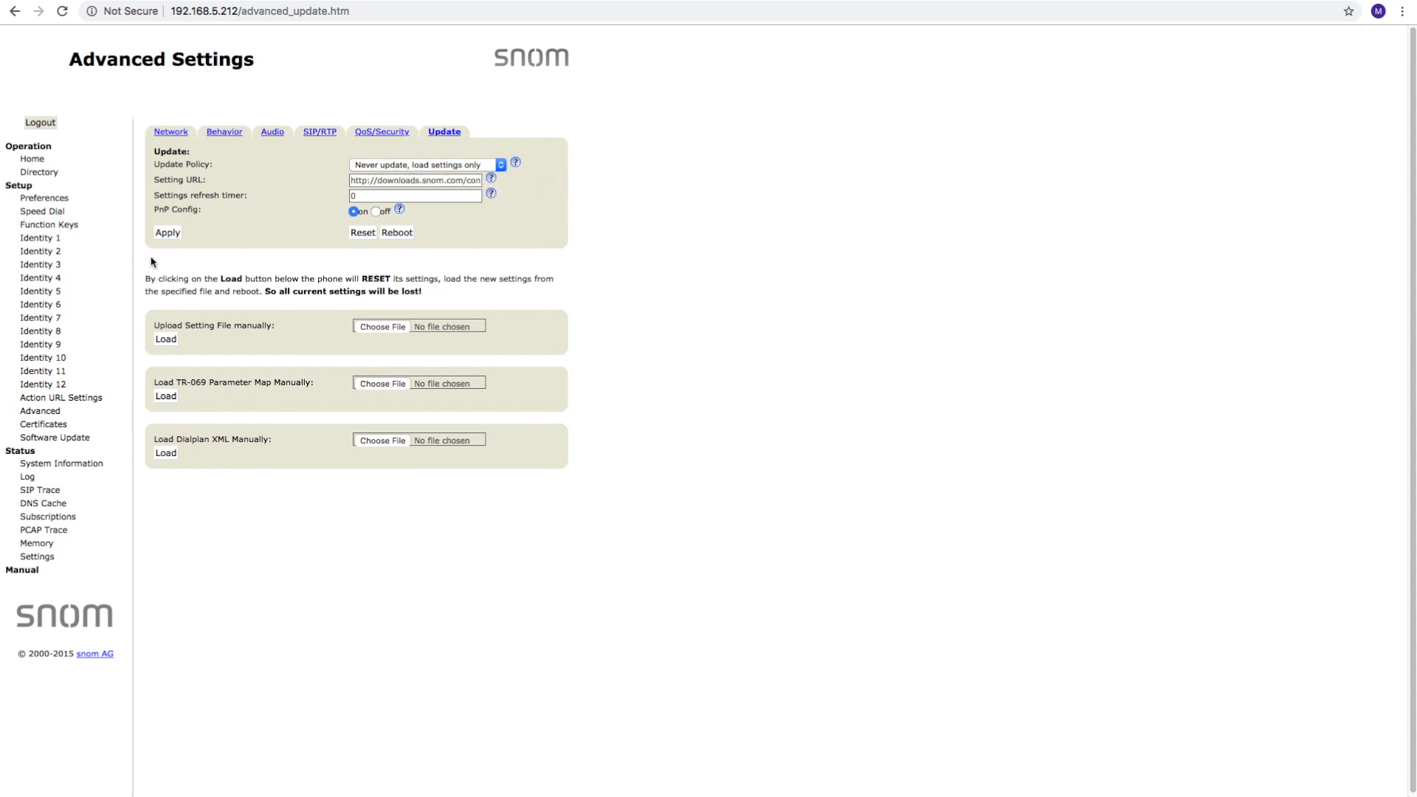
Step: Check the Software Update and System Information pages, then read through the System Log
left_click(55, 437)
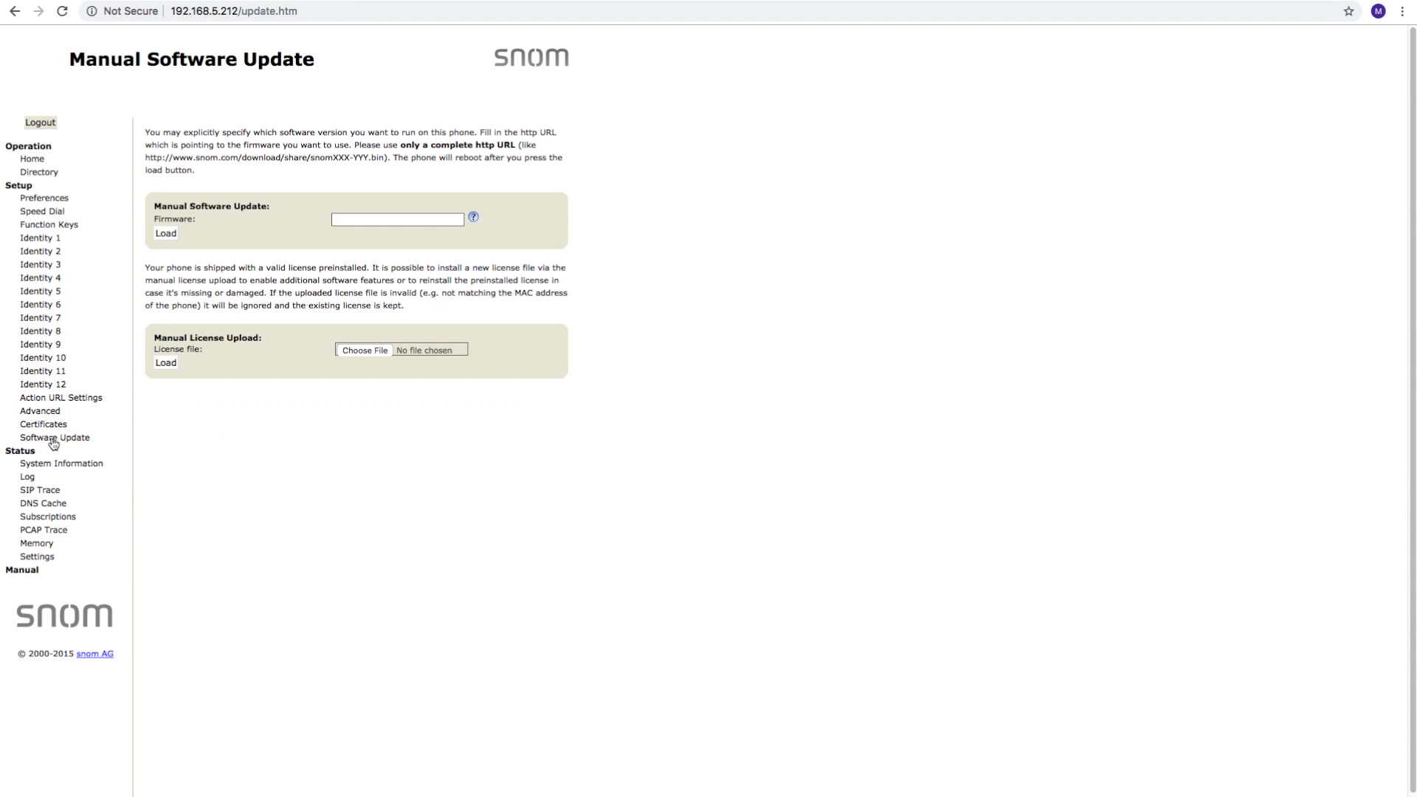
mouse_move(336, 234)
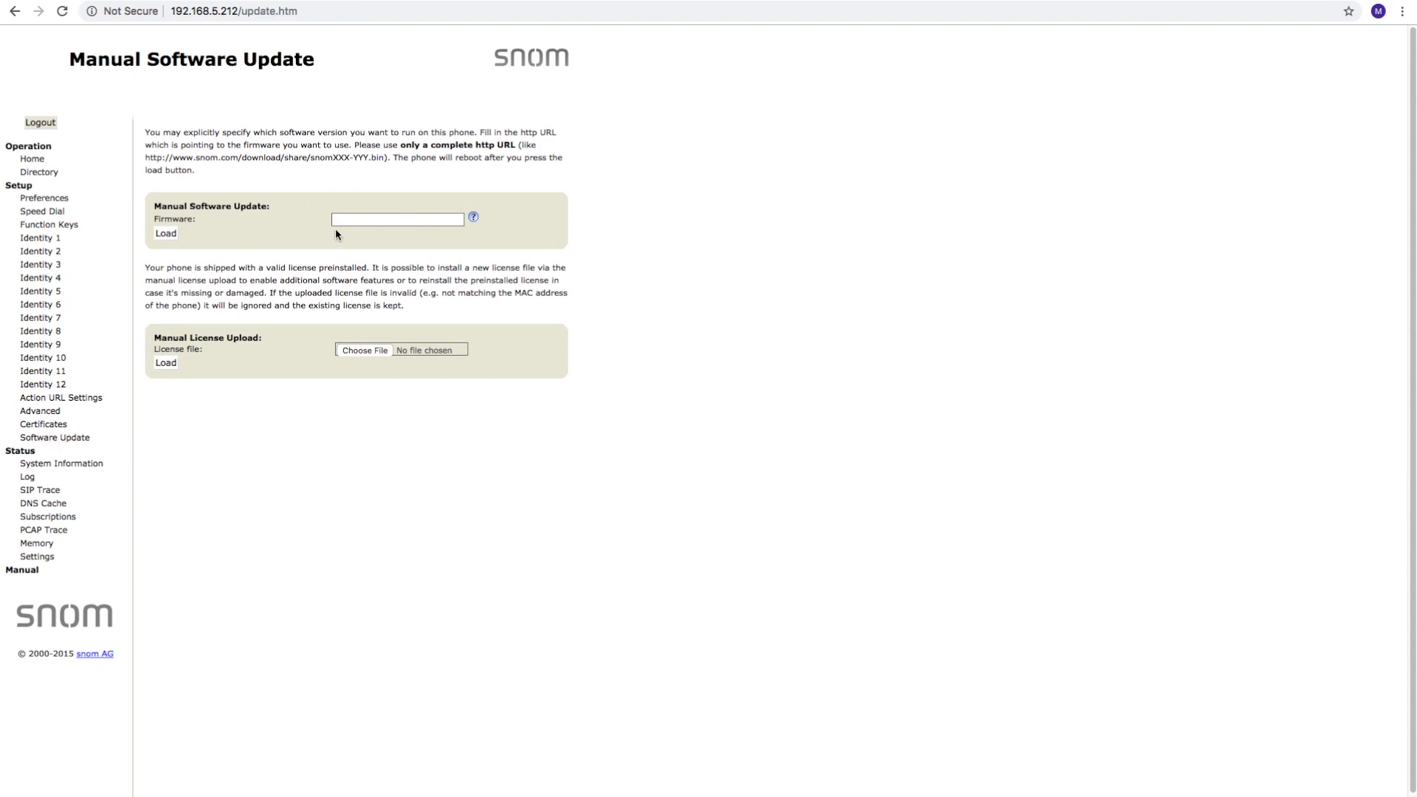
mouse_move(406, 191)
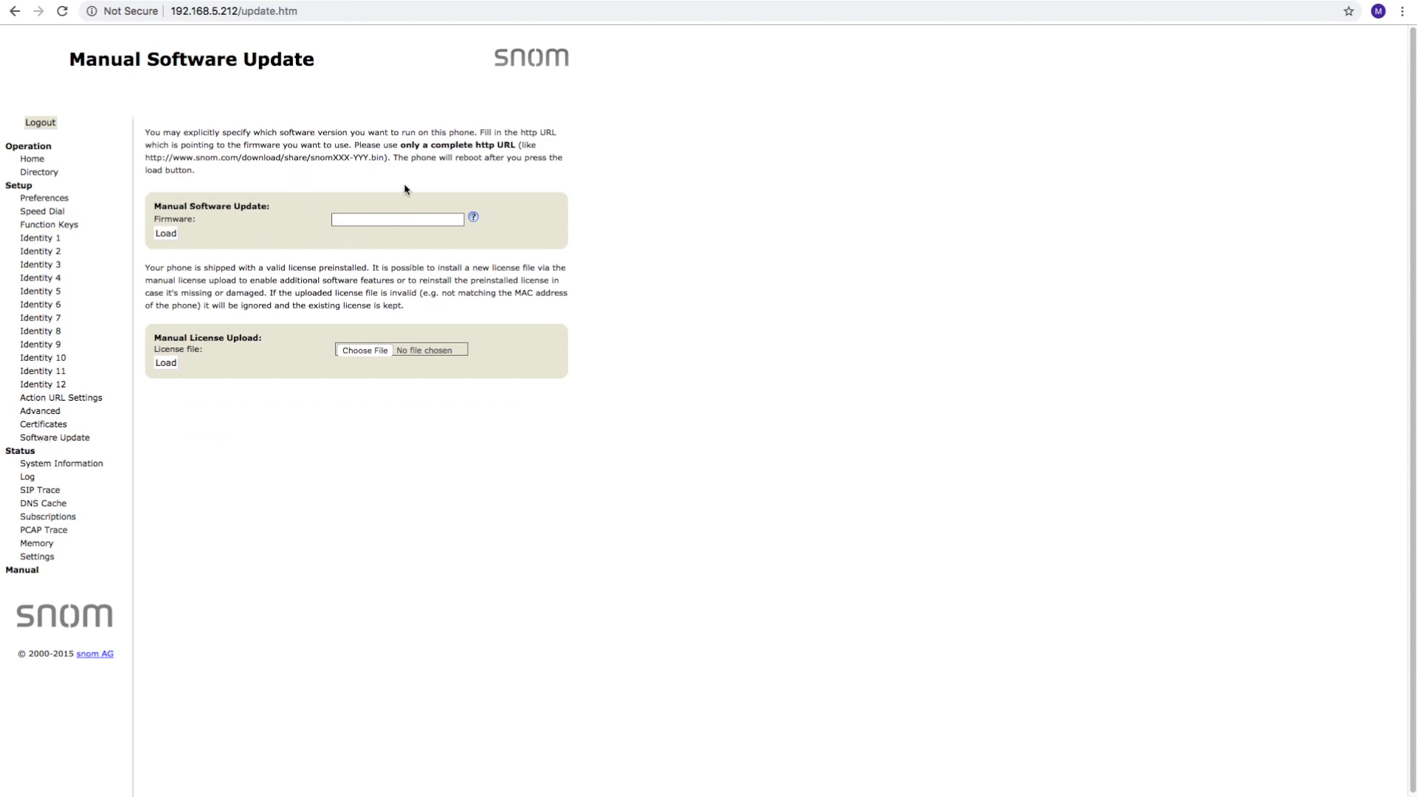
mouse_move(394, 199)
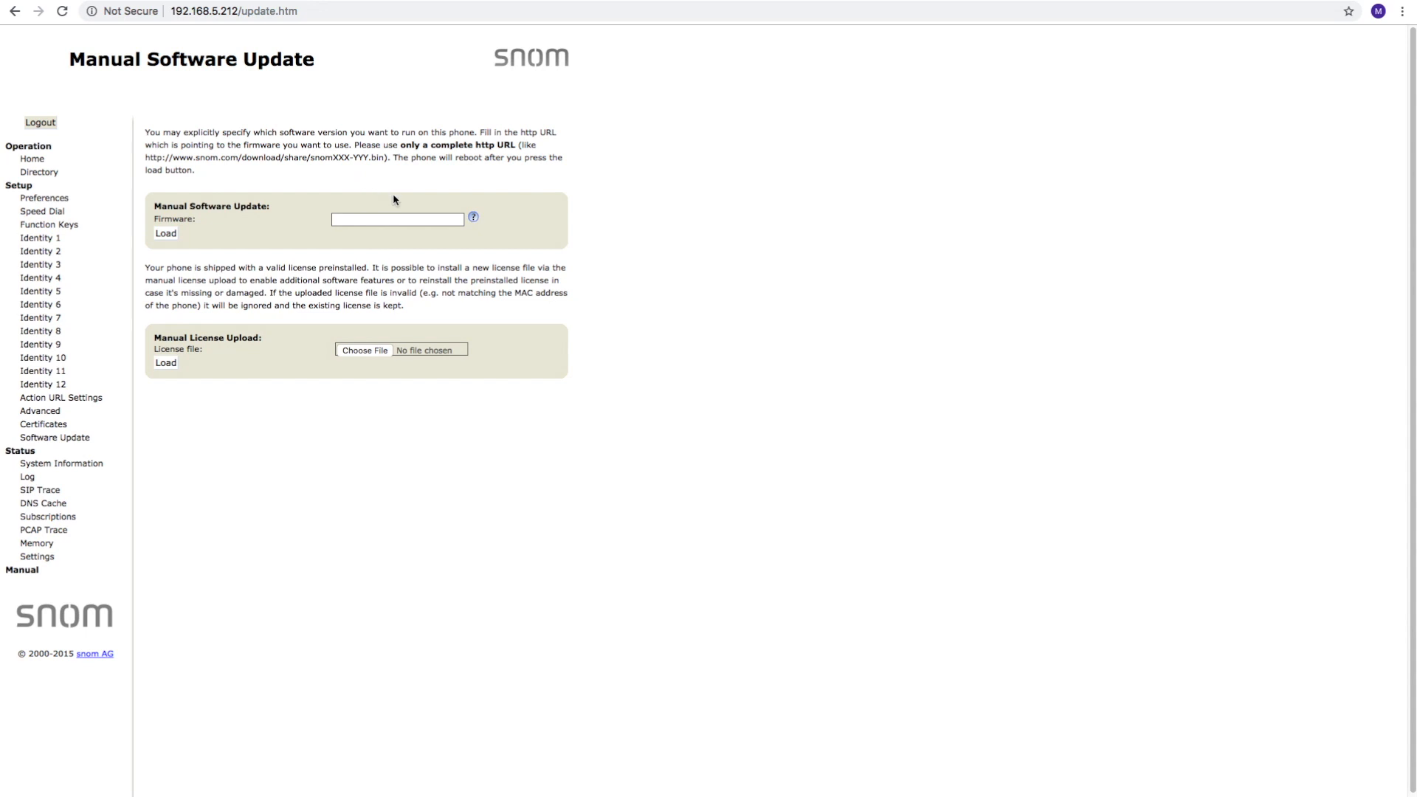
mouse_move(106, 496)
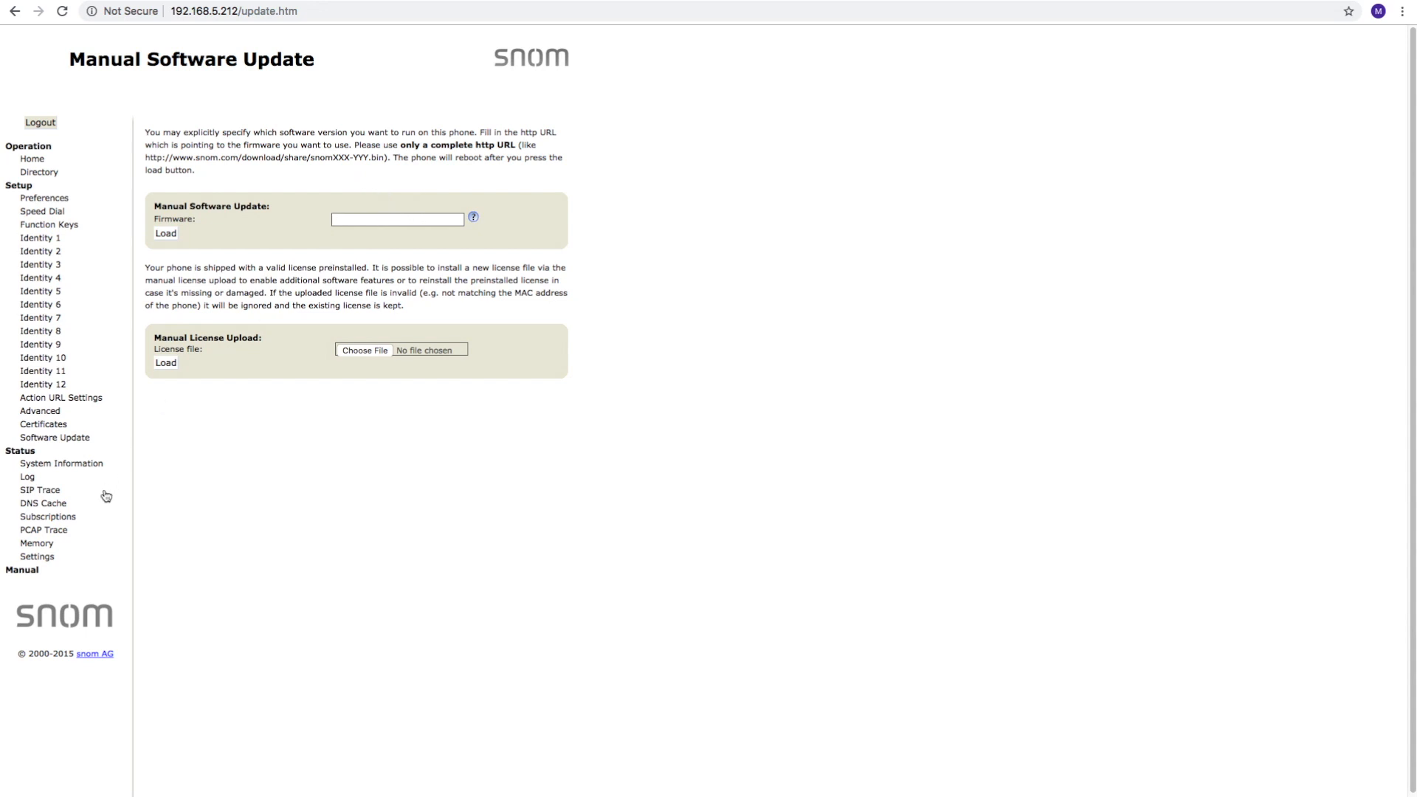
left_click(62, 464)
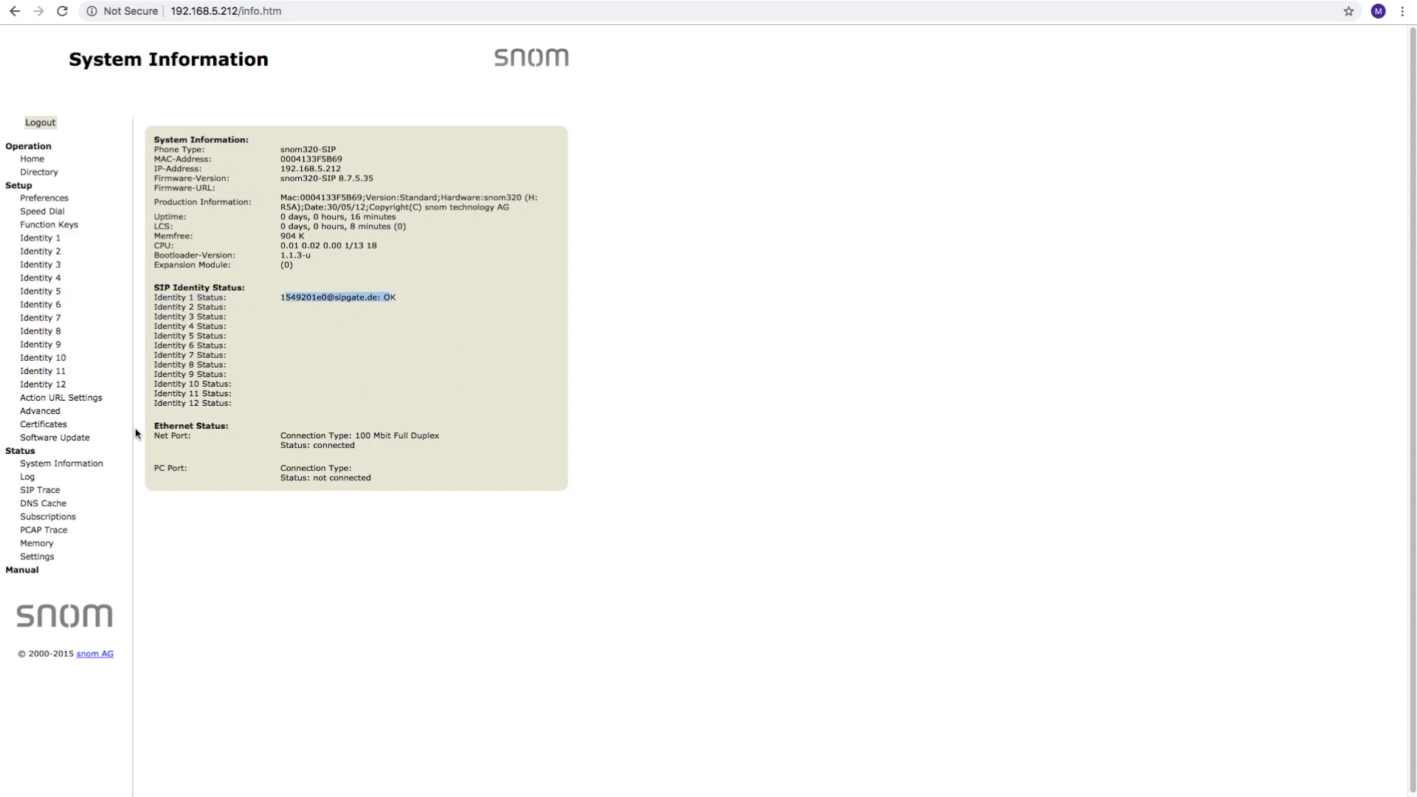
left_click(26, 477)
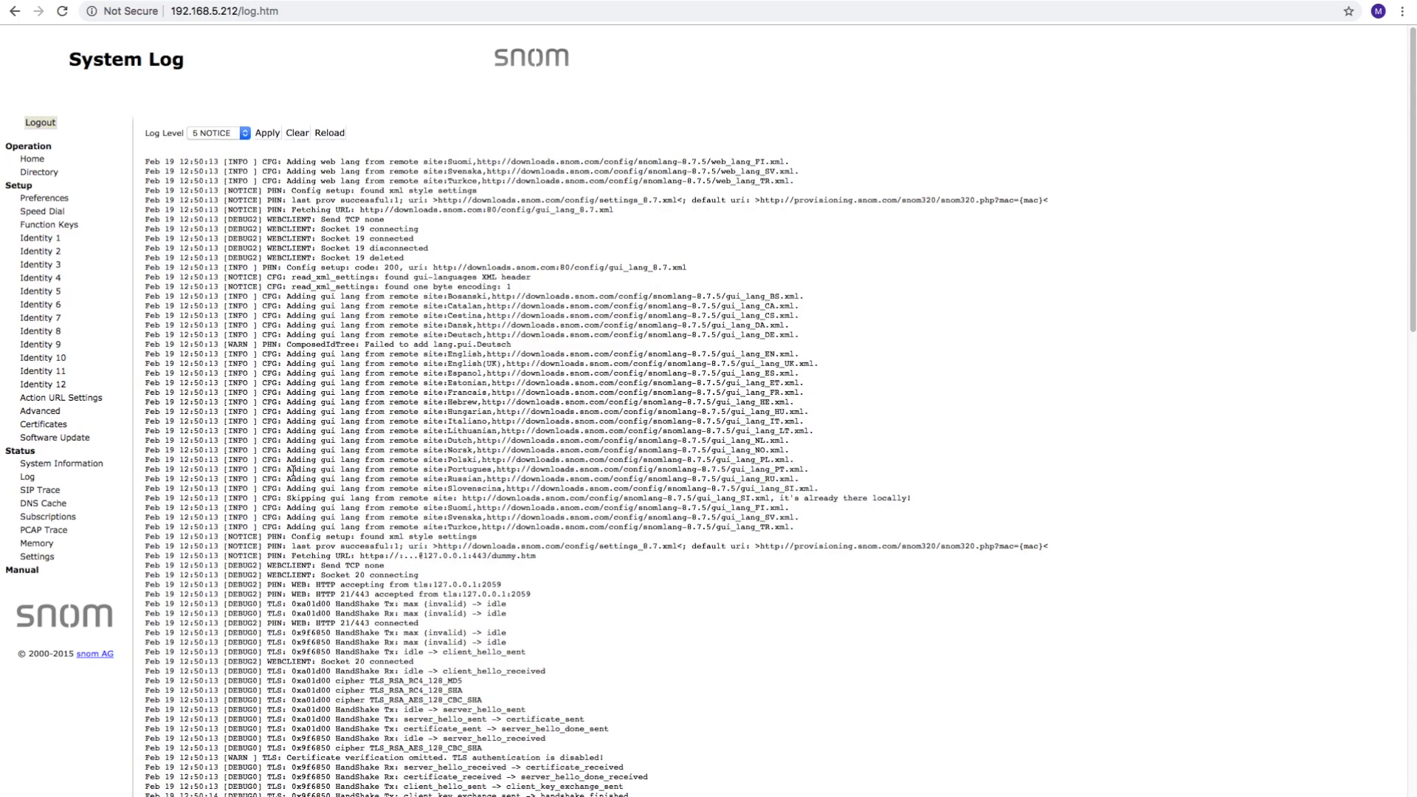
scroll("down", 3)
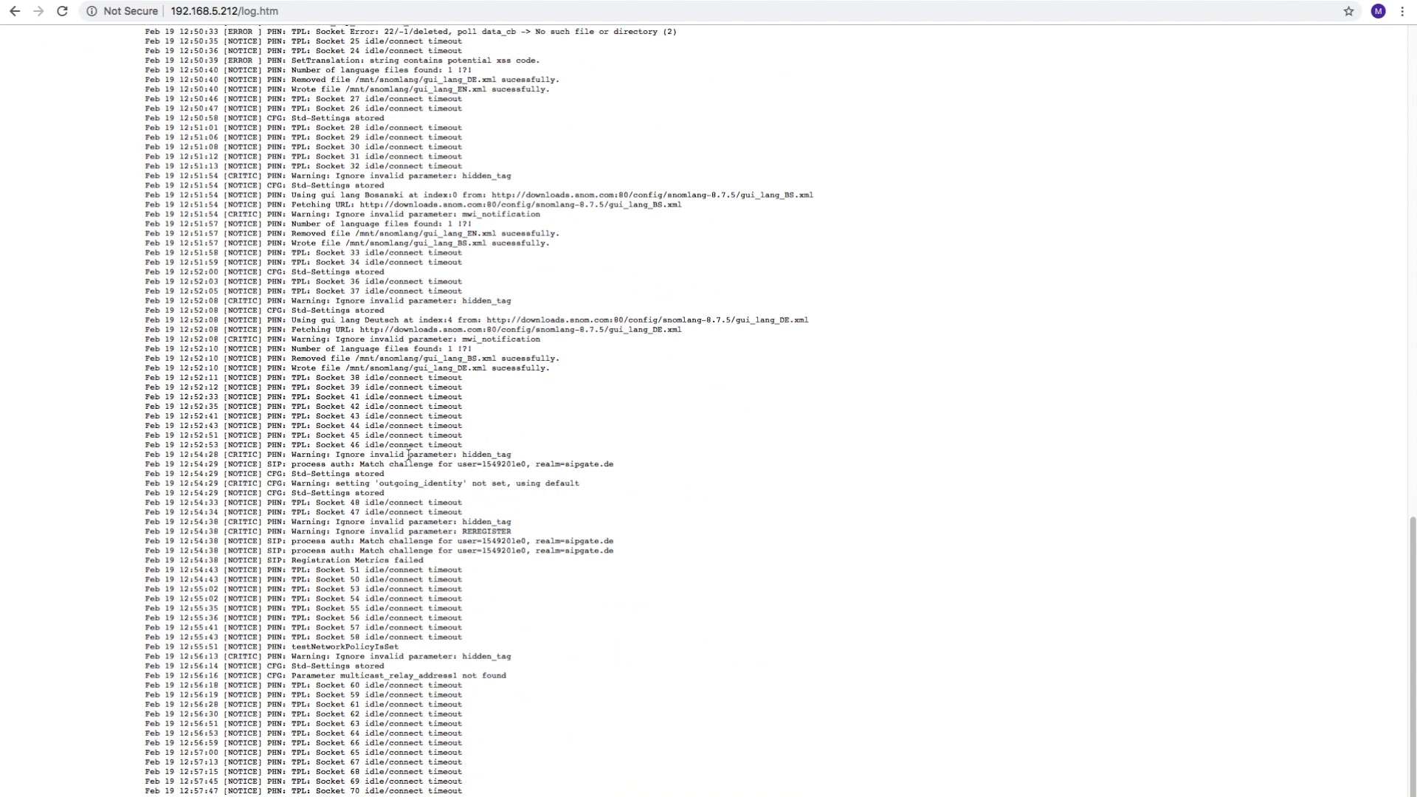
scroll("up", 3)
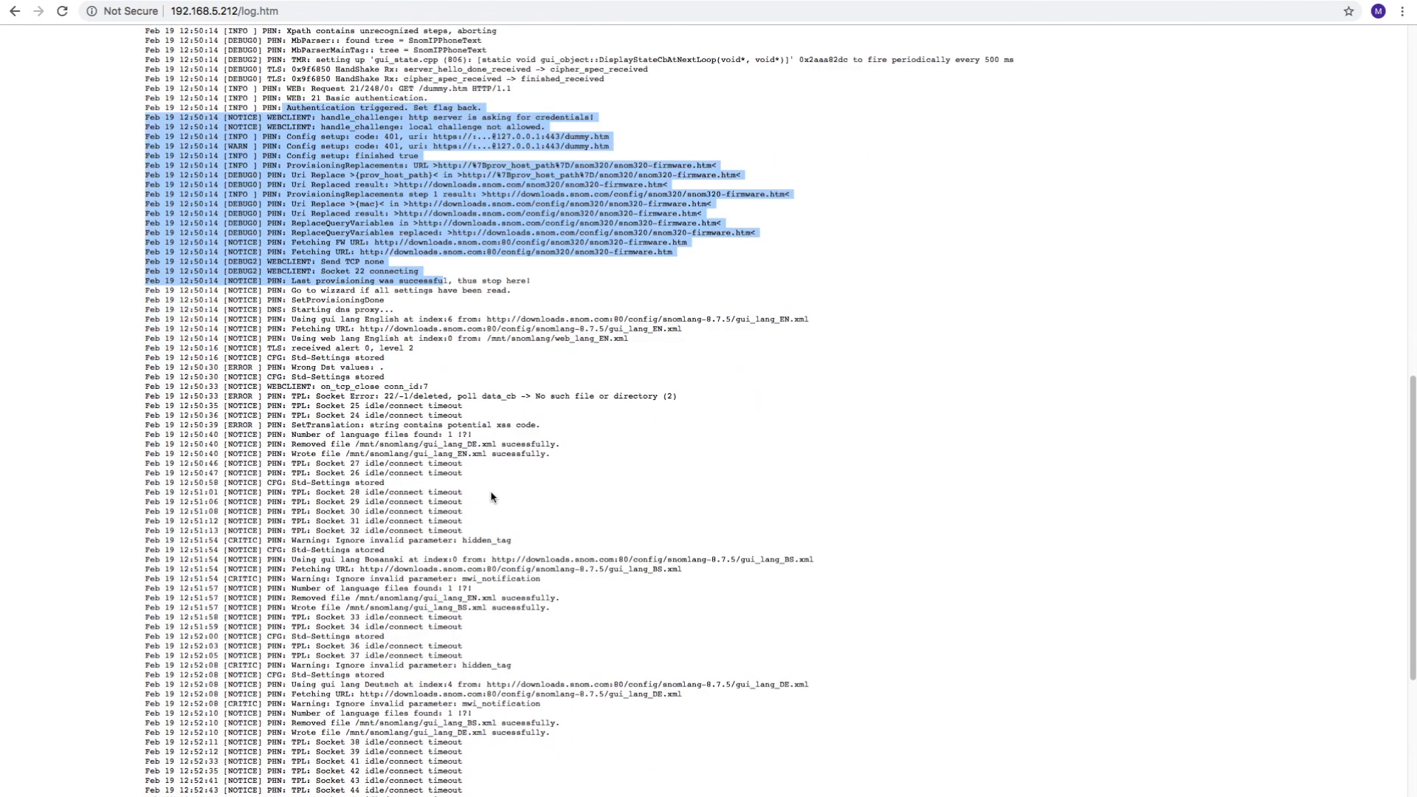
scroll("down", 3)
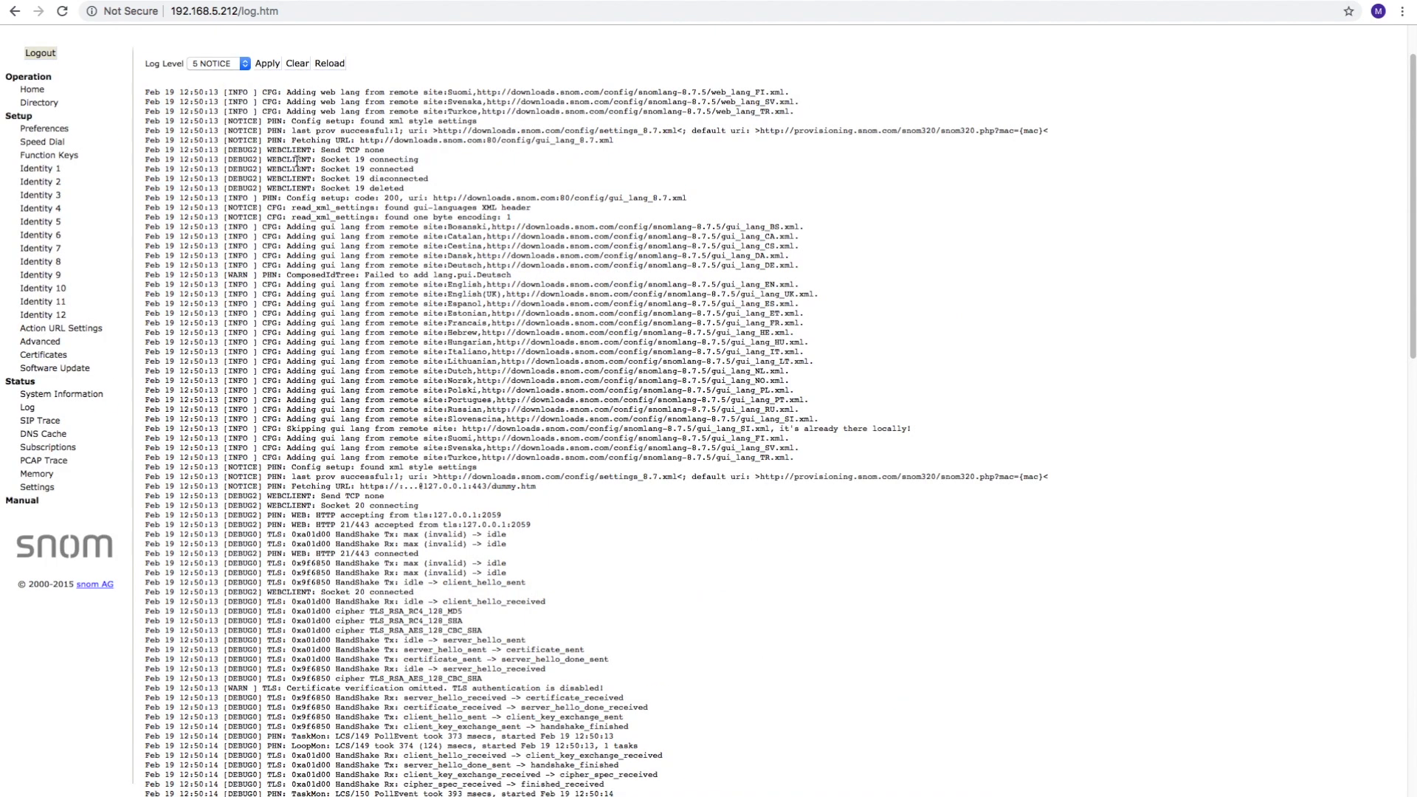
mouse_move(43, 435)
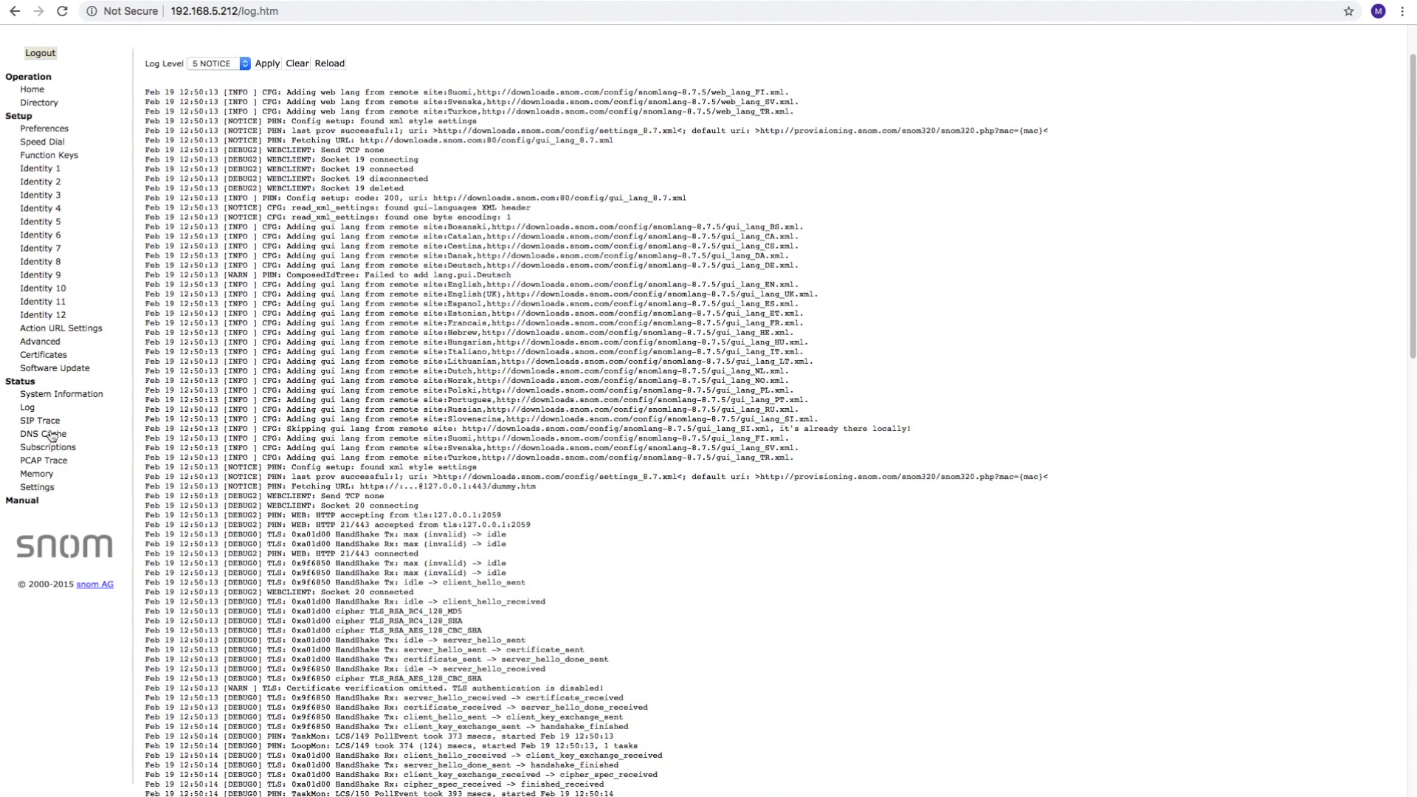
mouse_move(35, 501)
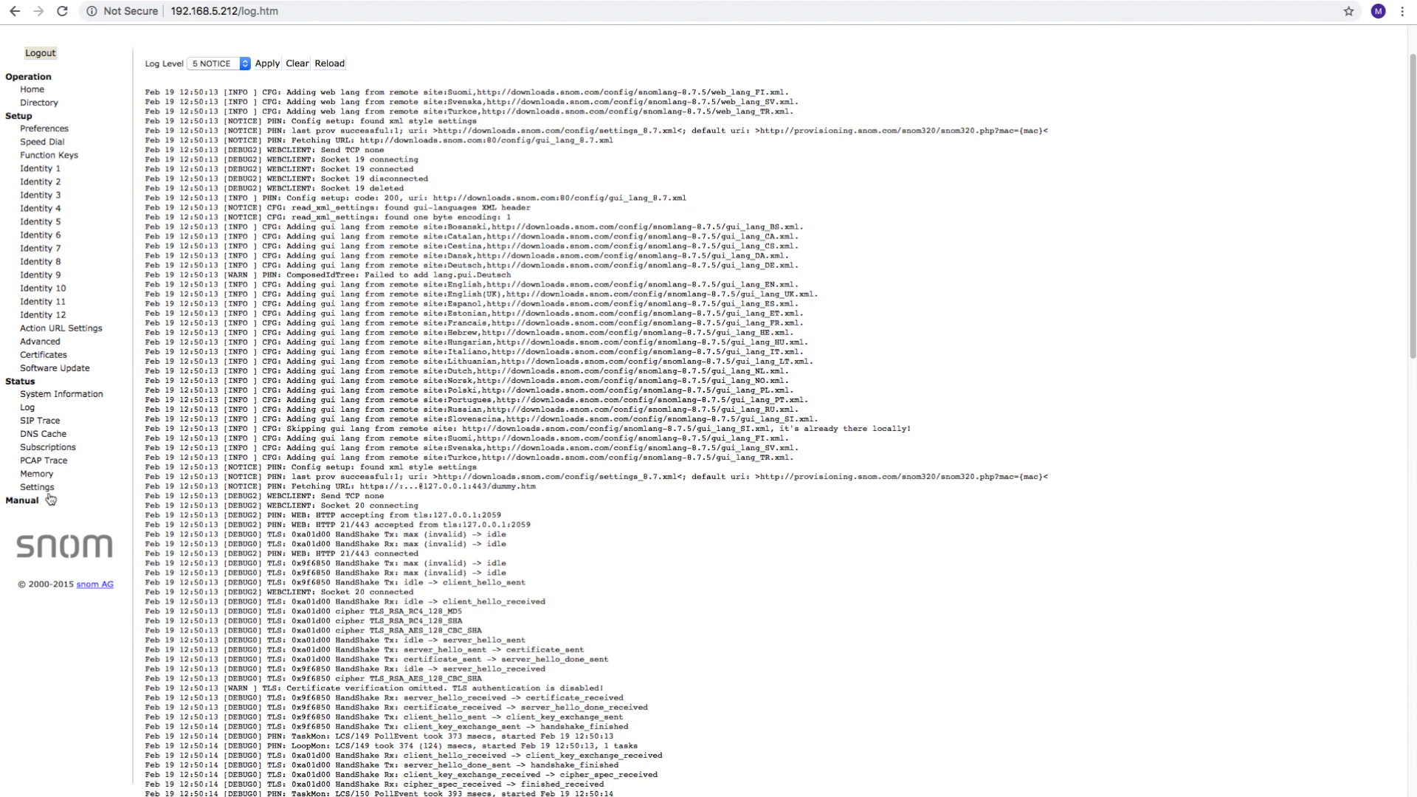
Step: Show the settings.htm dump listing IP, DNS and NTP parameters
left_click(38, 489)
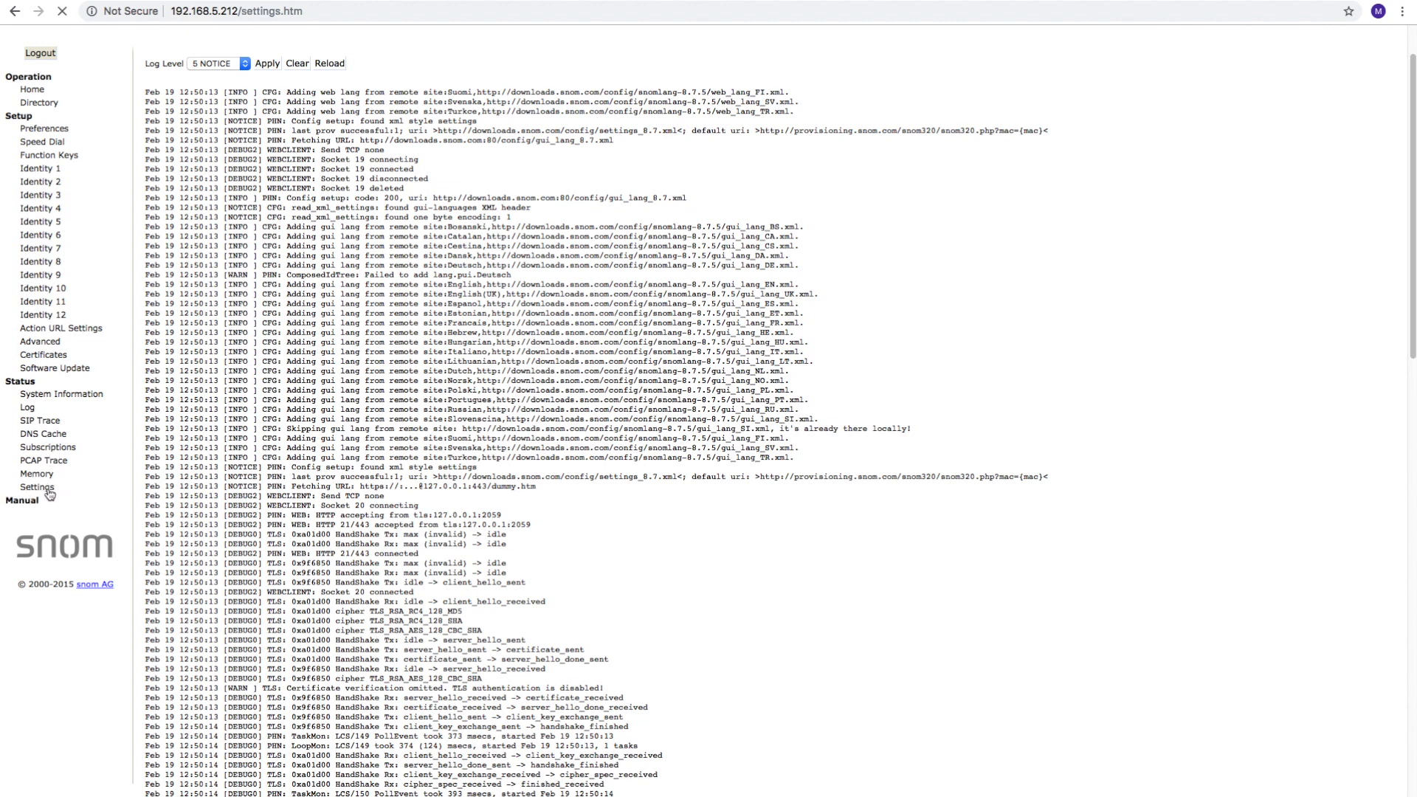
left_click(37, 487)
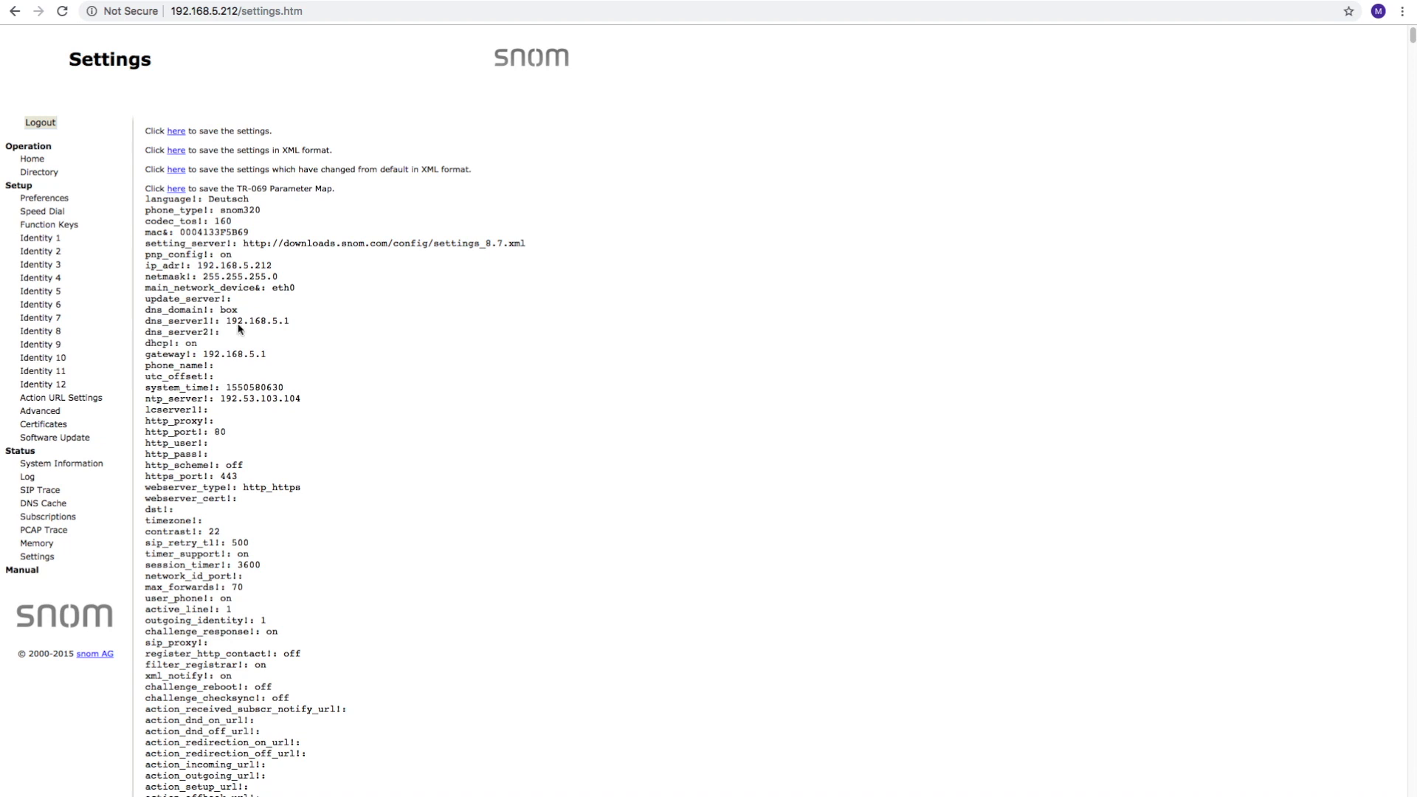
mouse_move(208, 286)
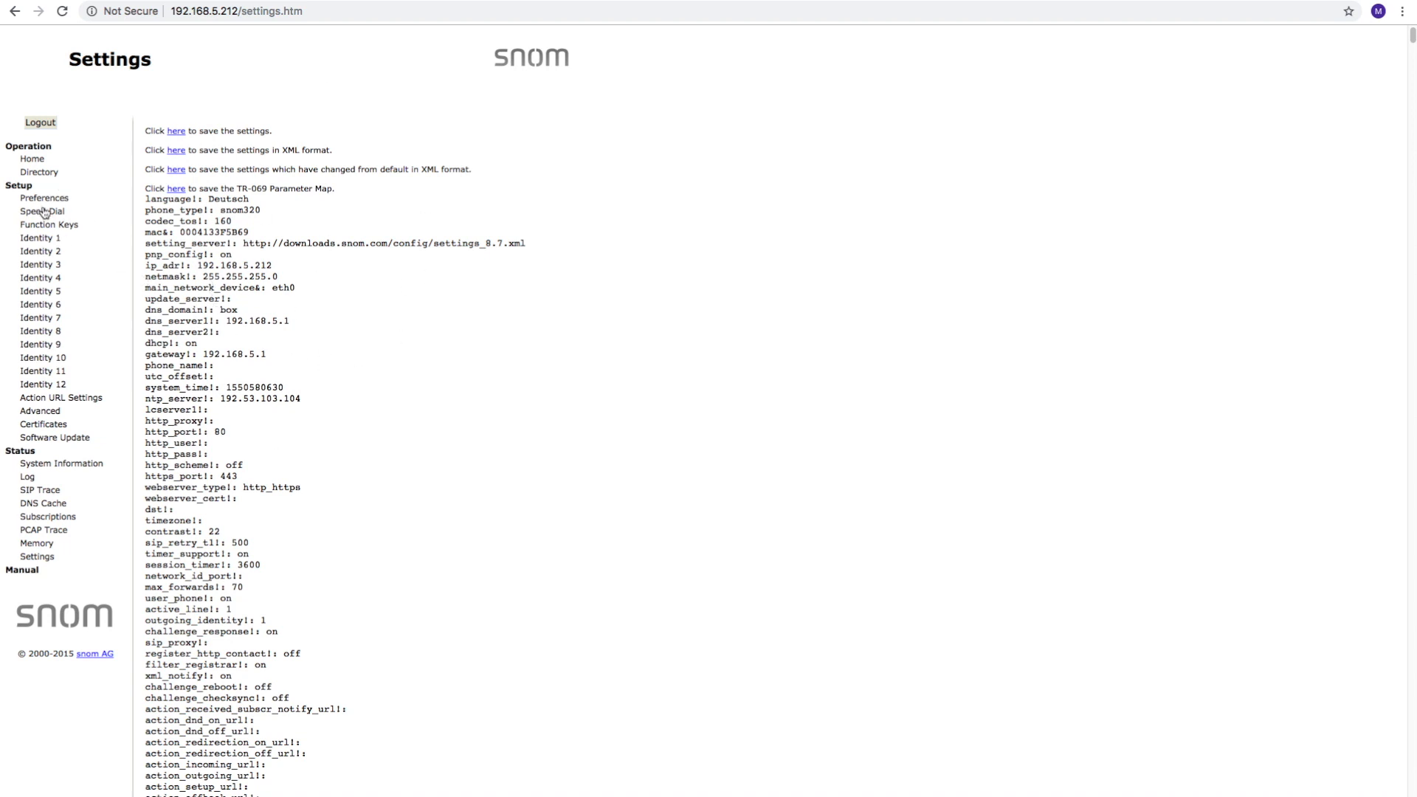
mouse_move(649, 379)
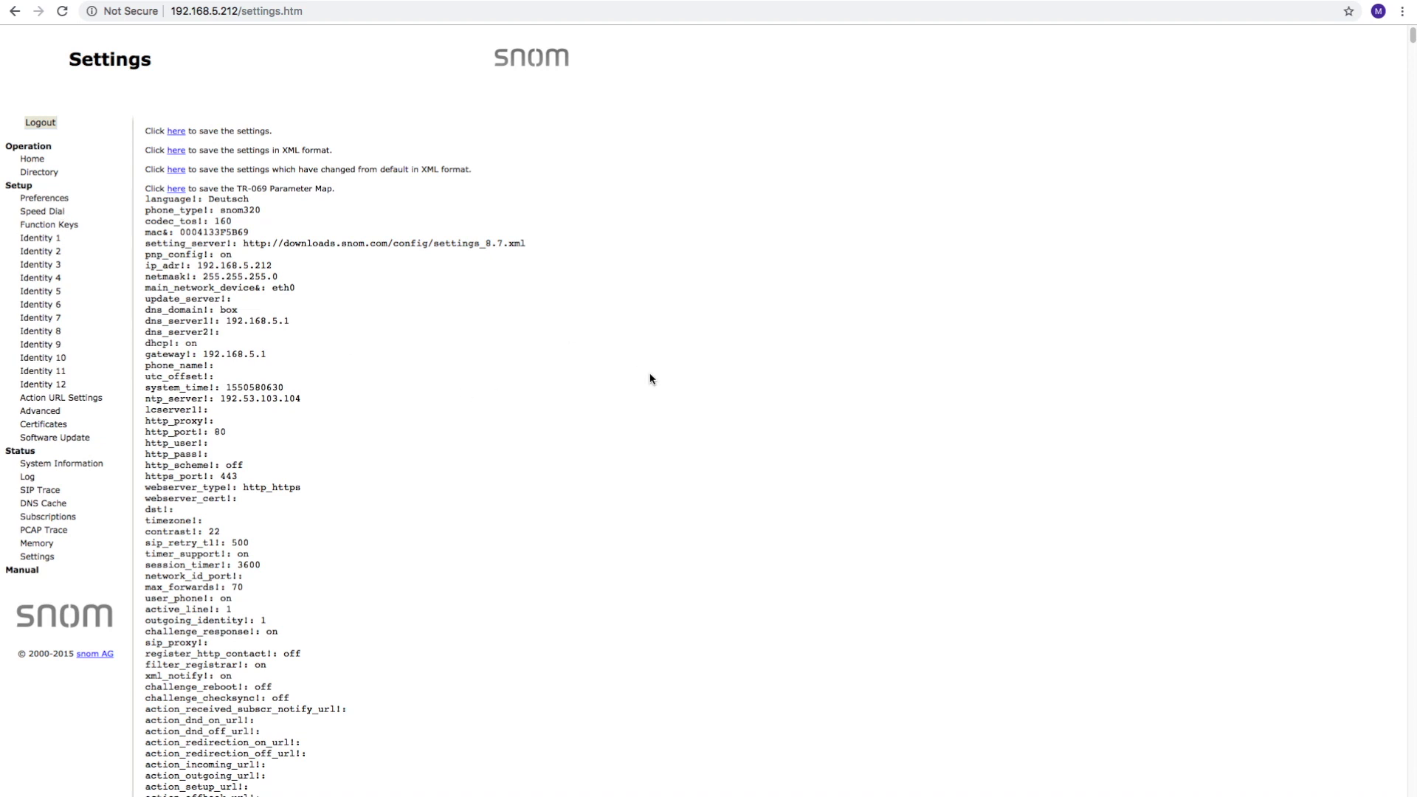
mouse_move(649, 380)
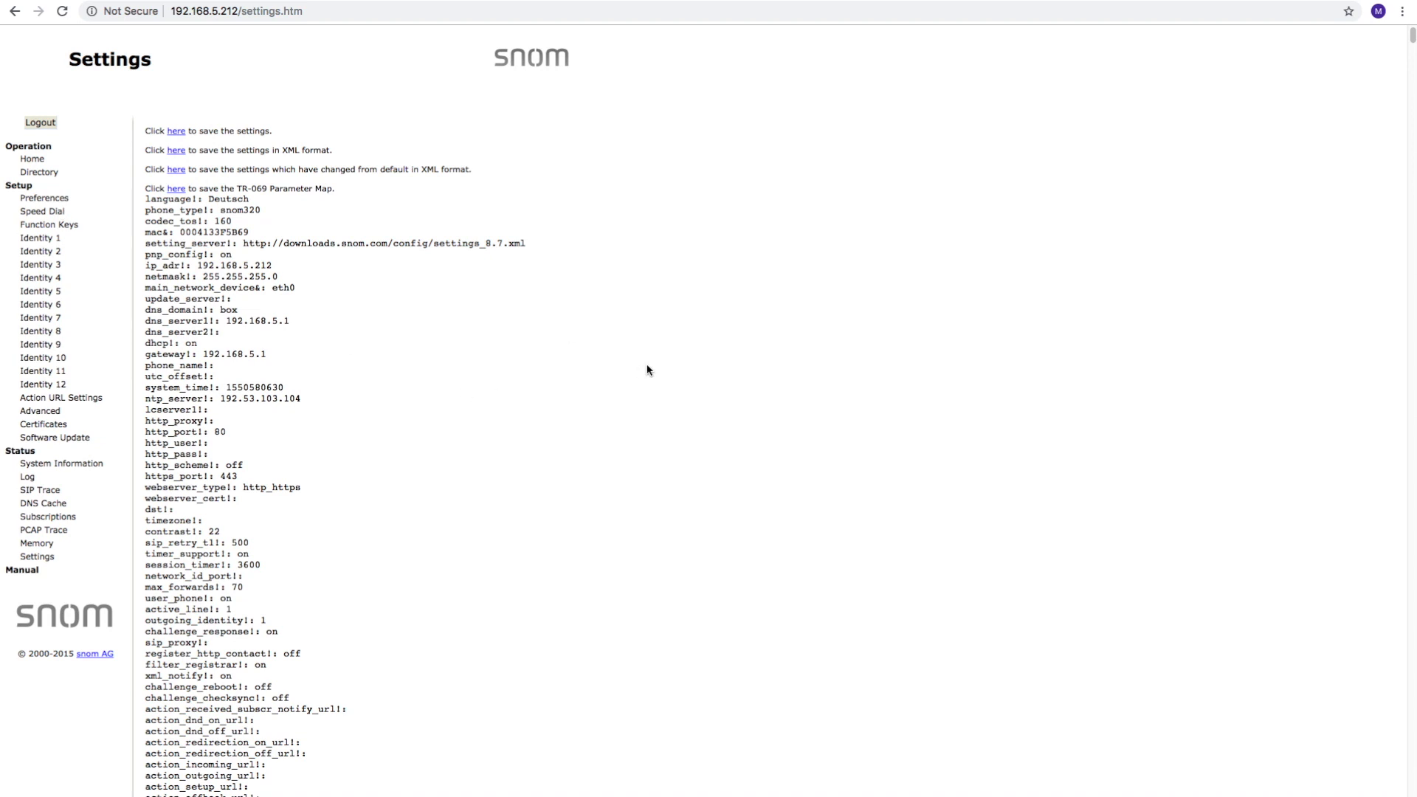
mouse_move(628, 387)
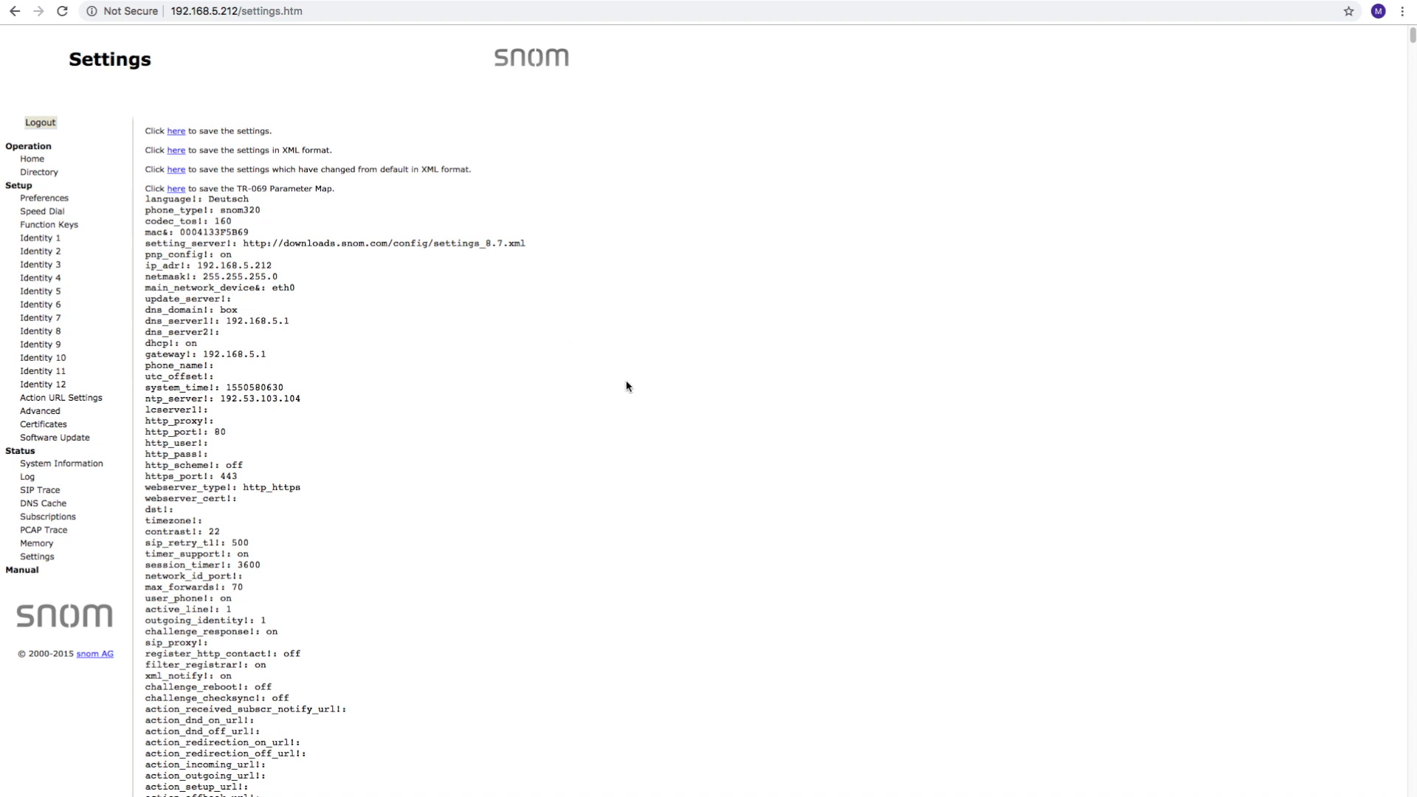